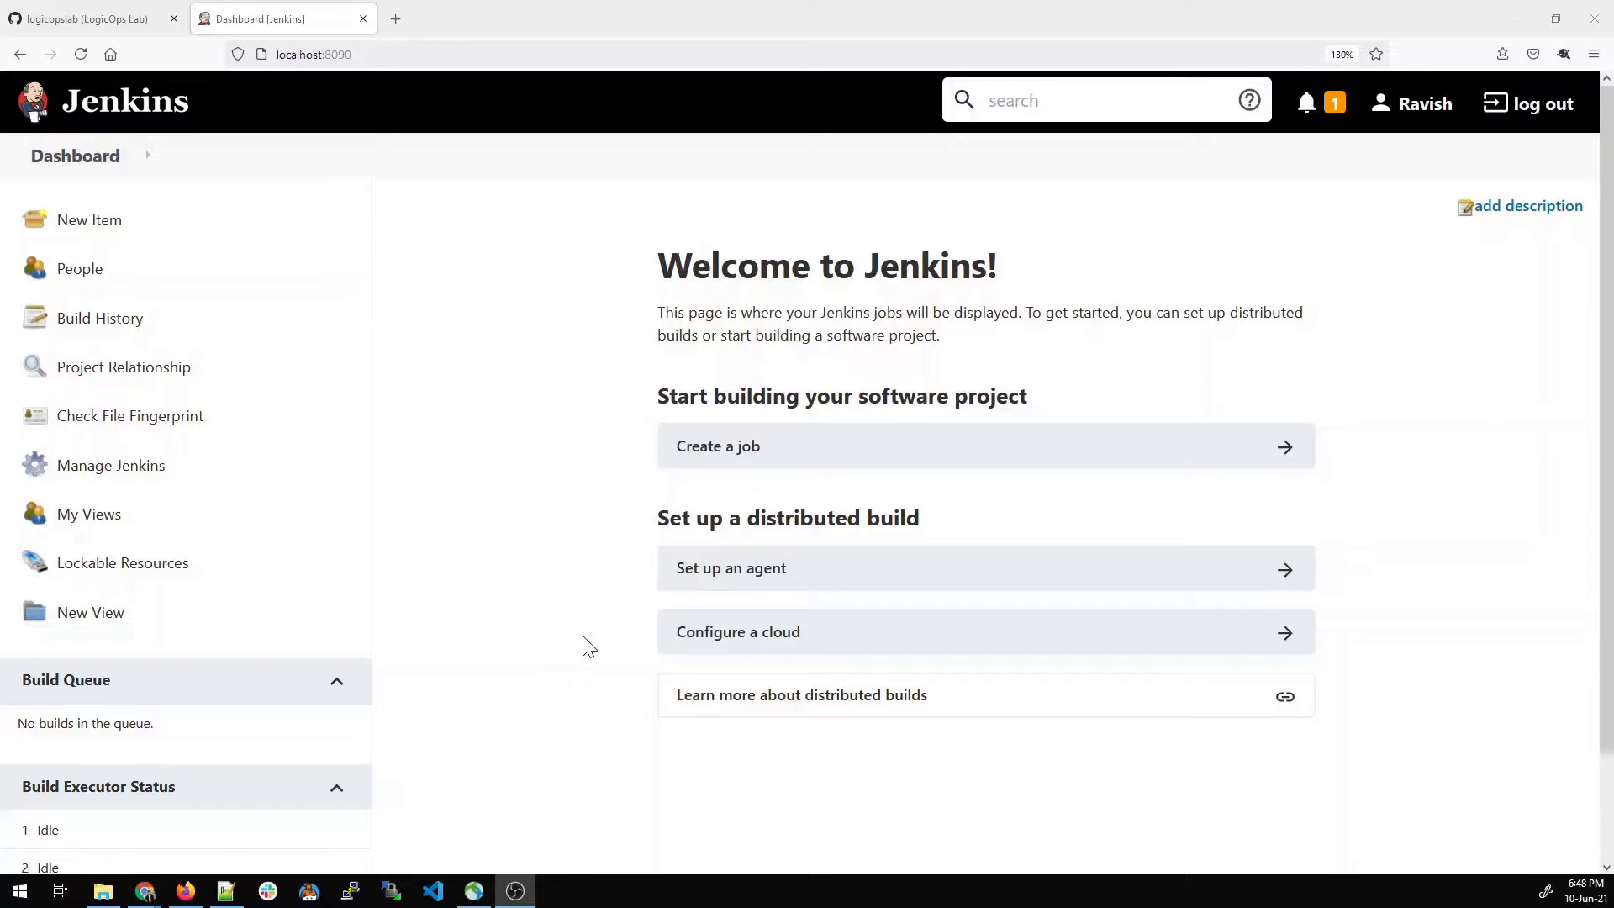
mouse_move(131, 291)
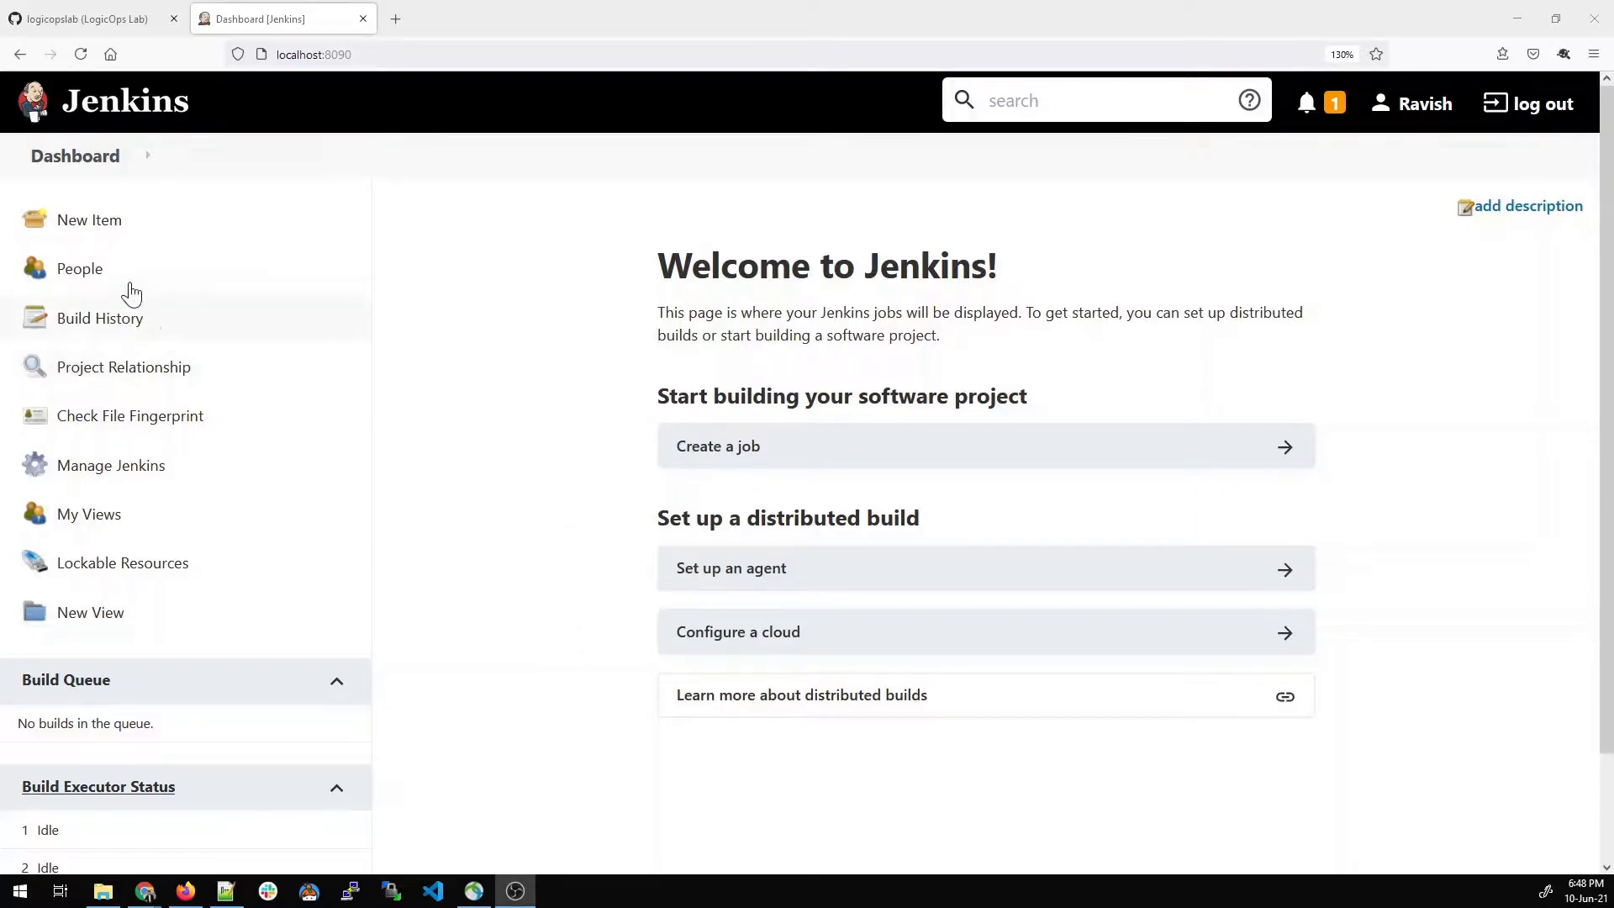
- Begin a New Item and enter the job name PrivateRepo
left_click(89, 218)
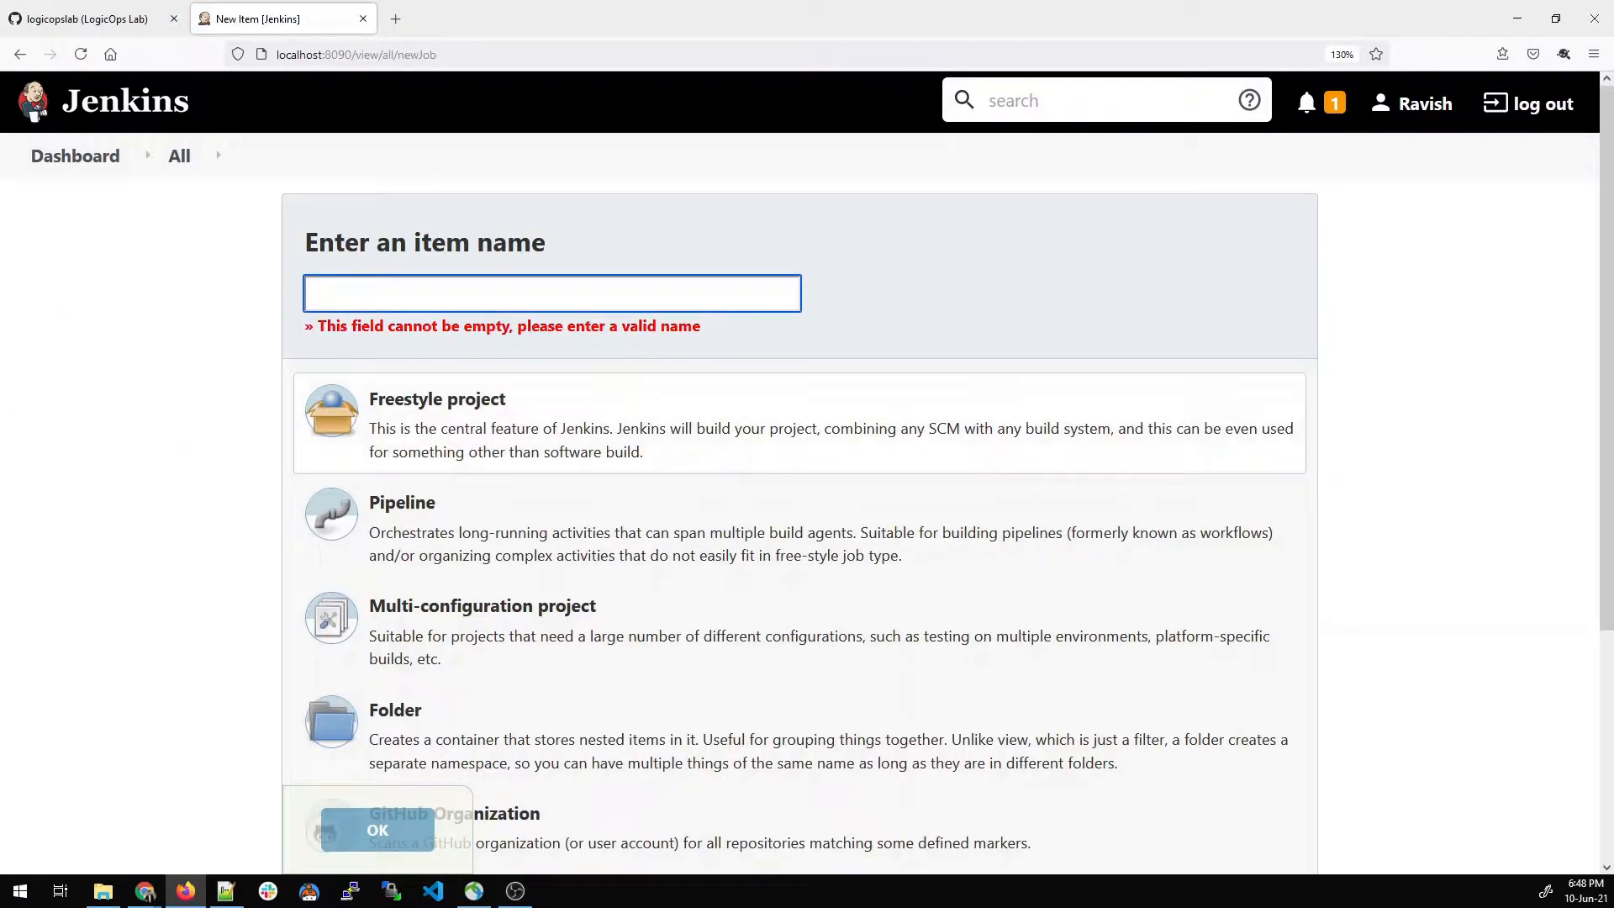
type("Priv")
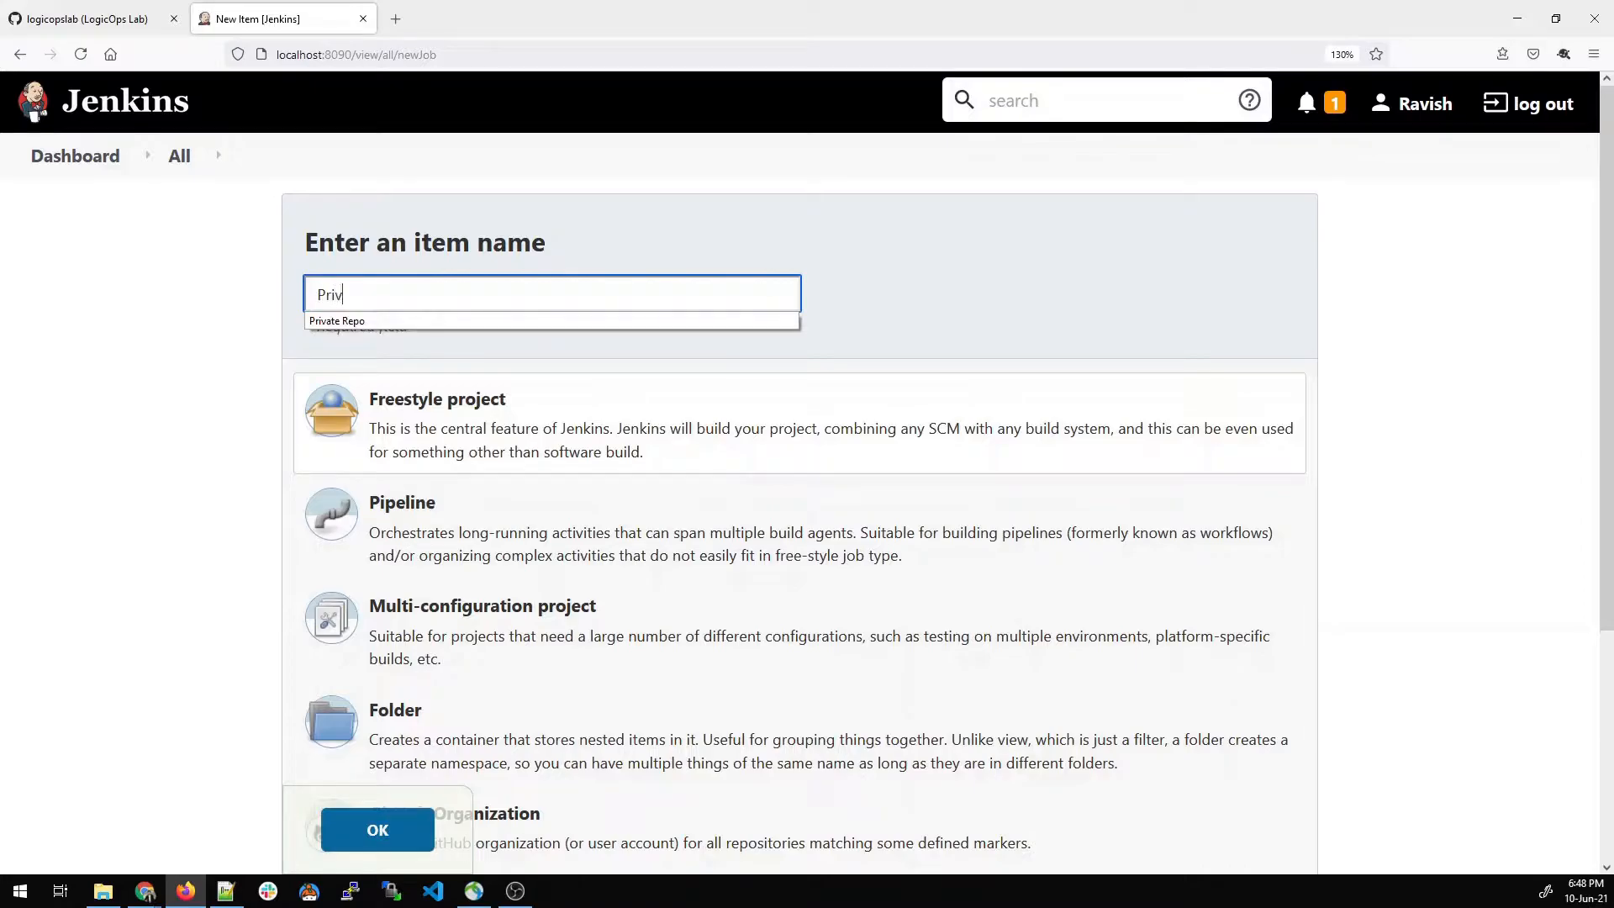
type("ateRepo")
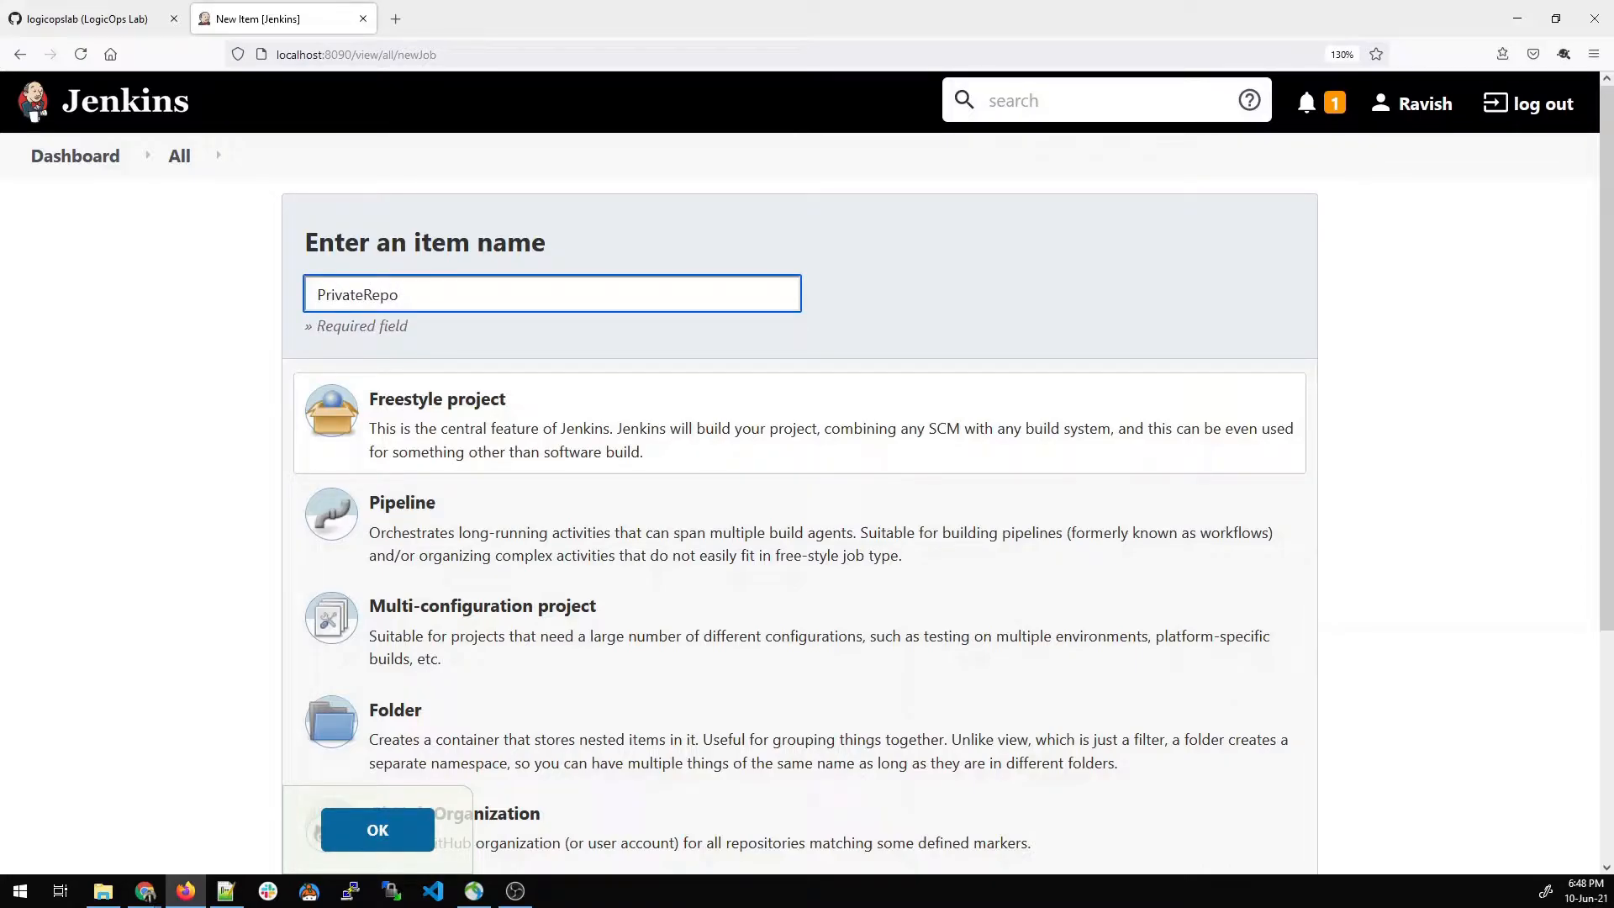
- Create the job, describe it as 'This is for a private repo', and choose Git under Source Code Management
left_click(376, 829)
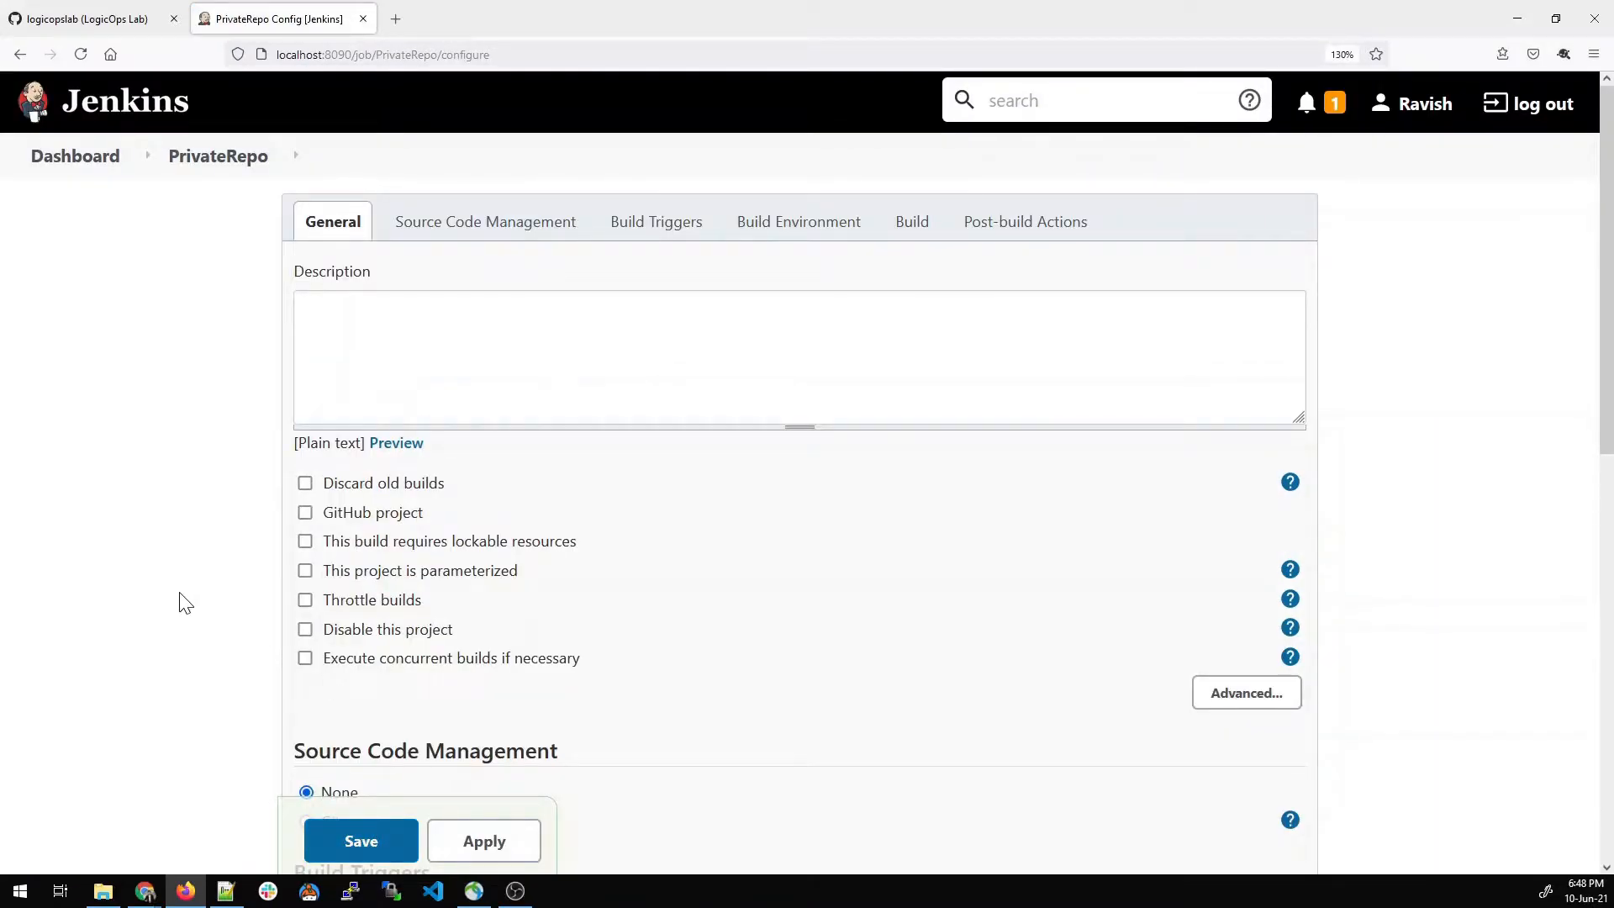
scroll("down", 3)
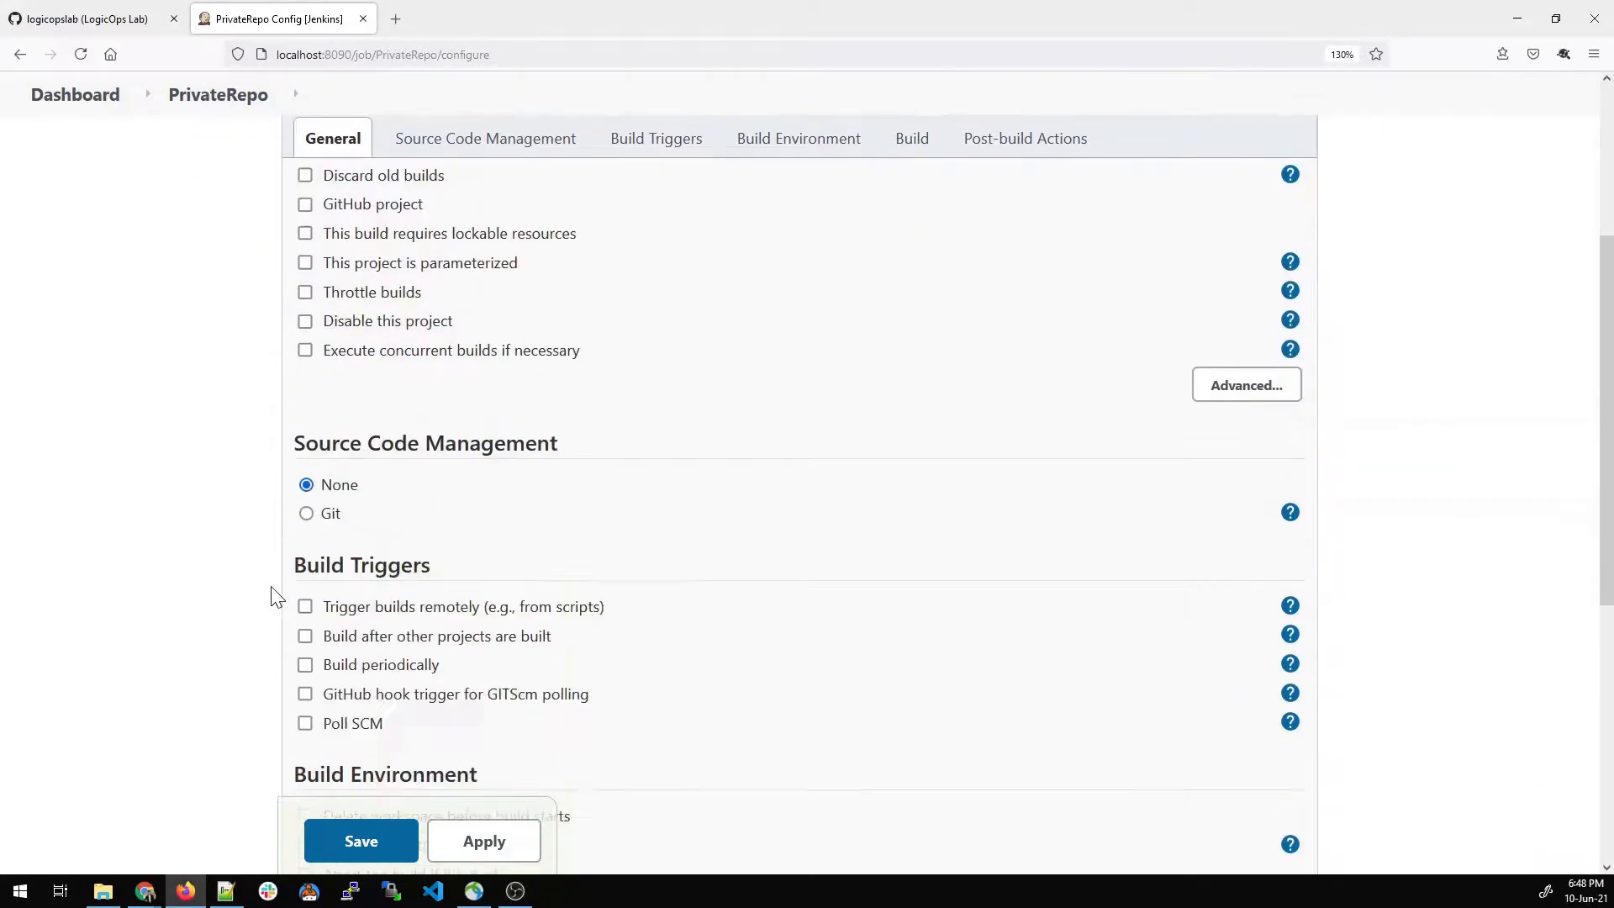
scroll("up", 3)
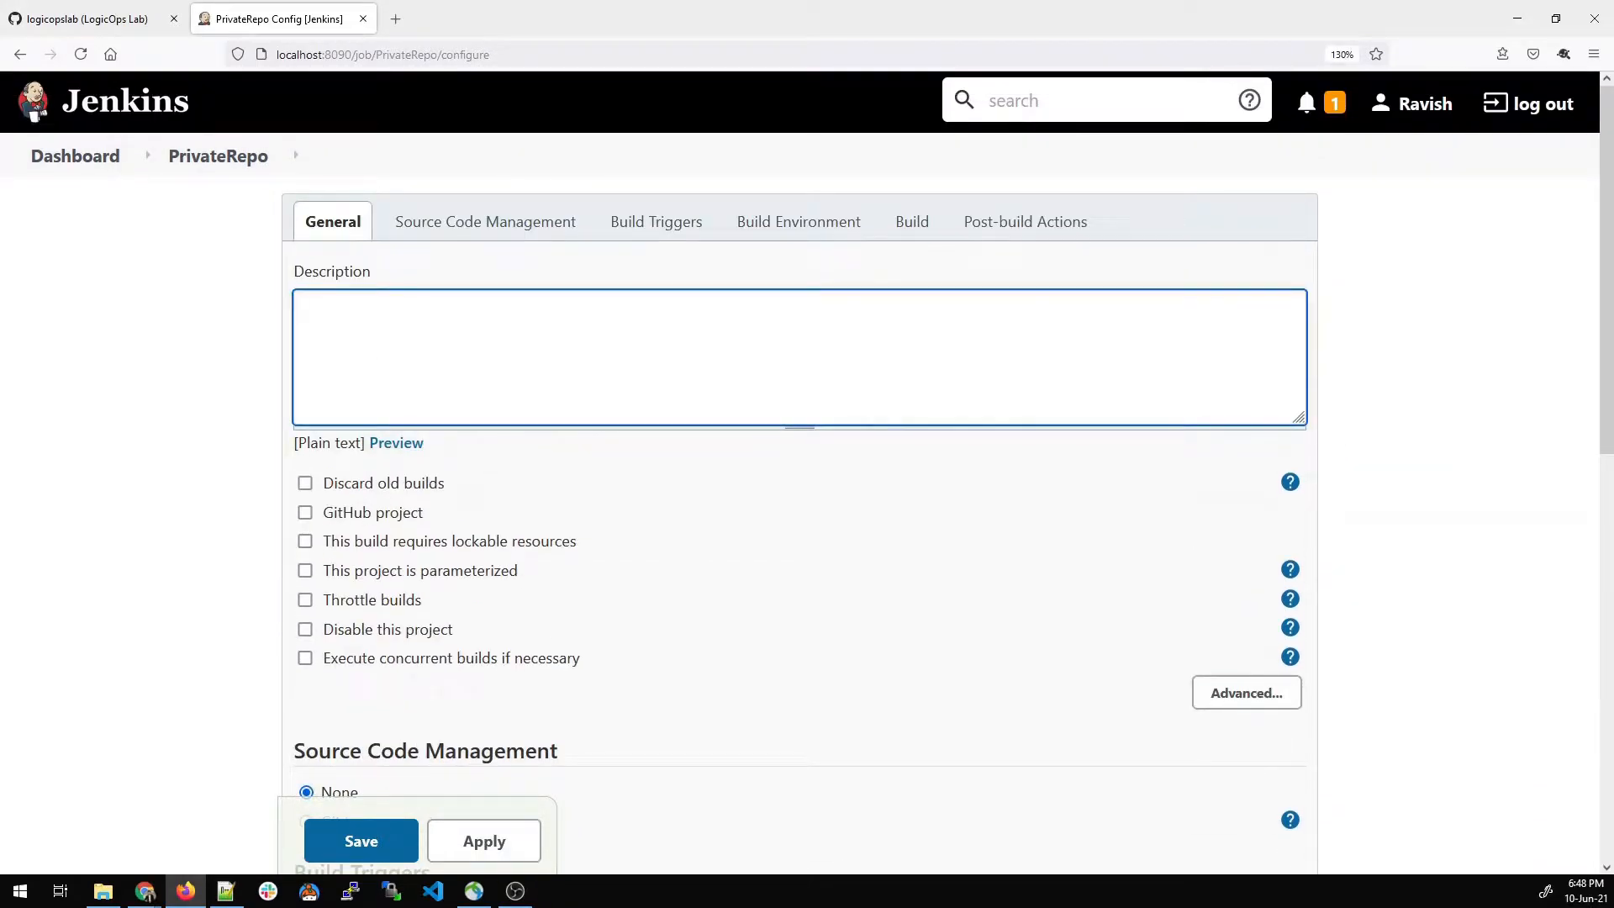
type("This is for a")
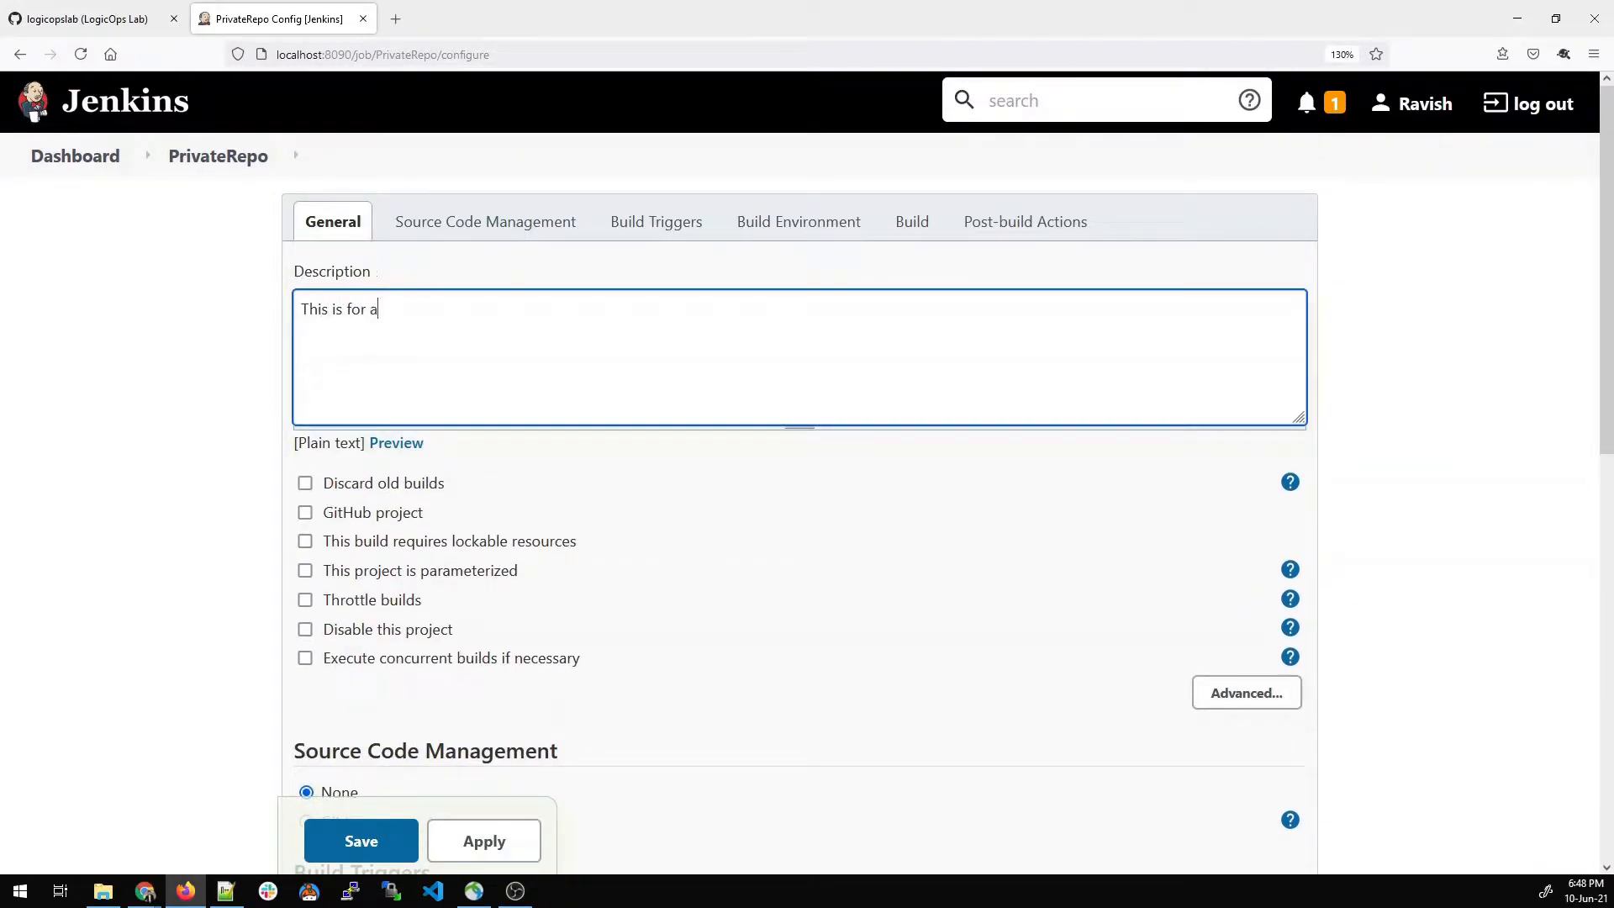
type("private")
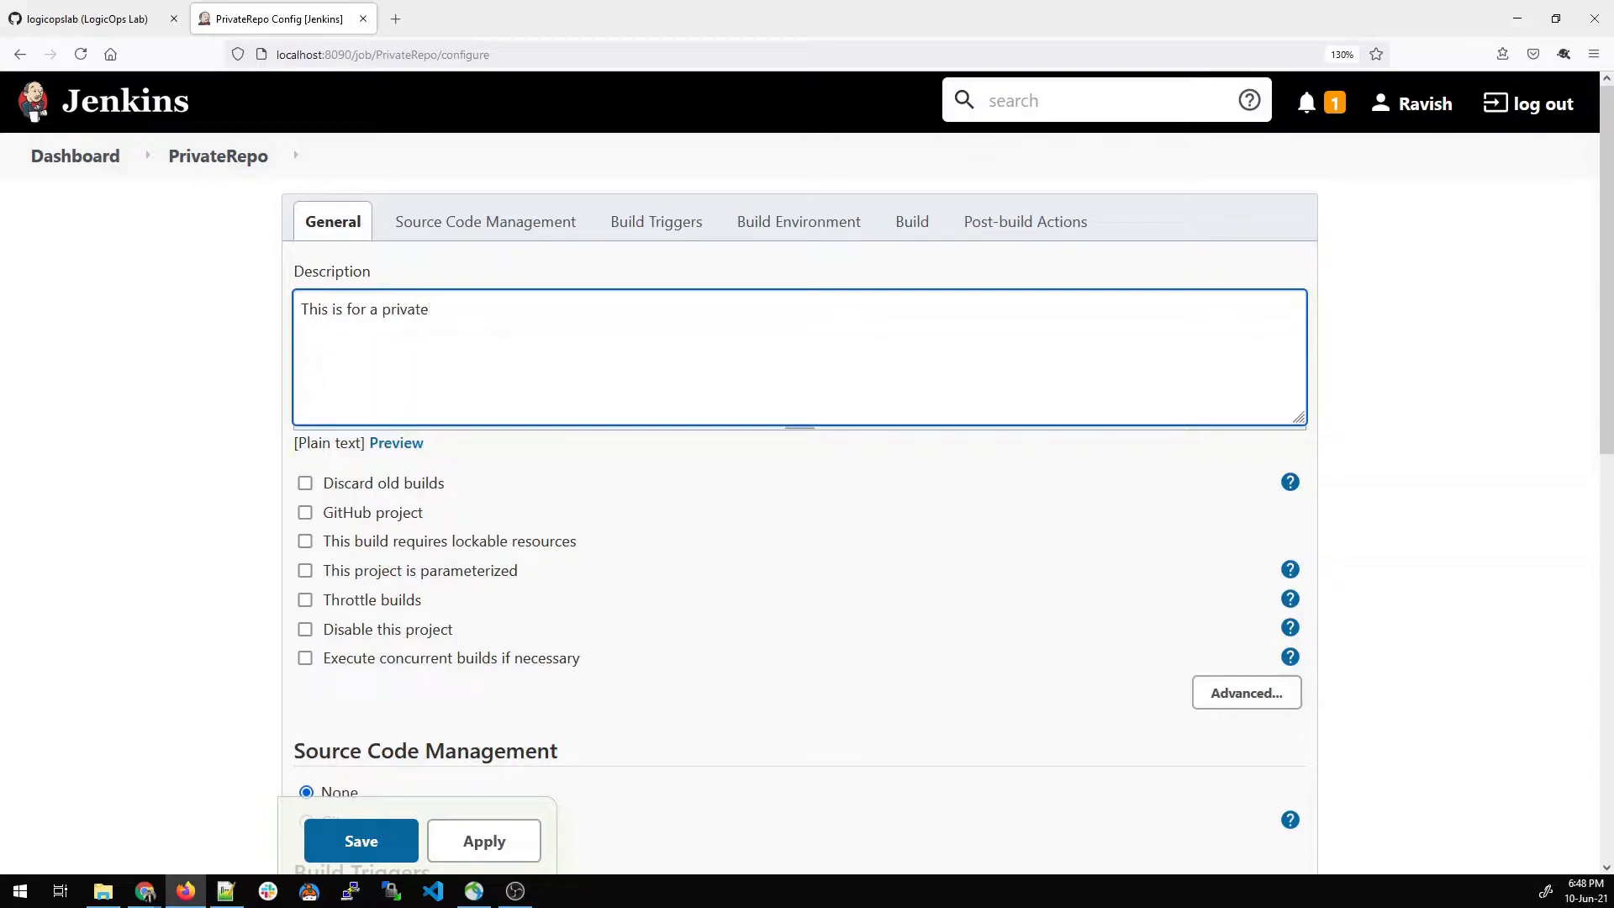
type("repo")
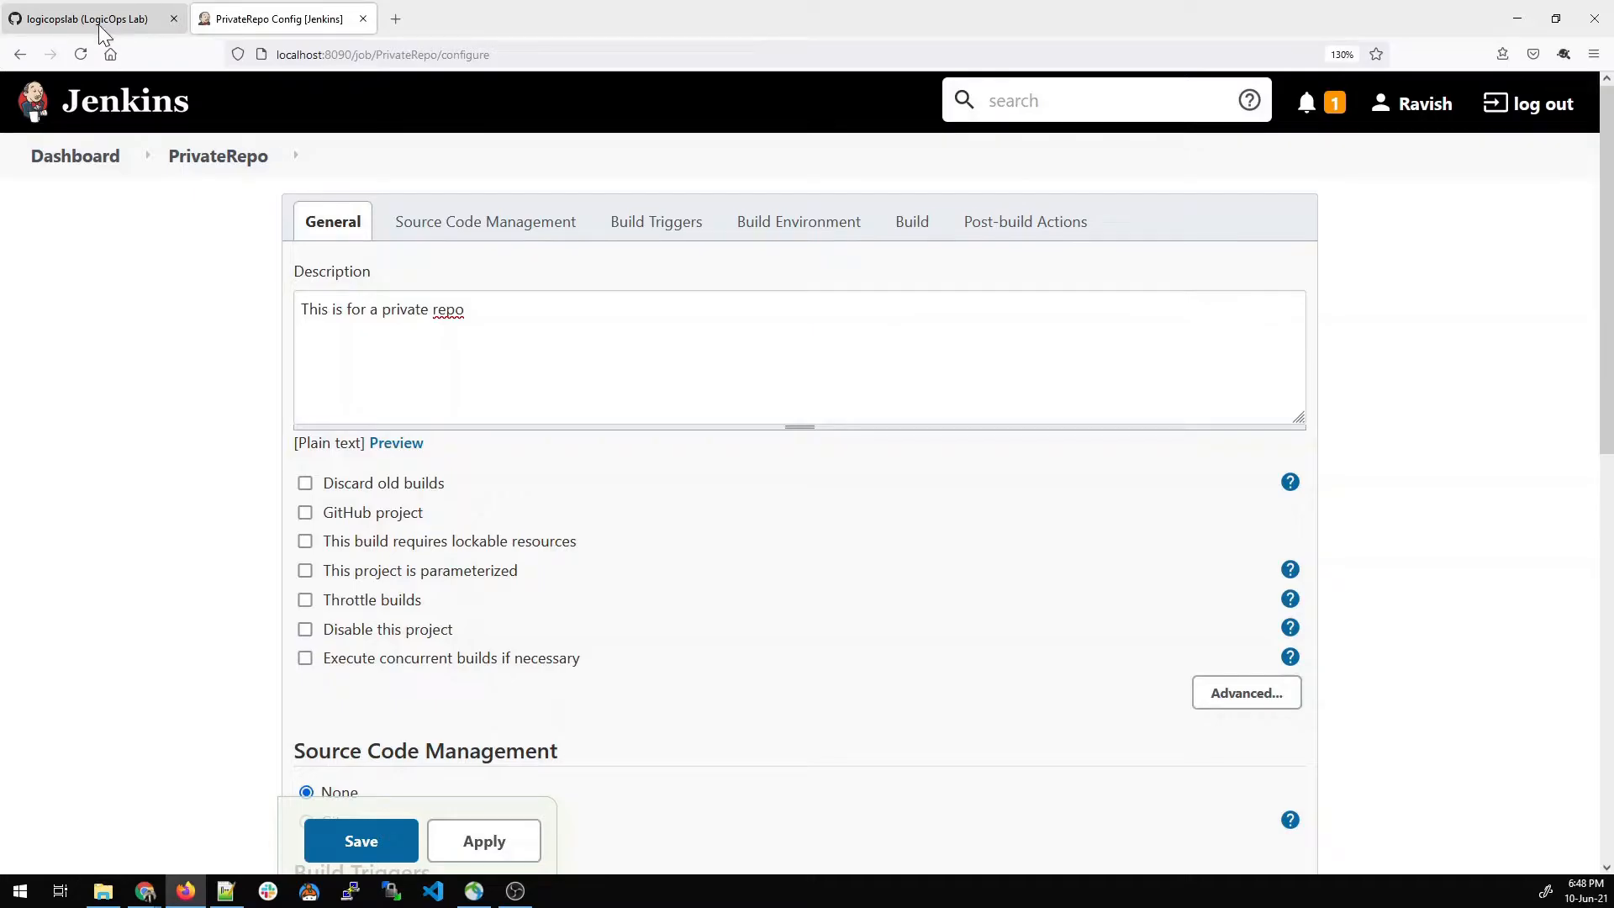
scroll("down", 3)
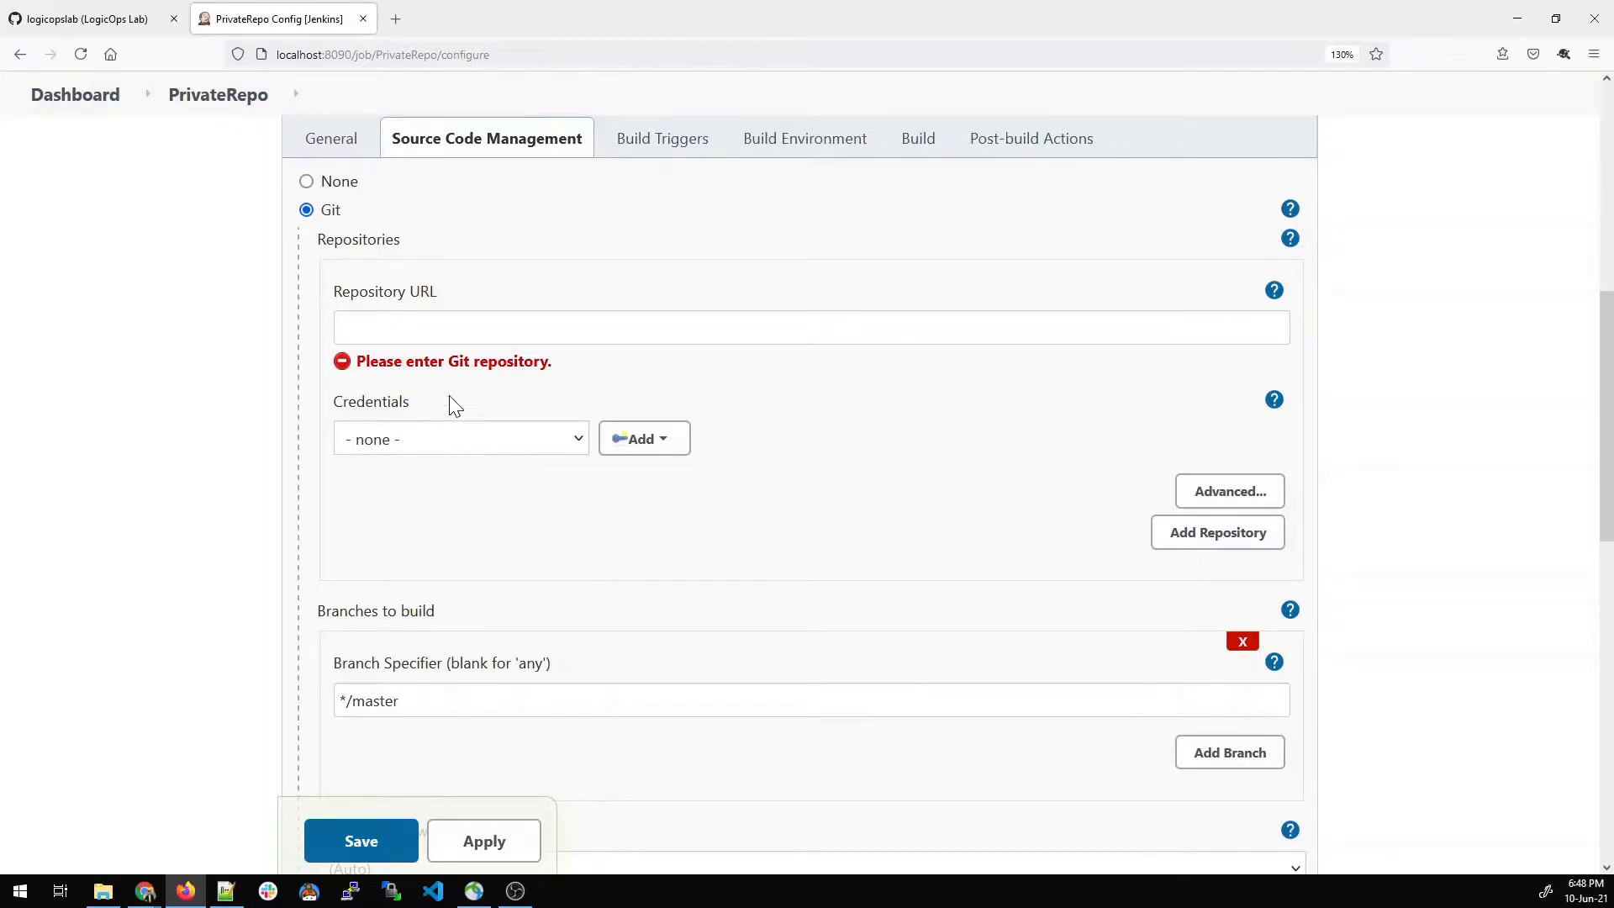
- Open the JenkinsAutomation repository from the Repositories list in a new tab and copy its HTTPS clone URL
left_click(87, 18)
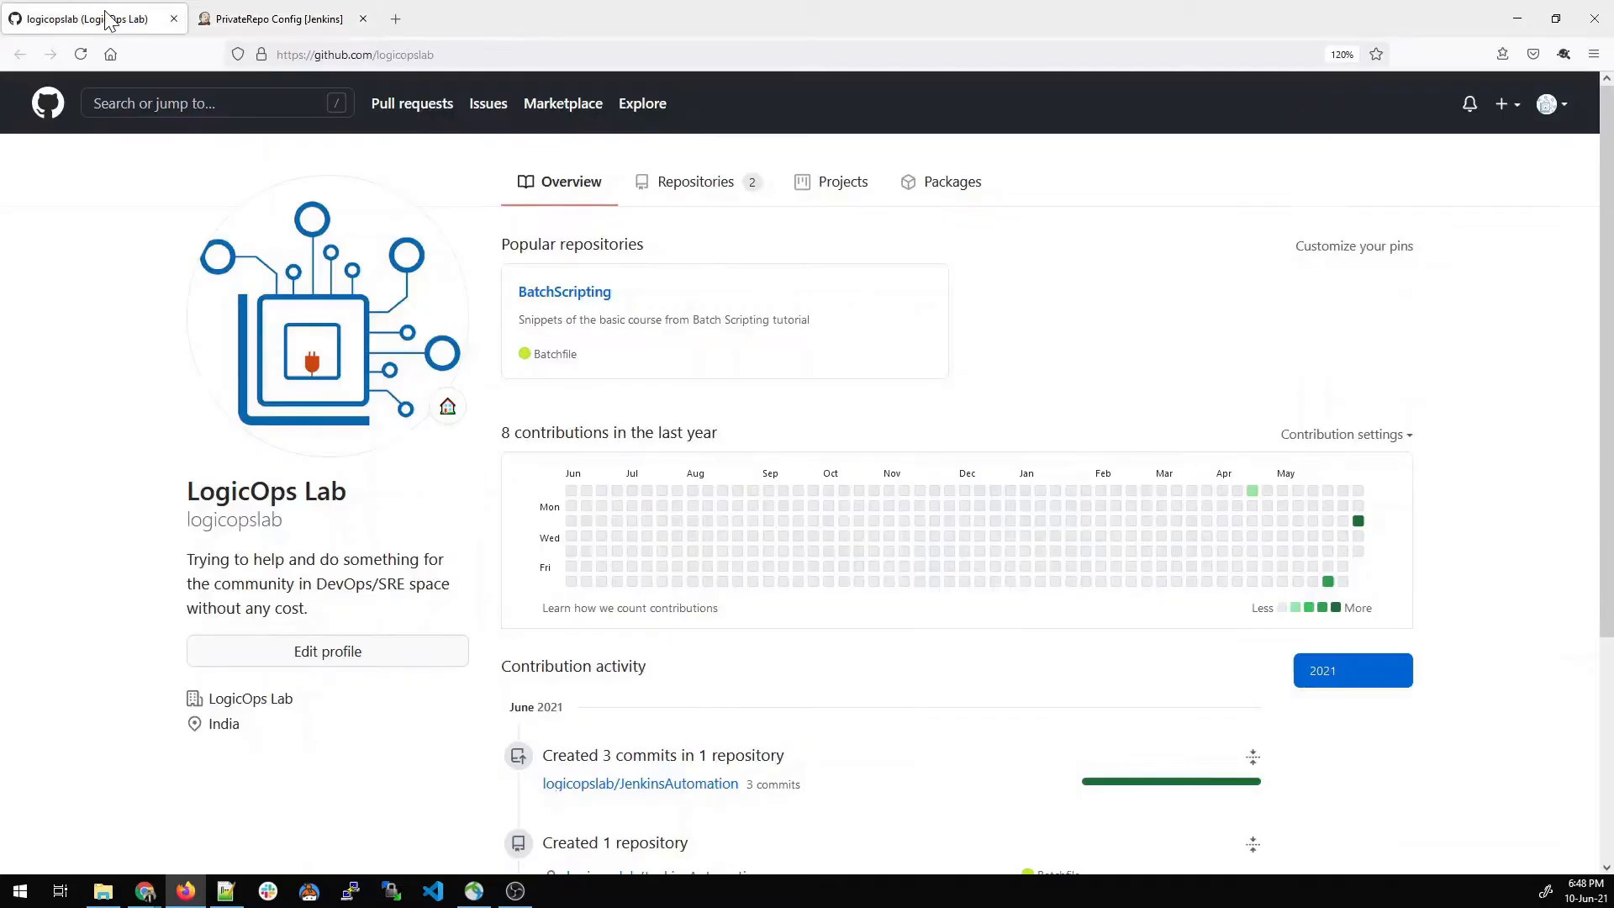
mouse_move(556, 460)
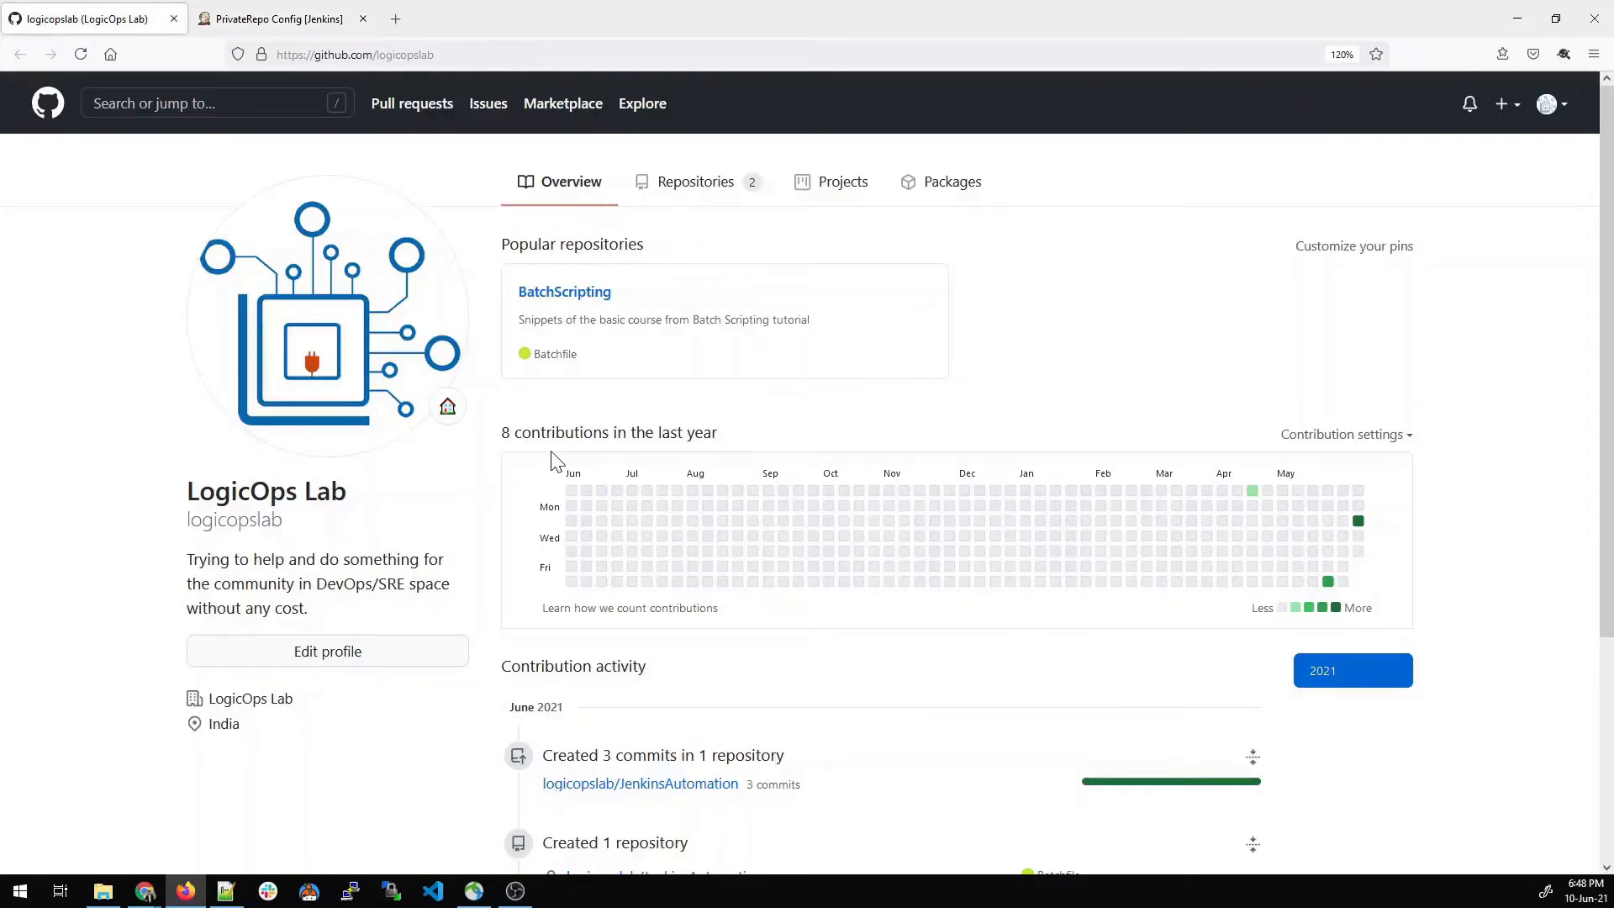
mouse_move(696, 181)
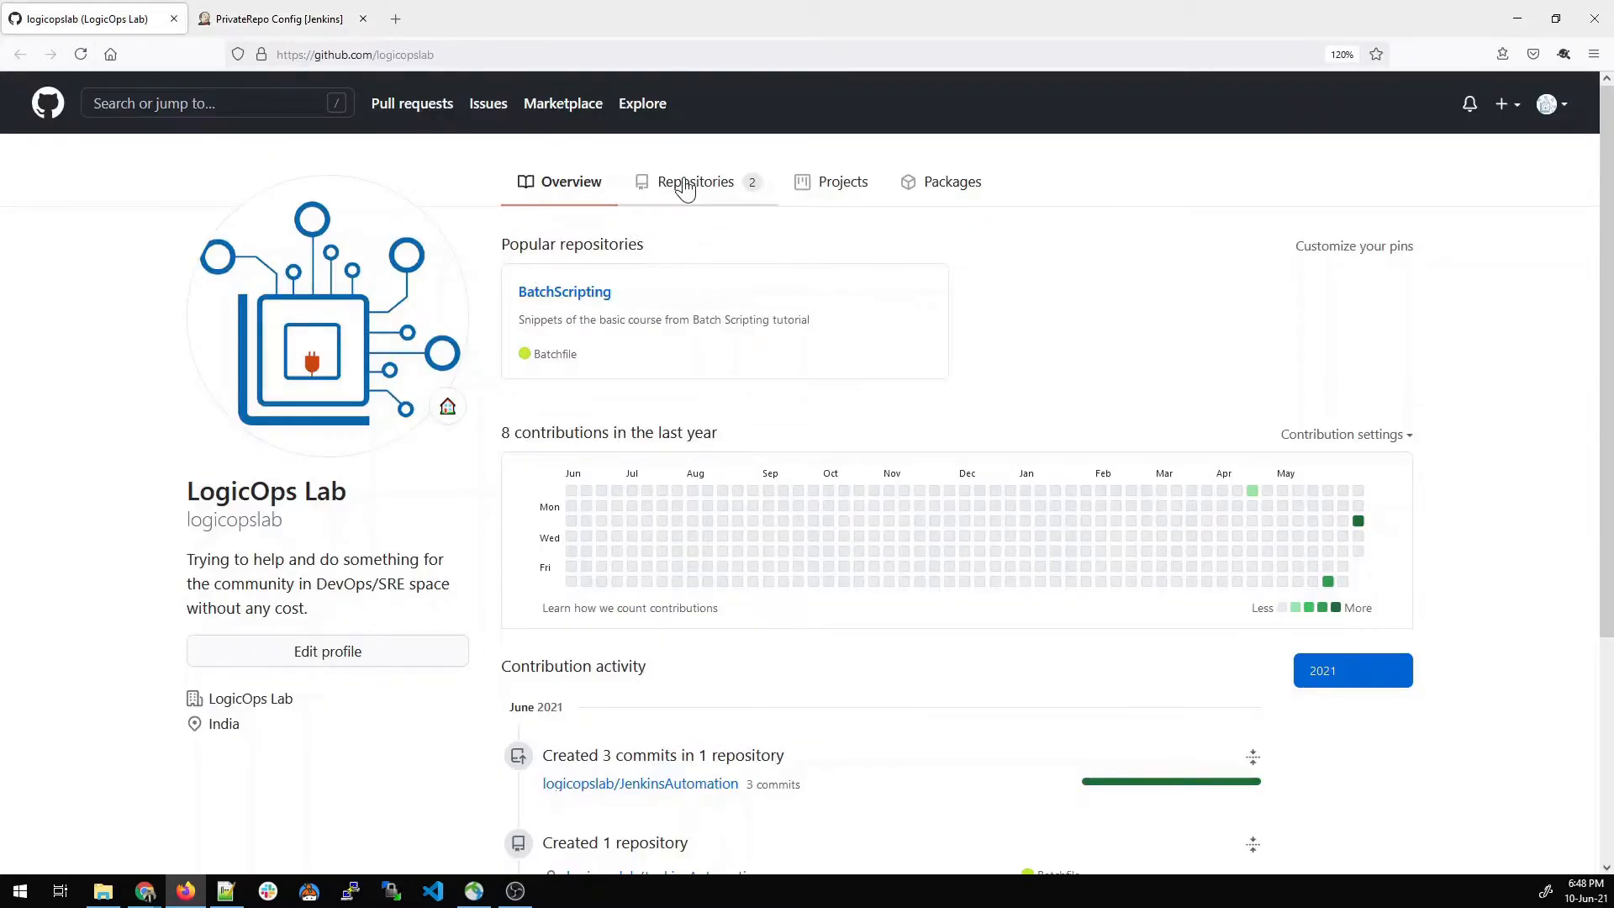
left_click(694, 181)
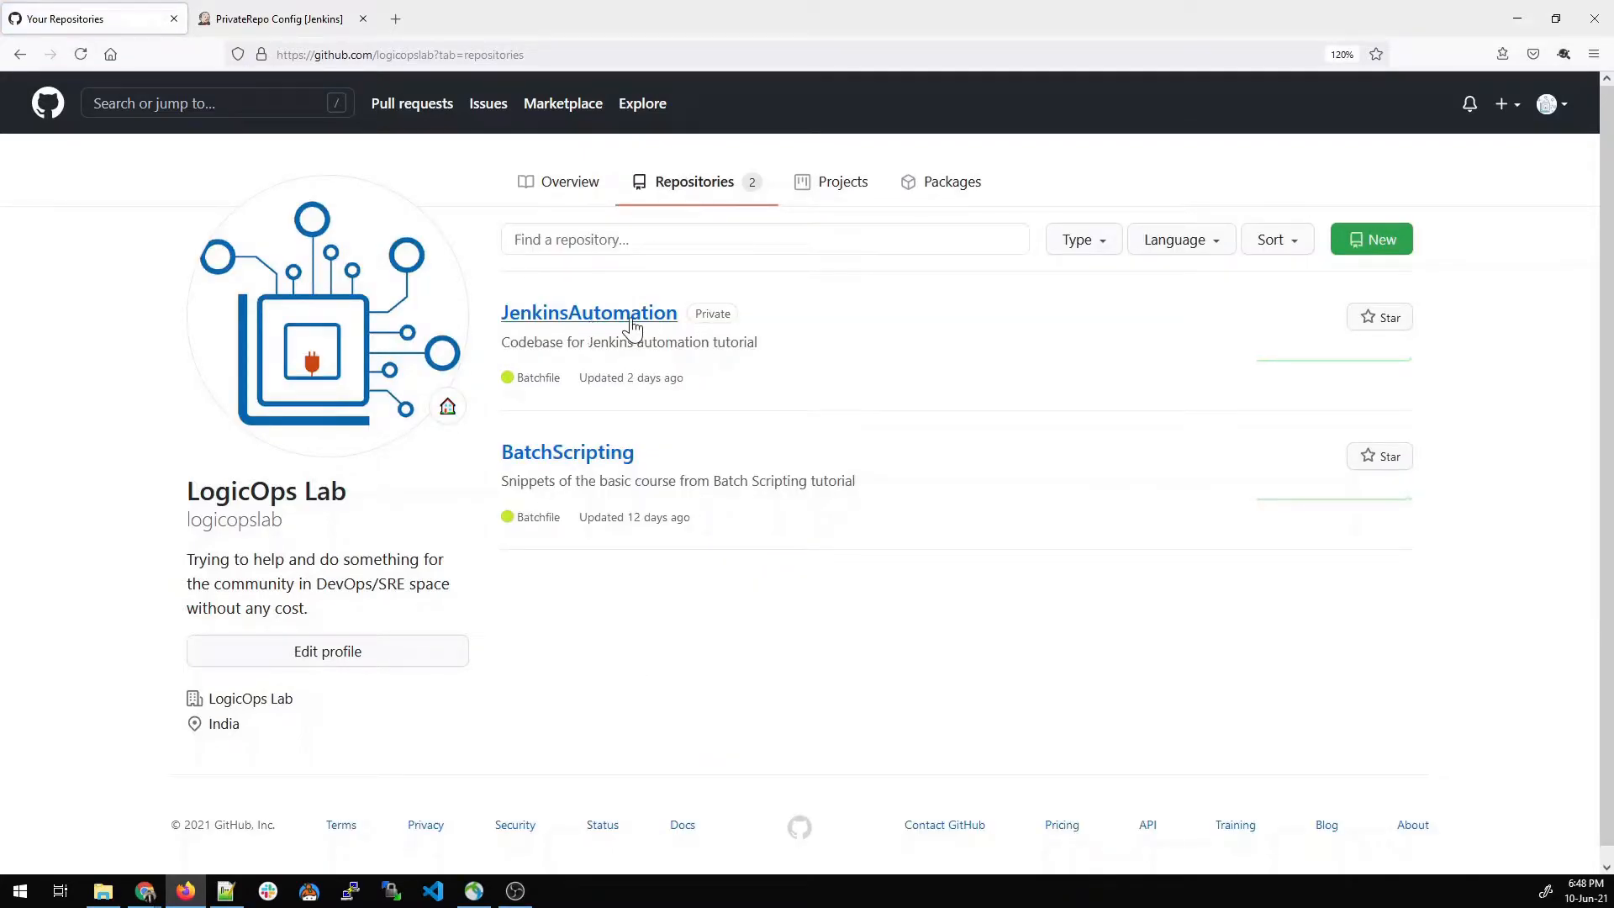
mouse_move(567, 453)
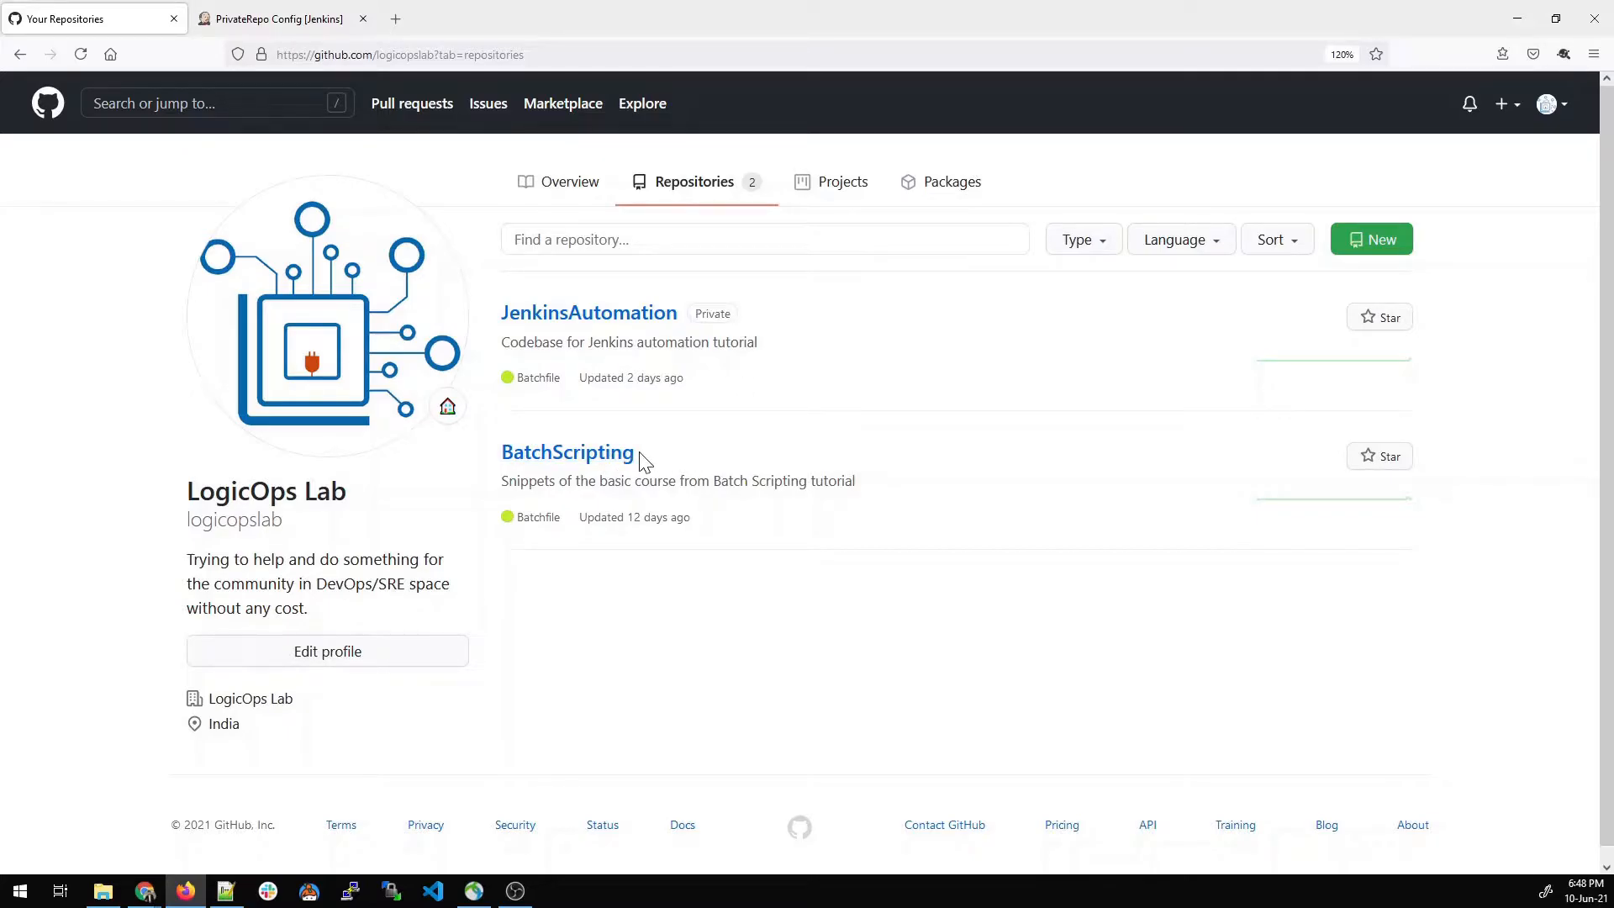
right_click(589, 313)
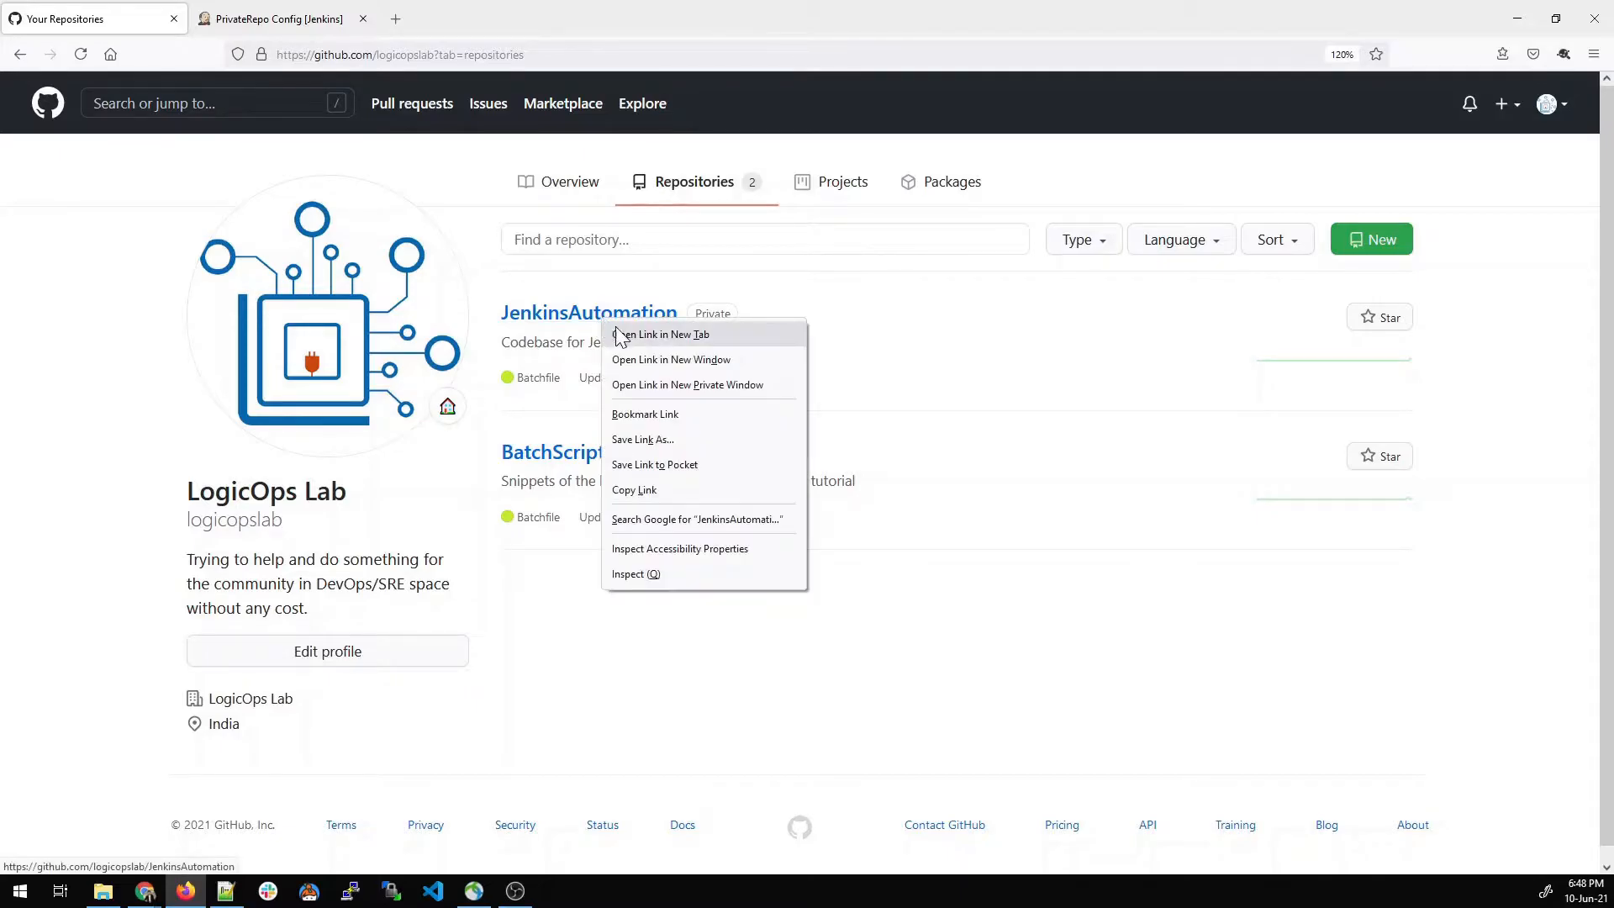
left_click(659, 333)
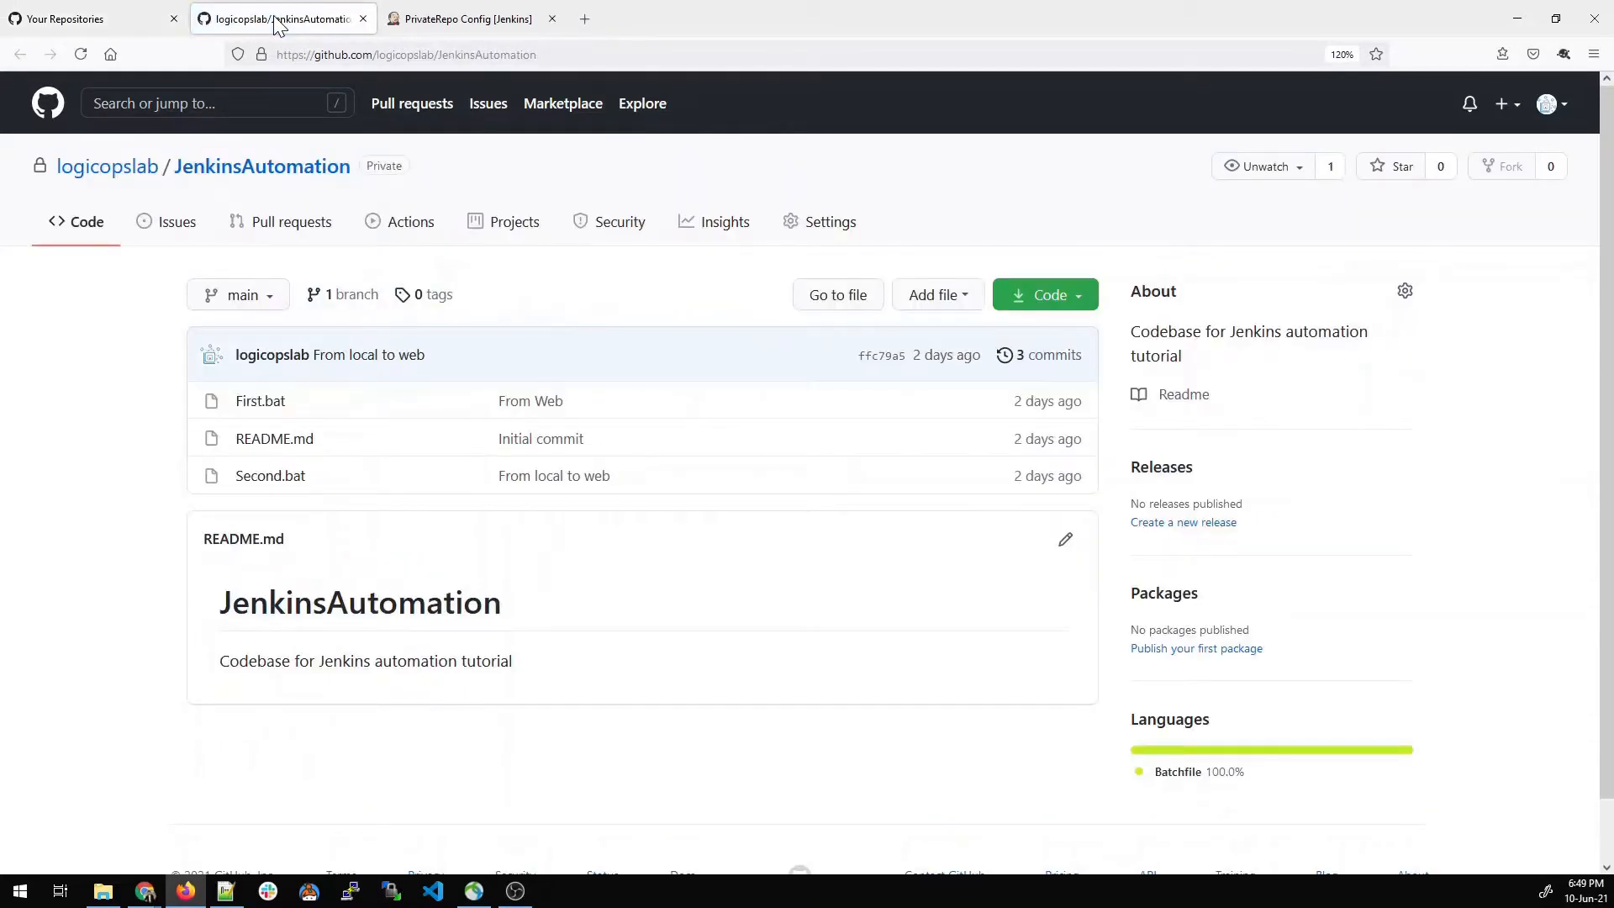
mouse_move(573, 311)
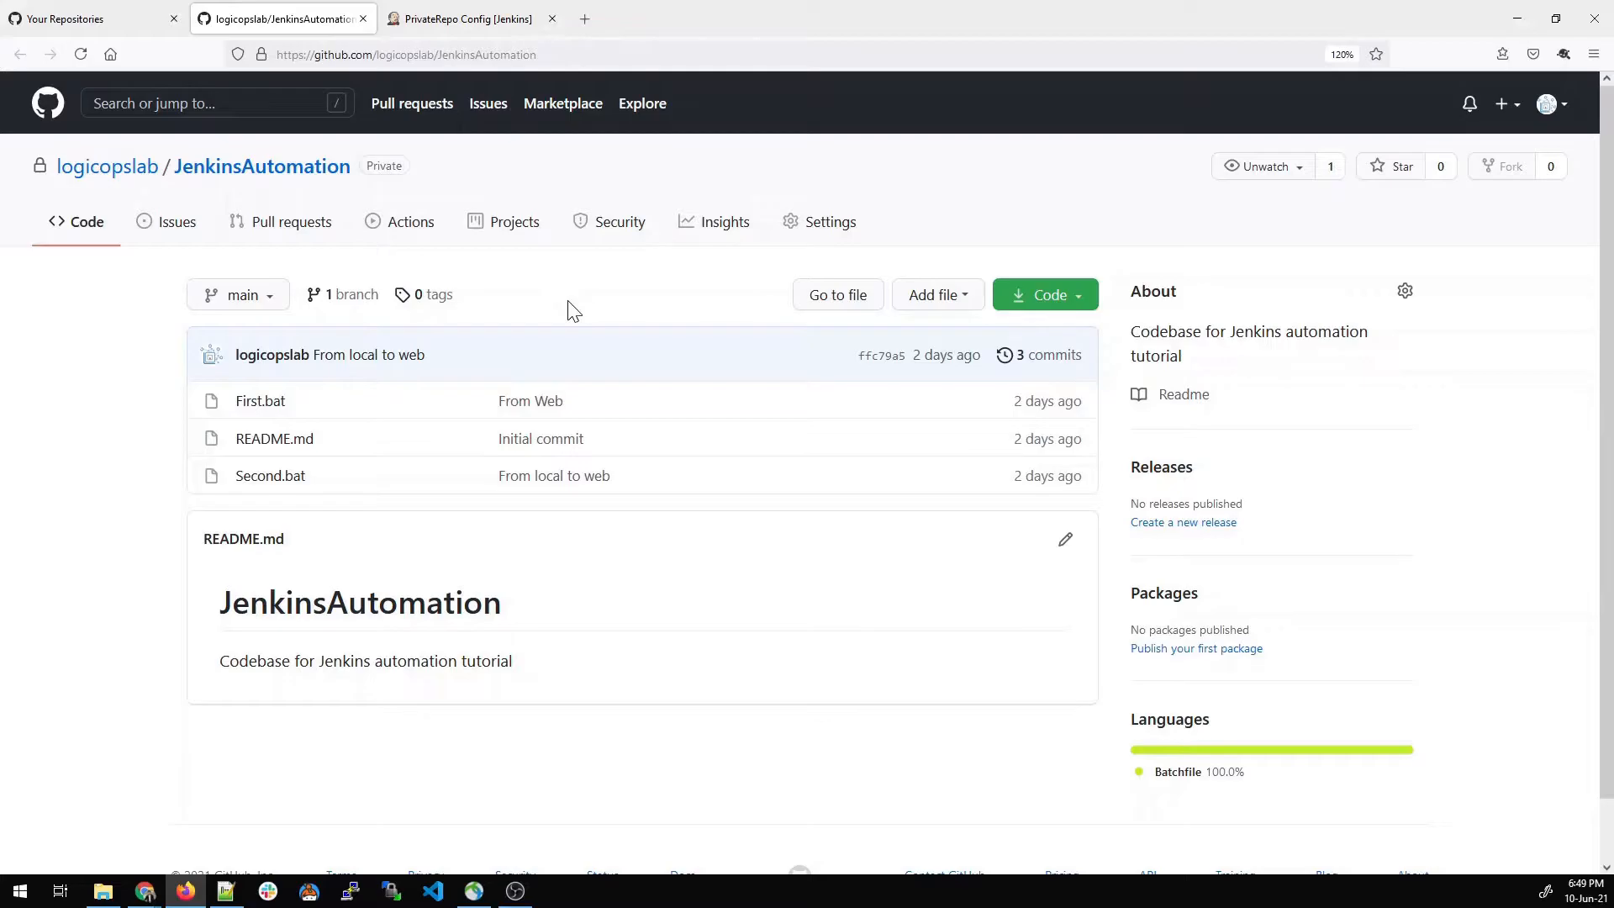
left_click(1044, 294)
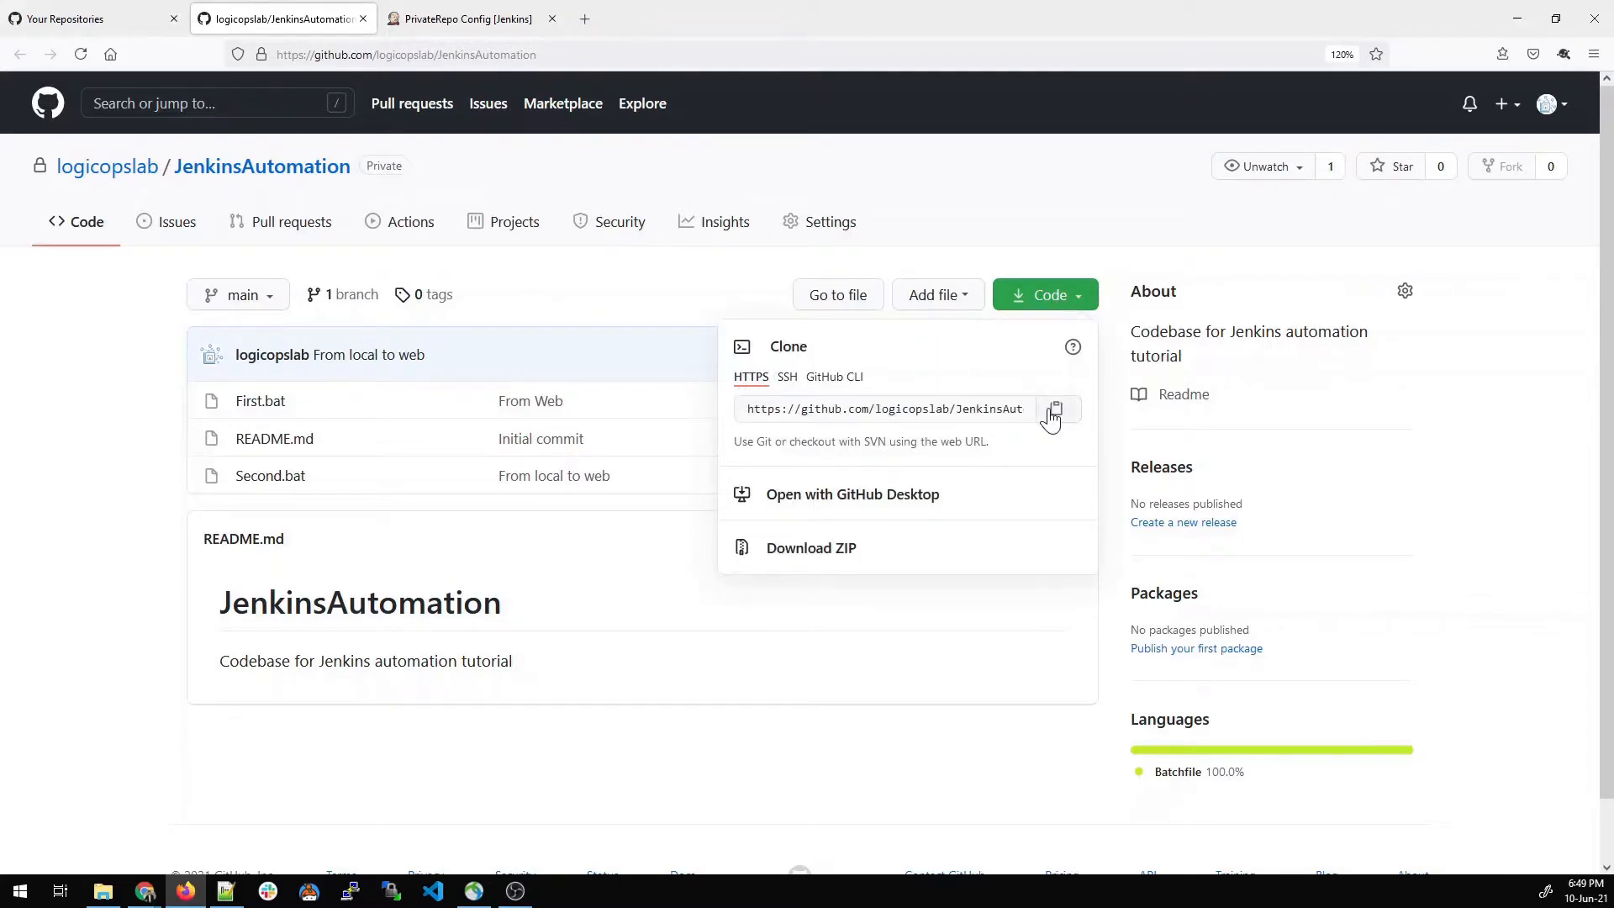
left_click(1054, 408)
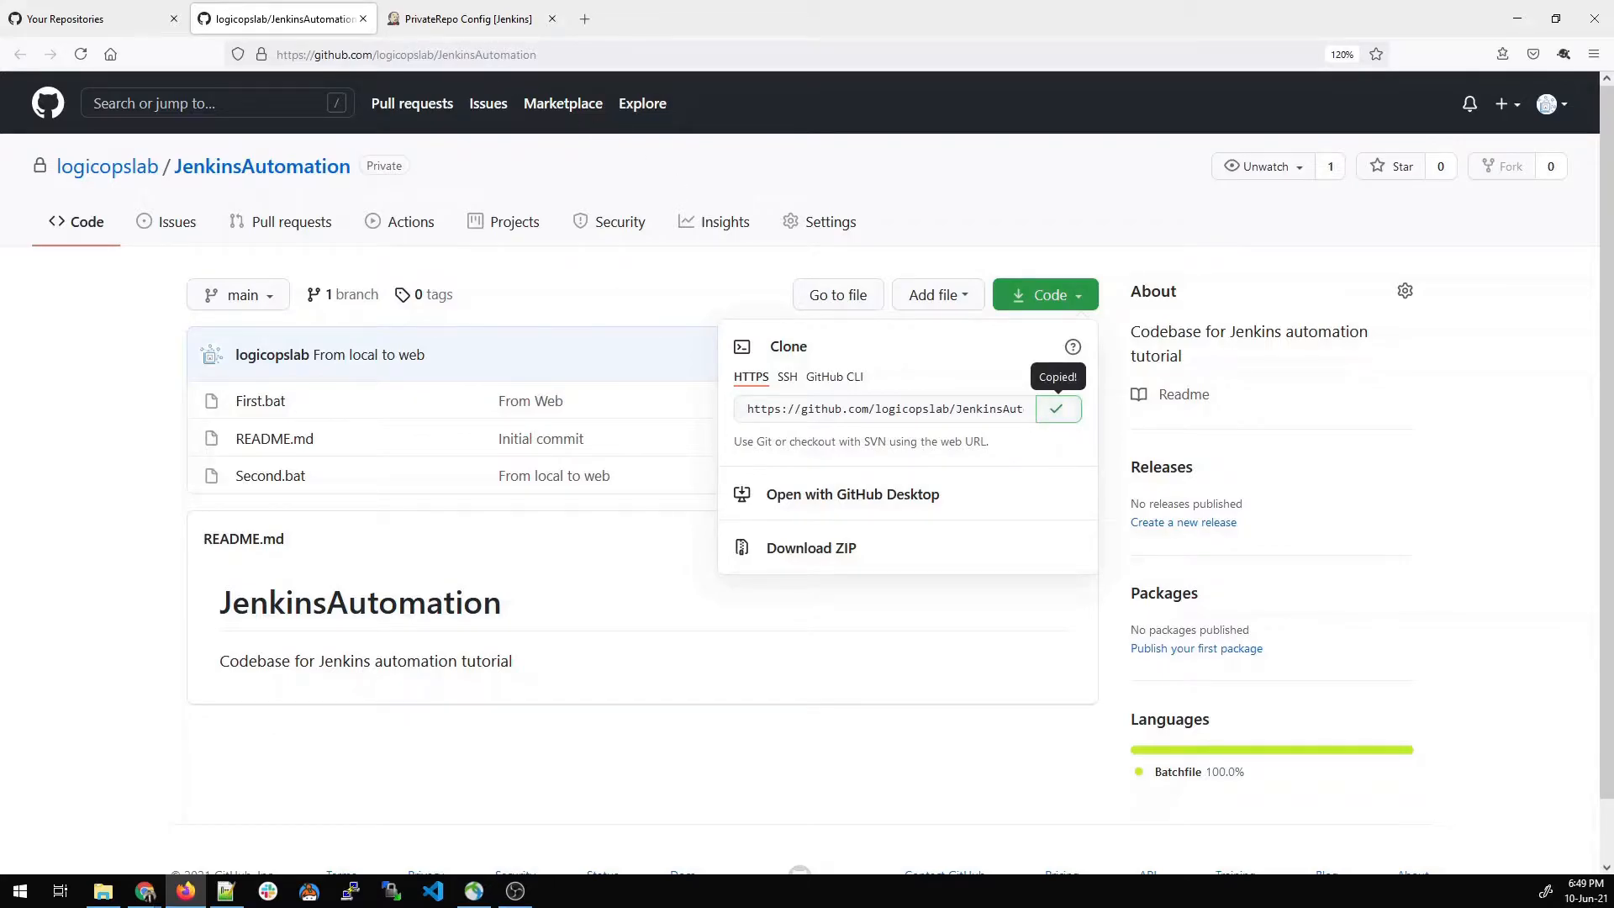
left_click(471, 19)
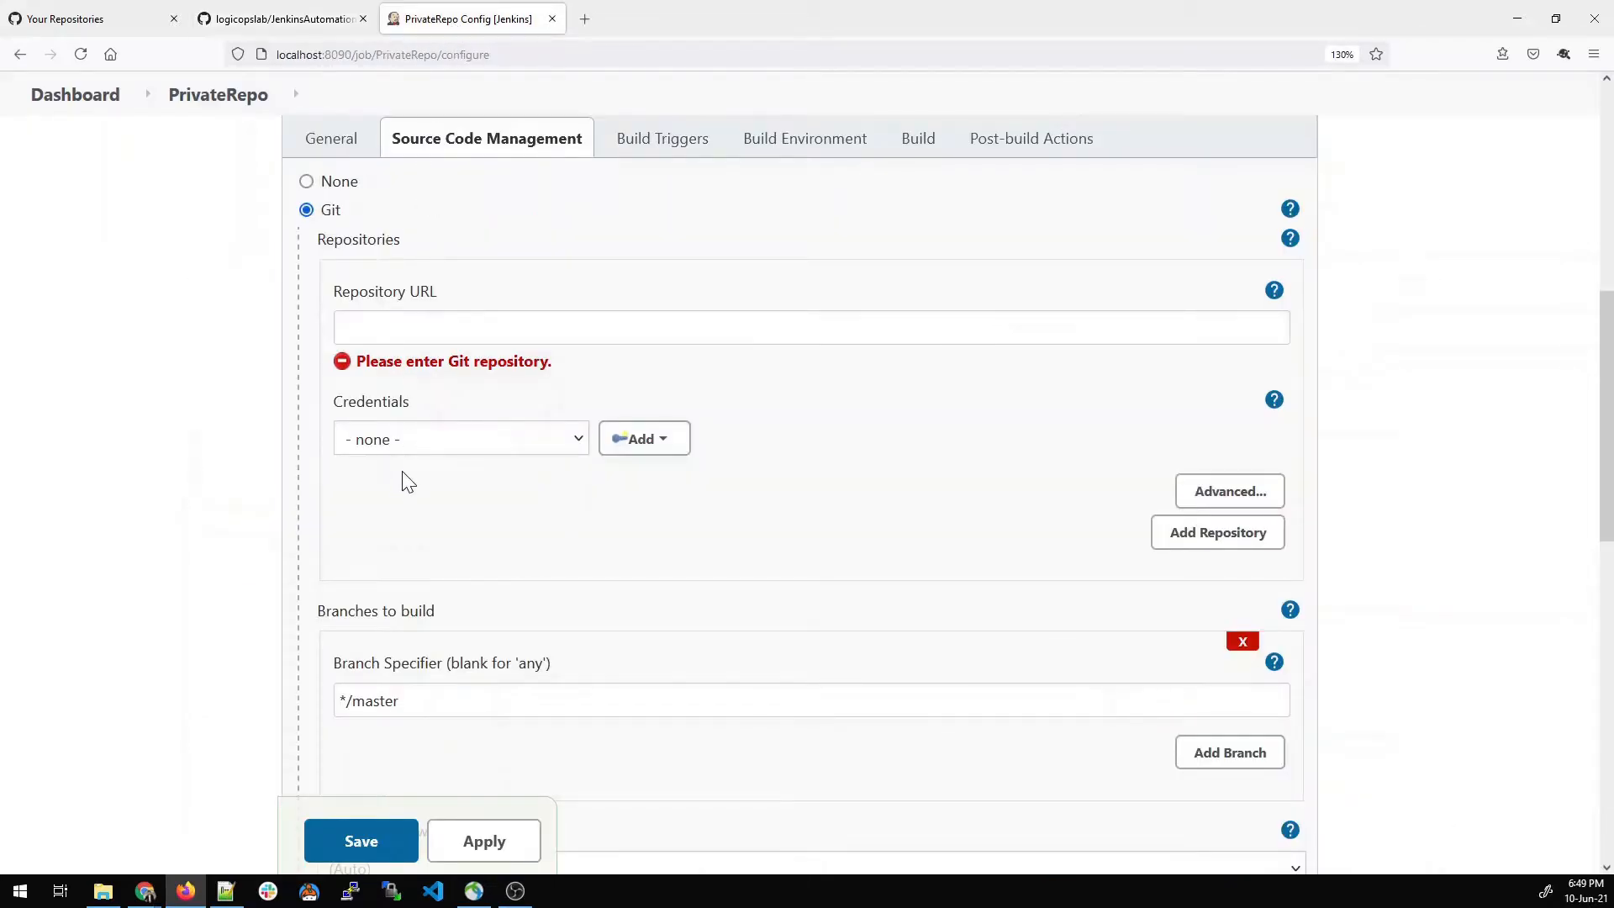
type("https://github.com/logicopslab/JenkinsAutomation.git")
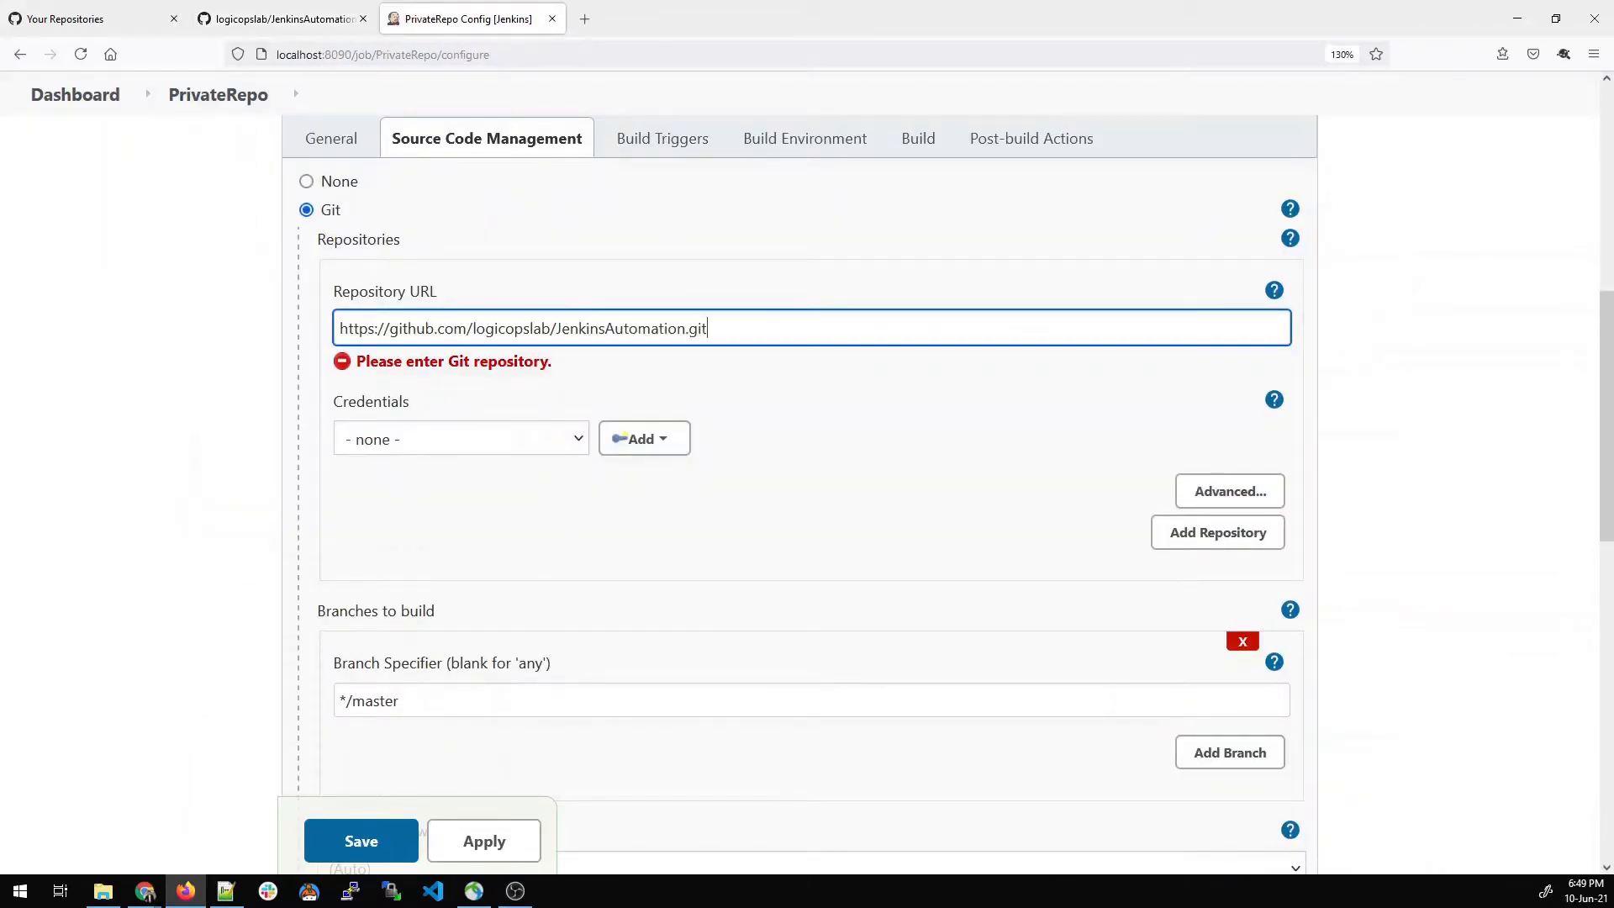
left_click(460, 439)
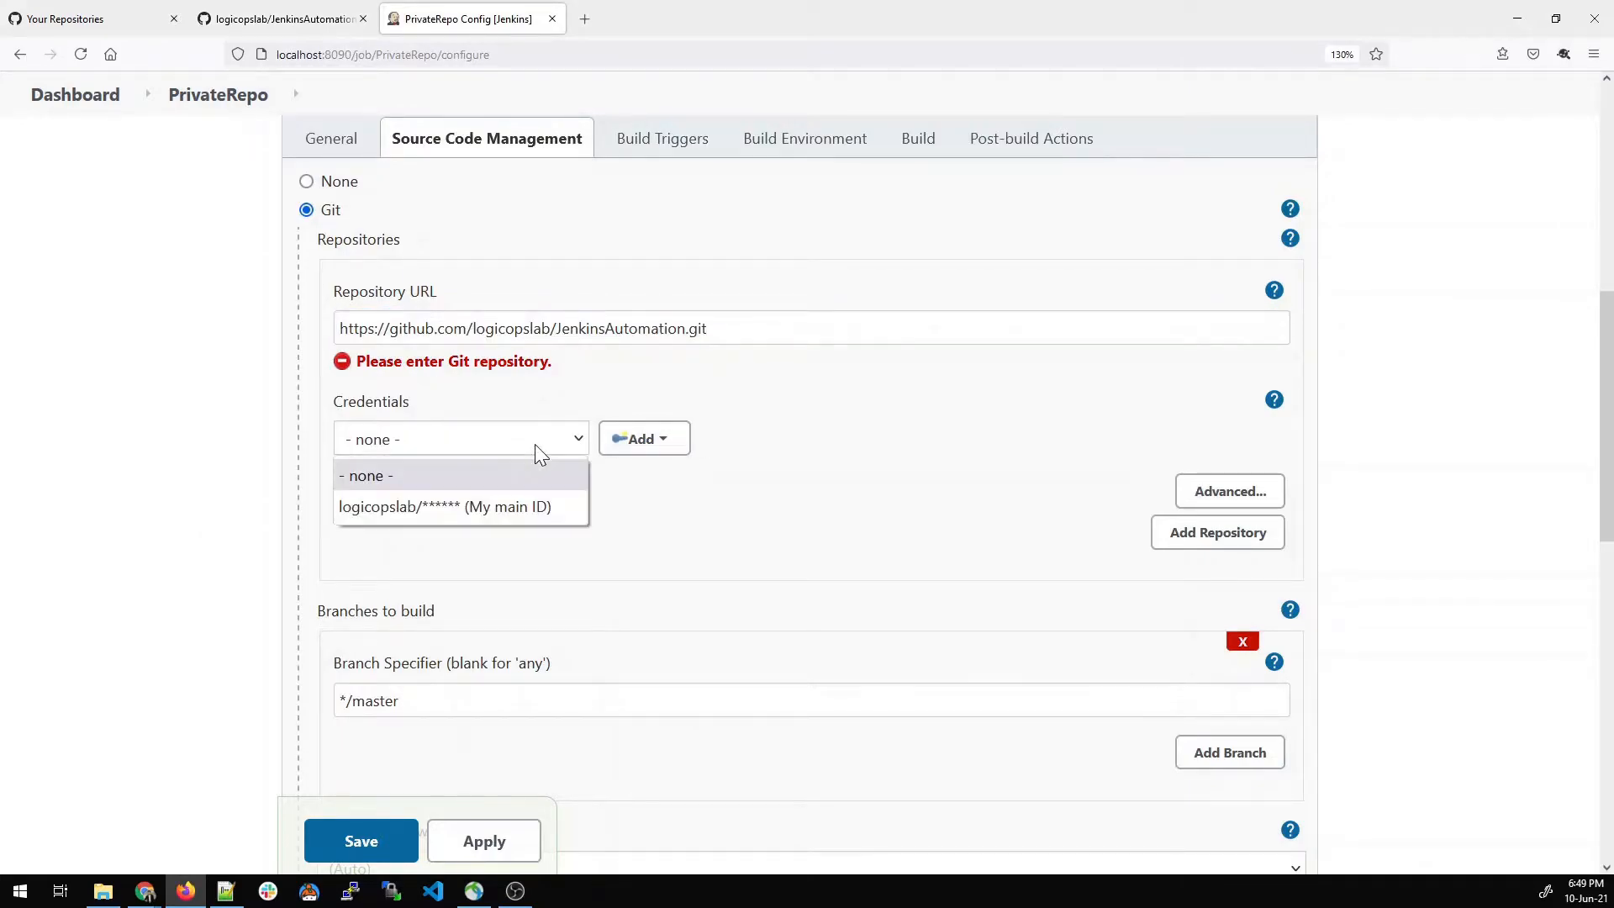
mouse_move(461, 506)
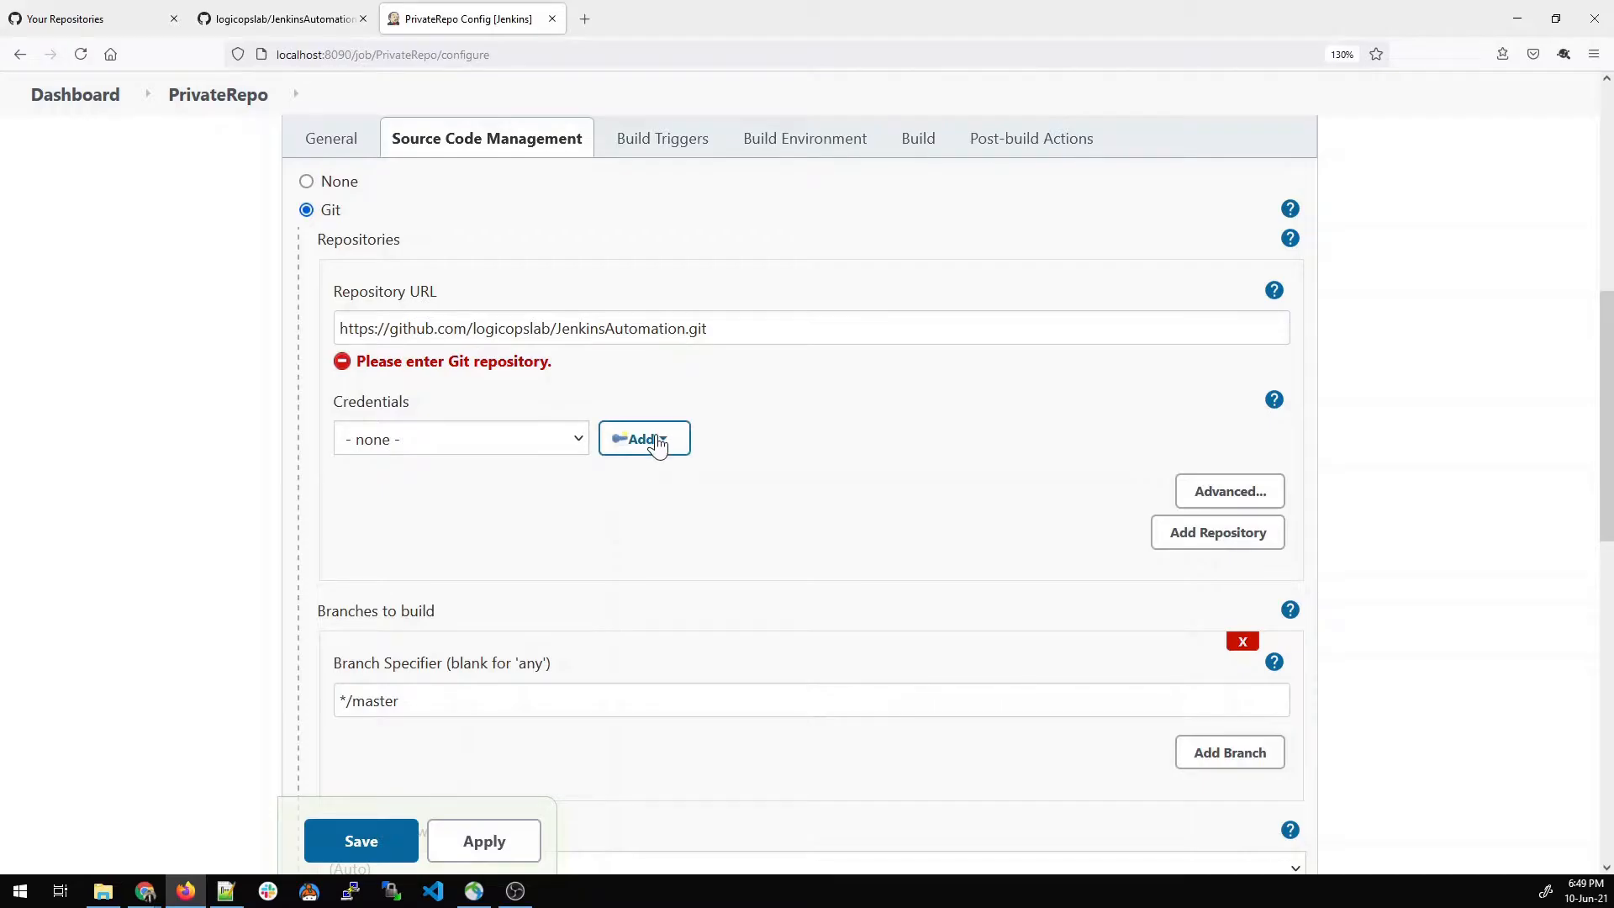
left_click(642, 437)
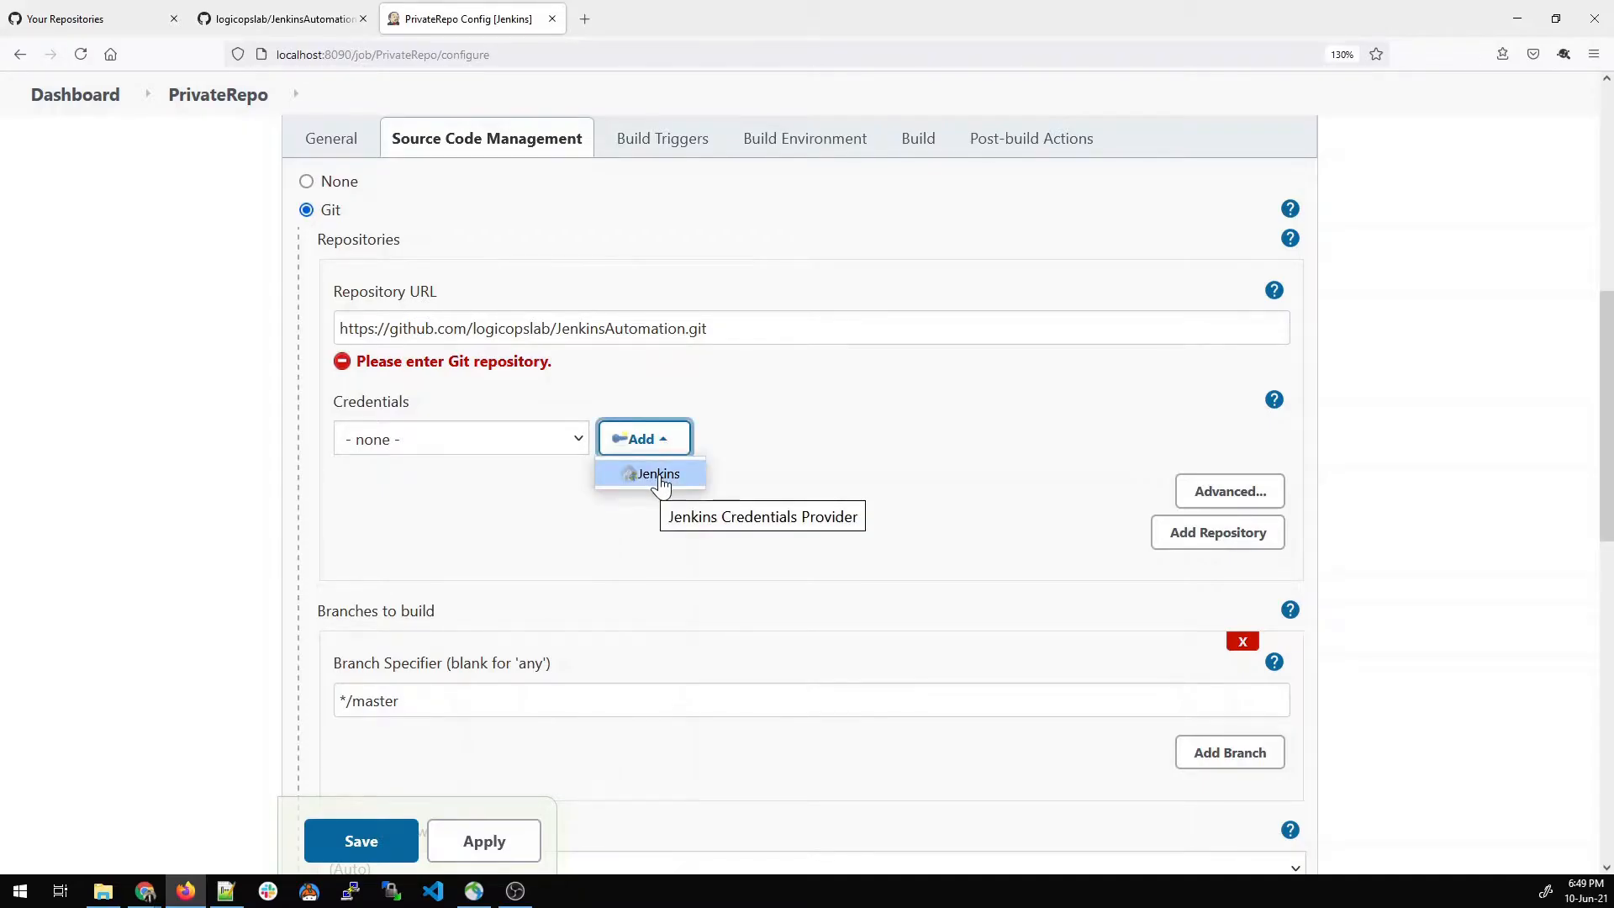
left_click(657, 474)
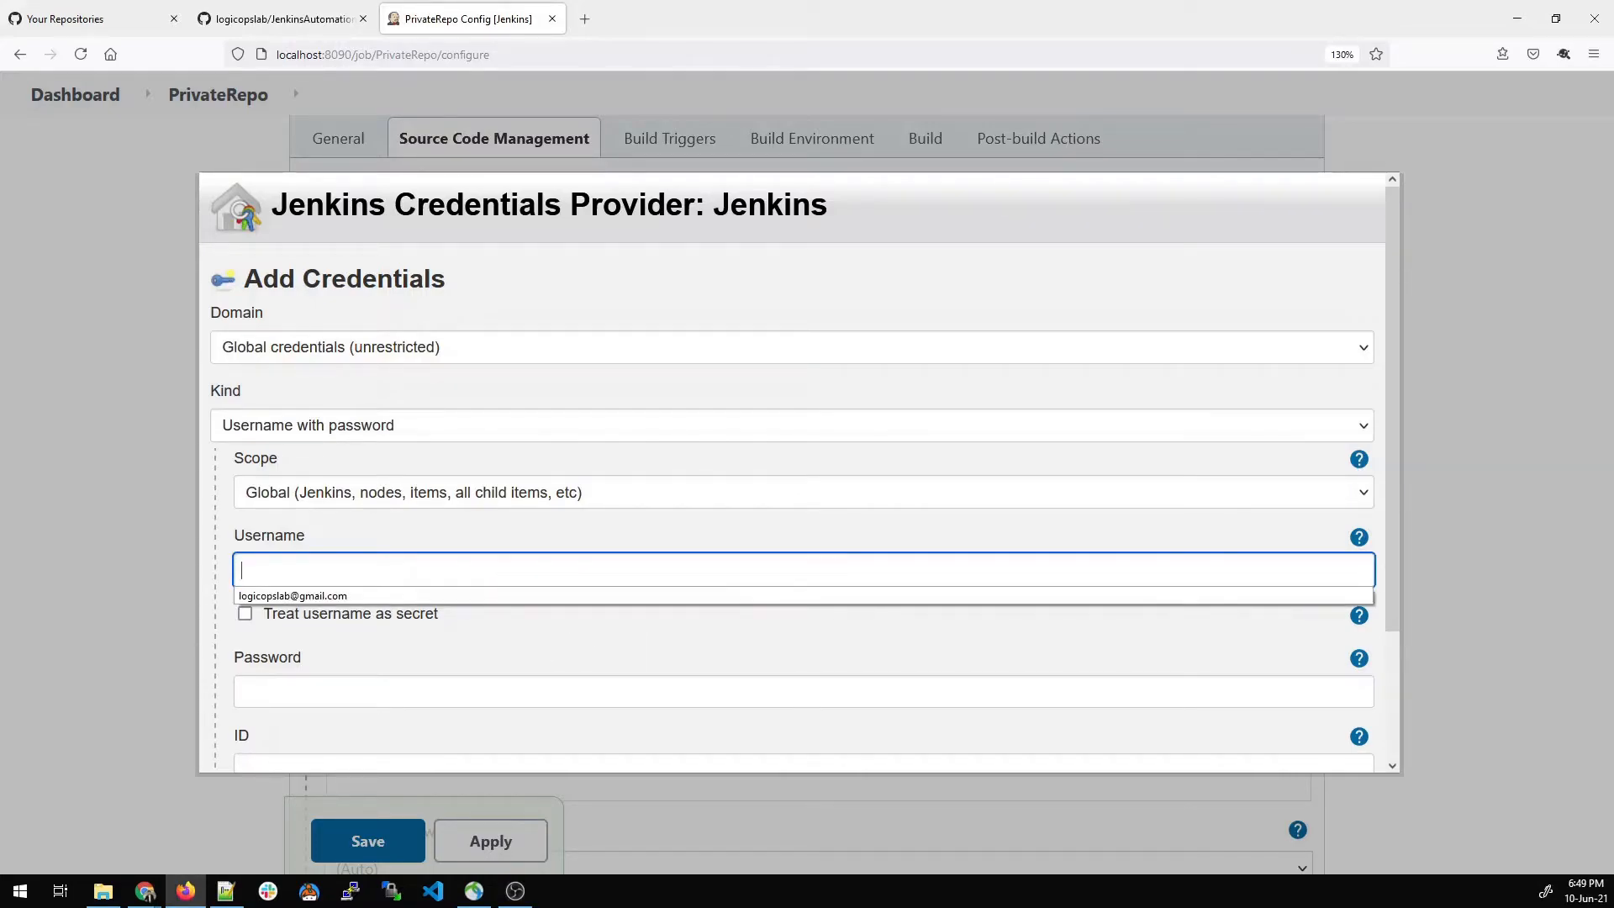
- Enter the GitHub username logicopslab in the new credential and return to the repository page
left_click(277, 18)
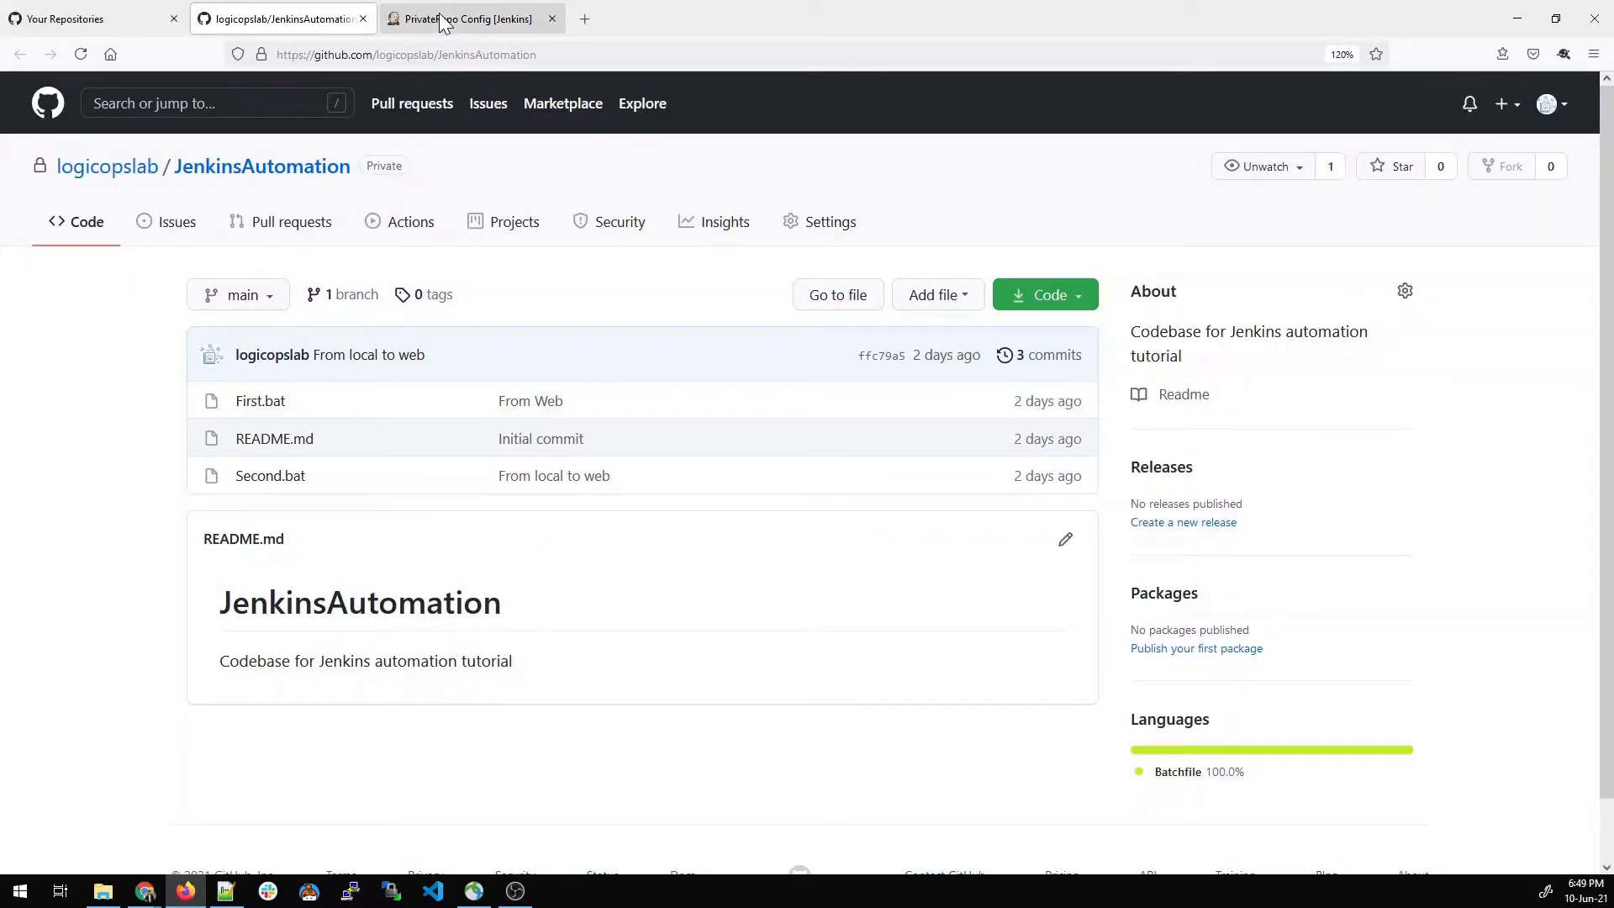
left_click(470, 19)
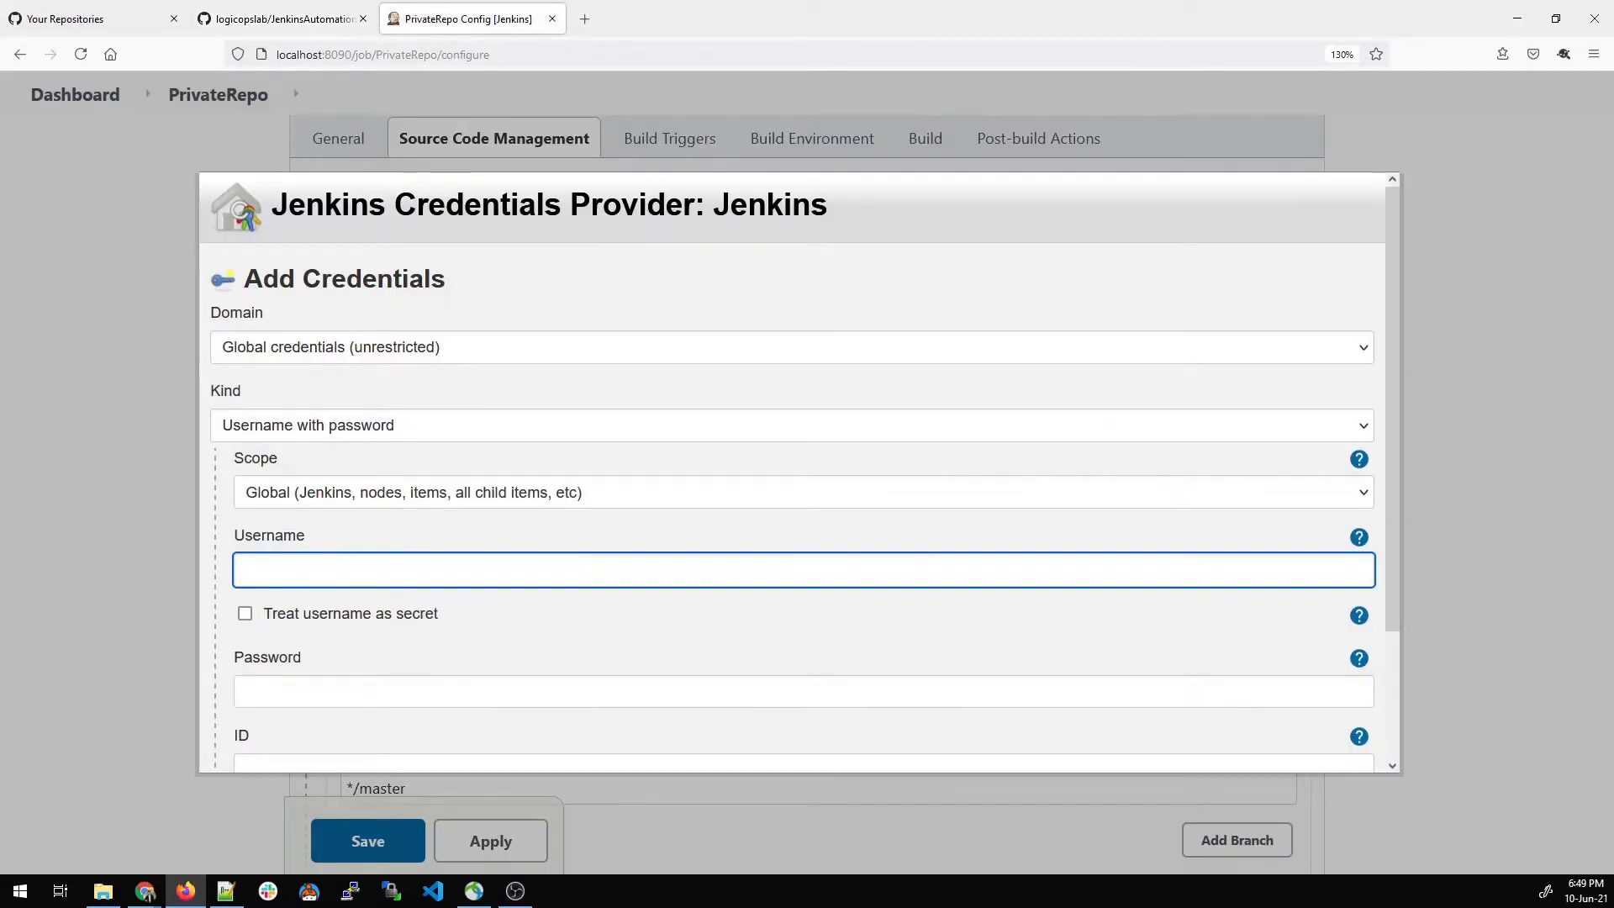
type("logicopslab")
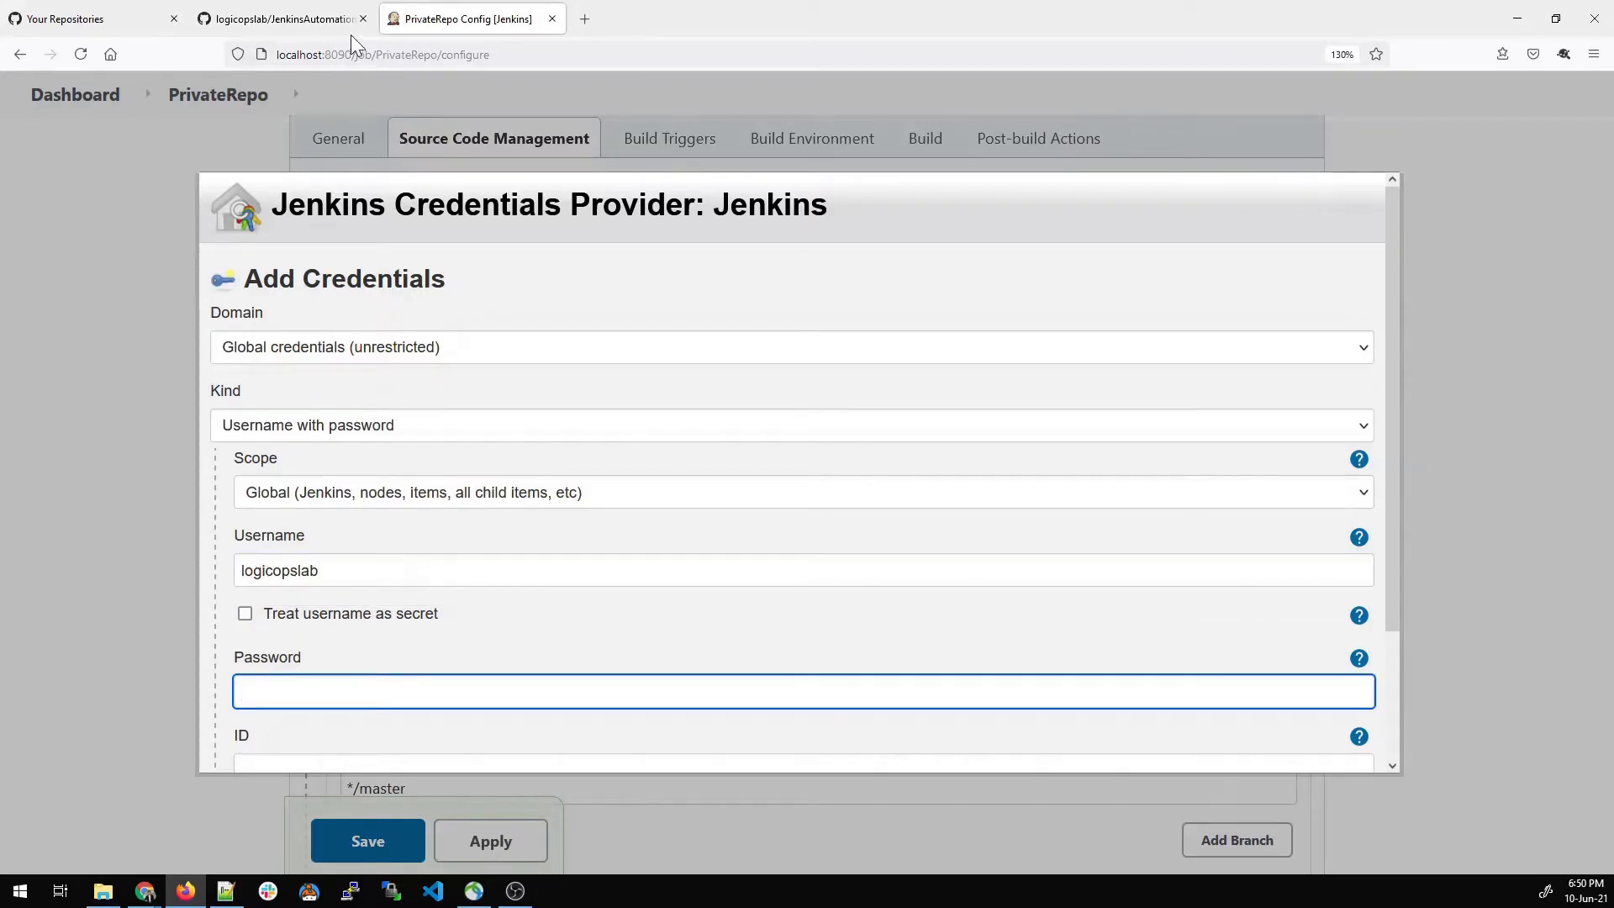
left_click(283, 19)
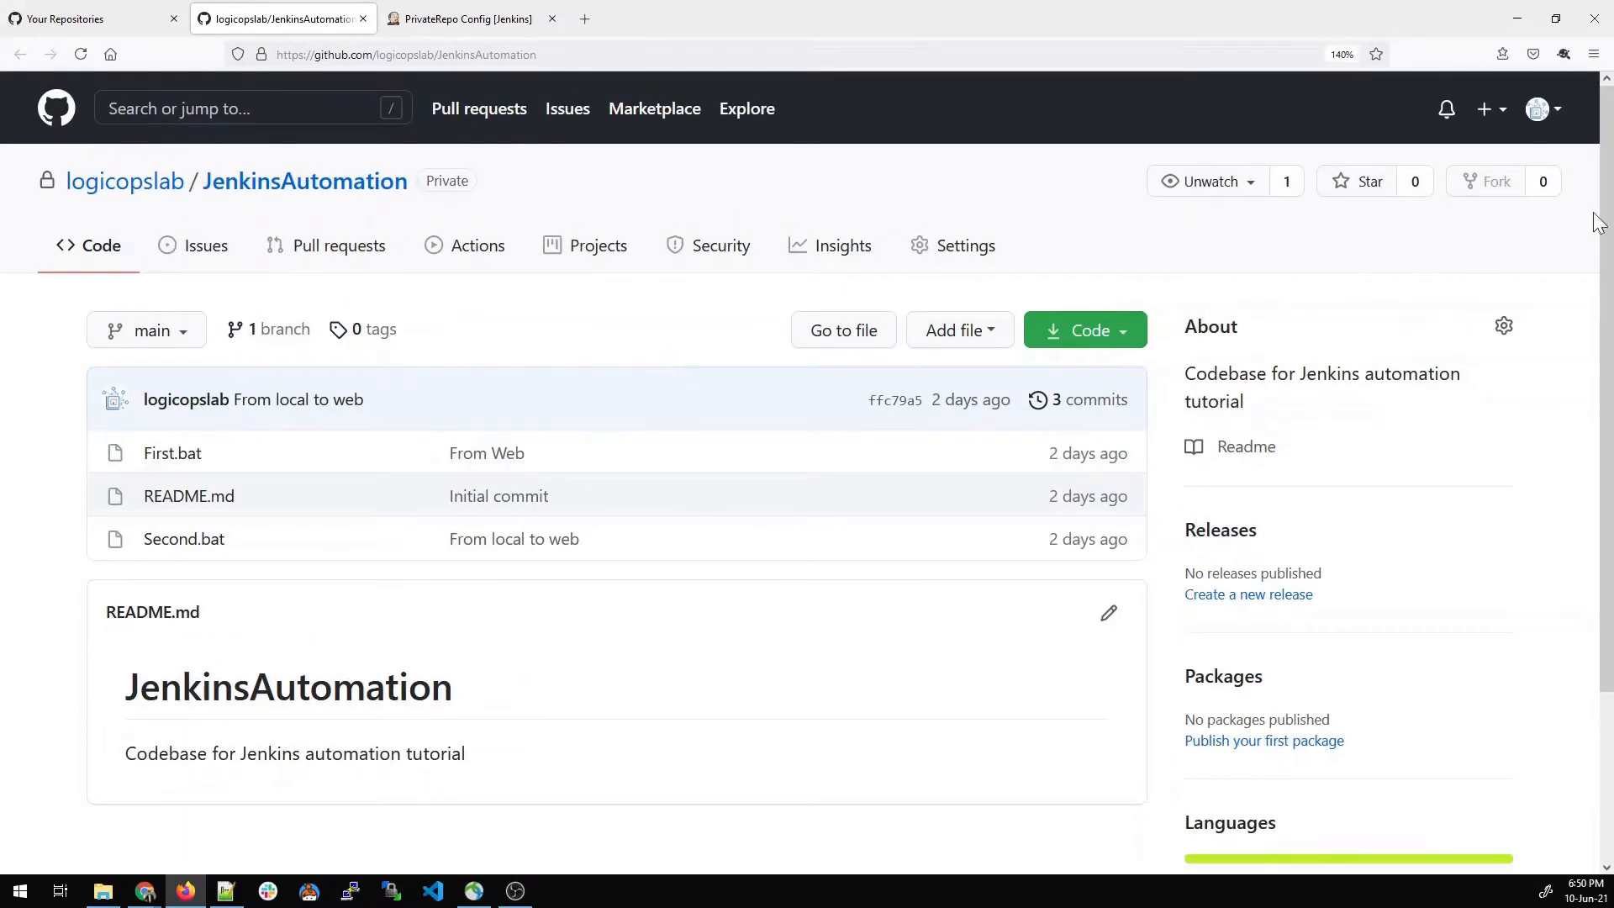
- From the avatar menu, go to Settings > Developer settings > Personal access tokens
left_click(1538, 108)
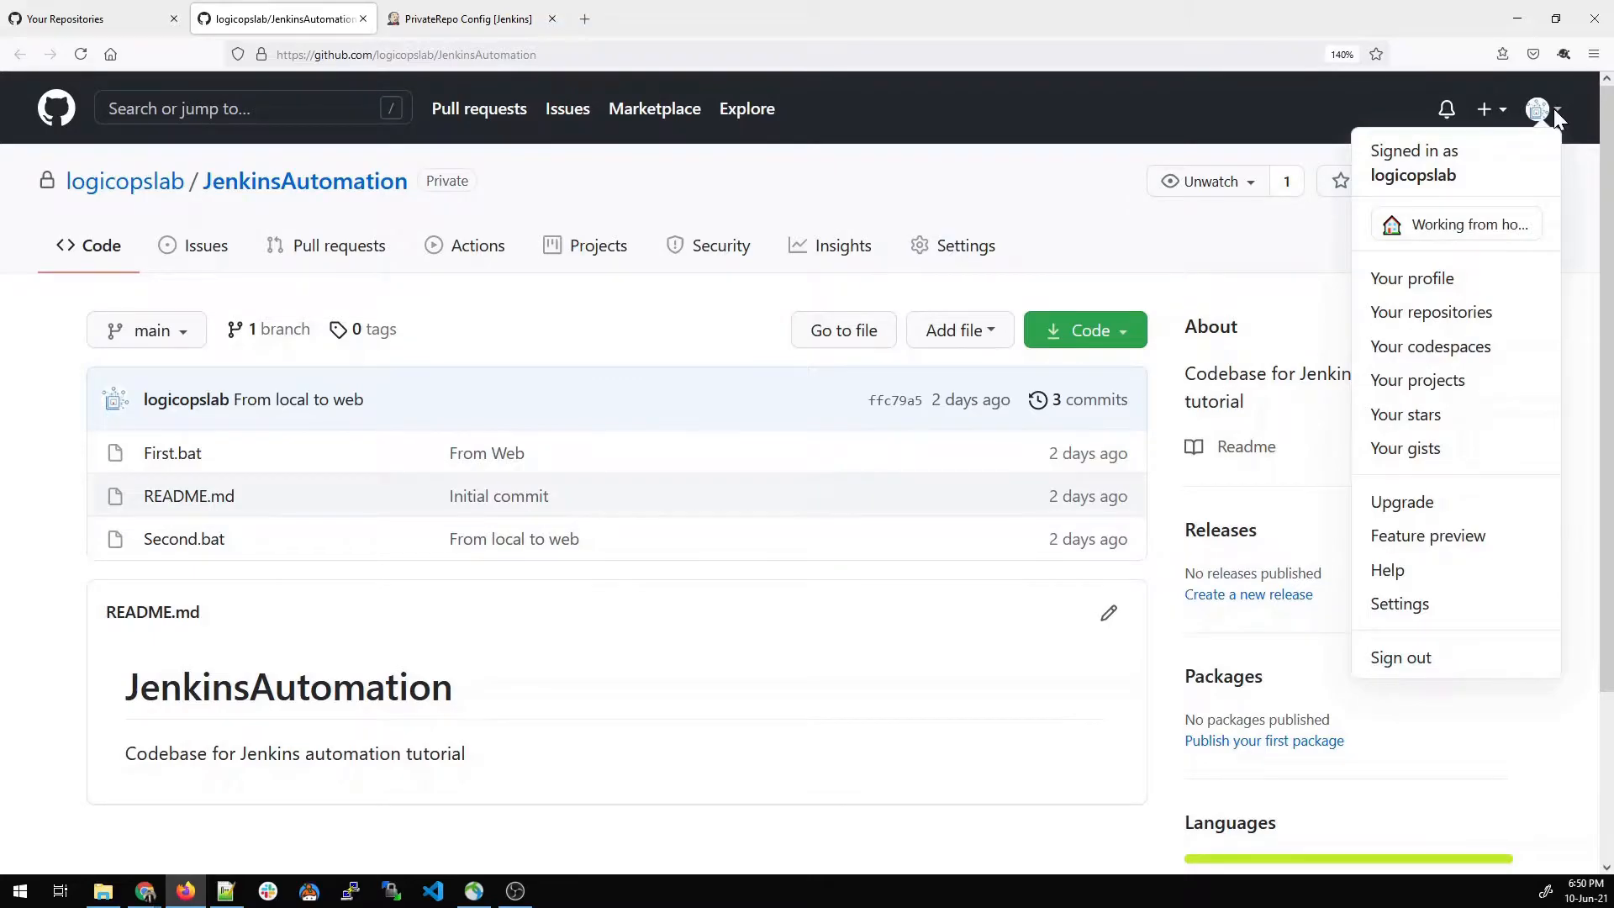
mouse_move(1398, 604)
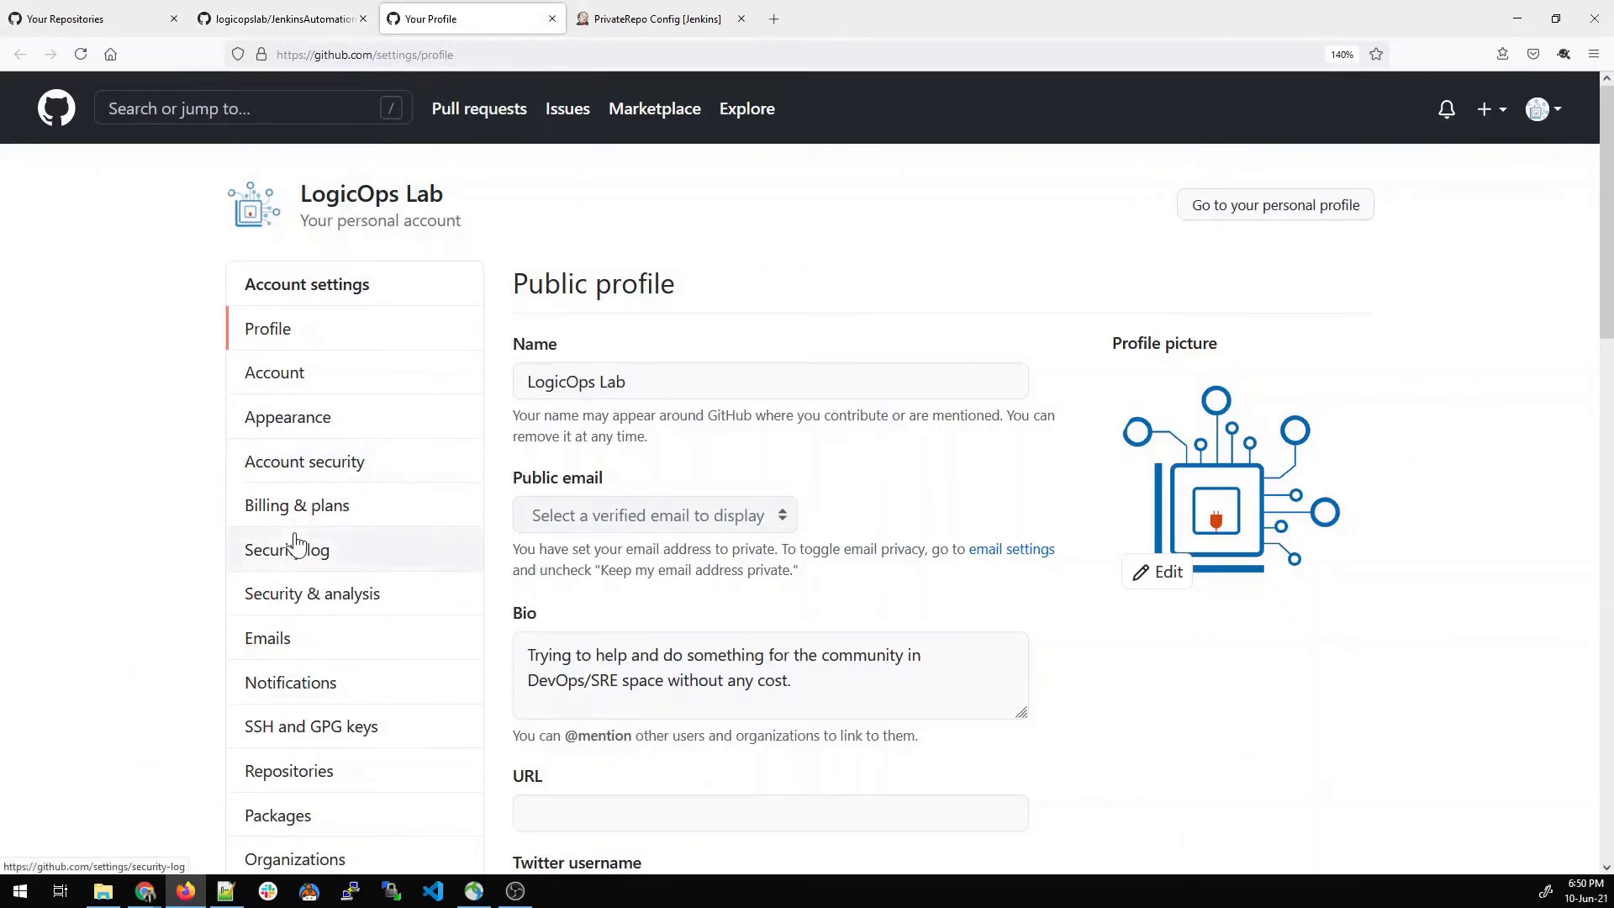
scroll("down", 3)
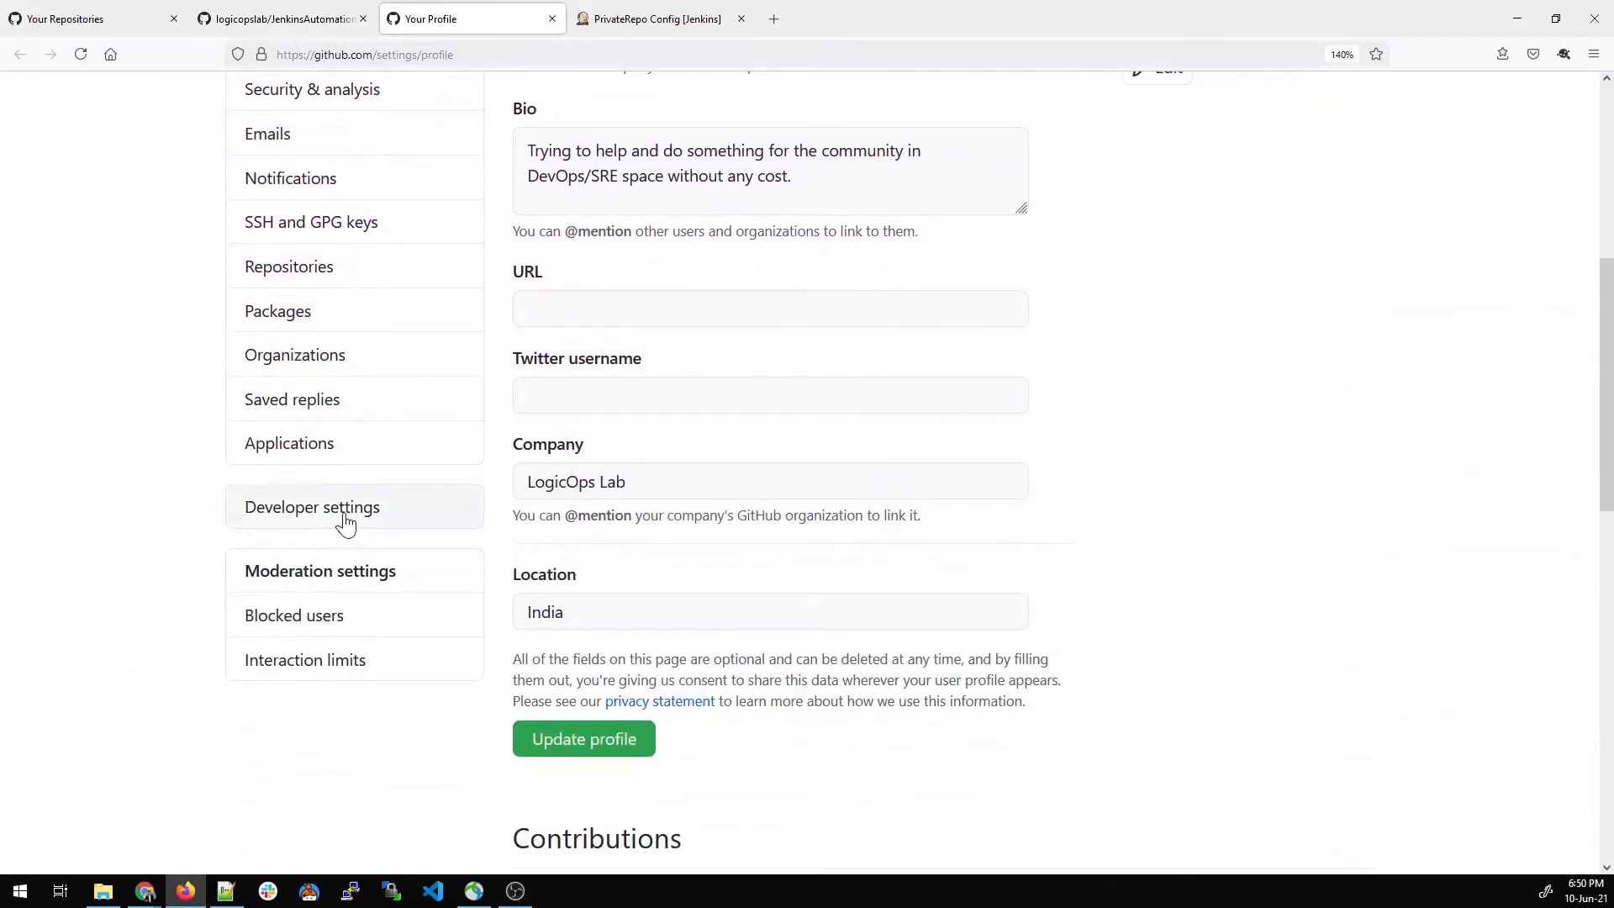
left_click(312, 506)
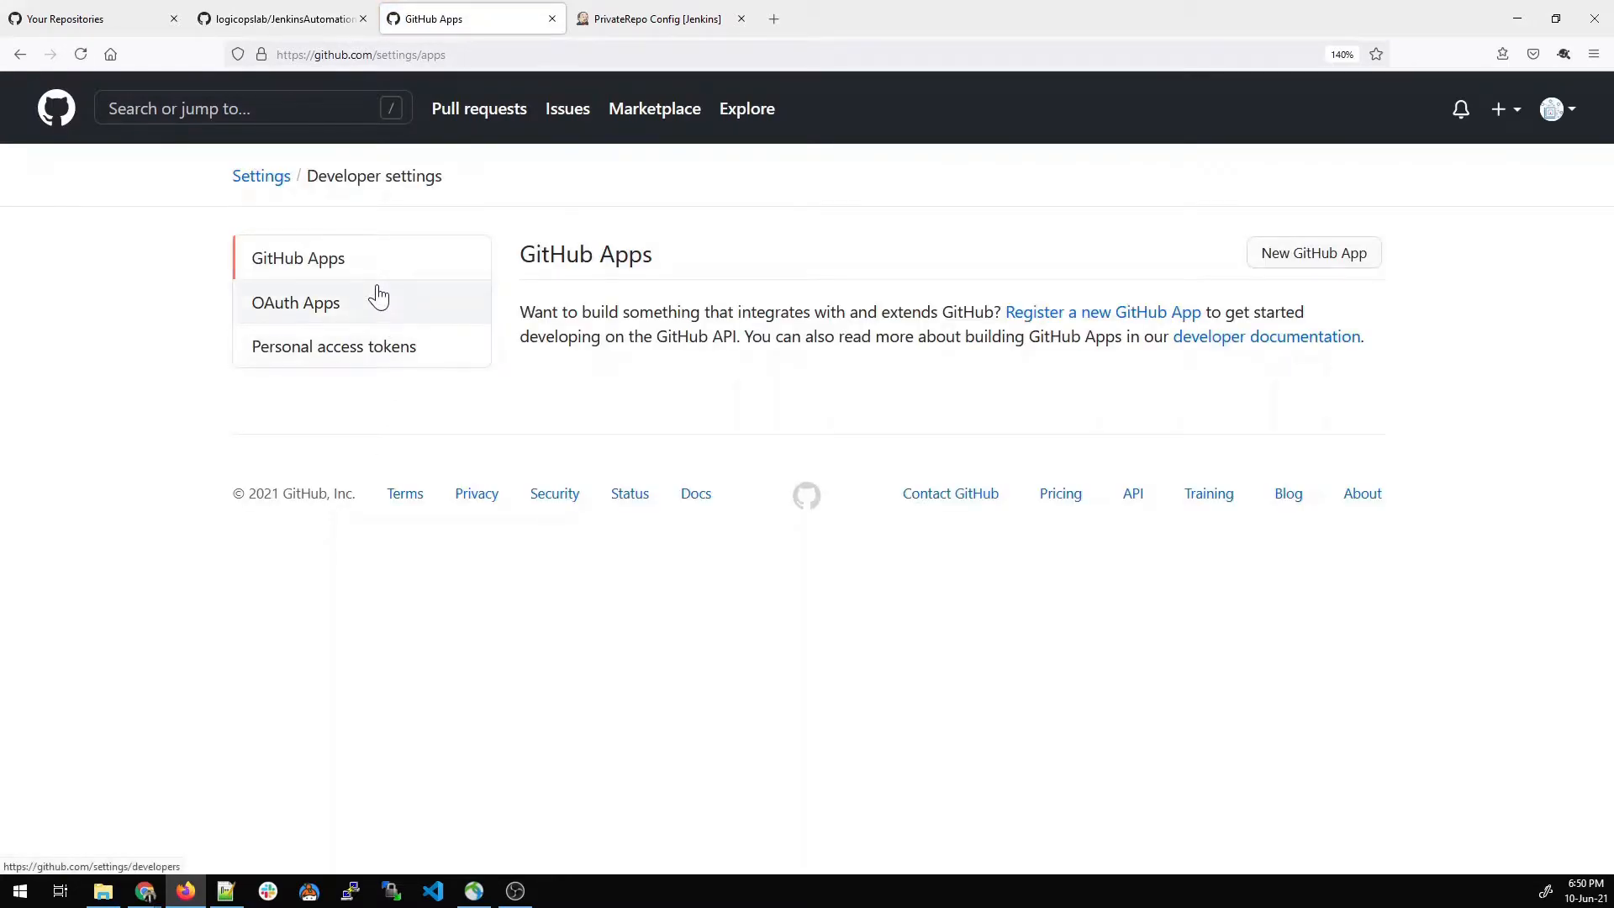
mouse_move(365, 351)
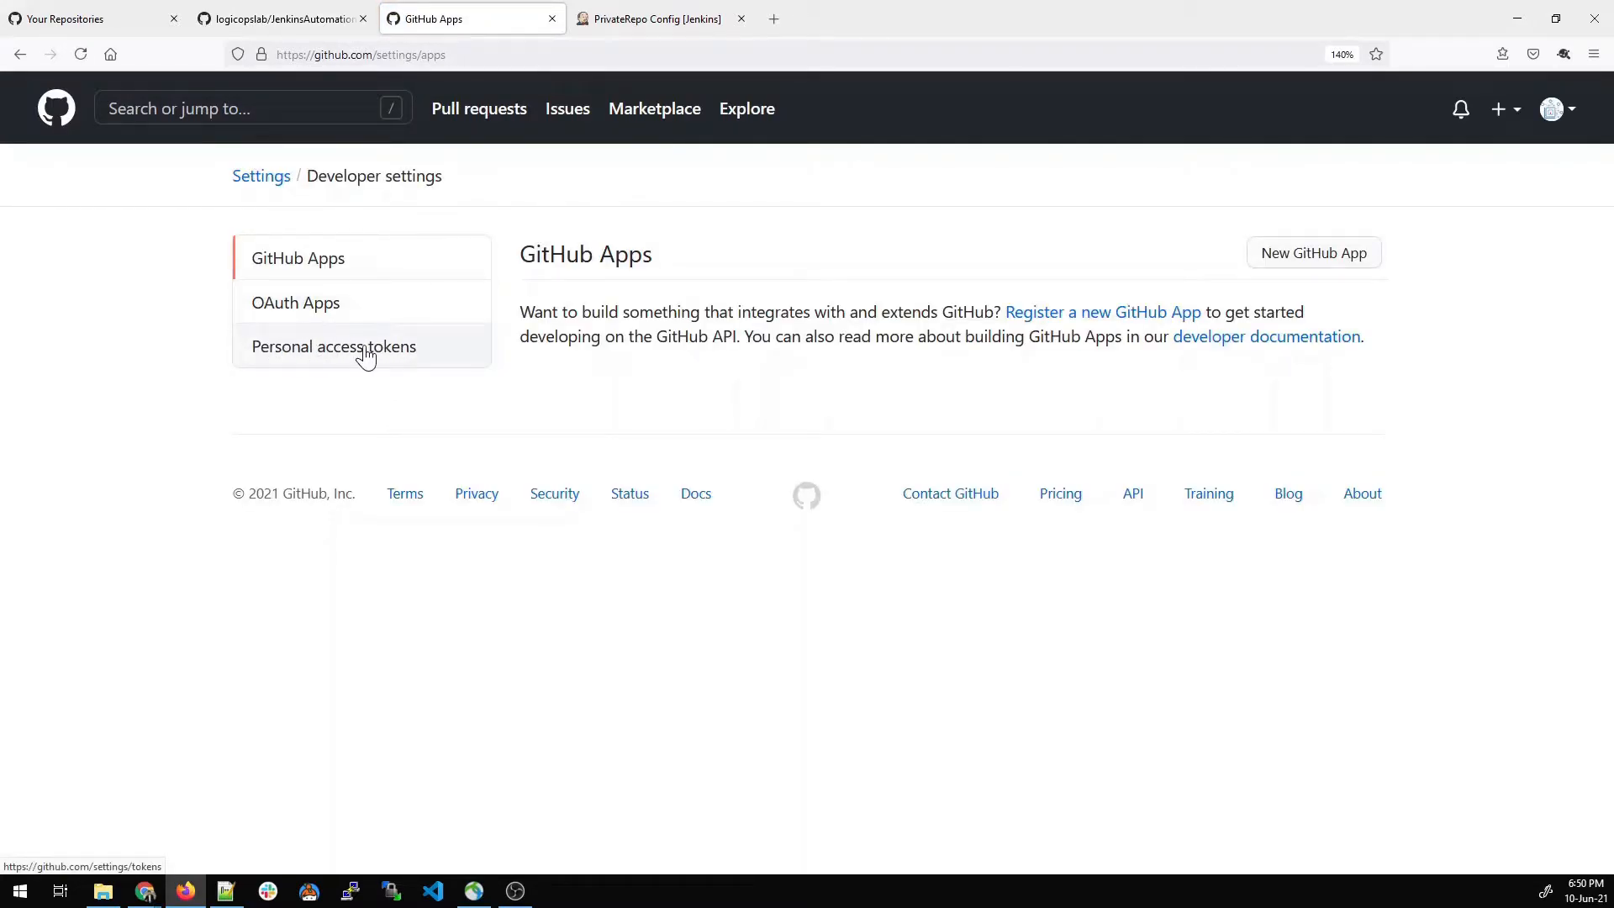
left_click(333, 346)
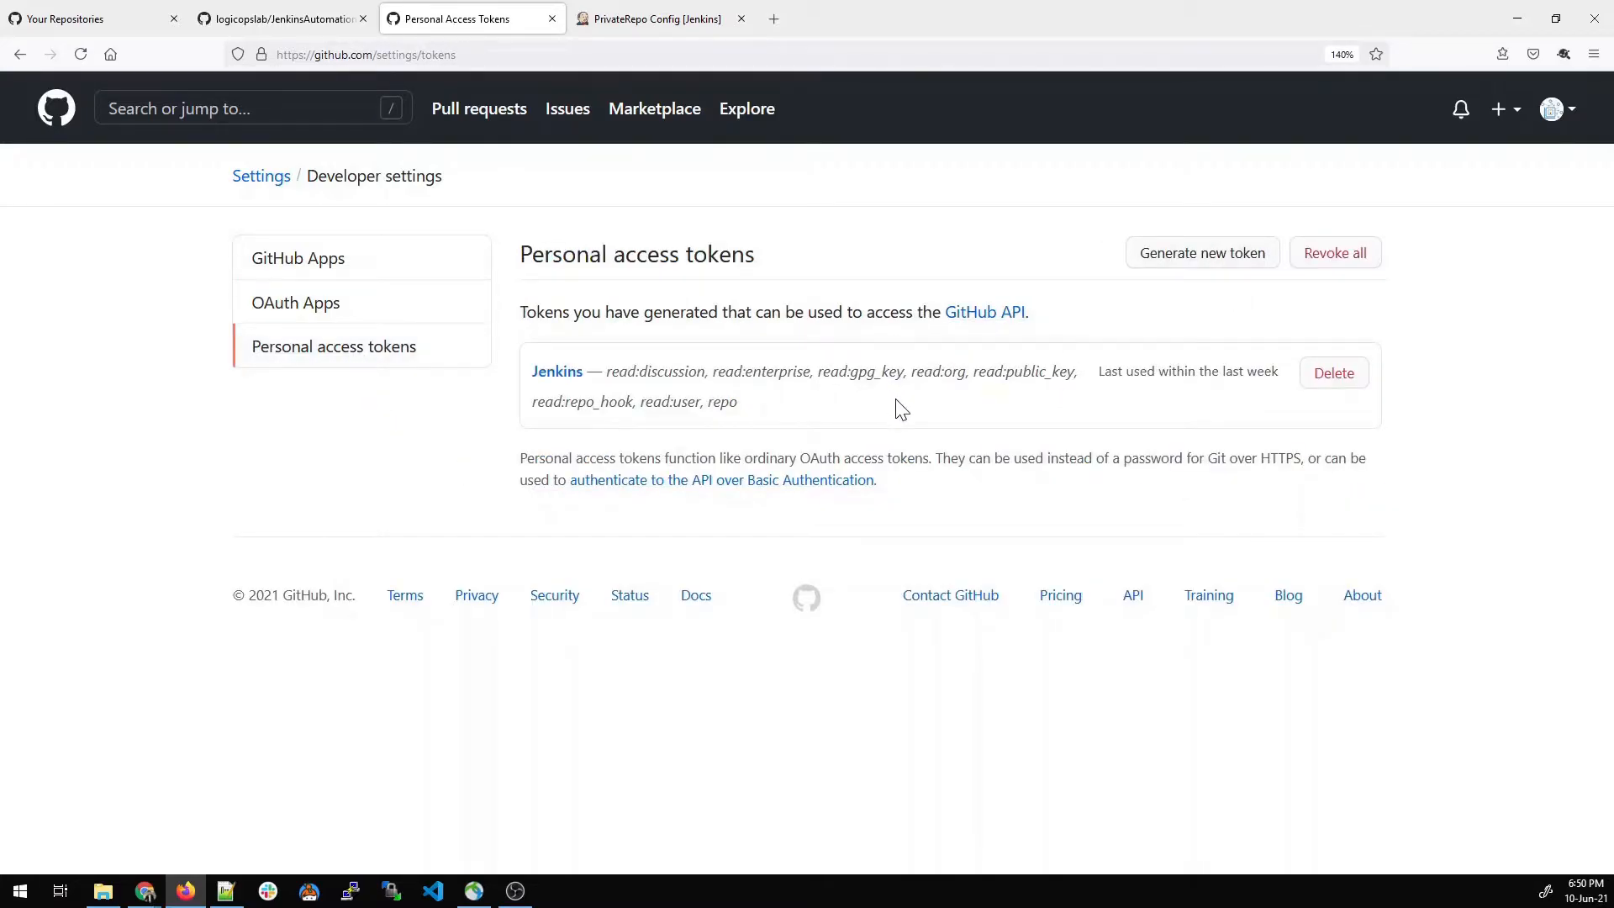
mouse_move(557, 370)
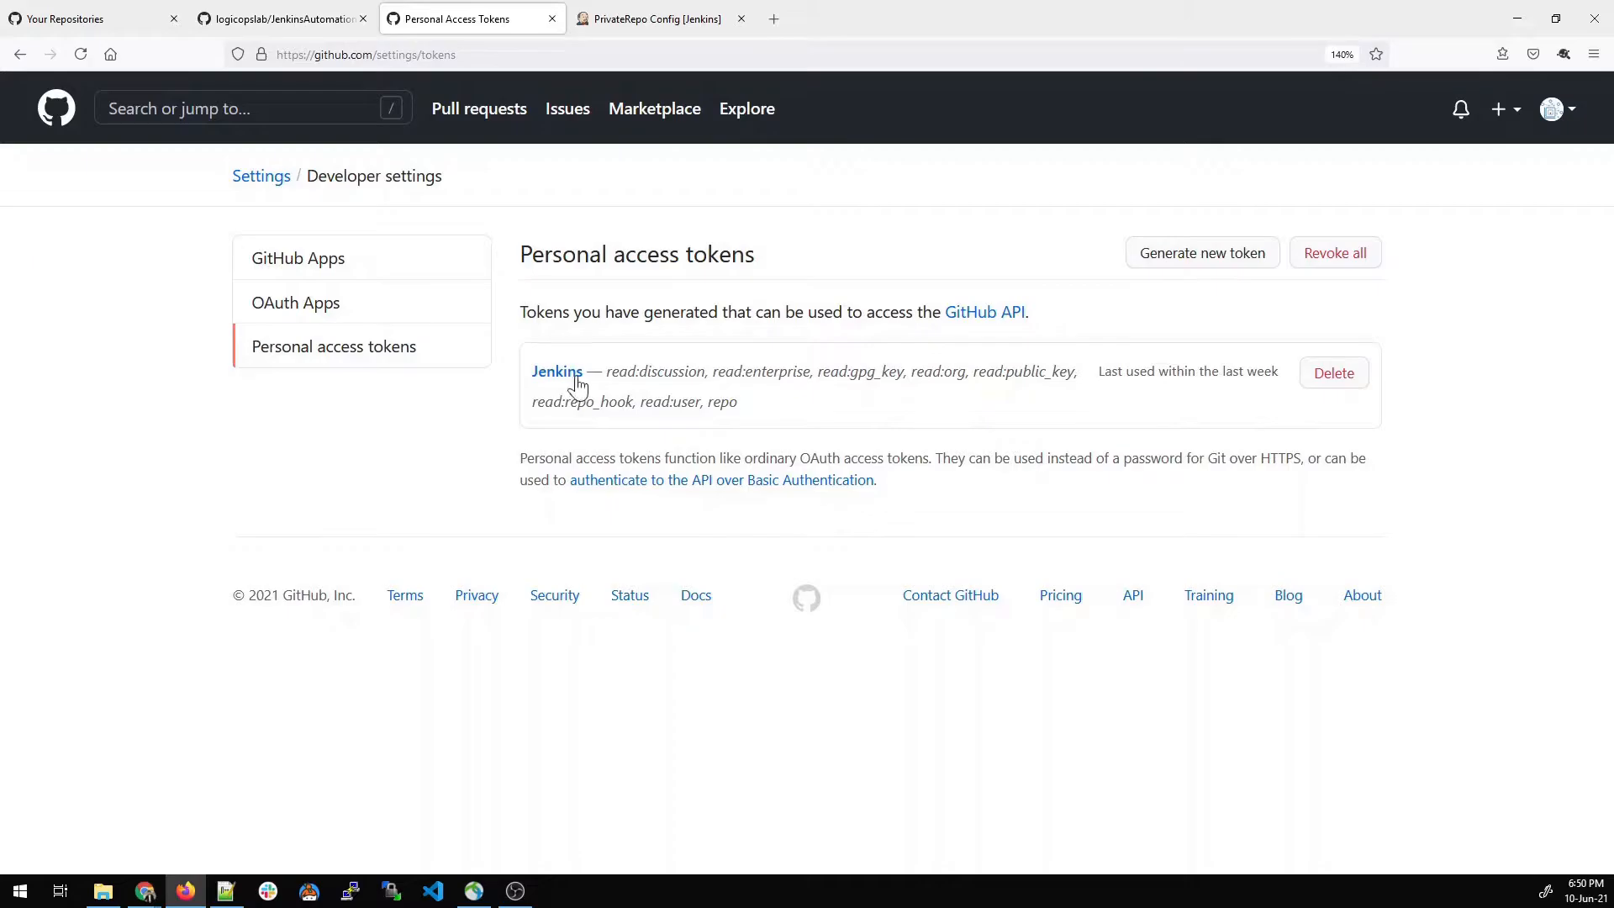
- Delete the old Jenkins token, confirming the warning, and choose Generate new token
left_click(1333, 373)
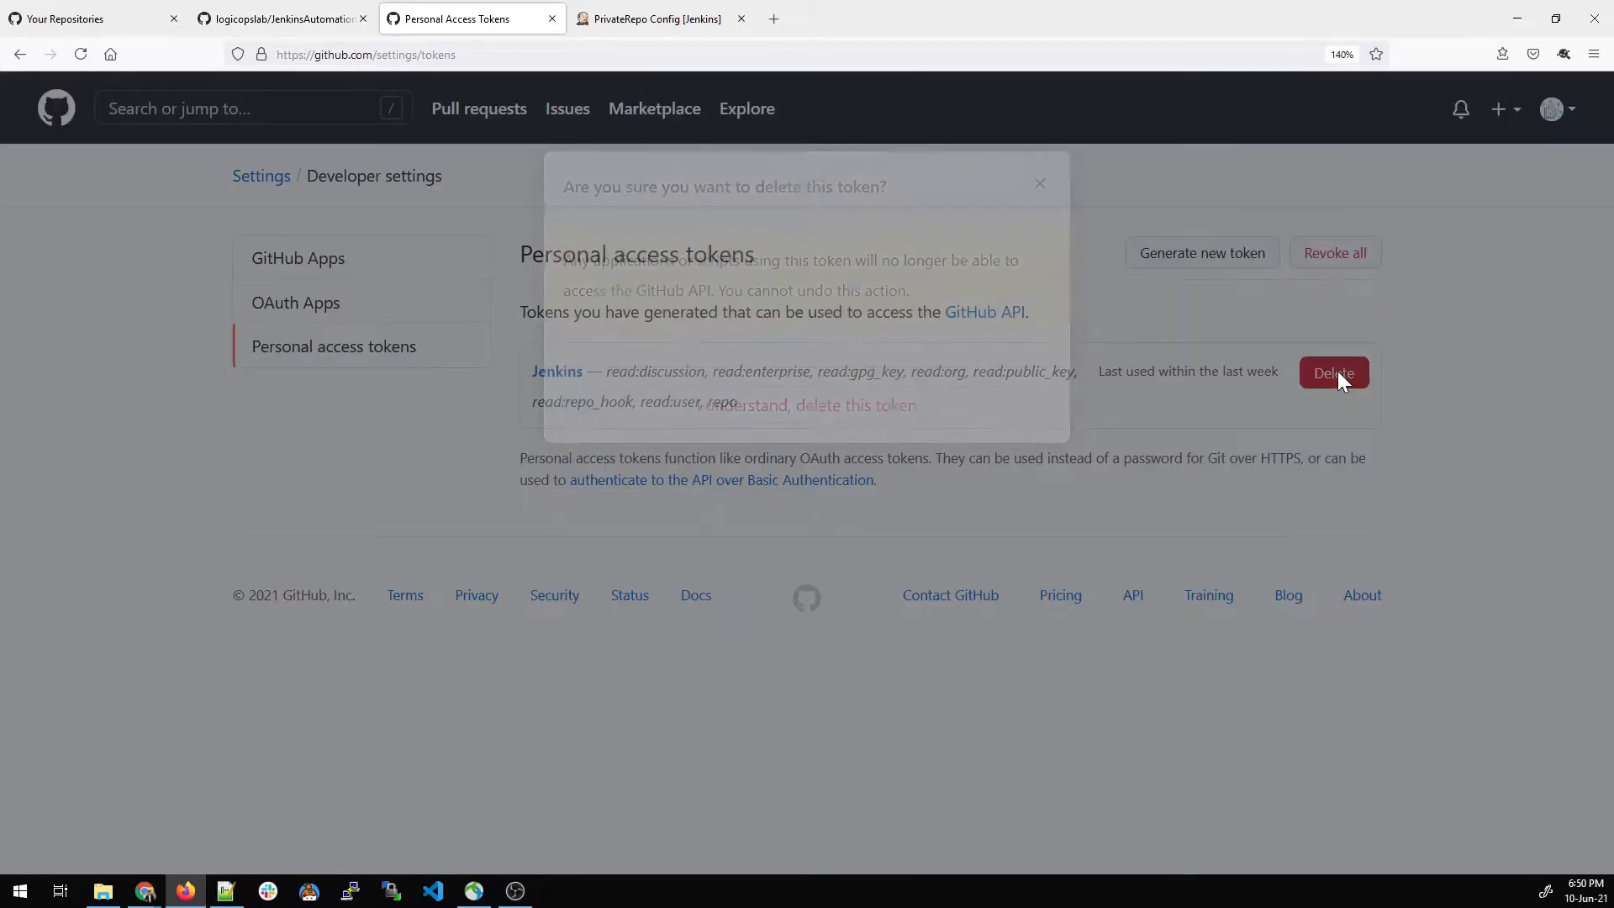
left_click(1333, 373)
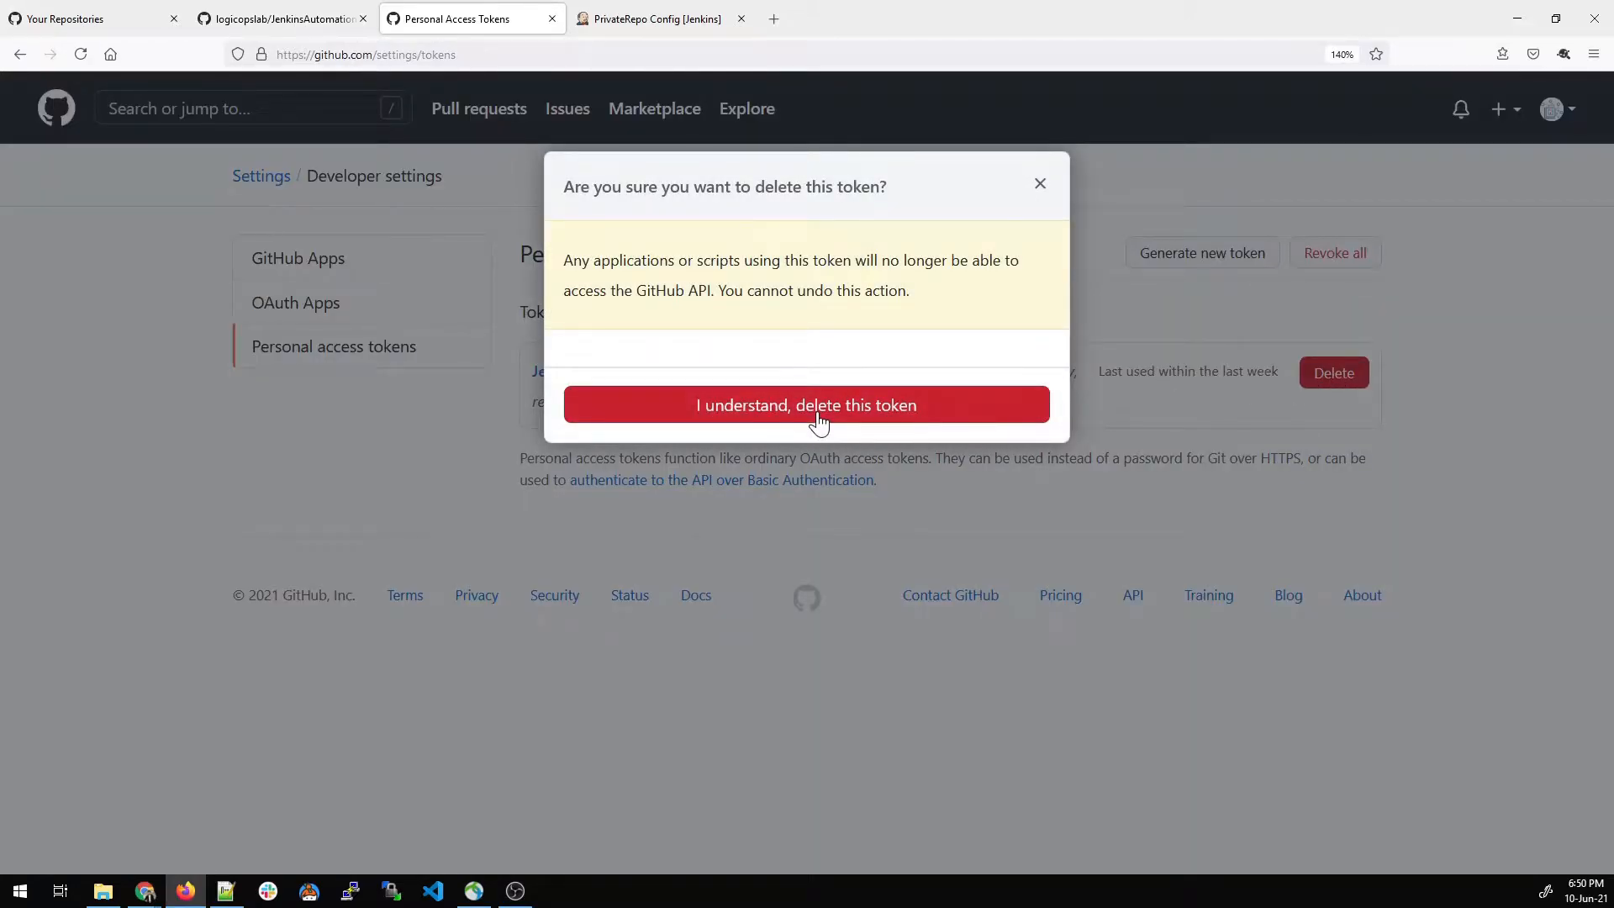
left_click(805, 405)
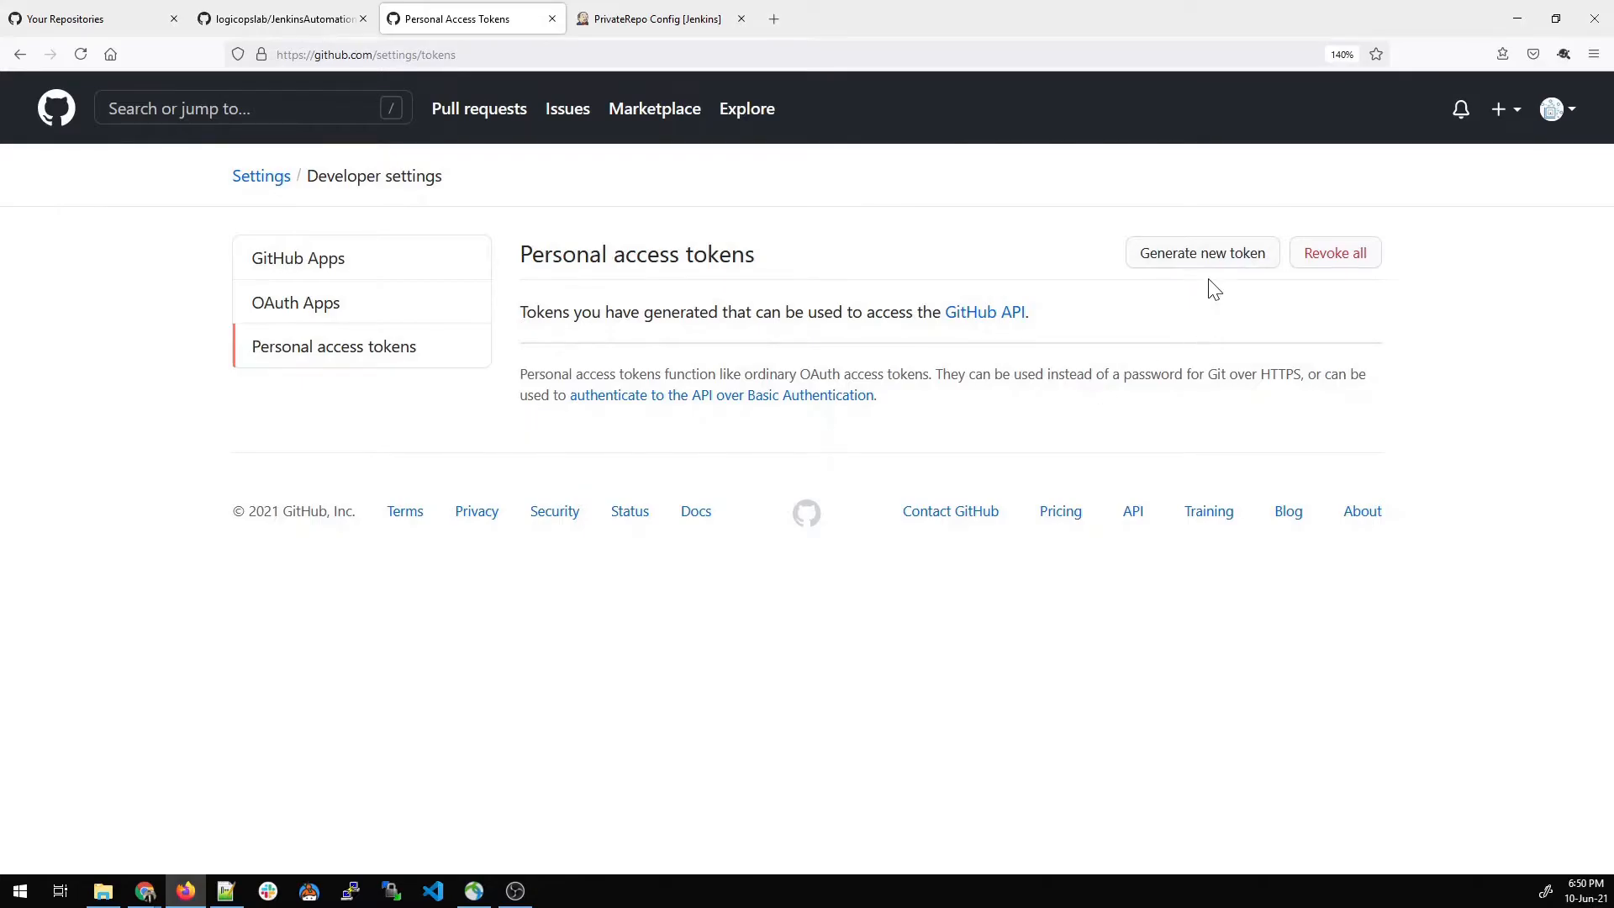
left_click(1200, 252)
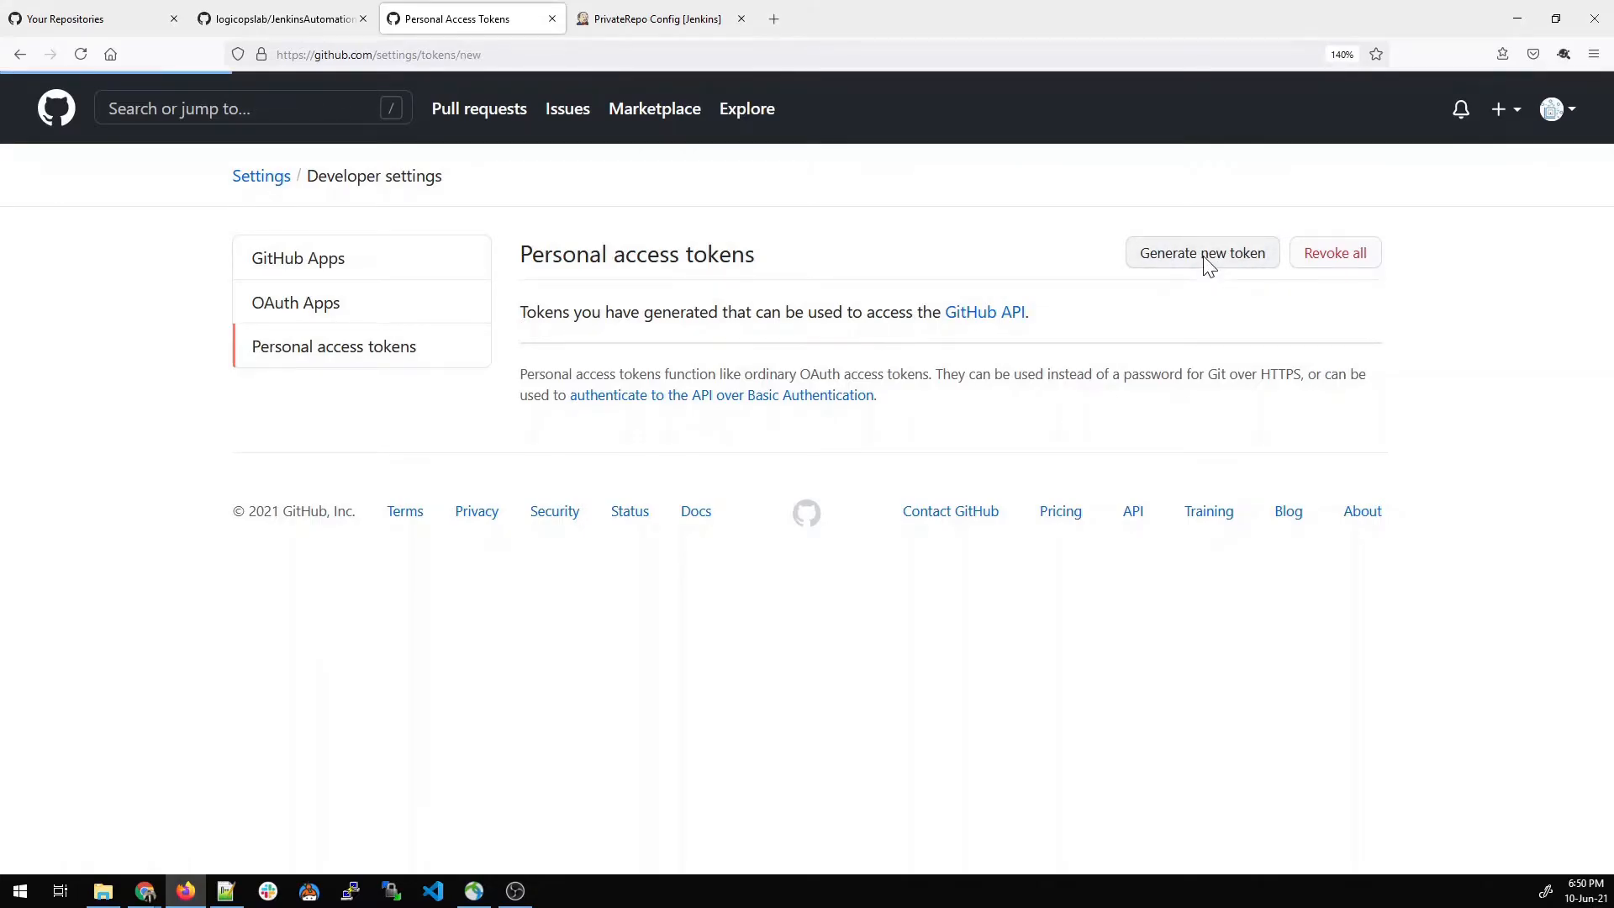
- Note the token as JenkinsPrivateRepoToken and grant it the repo scope plus a read-only scope
left_click(1201, 252)
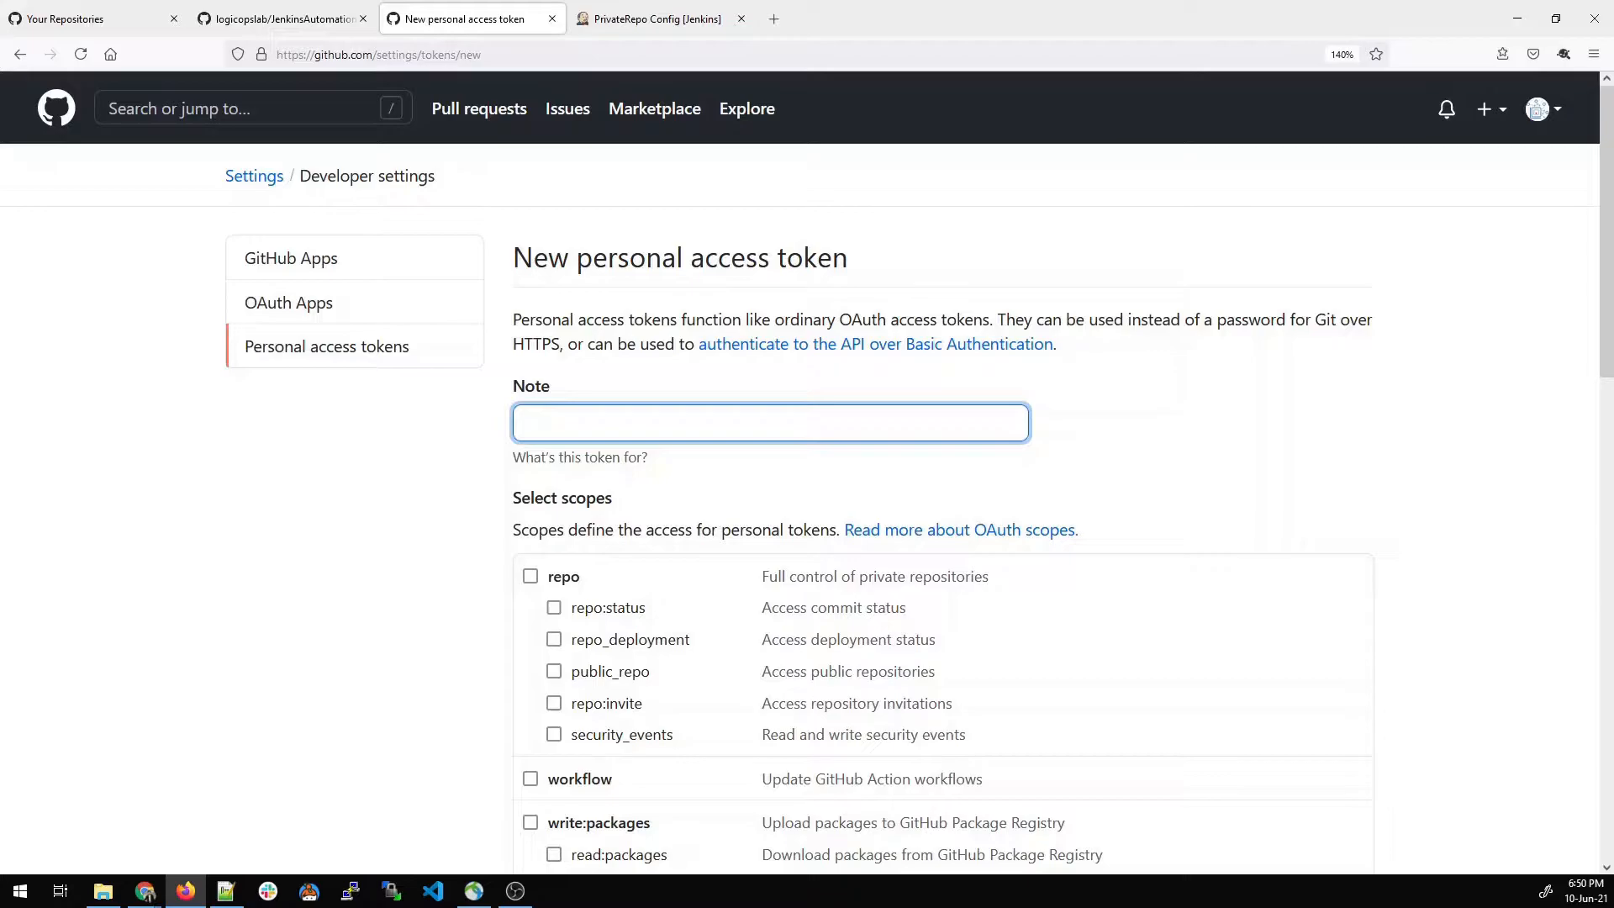
type("JenkinsPri")
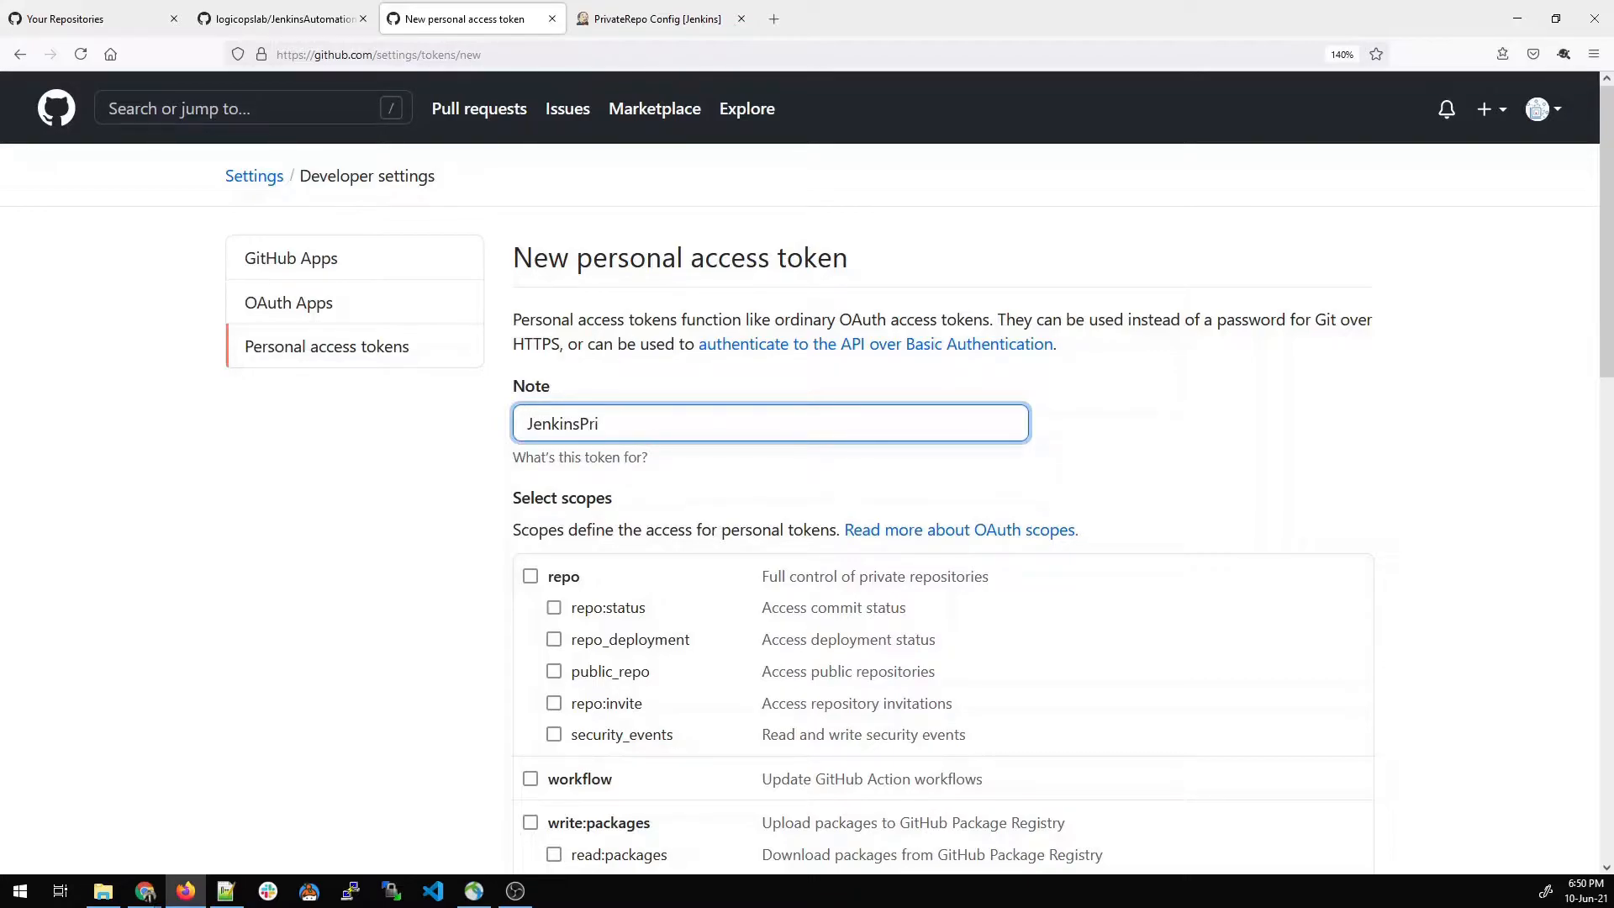
type("va")
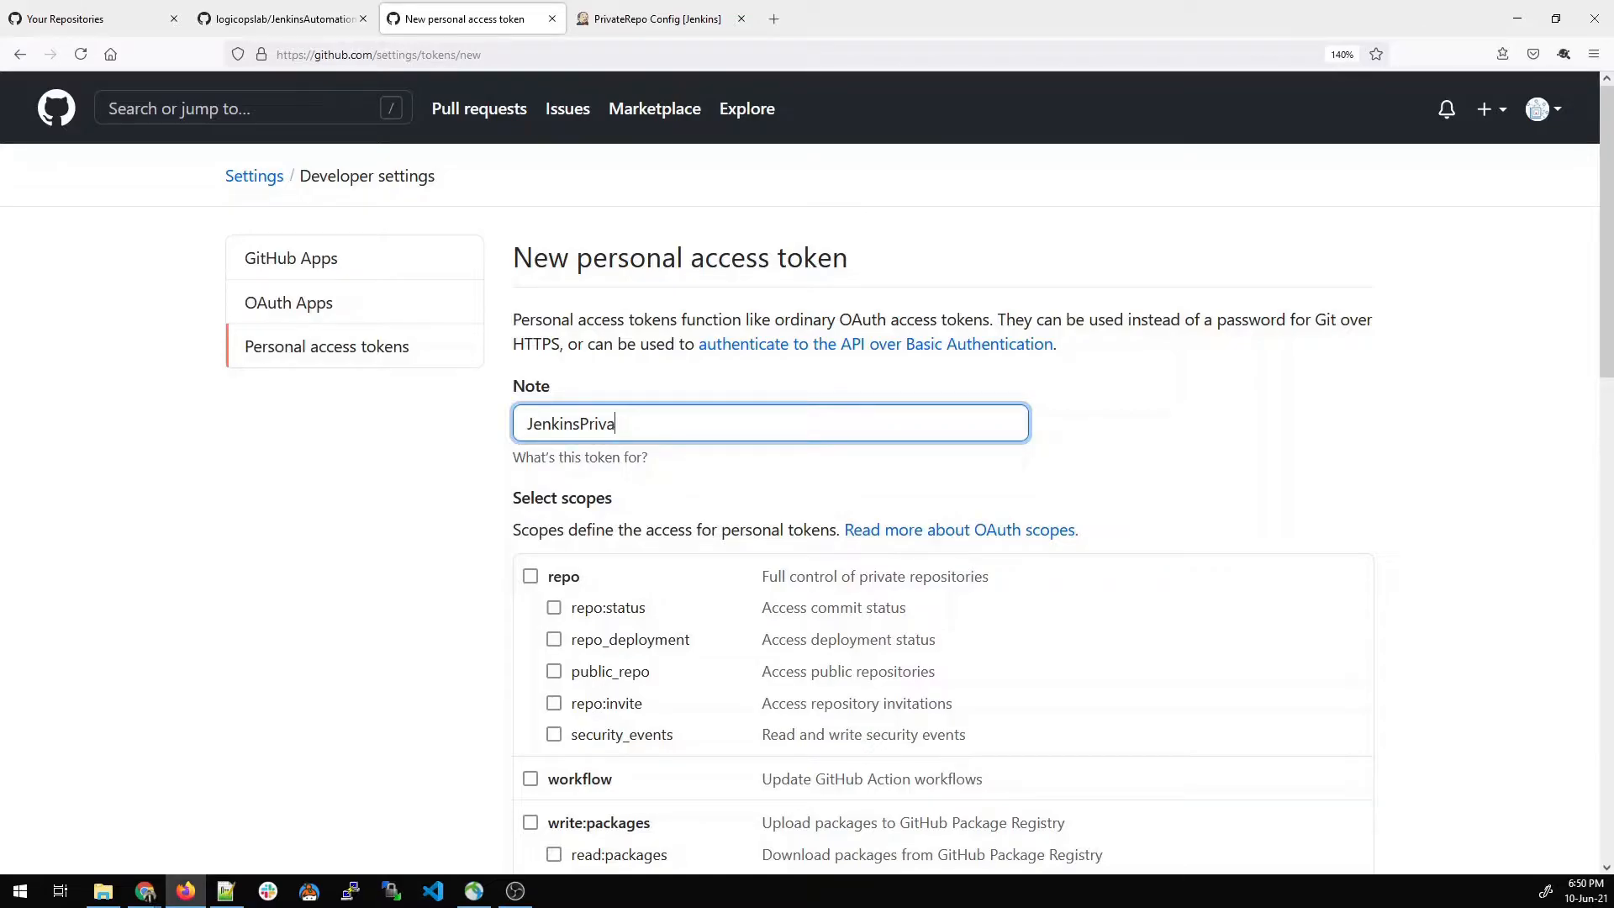
type("teRepo")
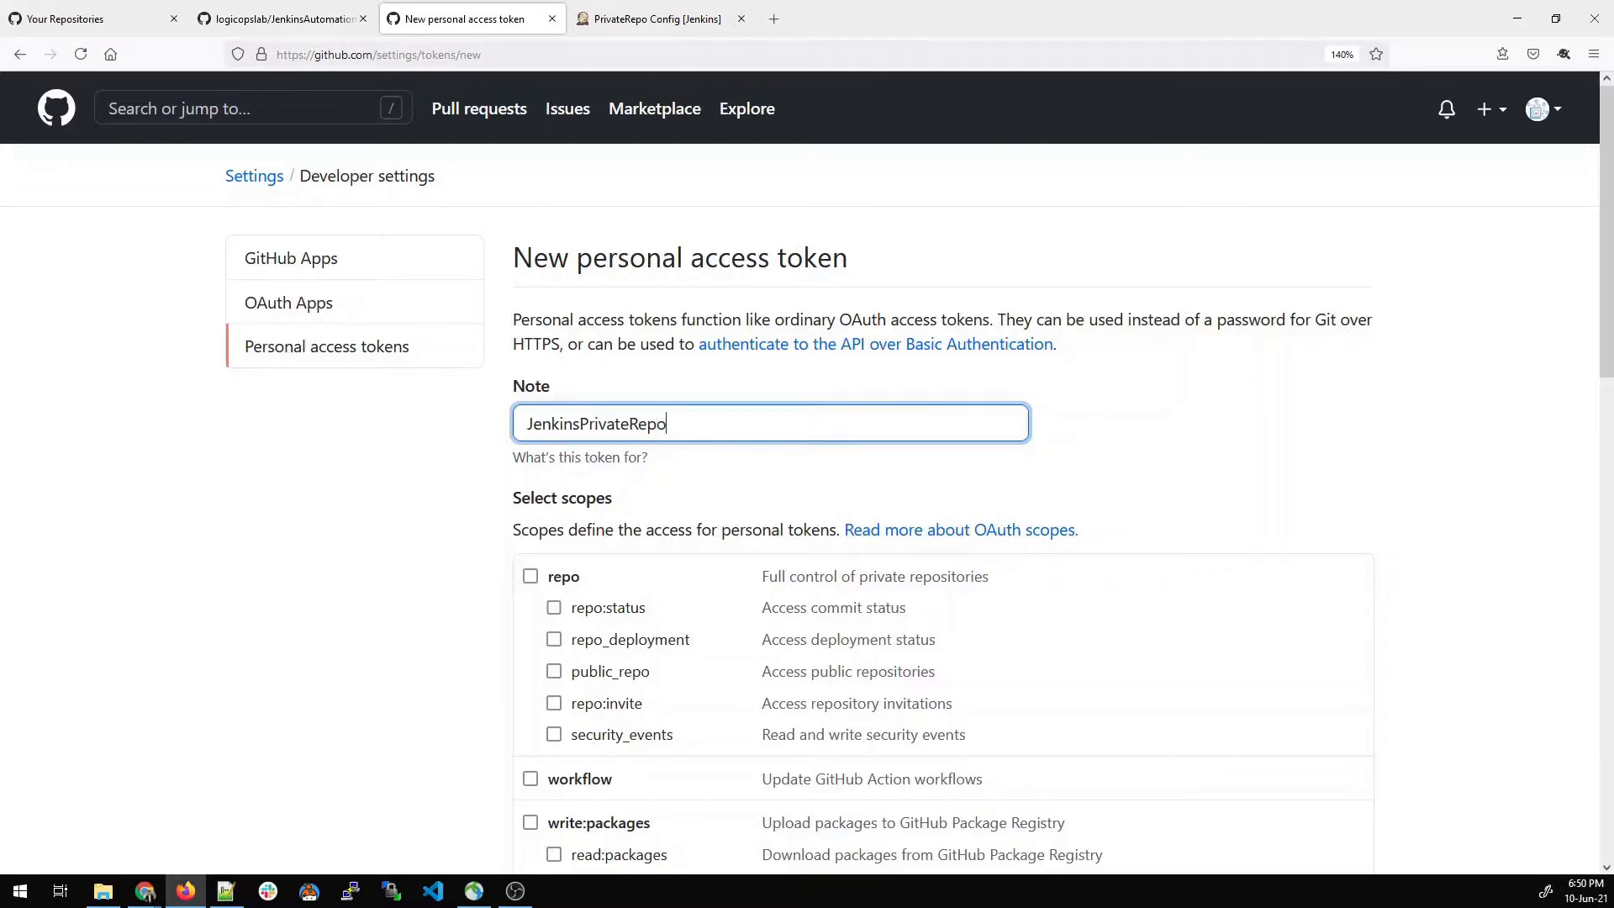
type("Token")
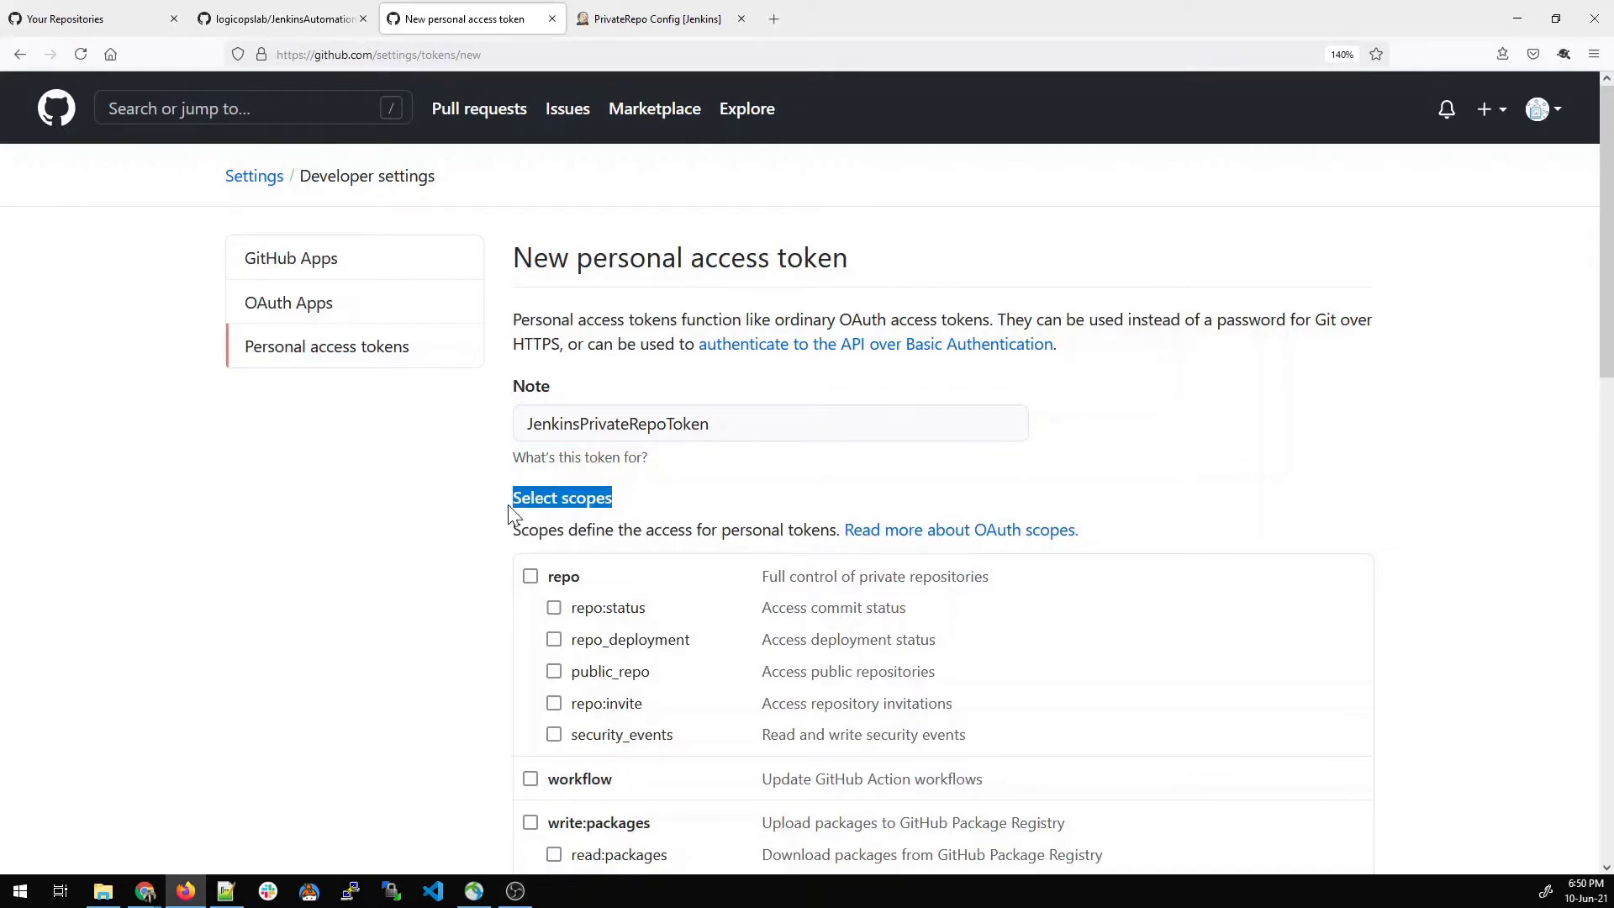
scroll("down", 3)
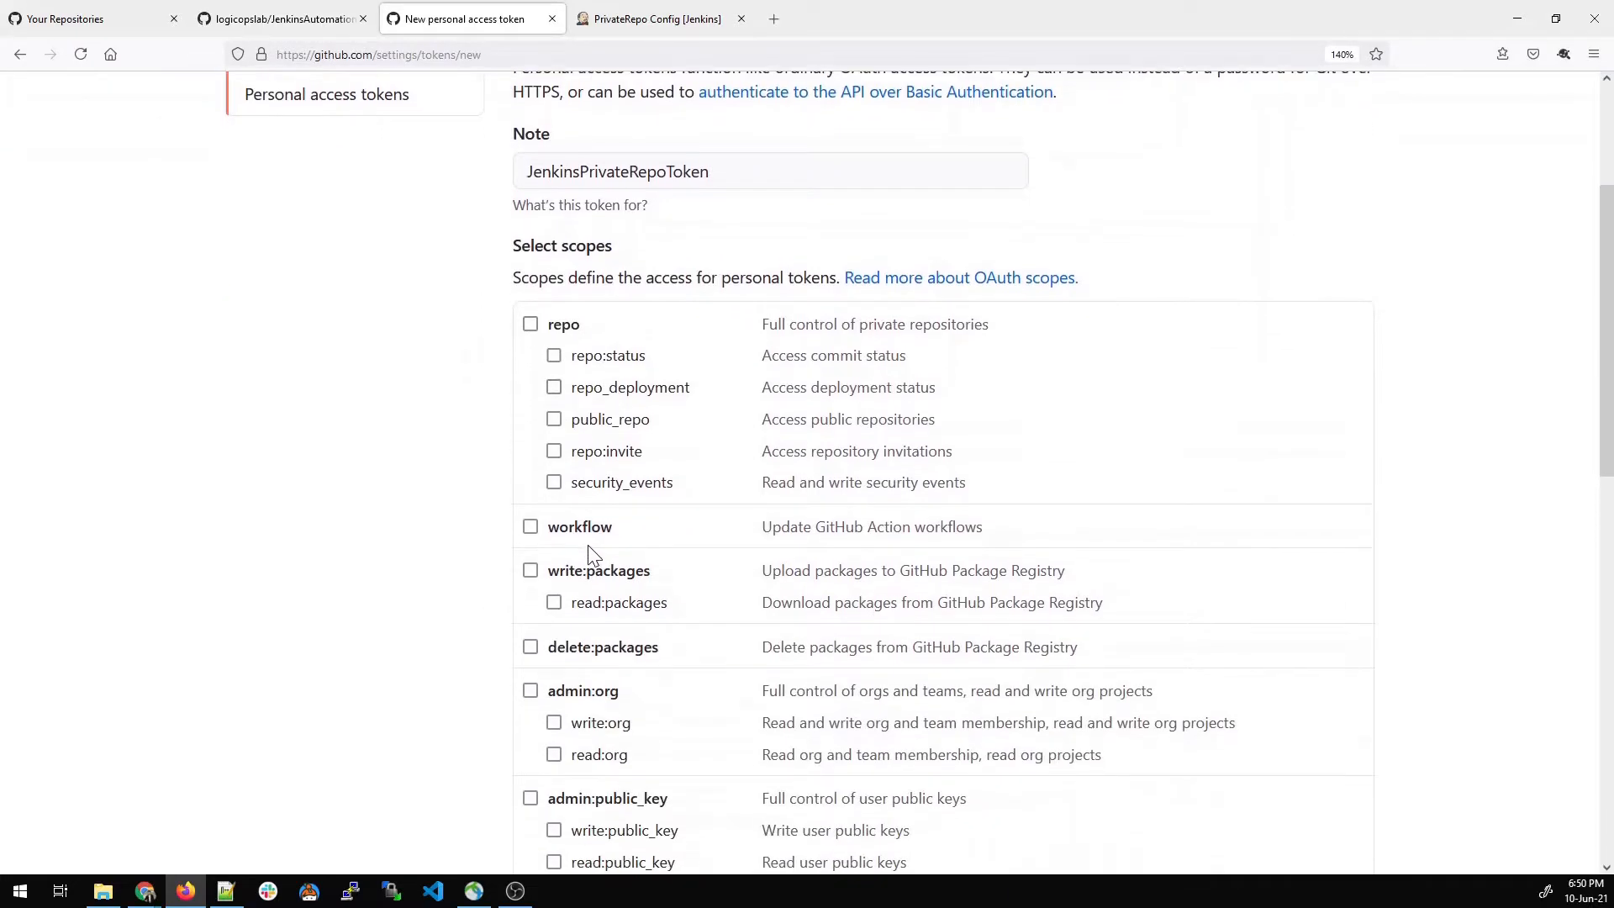
scroll("down", 3)
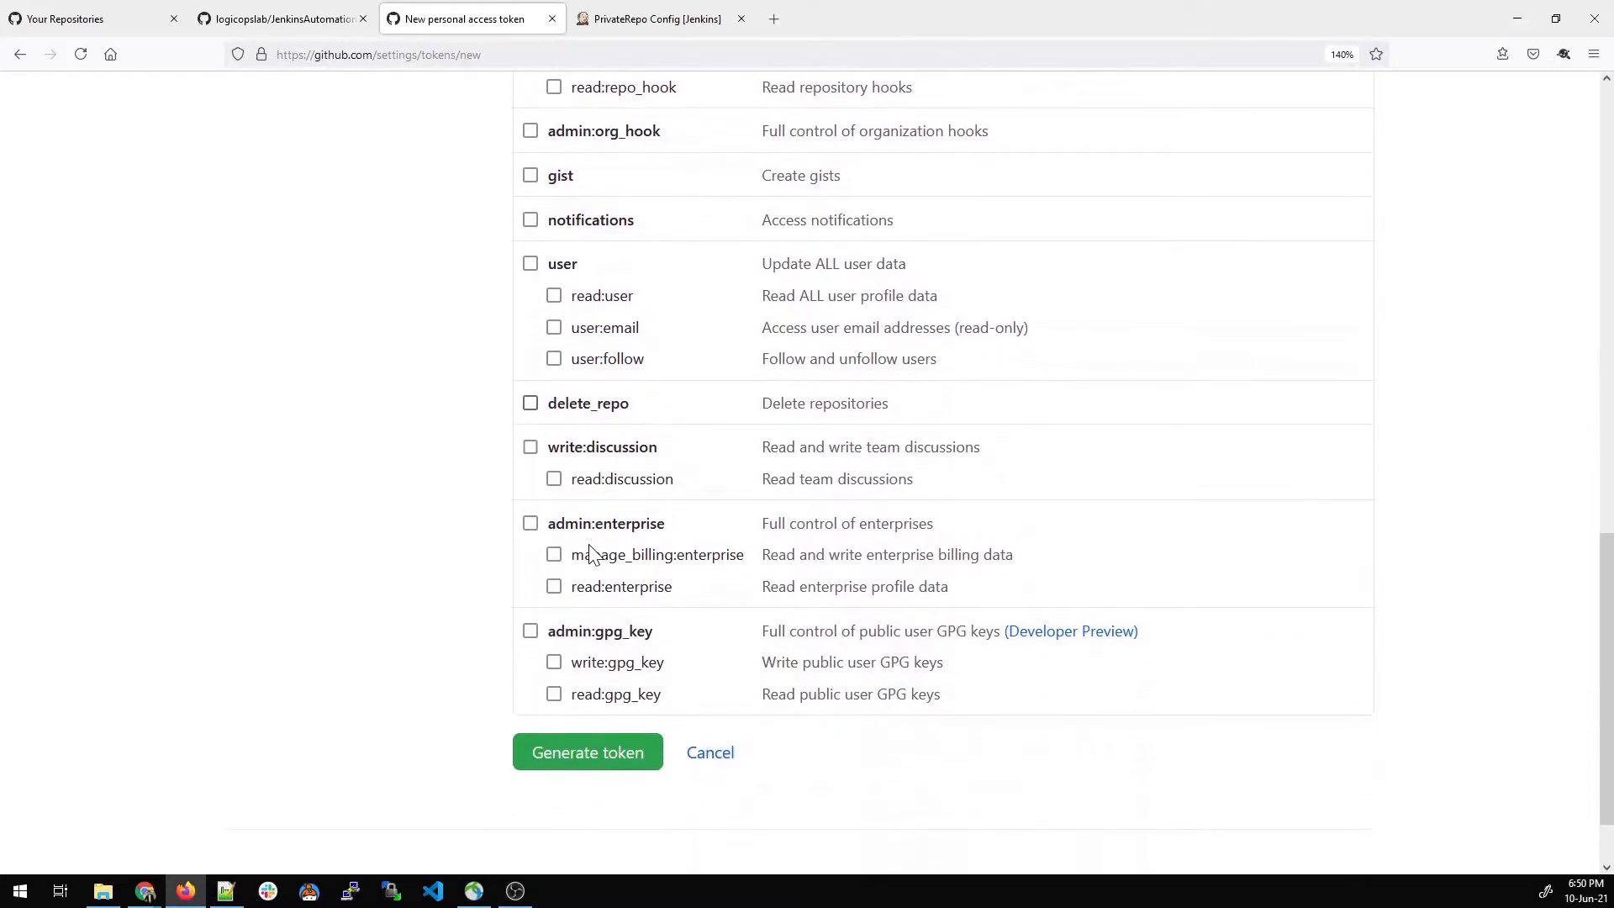
left_click(553, 693)
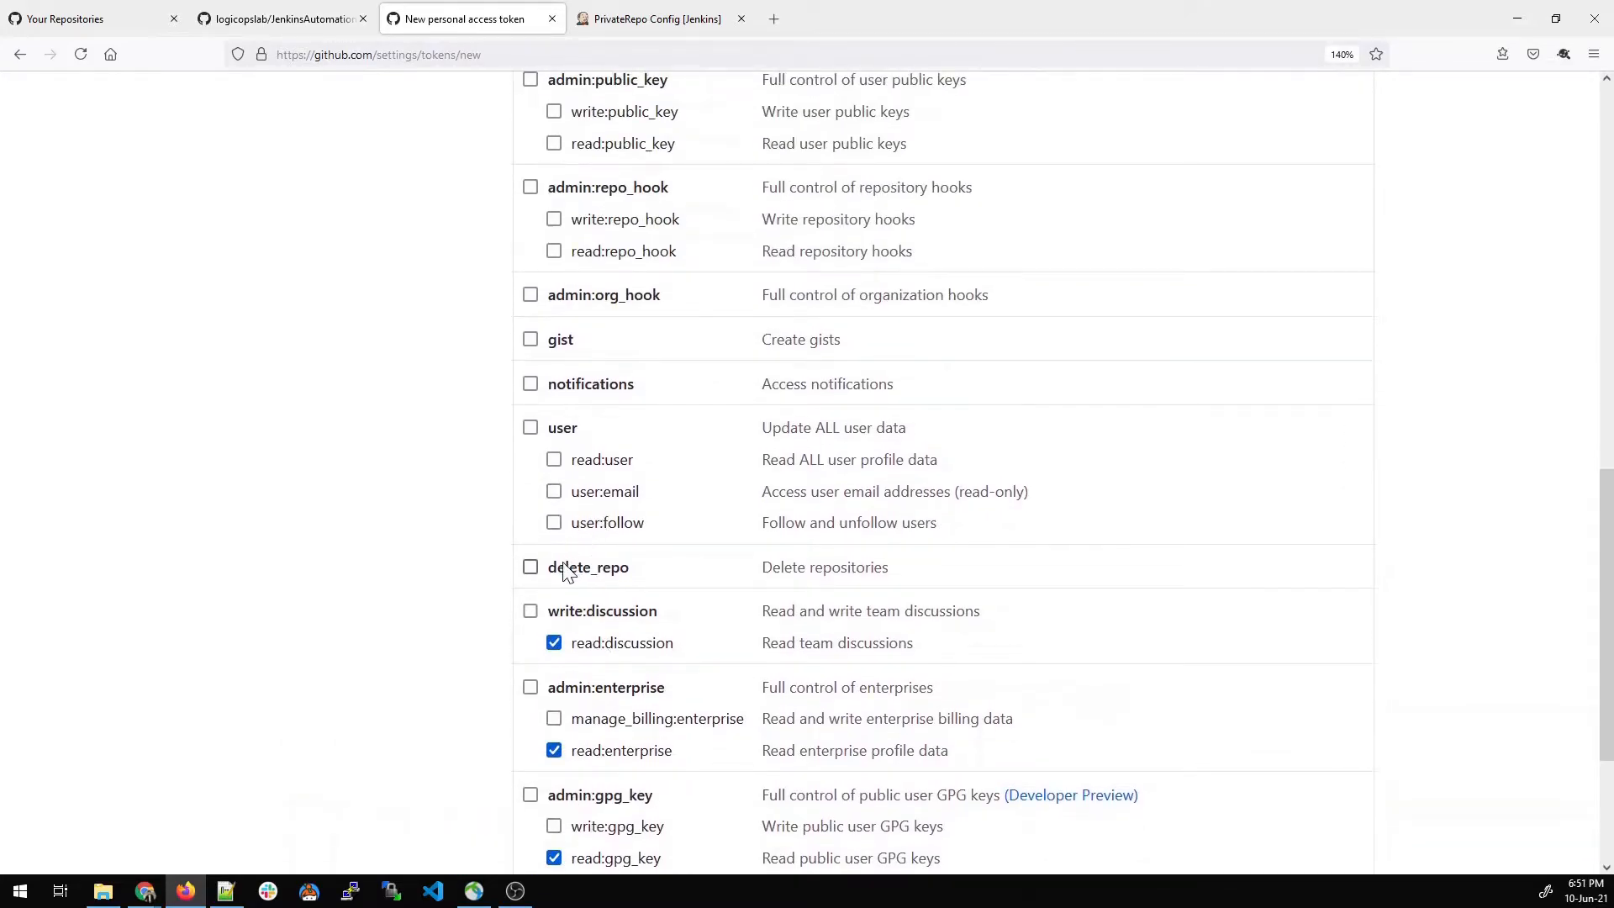
mouse_move(553, 523)
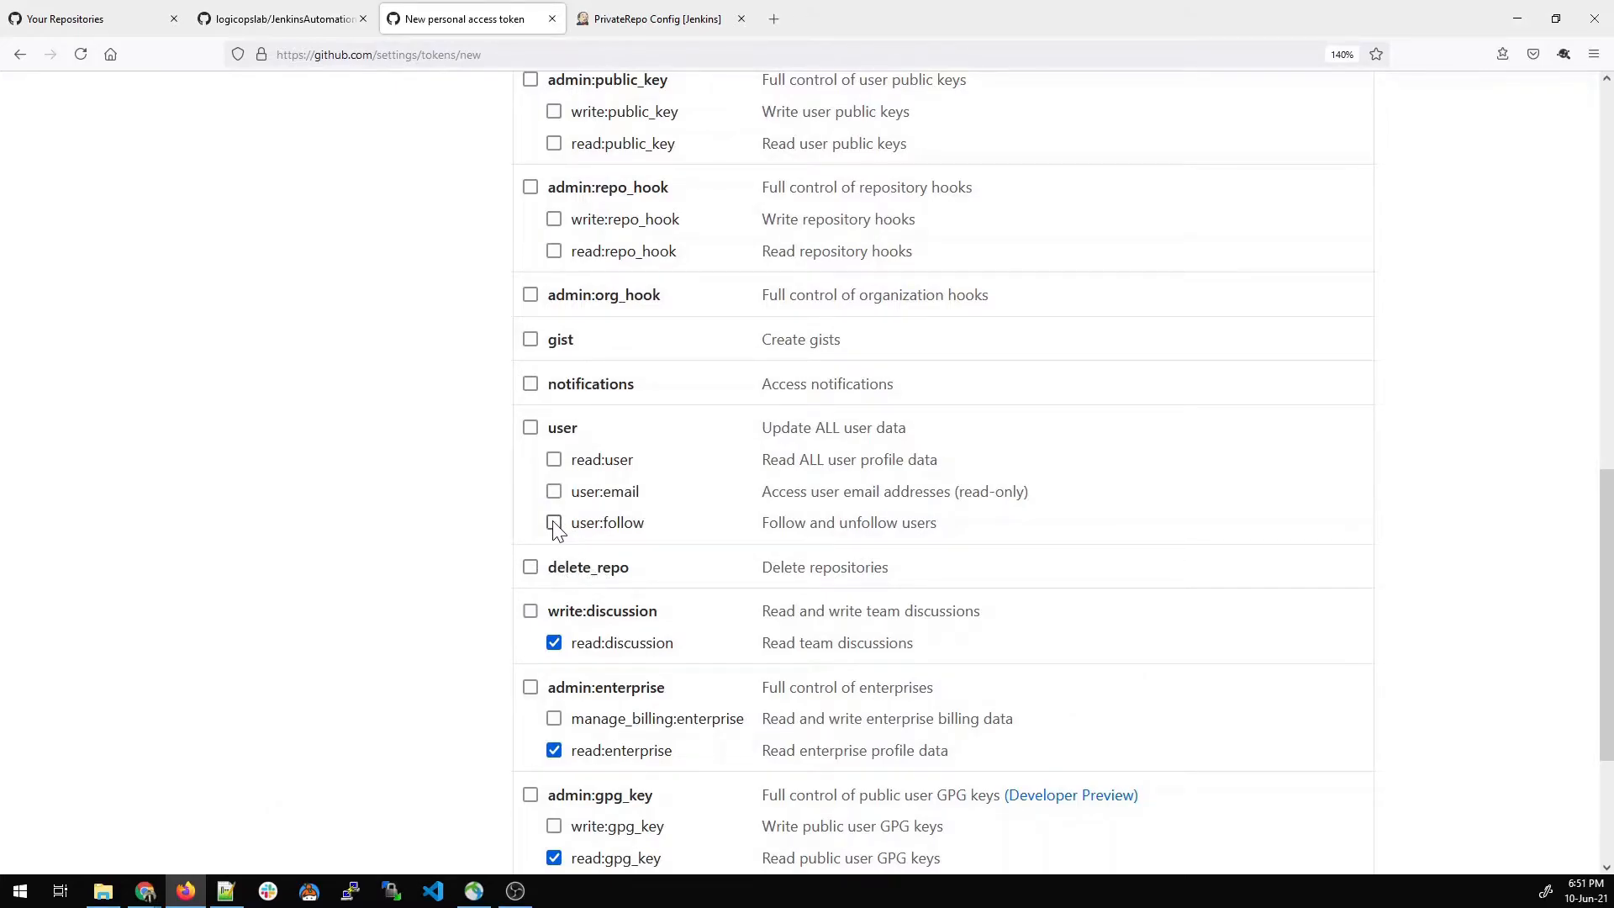
scroll("up", 3)
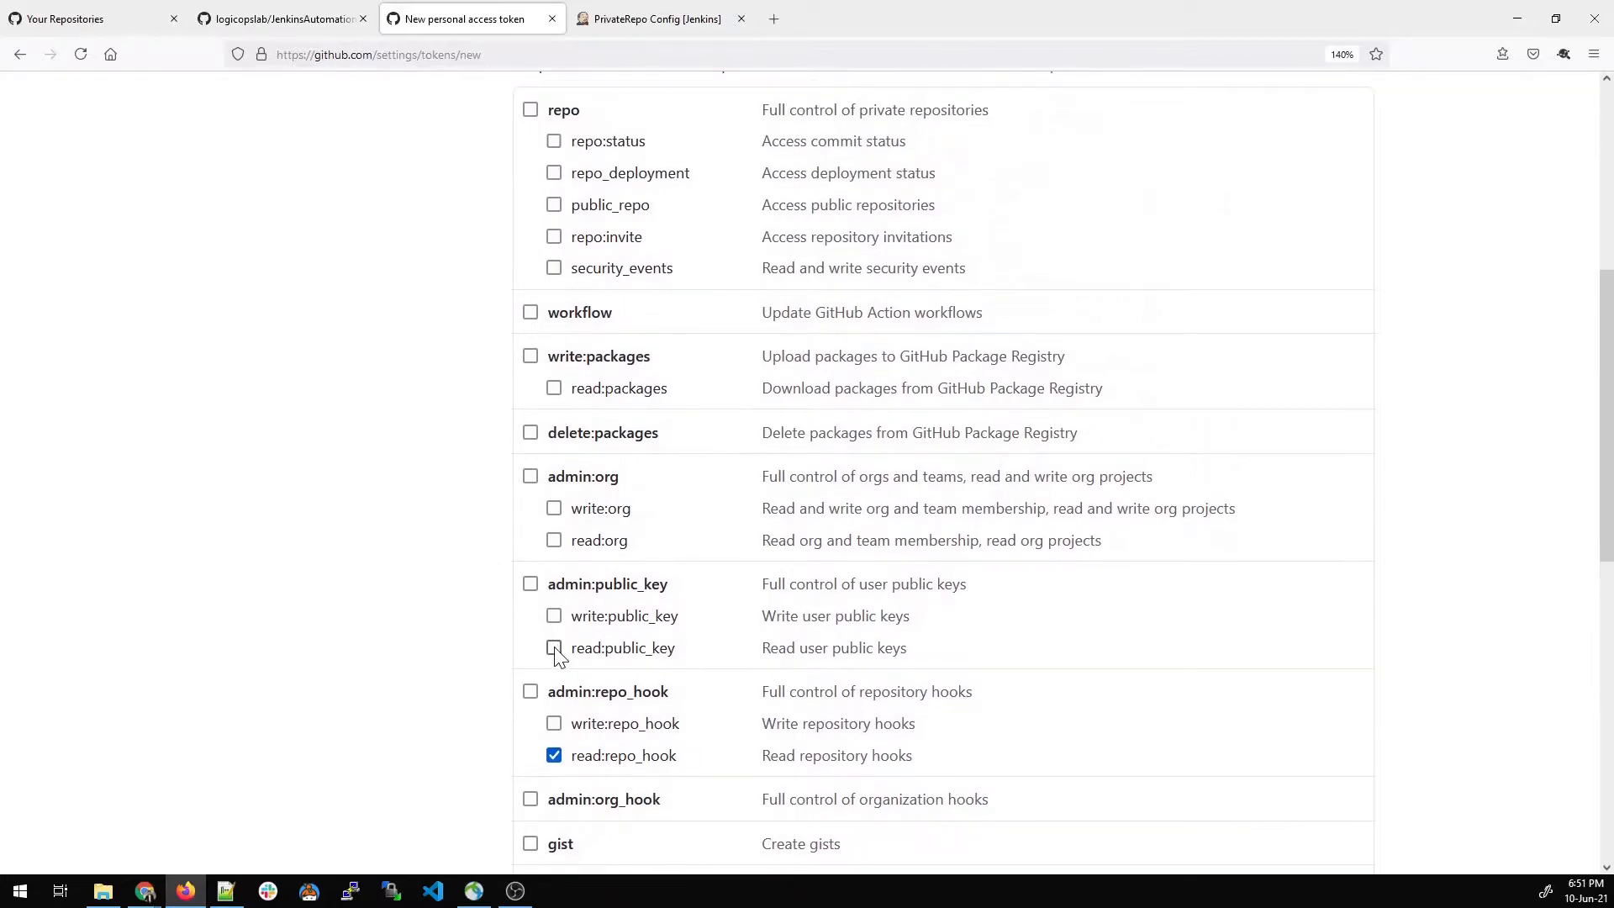
scroll("up", 3)
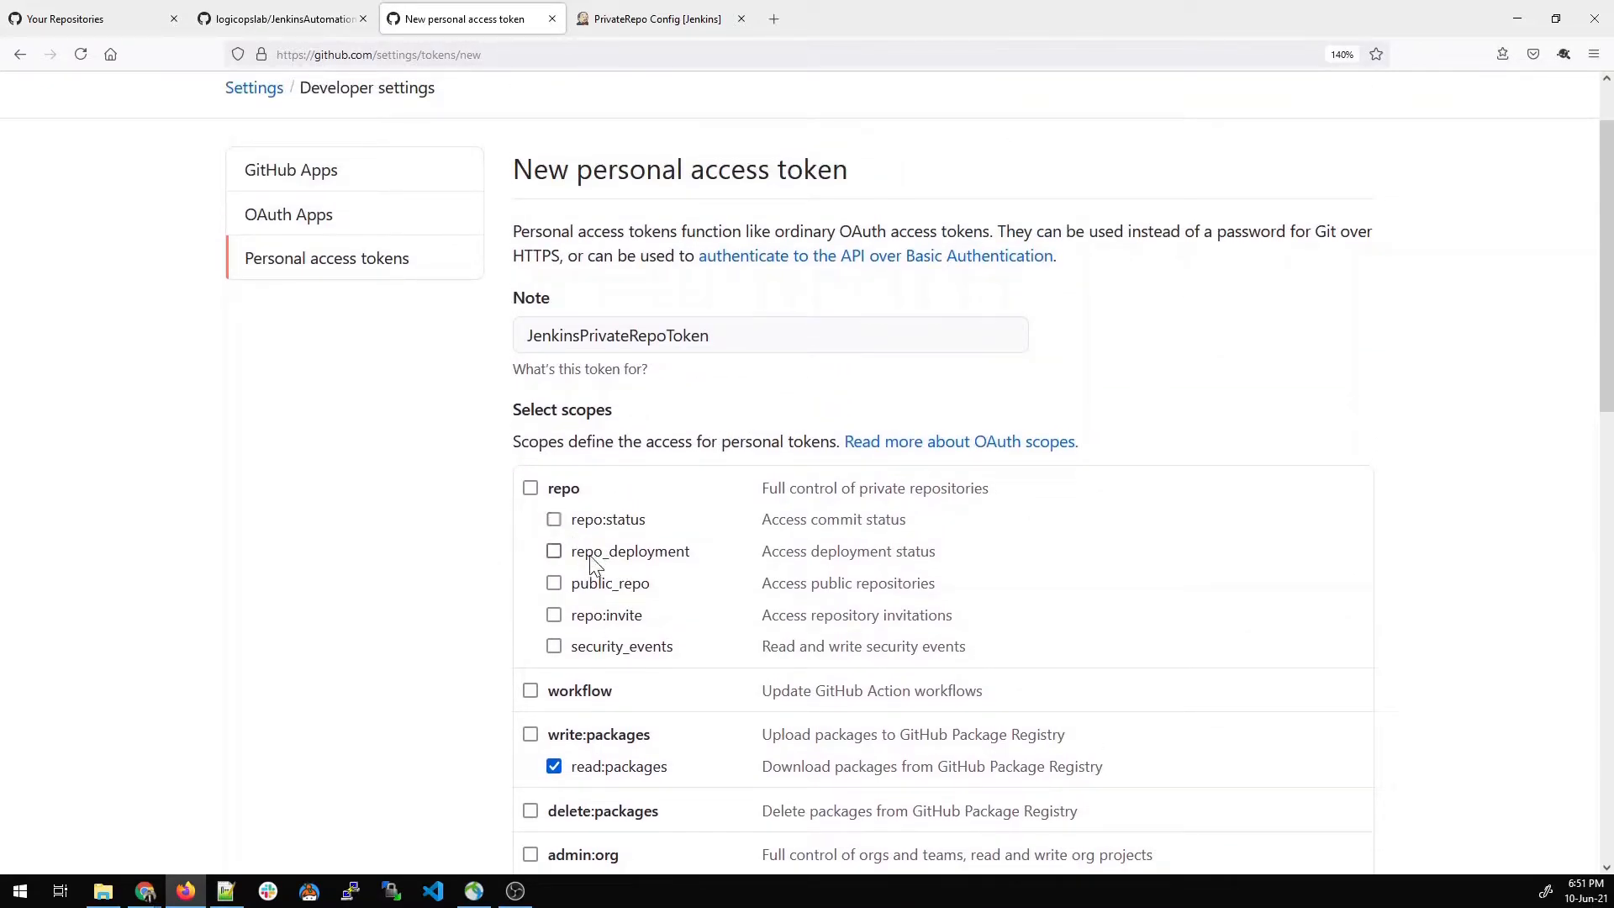
mouse_move(410, 553)
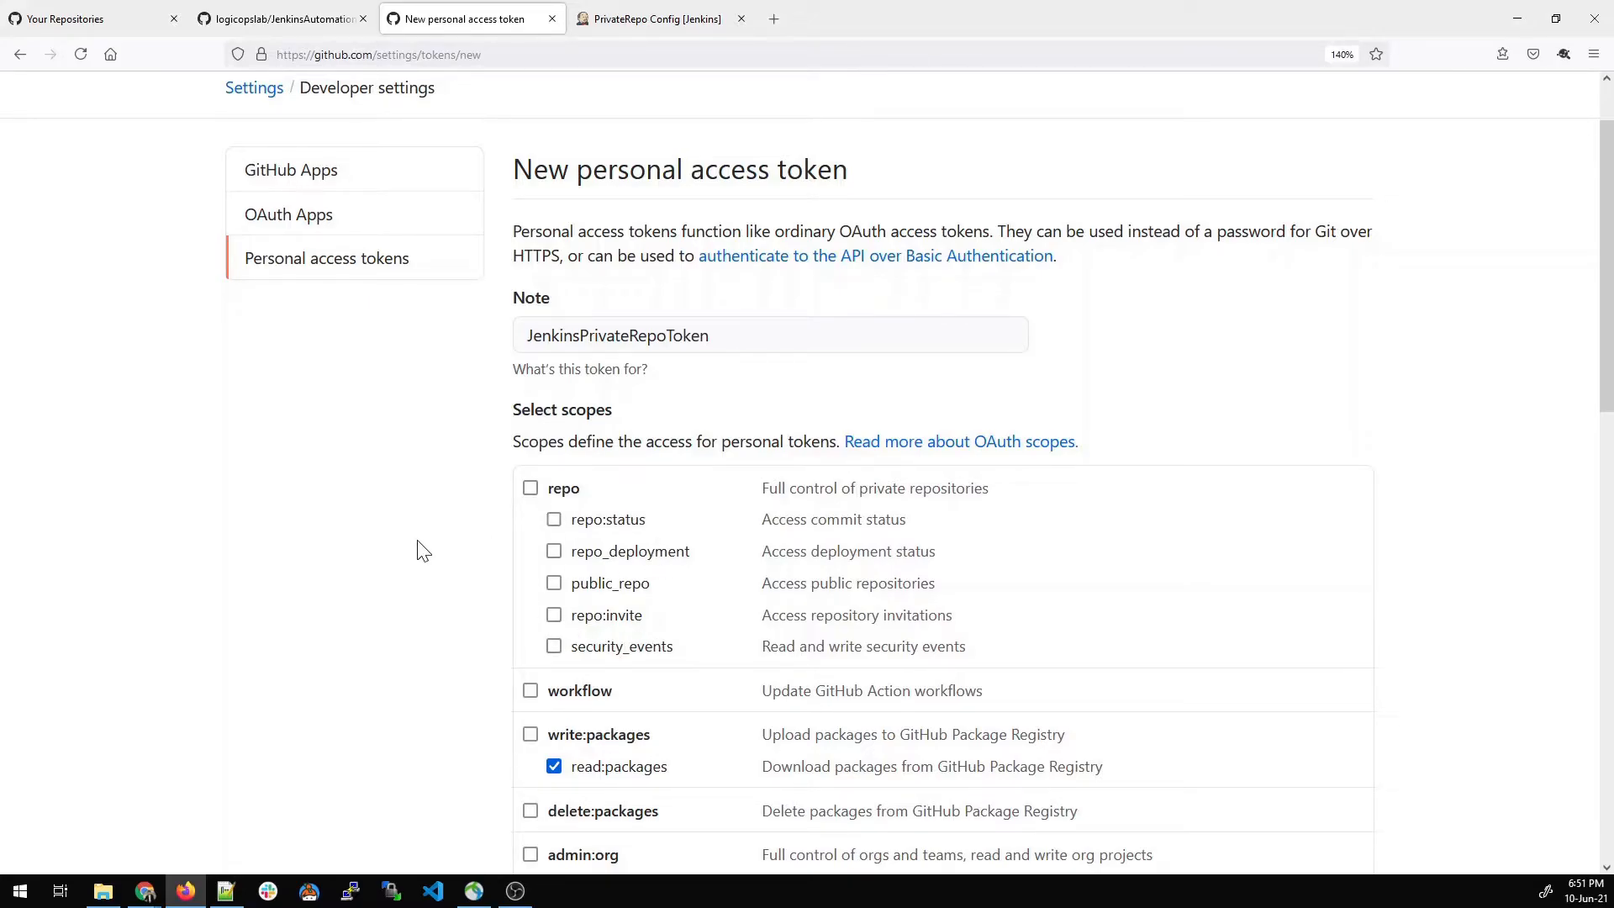
left_click(530, 488)
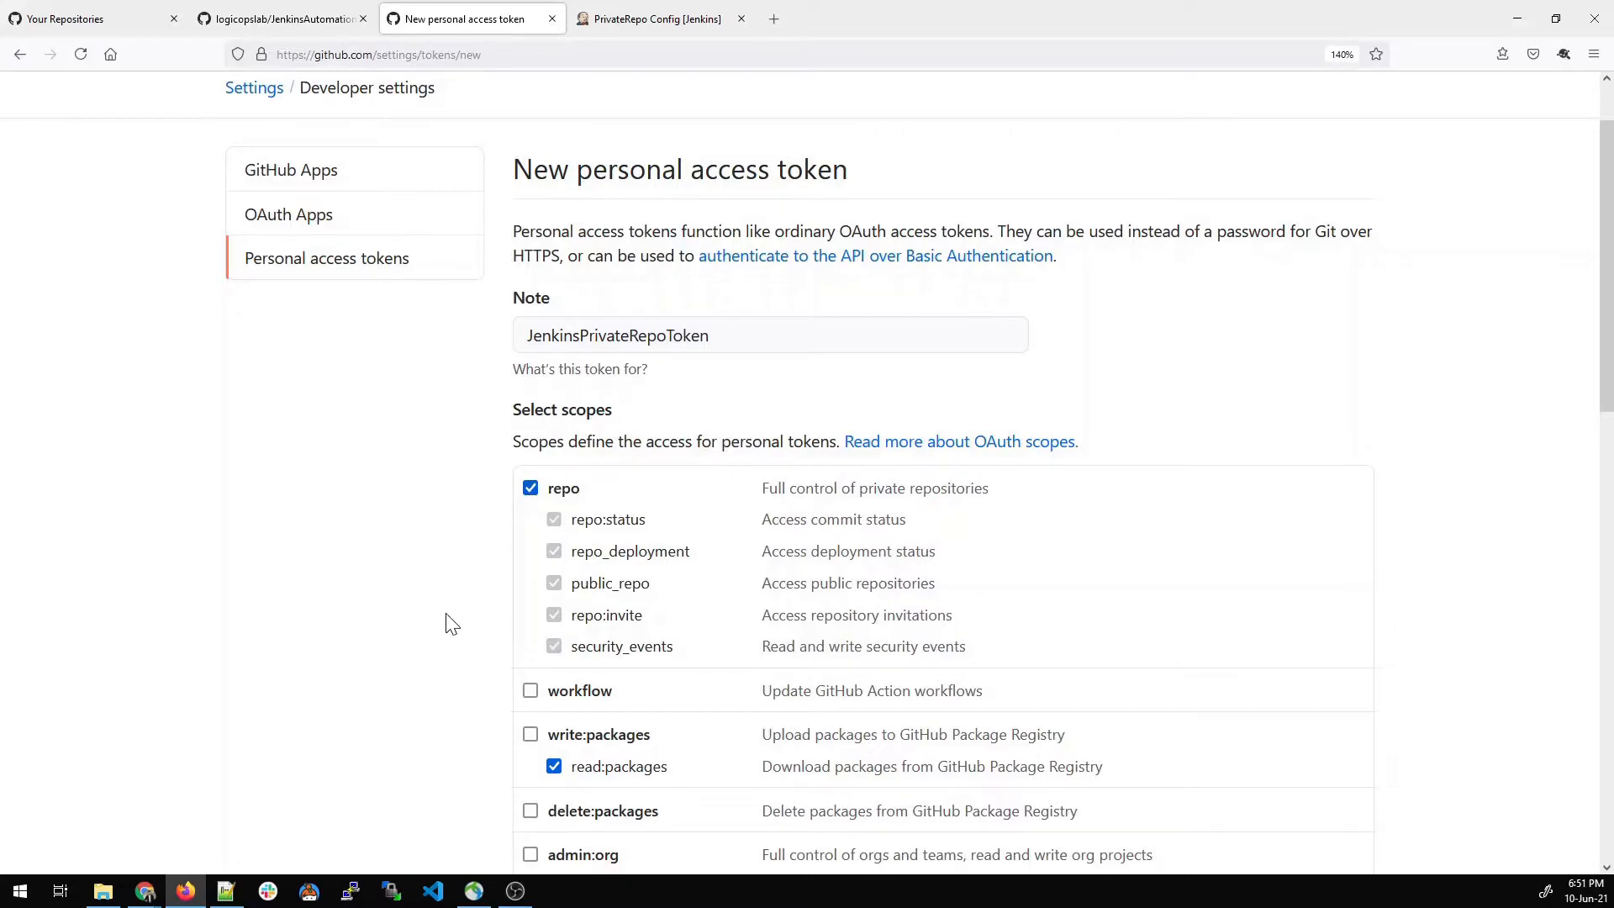
- Generate the token and copy its value
scroll("down", 3)
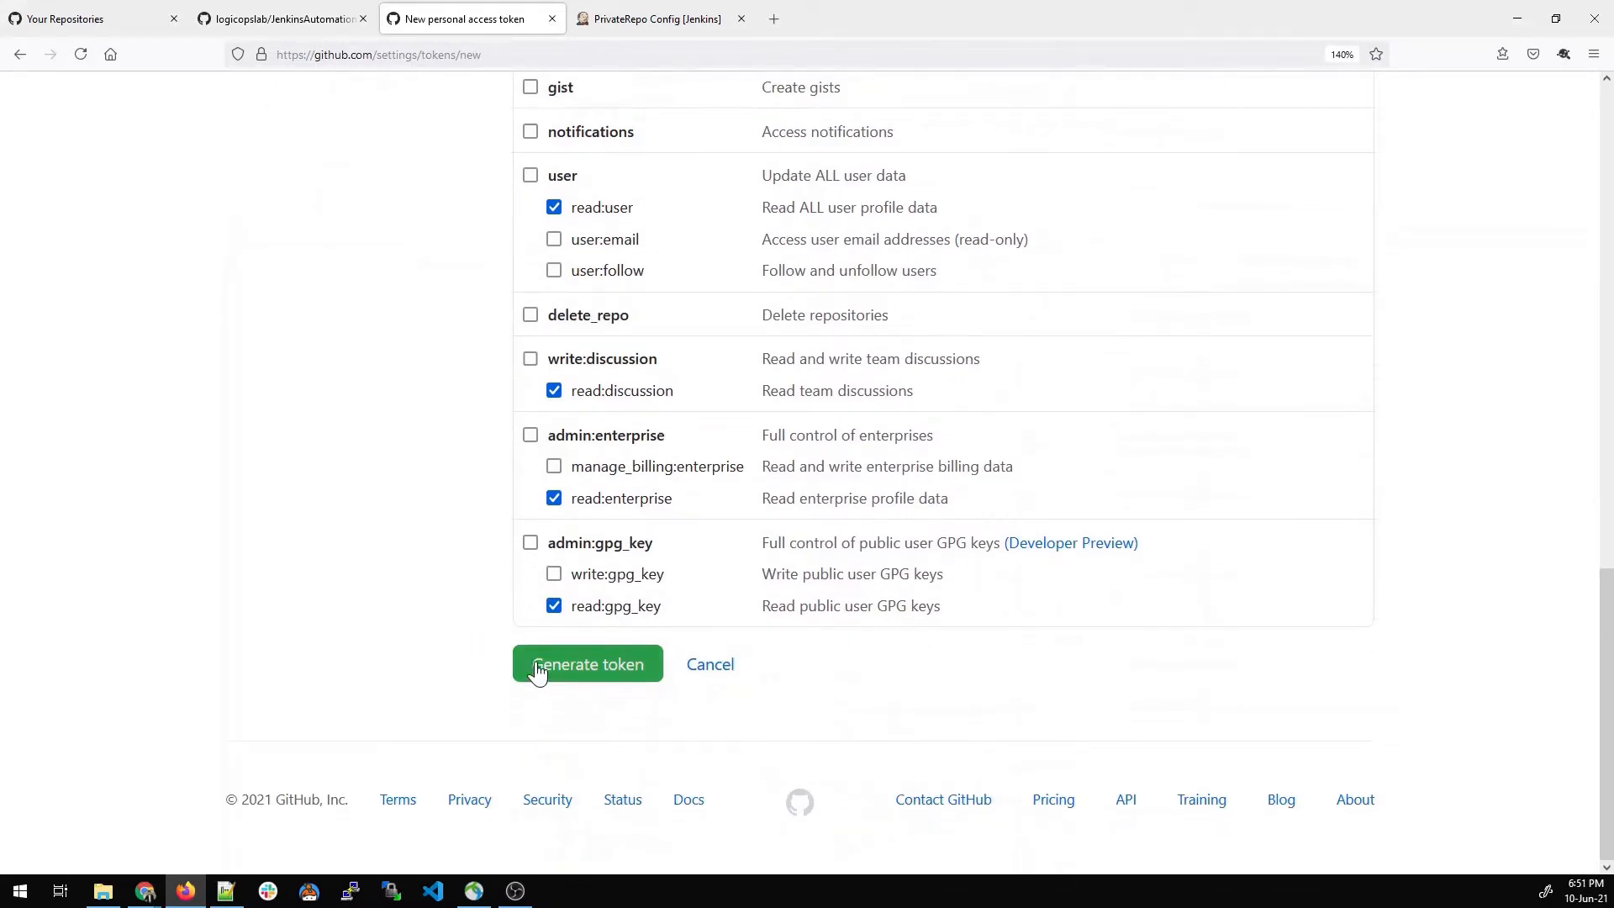
left_click(587, 664)
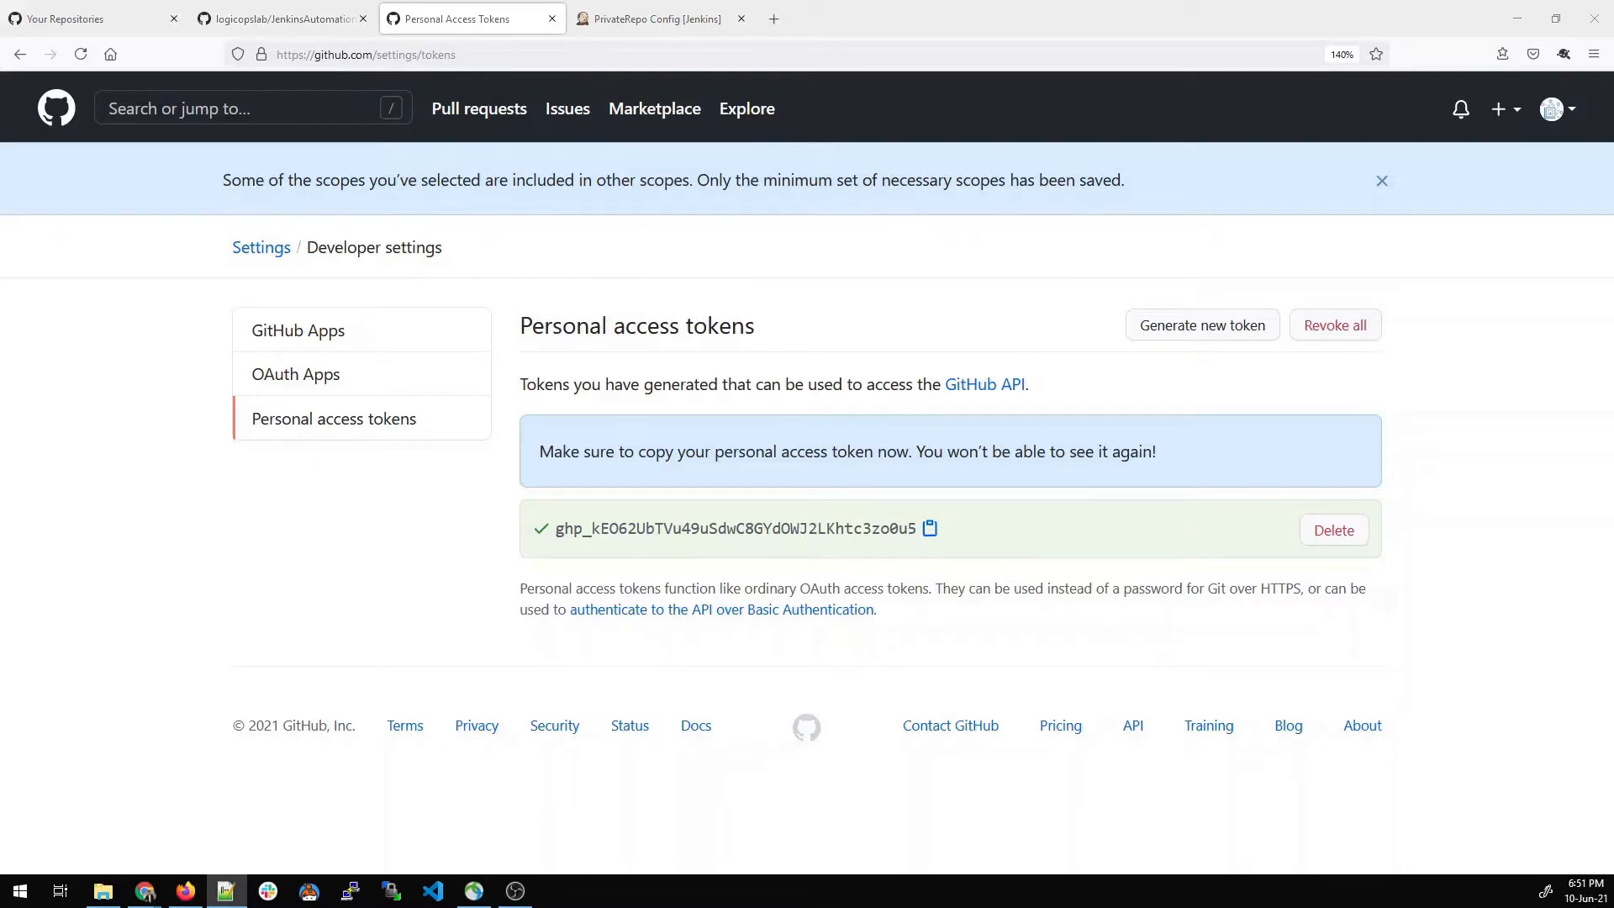
left_click(659, 18)
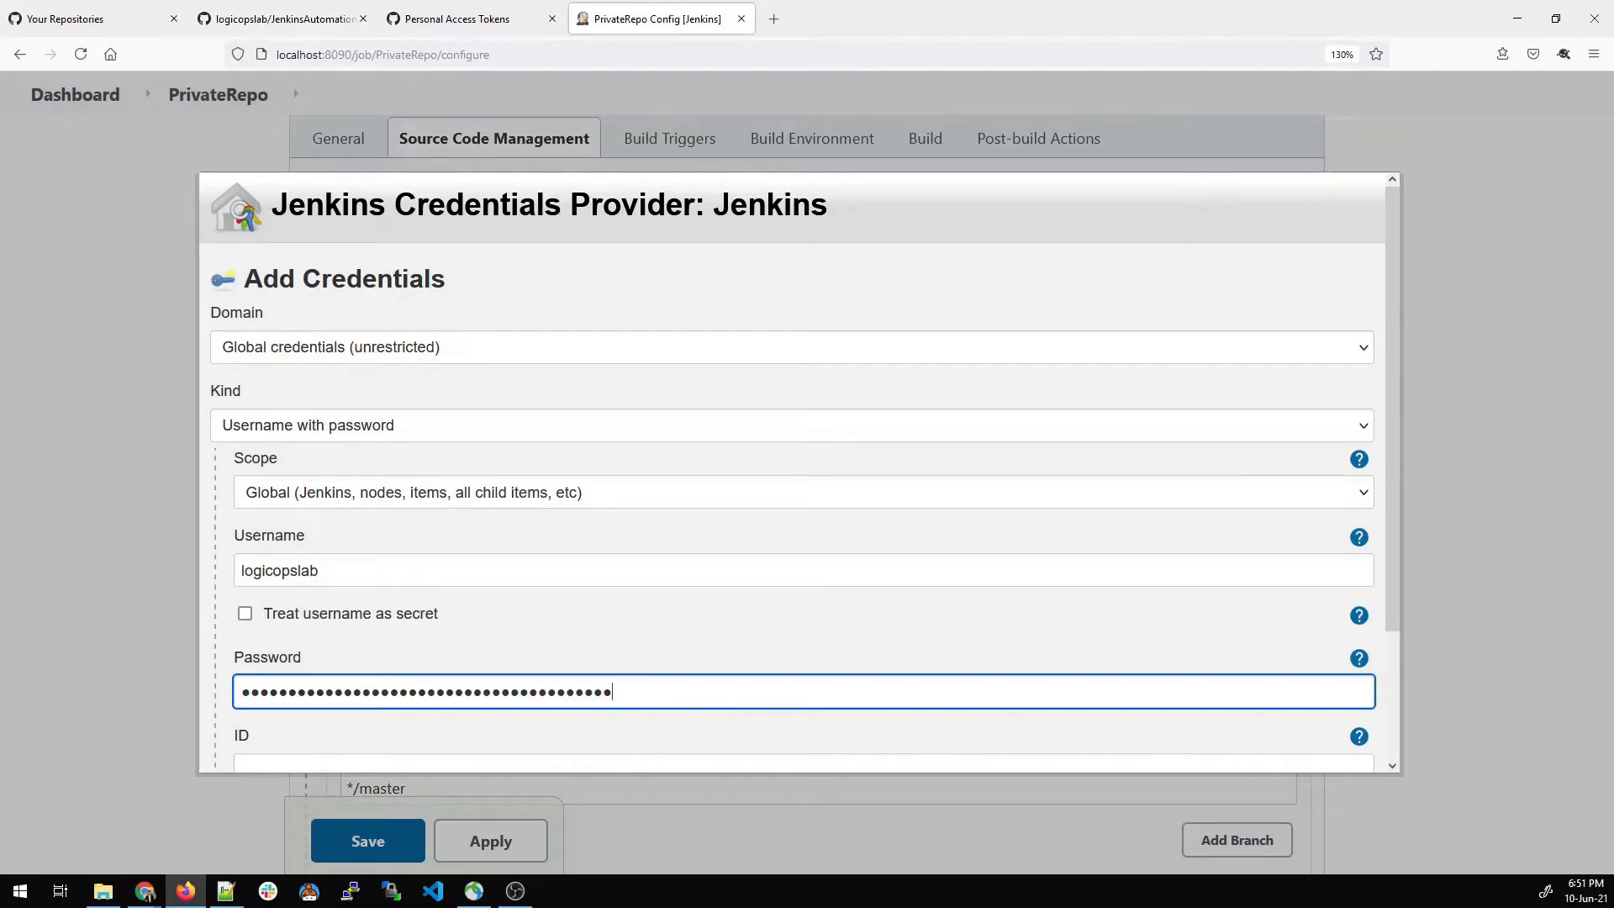
- Add the credential described as 'My private token login creds', declining the browser's save-login prompt
scroll("down", 3)
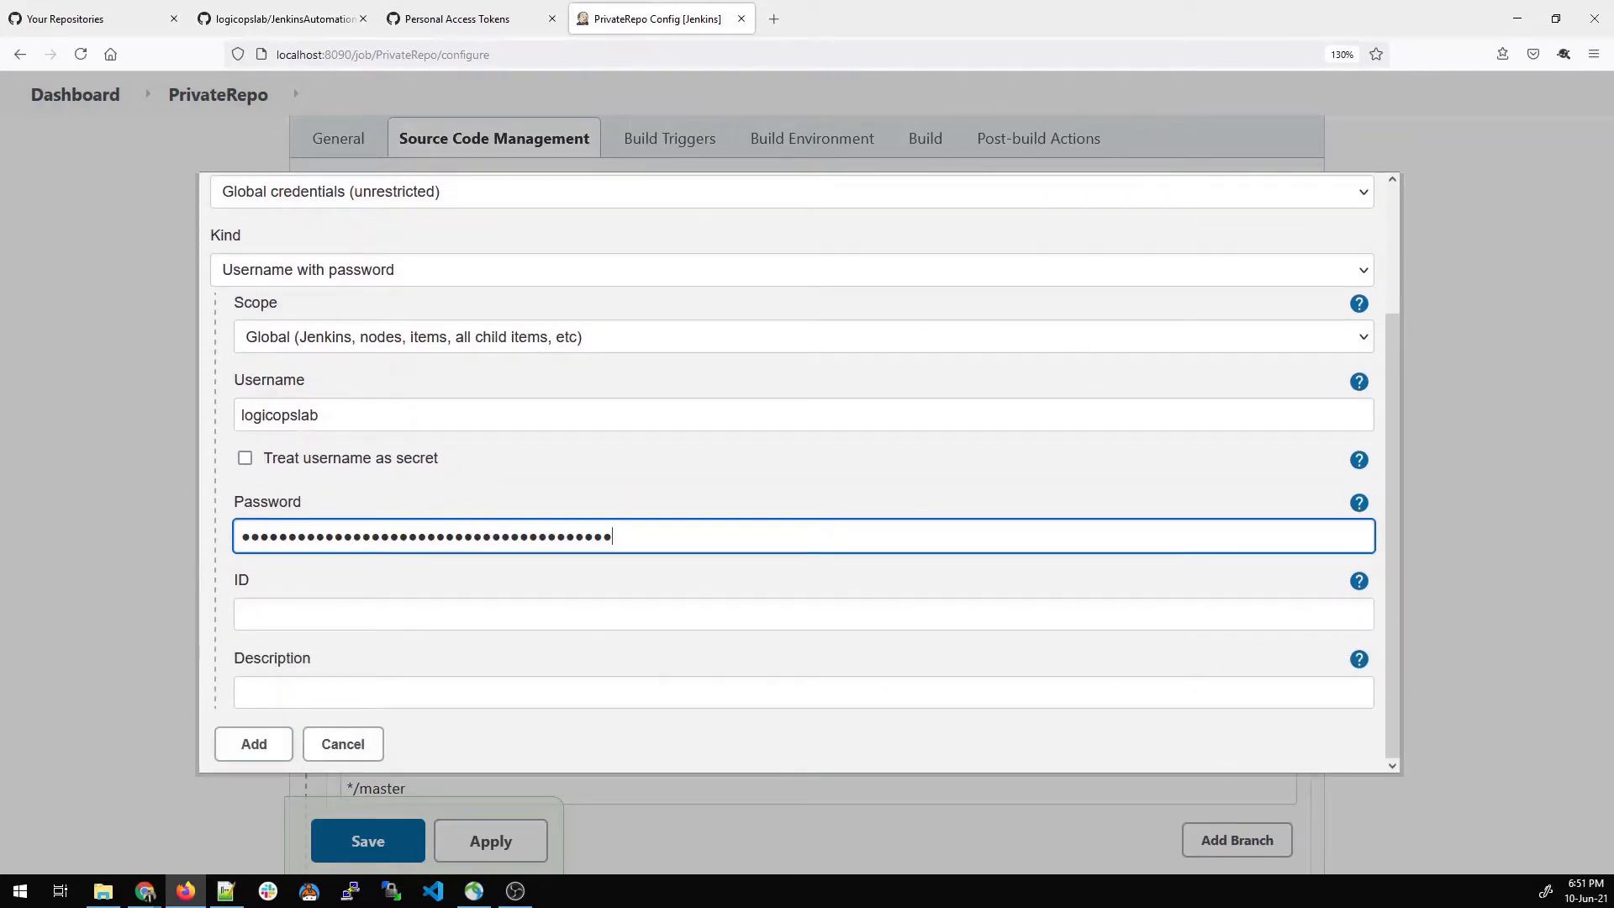
type("My")
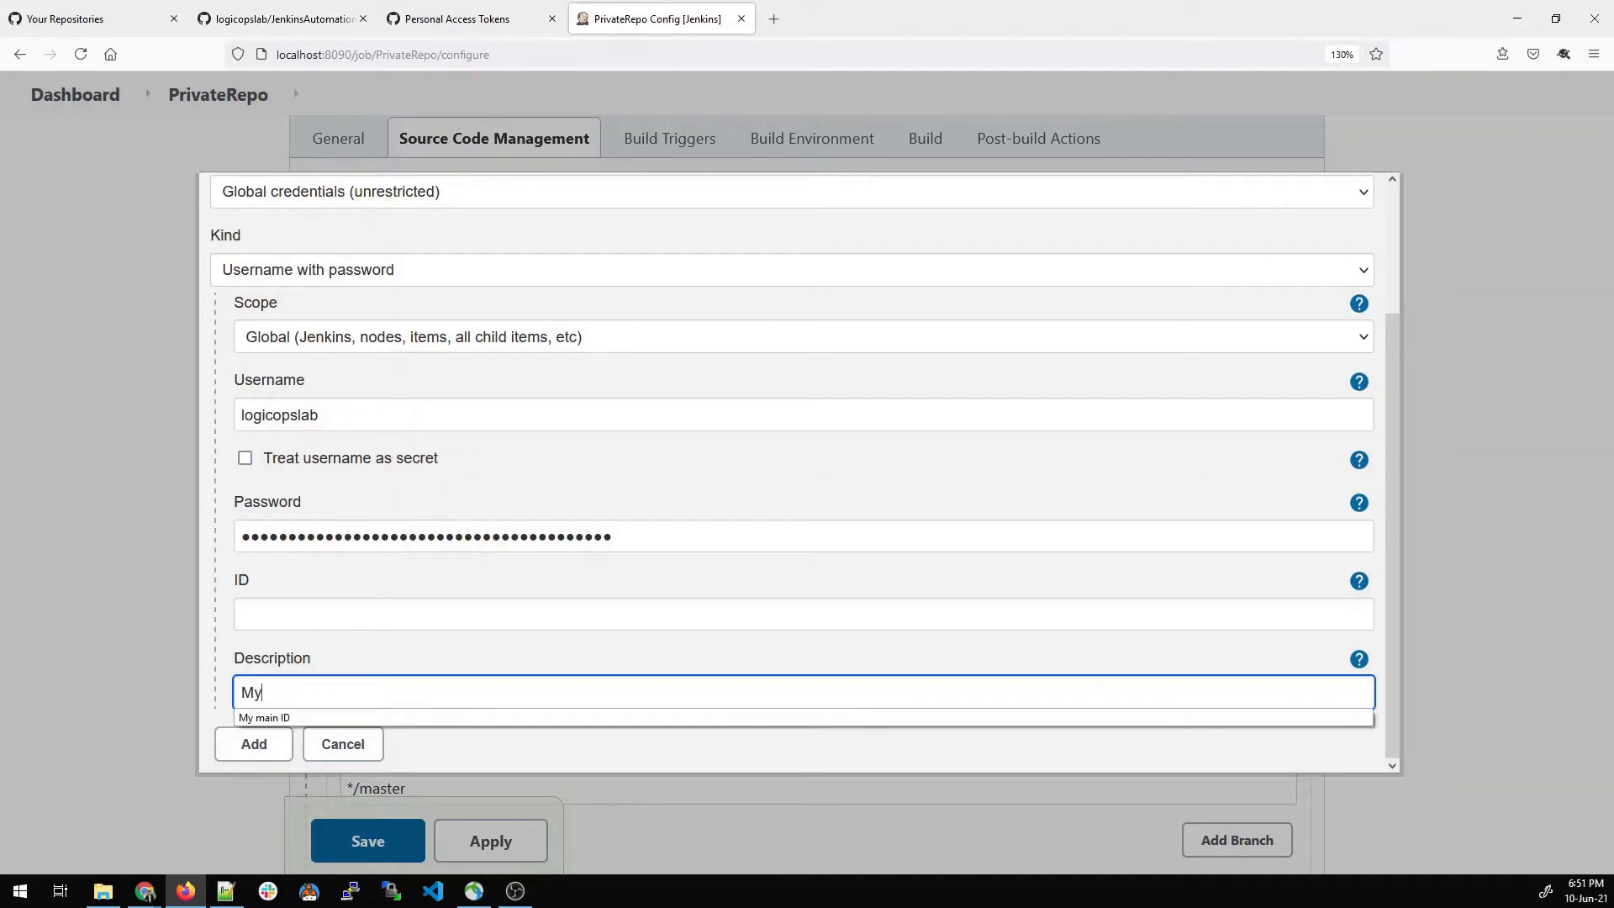
type("private")
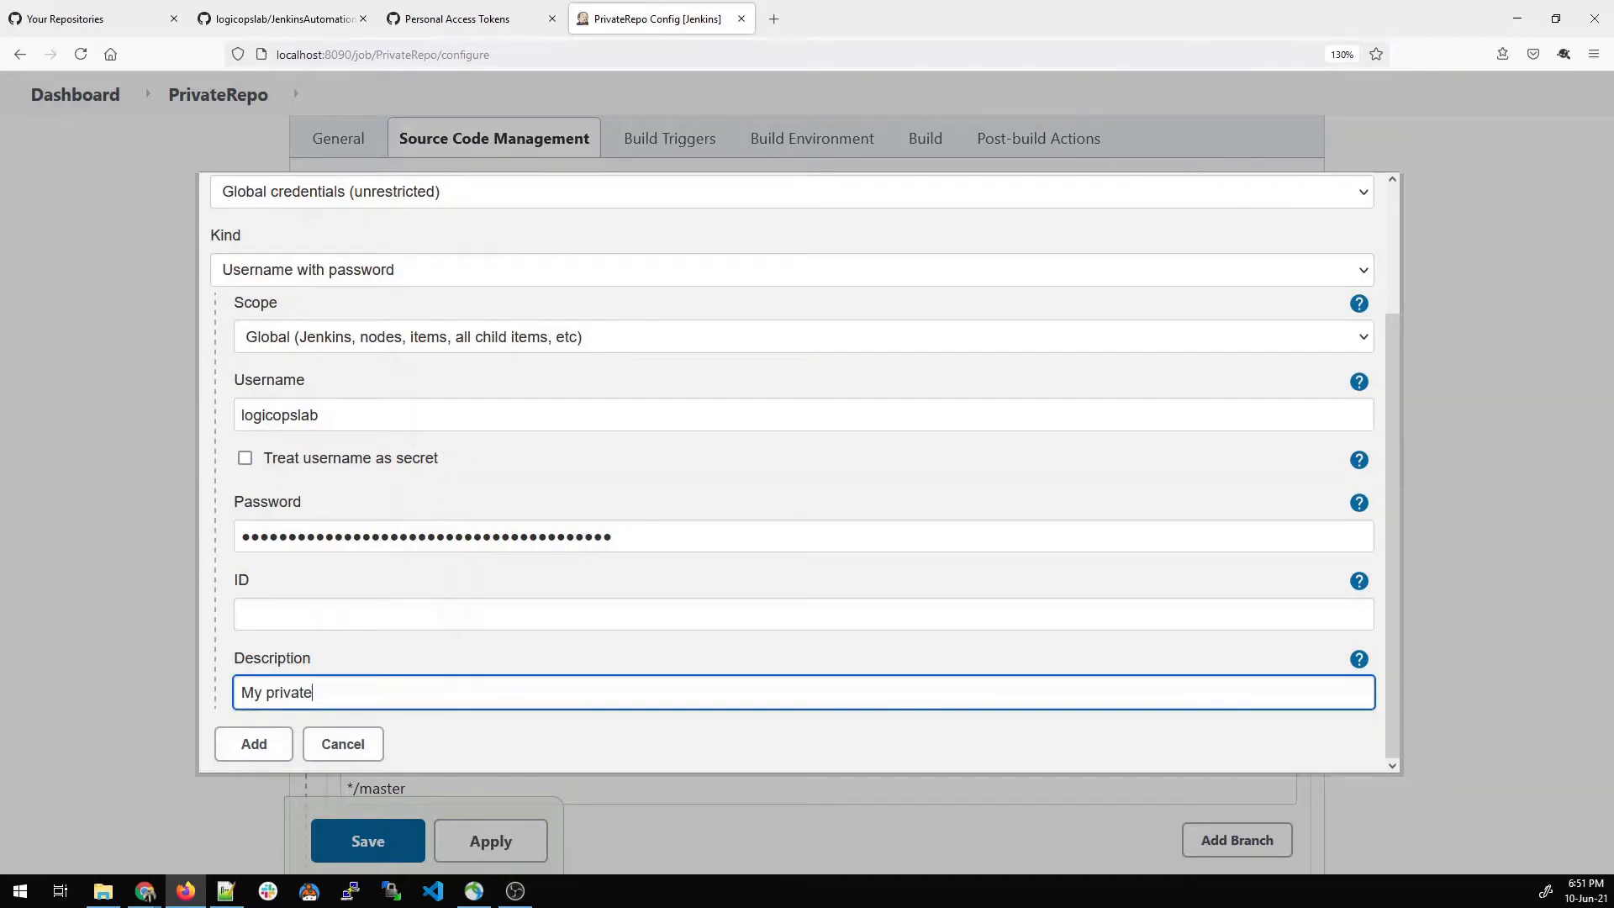
type("token")
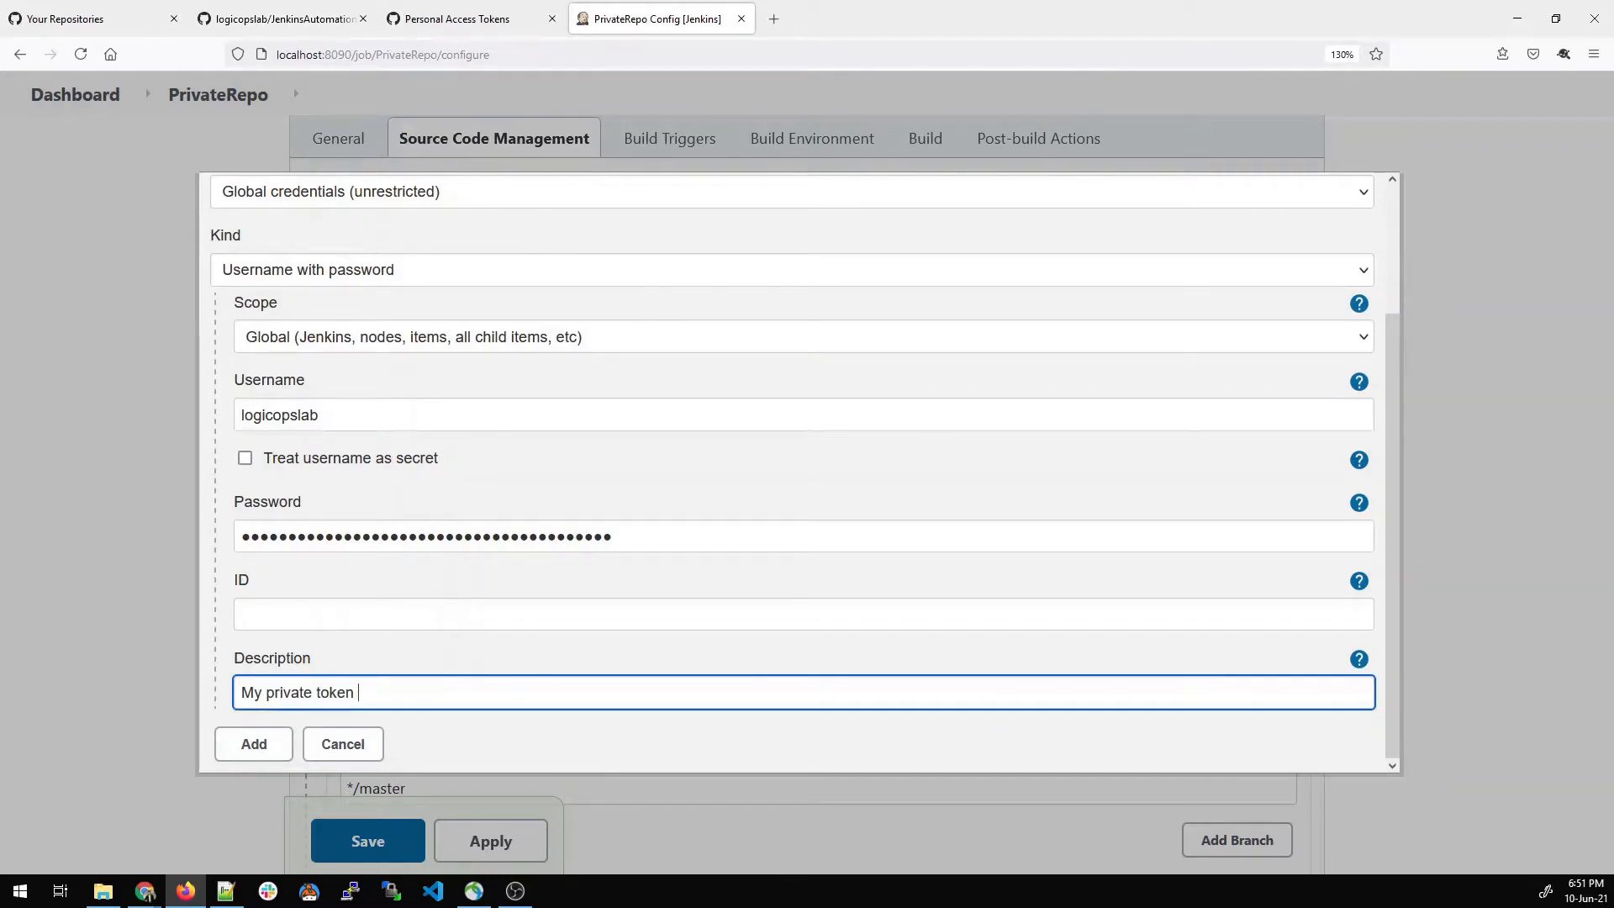
type("login creds")
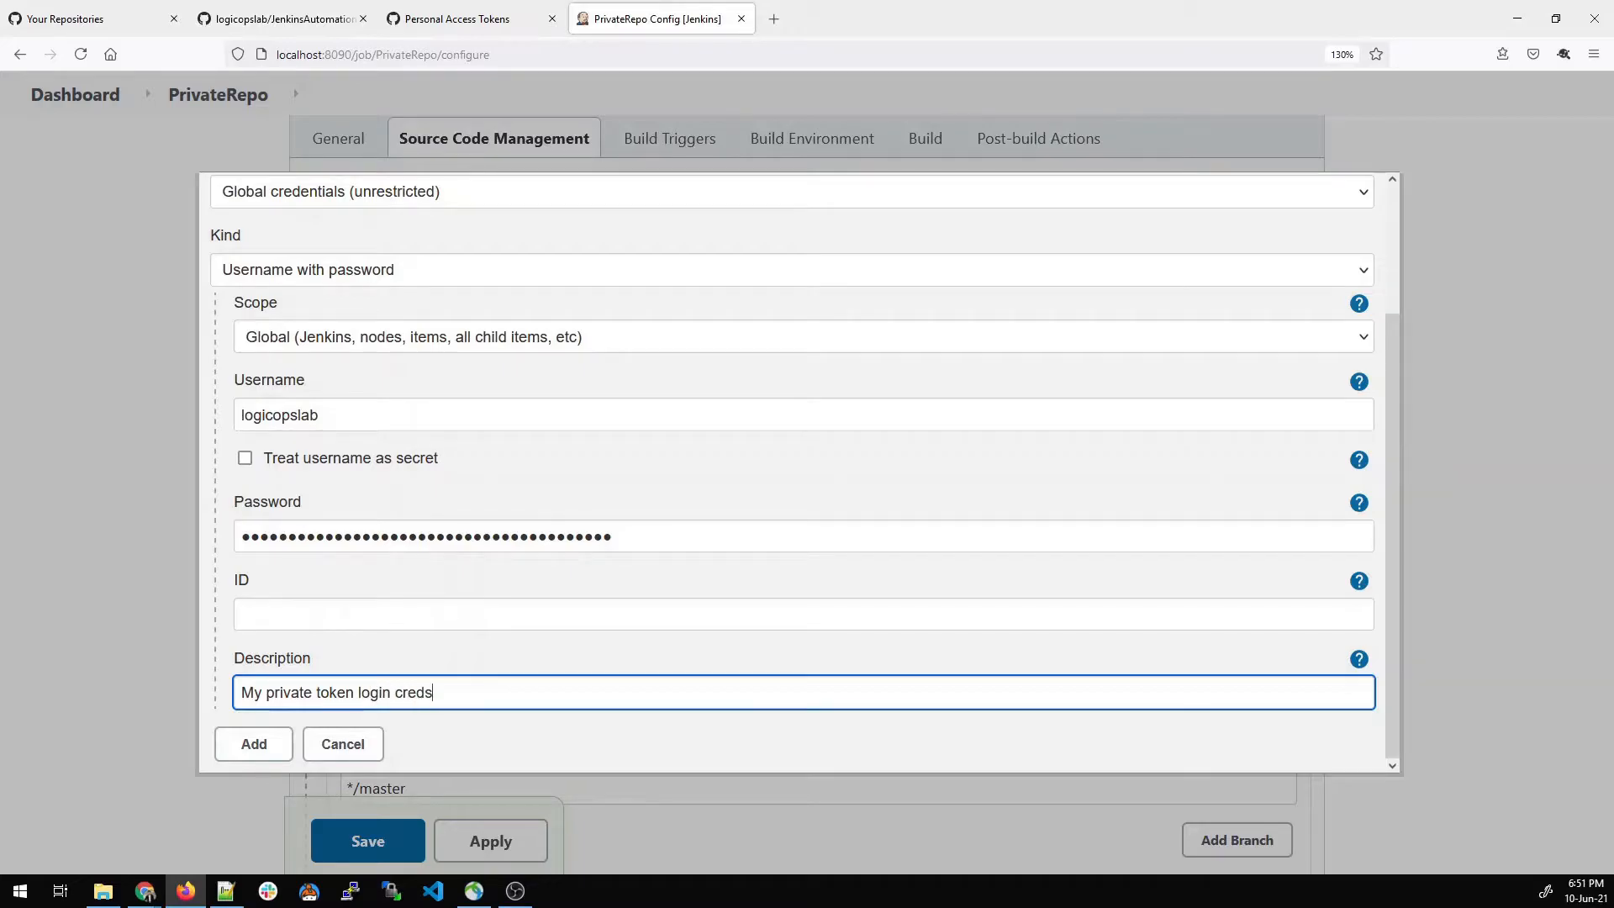
left_click(252, 743)
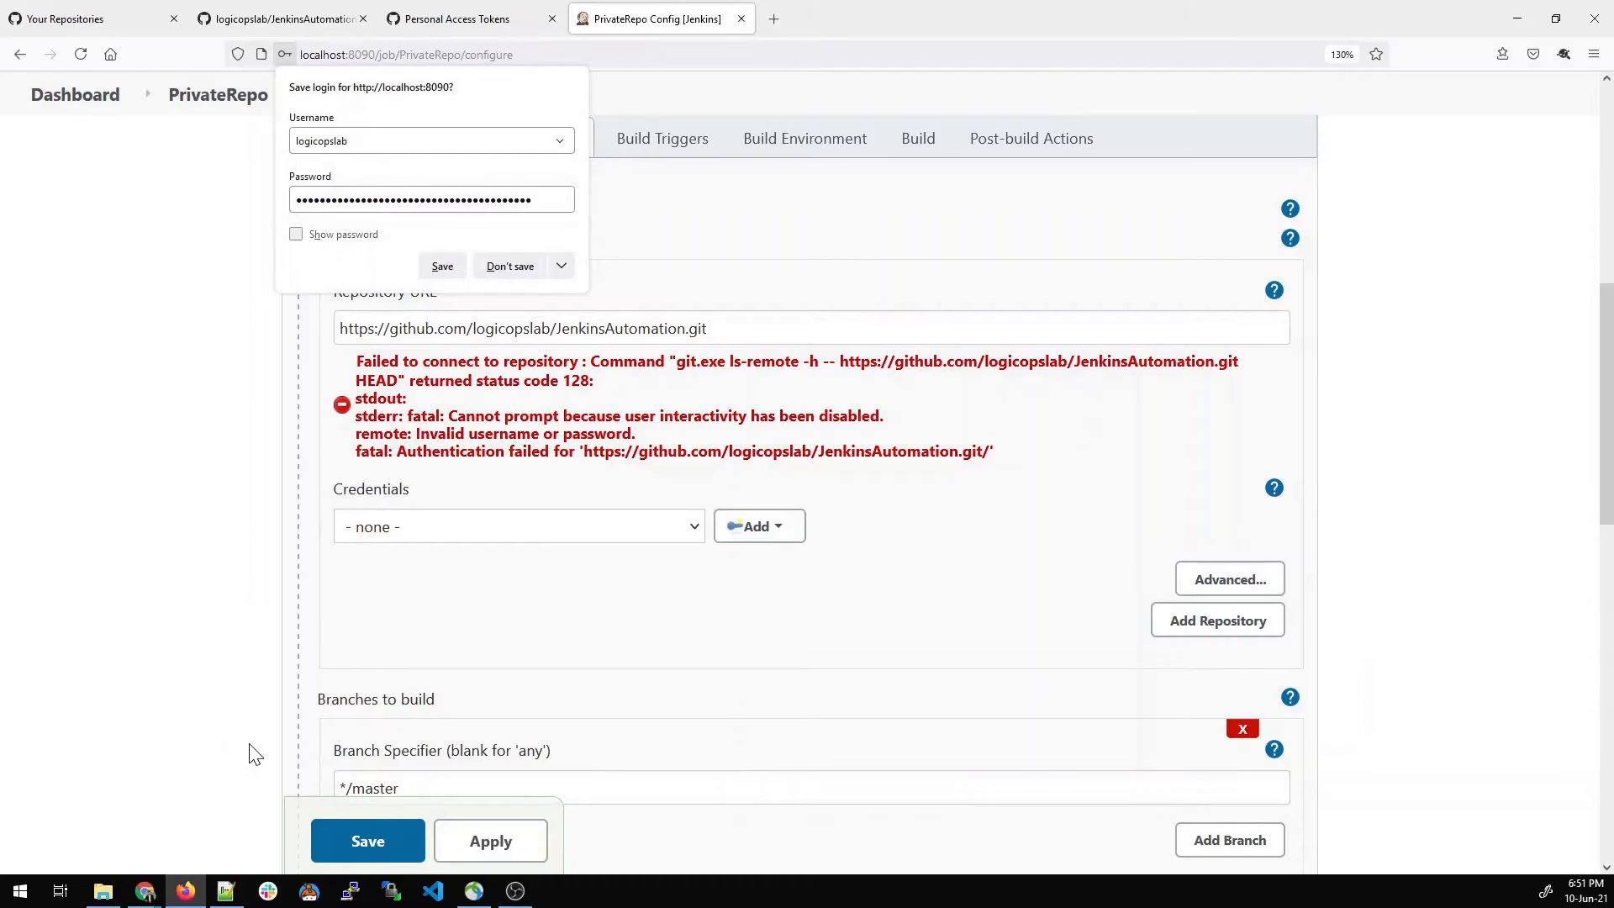
left_click(507, 266)
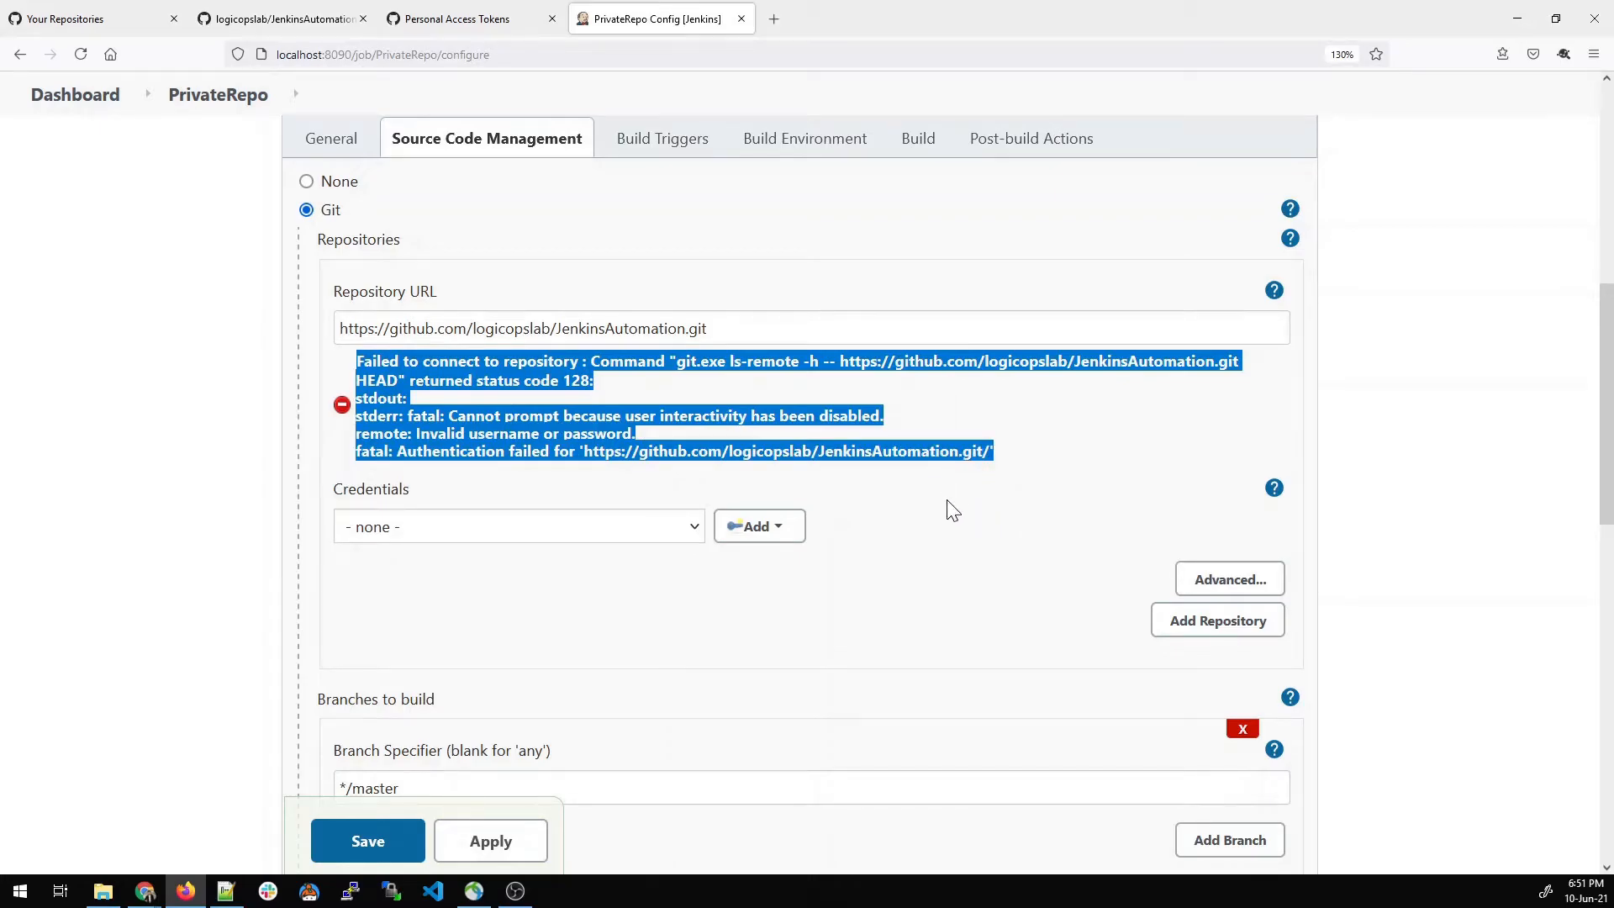
- Select the My private token login creds credential, set the branch to */main, and save the job
left_click(517, 527)
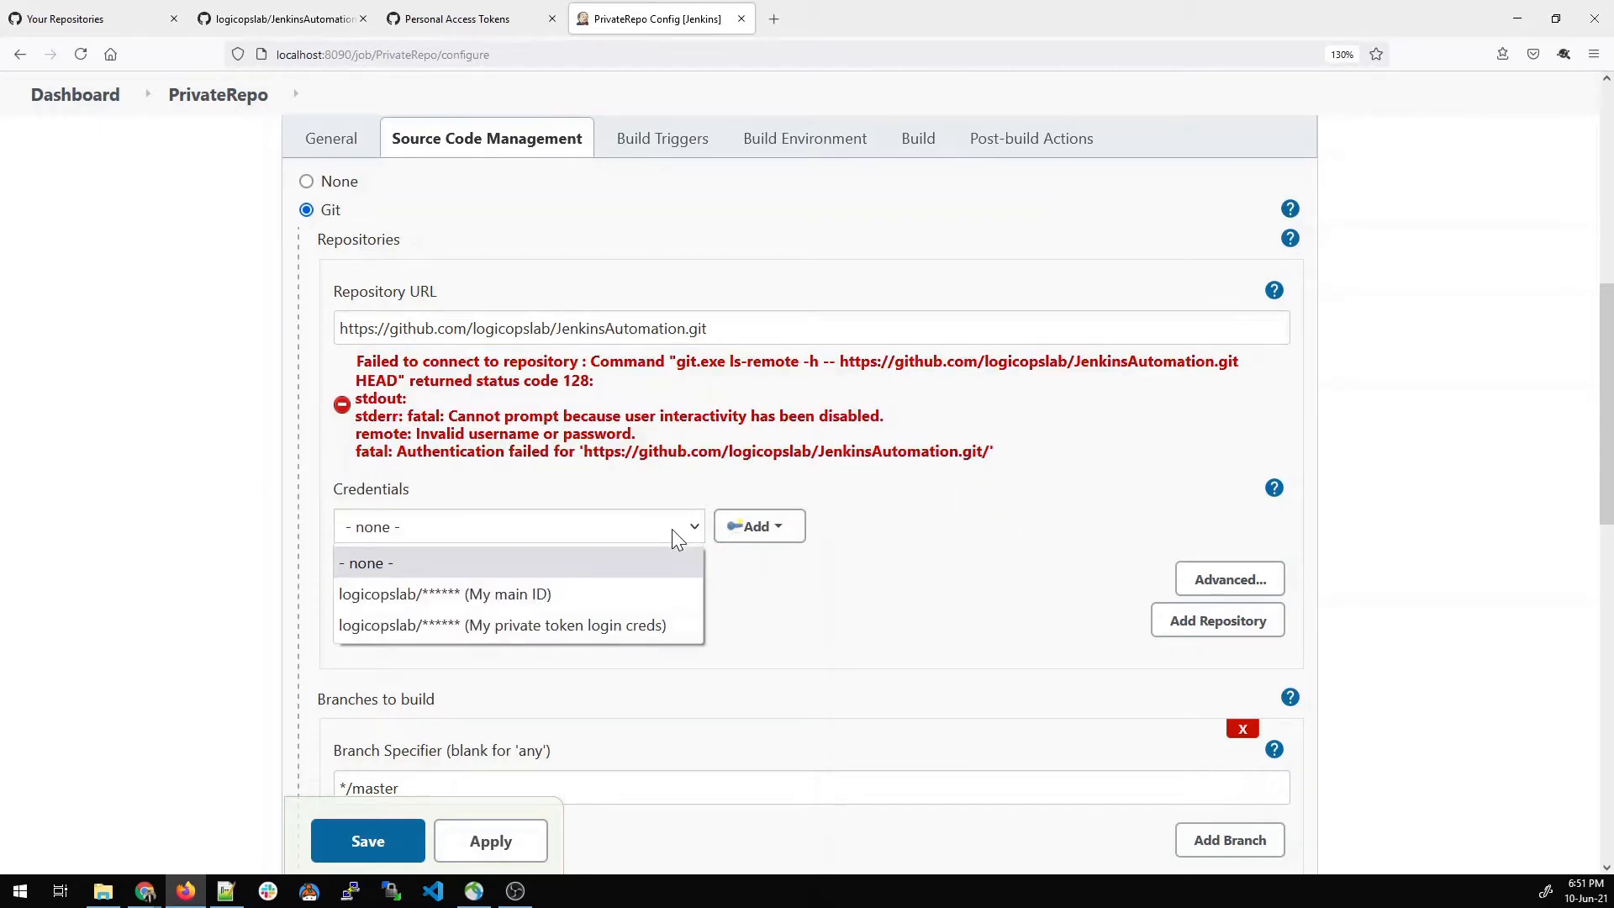
mouse_move(592, 634)
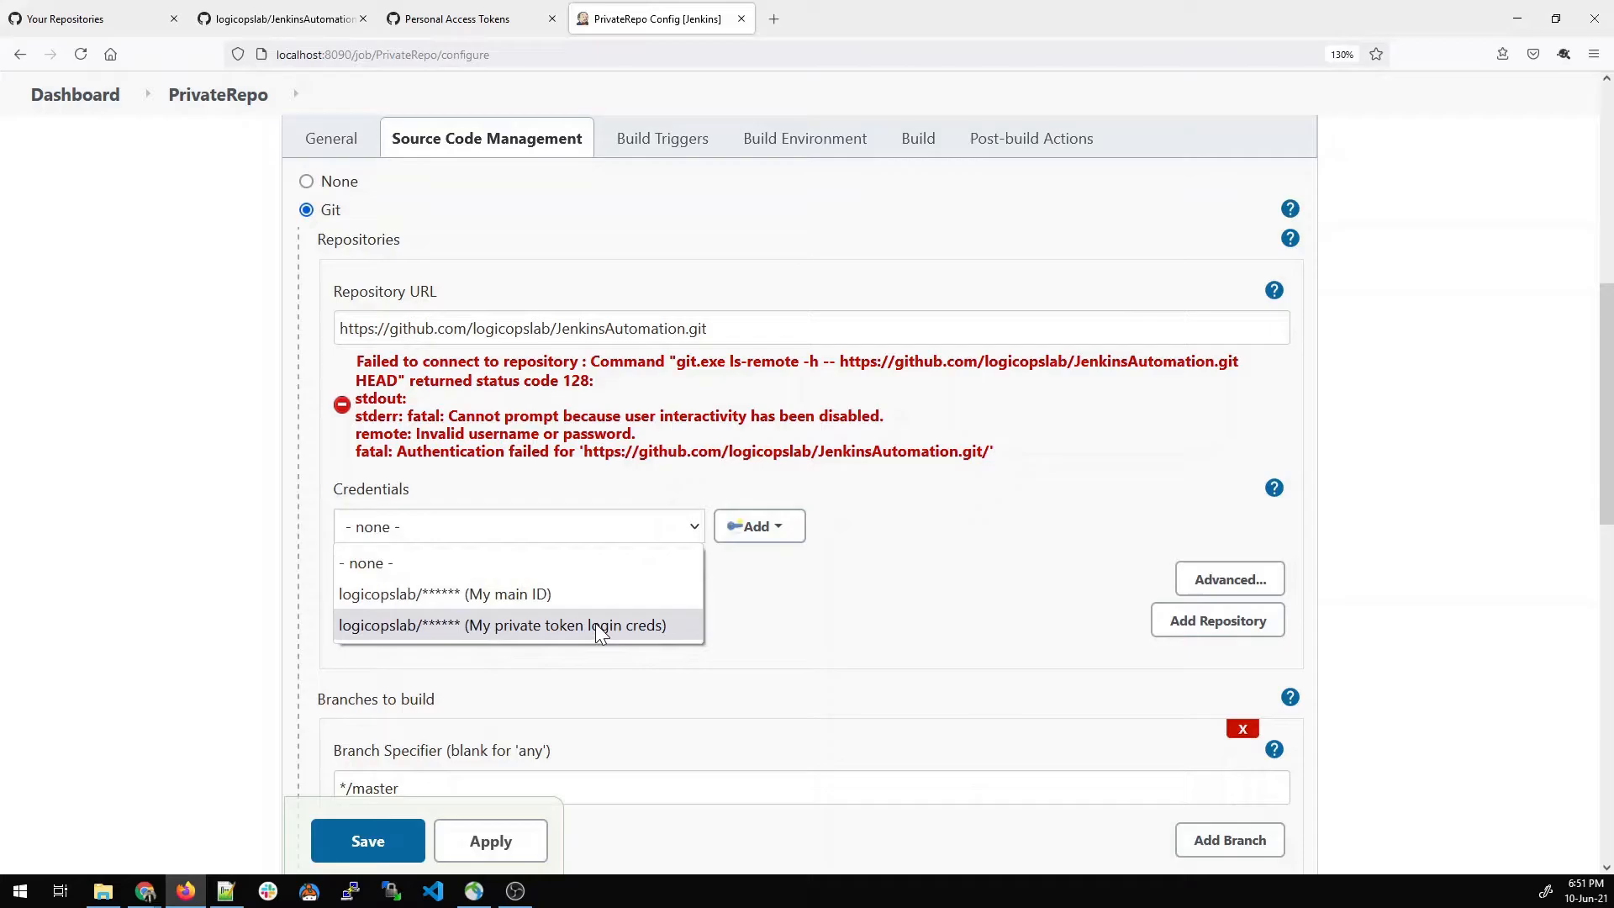
left_click(504, 626)
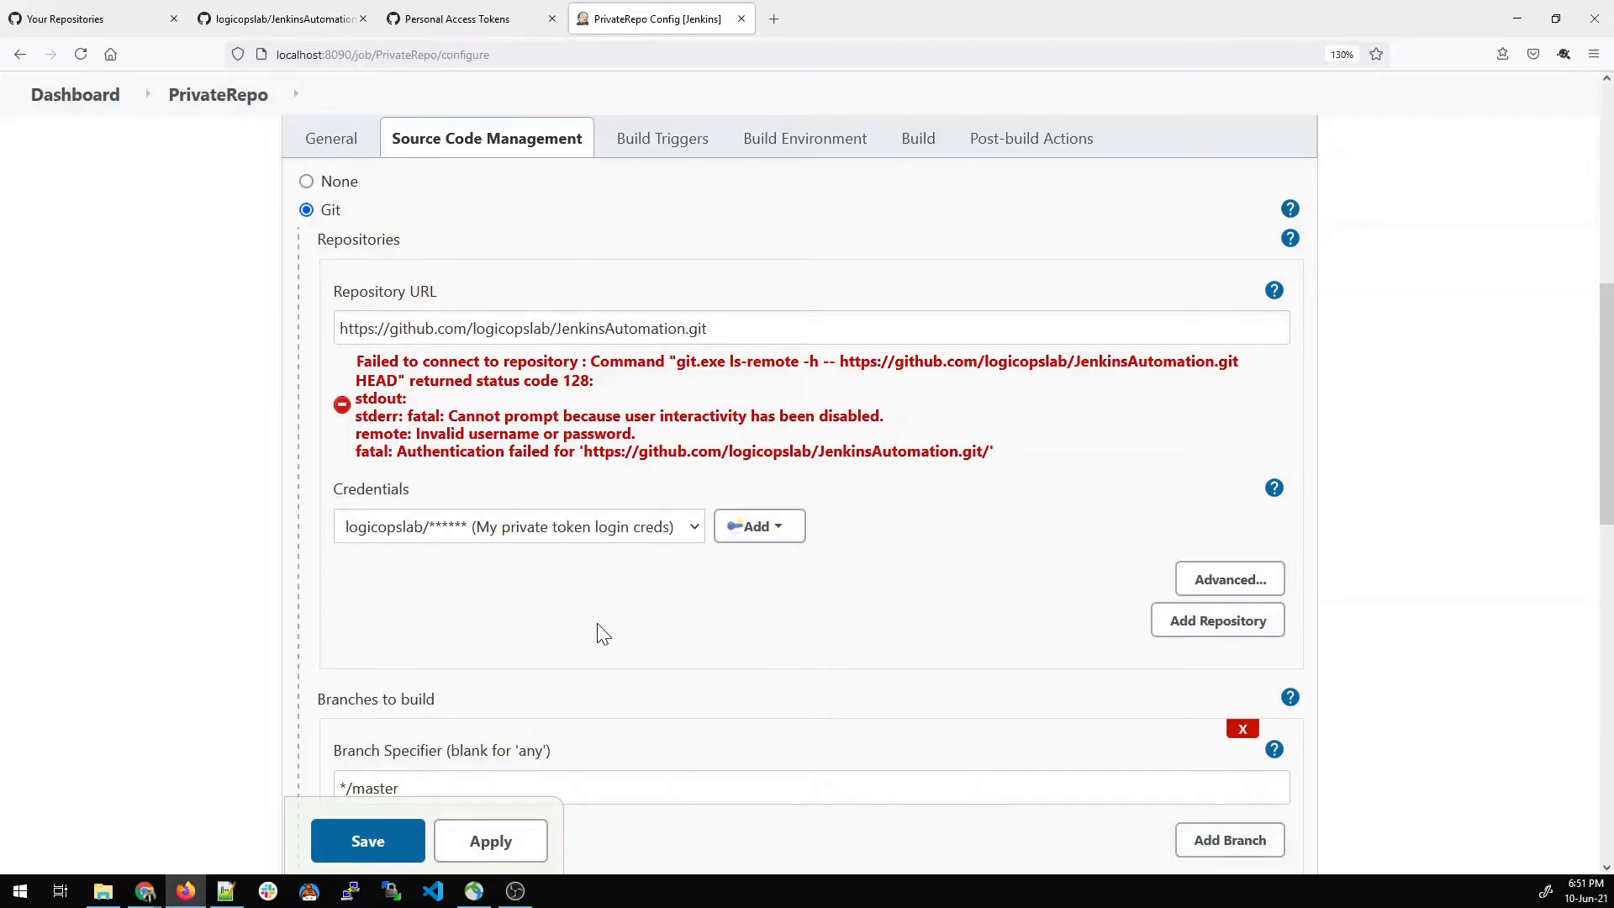
scroll("down", 3)
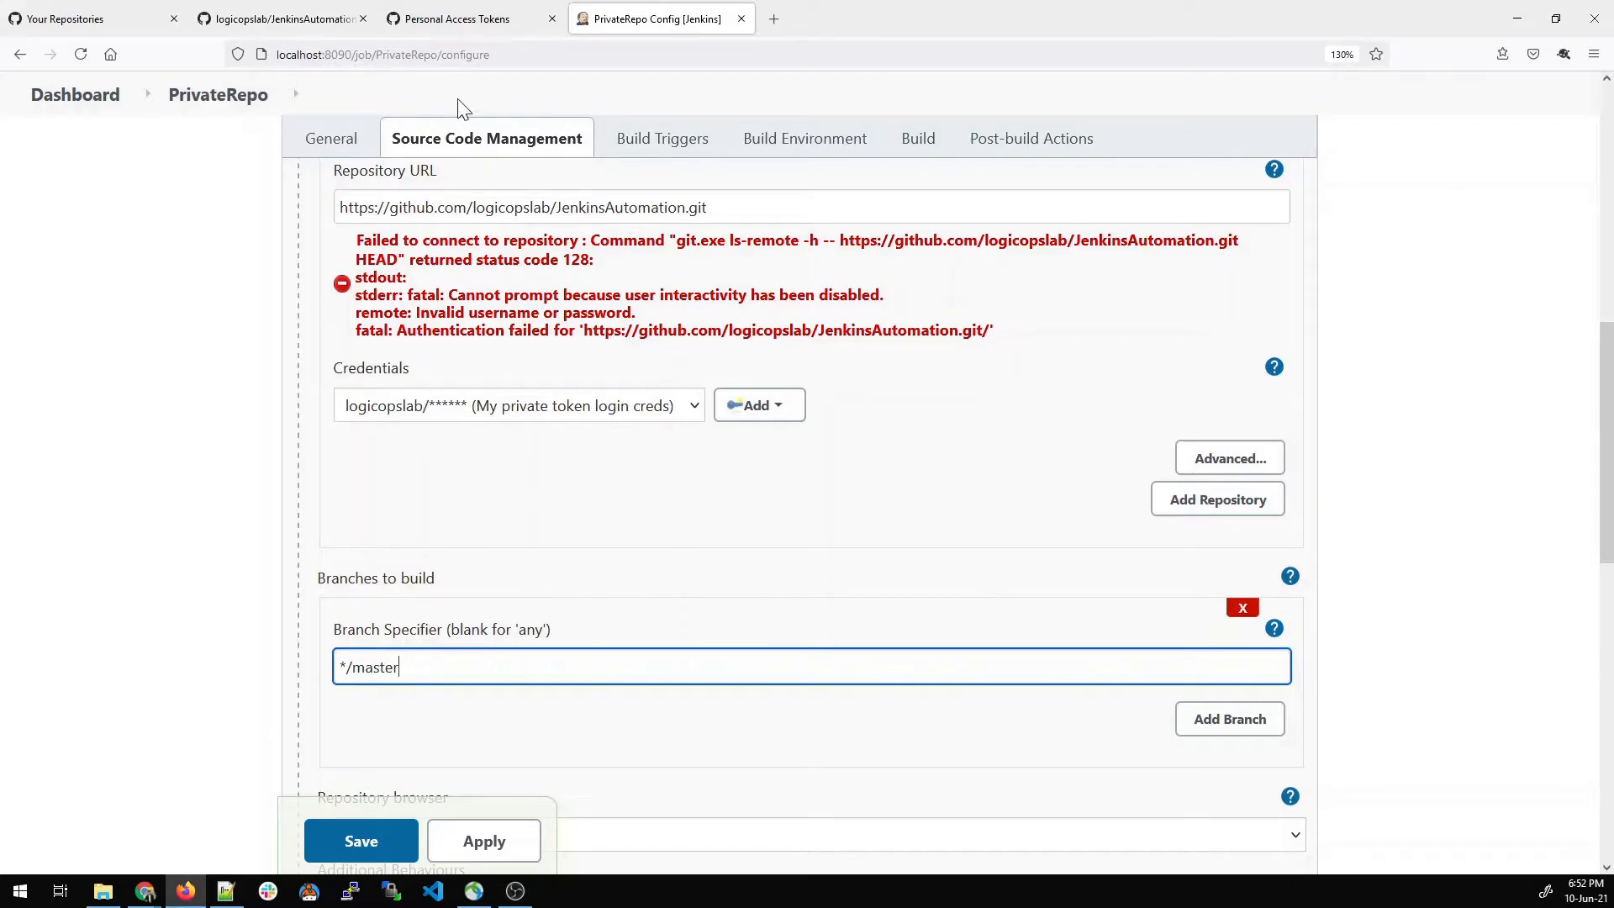
left_click(282, 19)
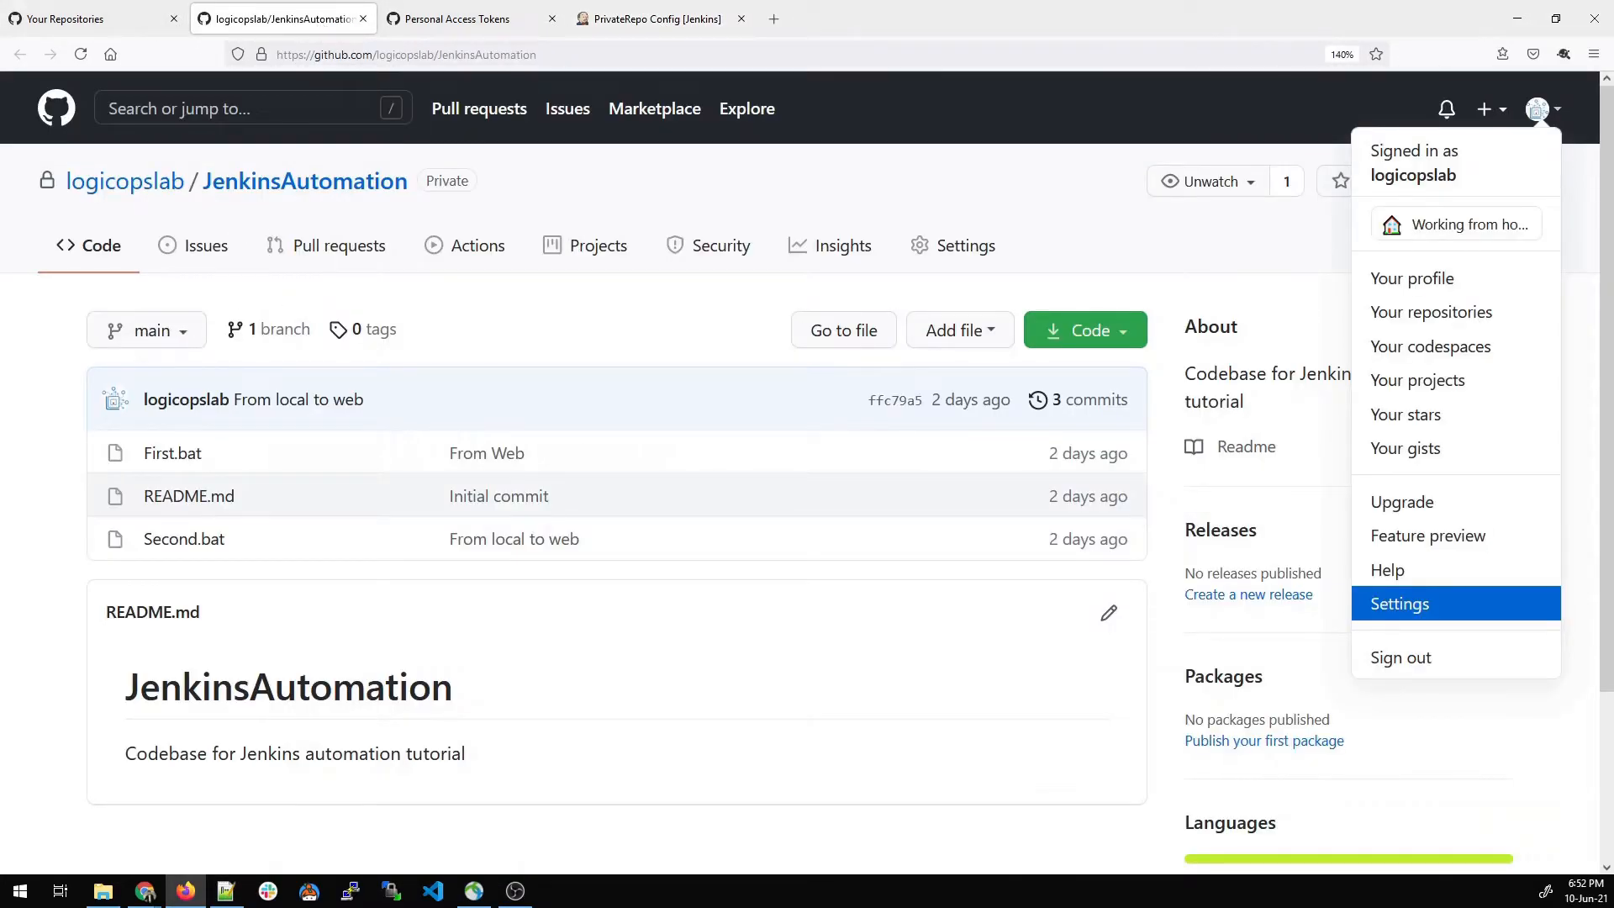
left_click(661, 19)
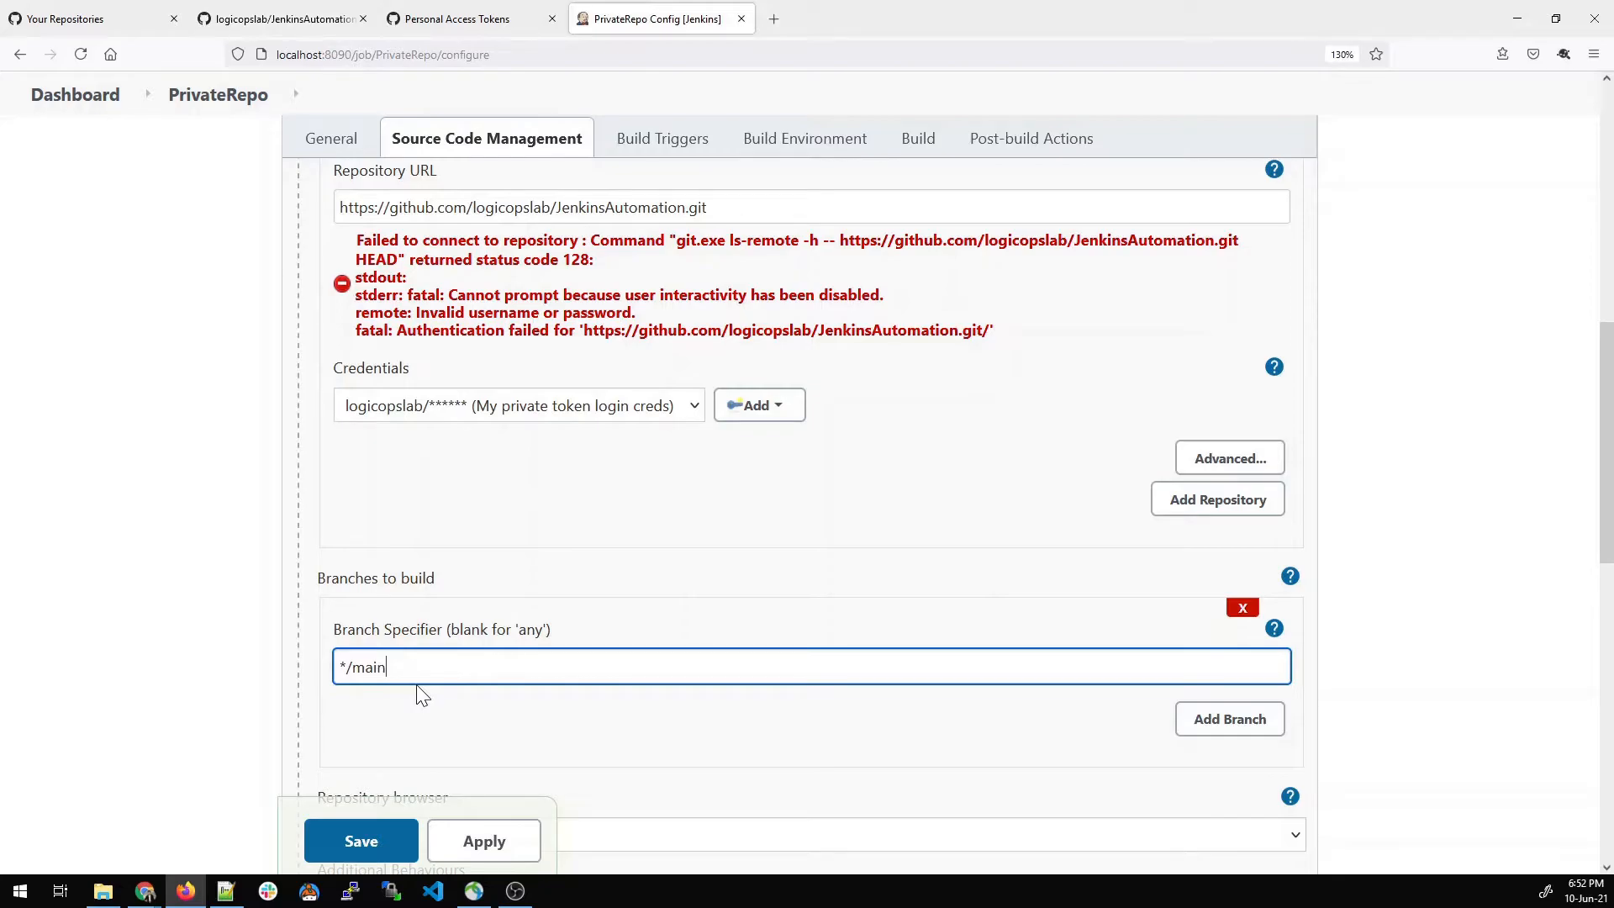
left_click(360, 840)
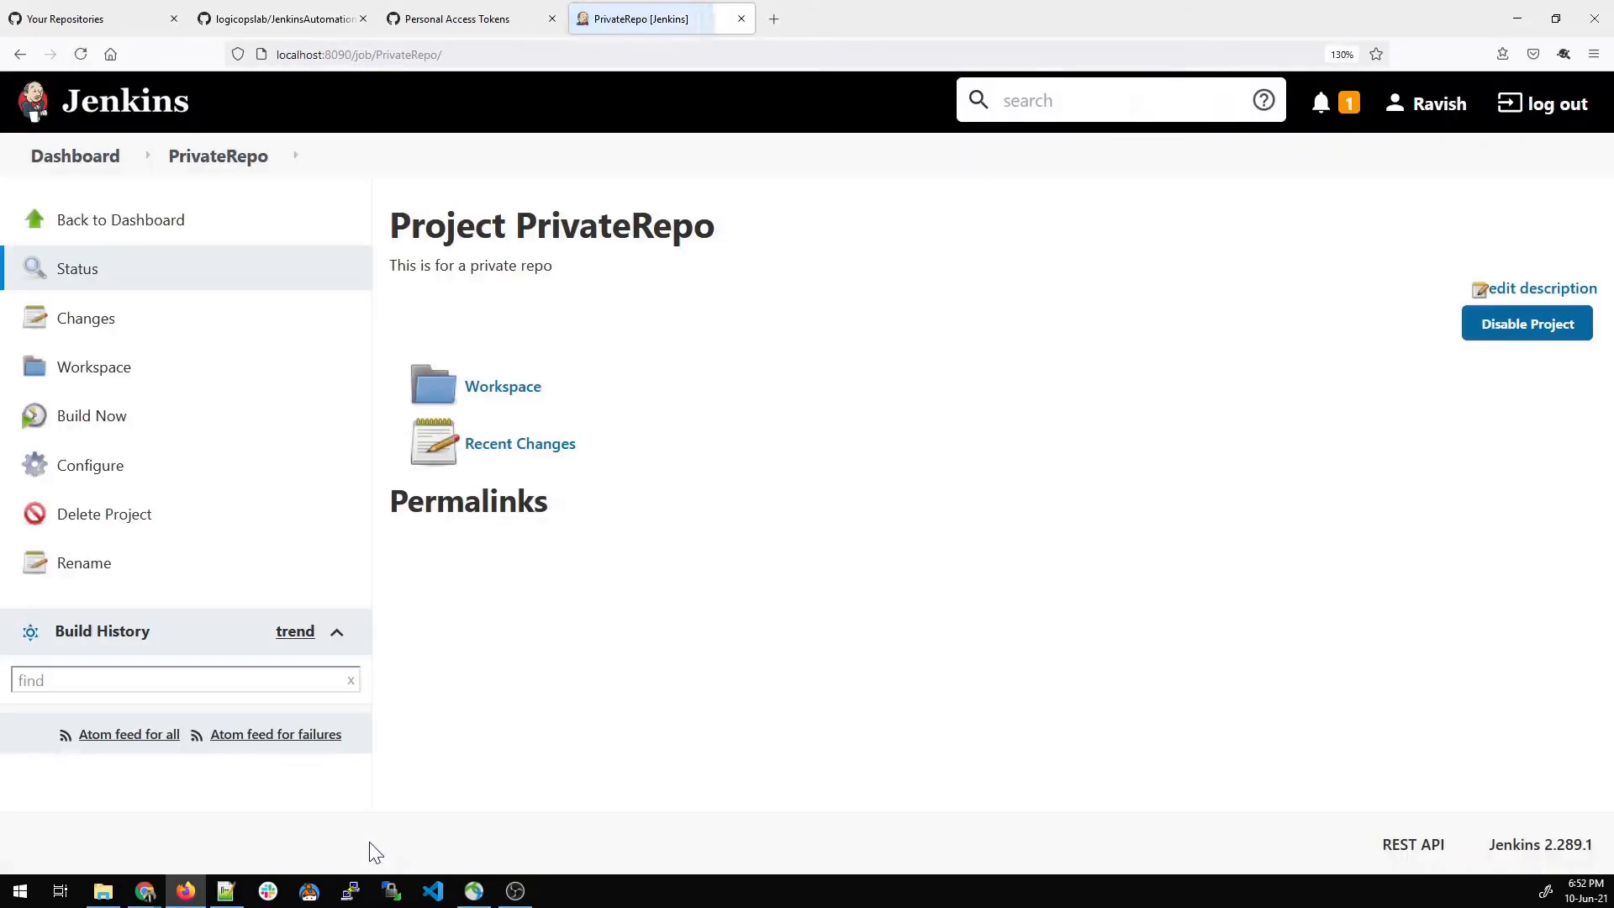
mouse_move(609, 589)
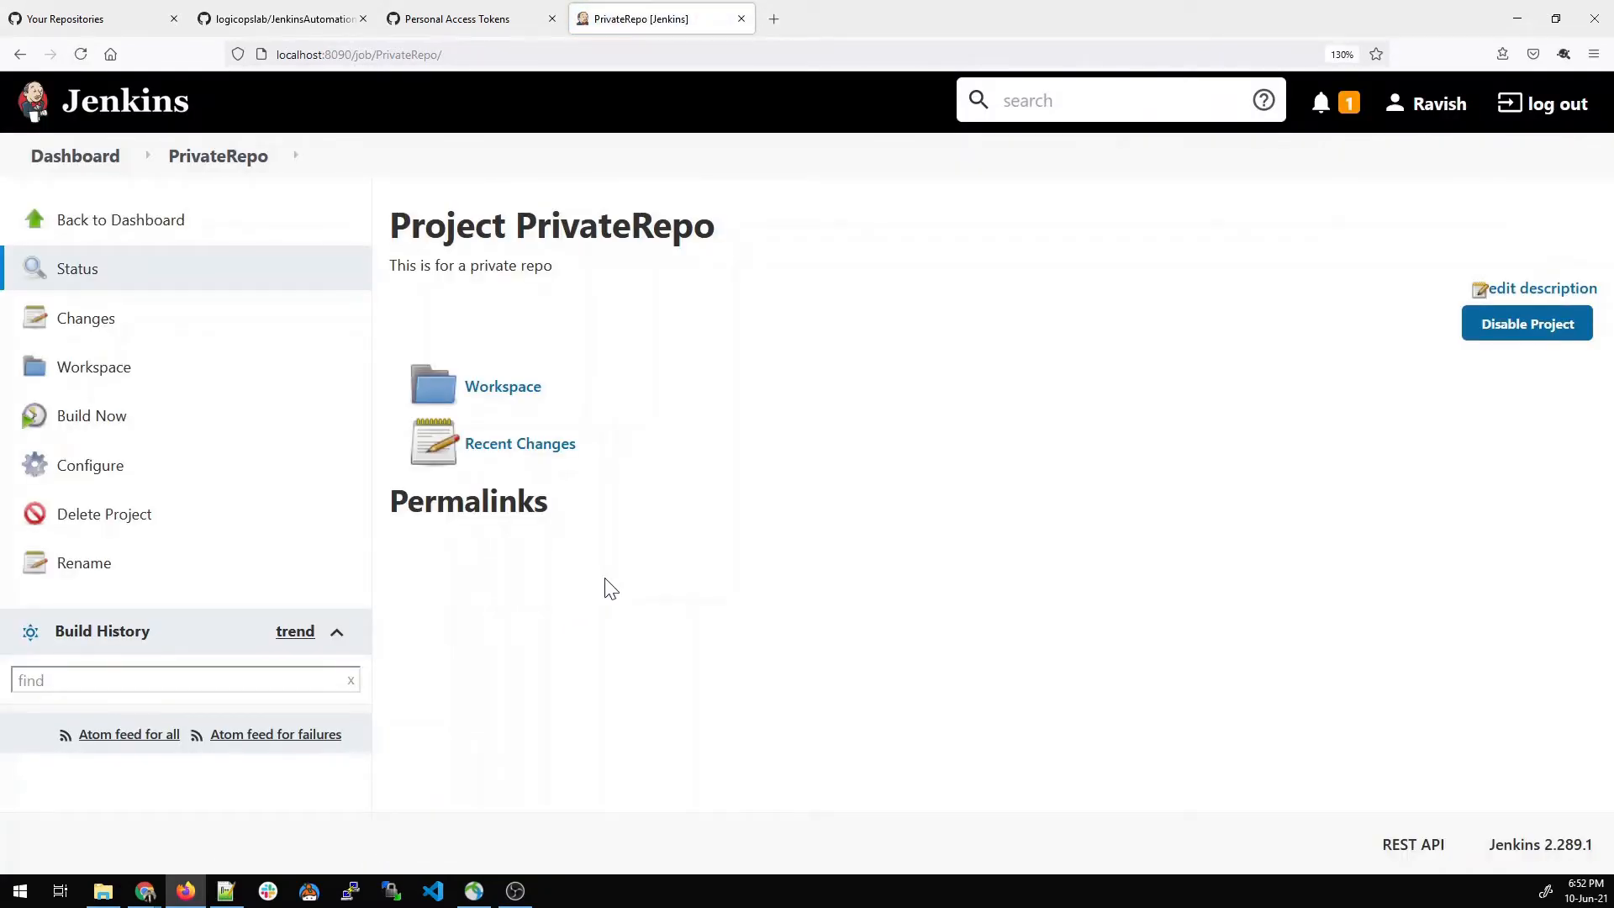
left_click(1439, 102)
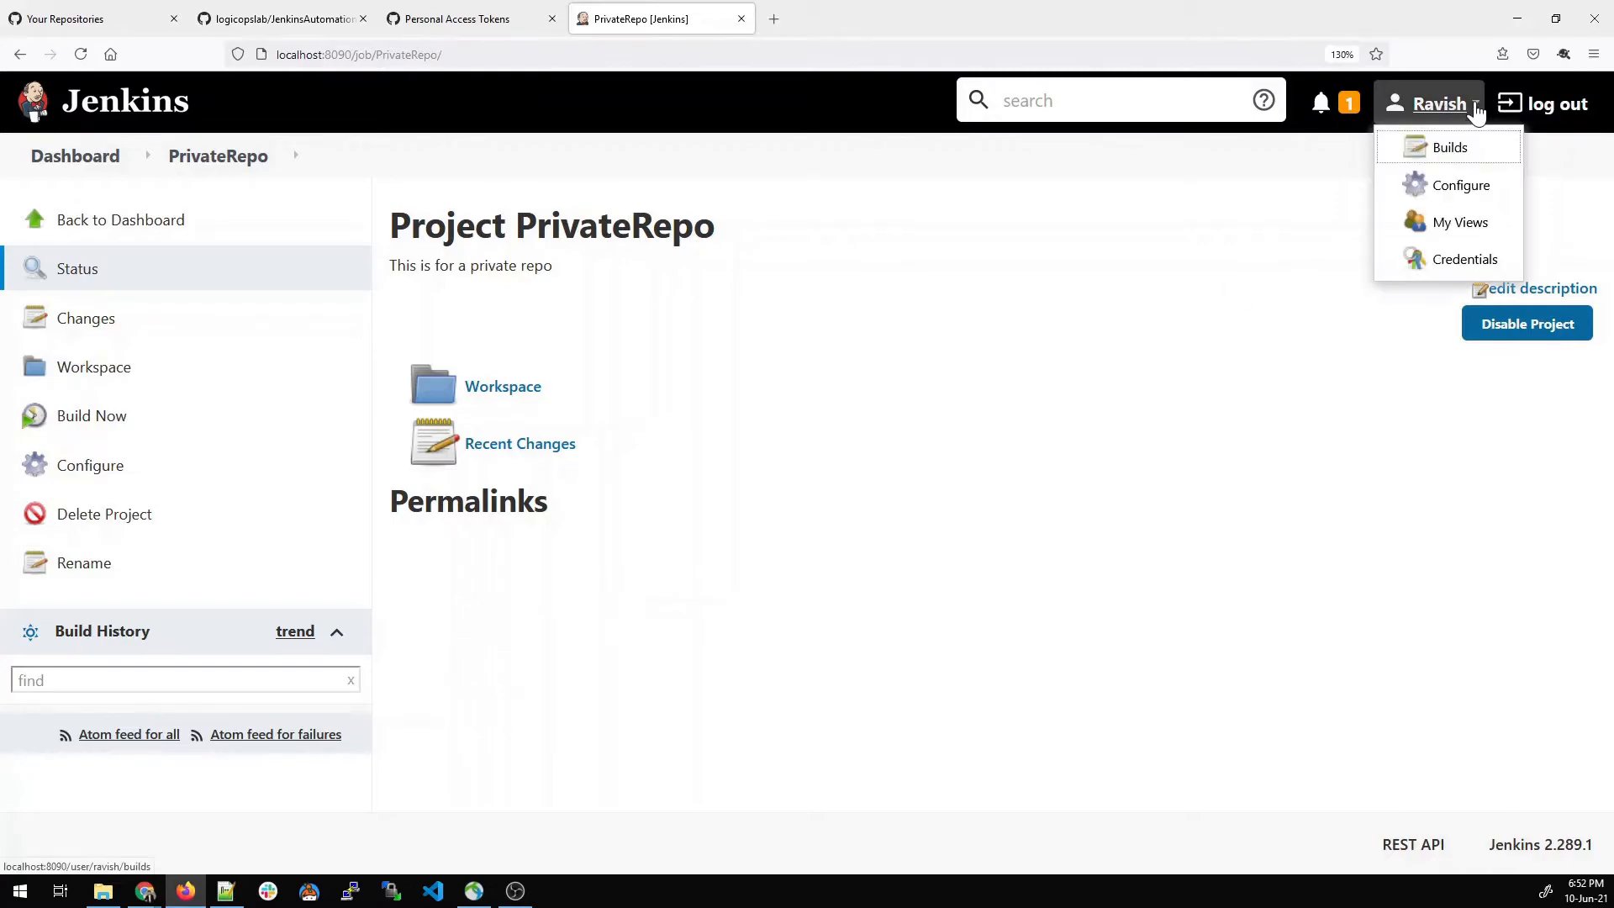
right_click(1464, 258)
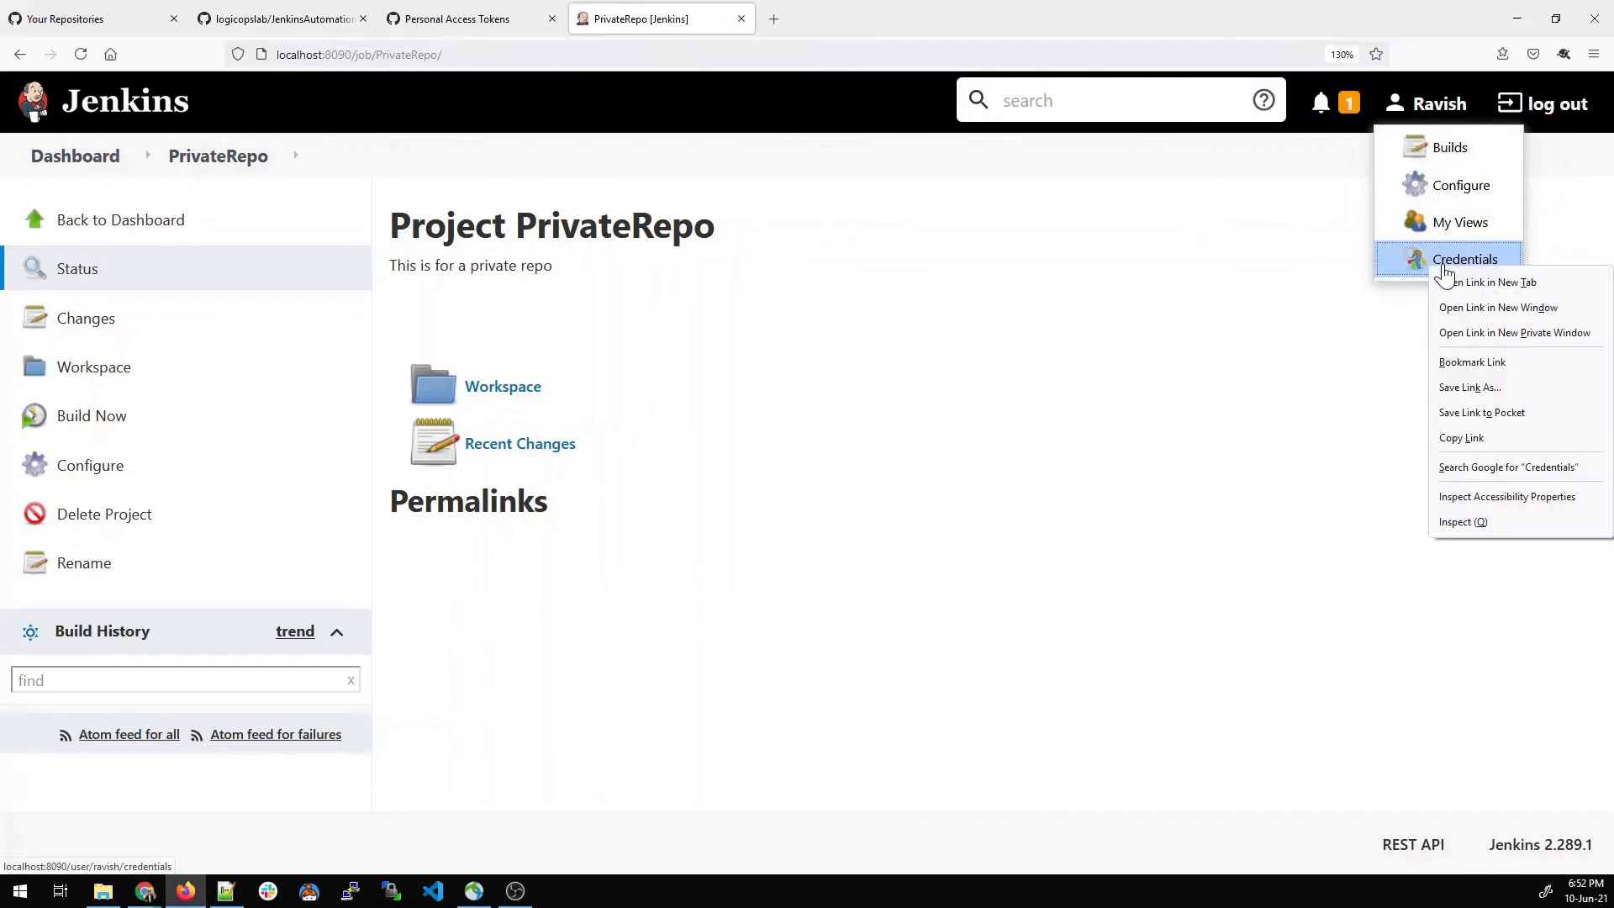
left_click(1488, 283)
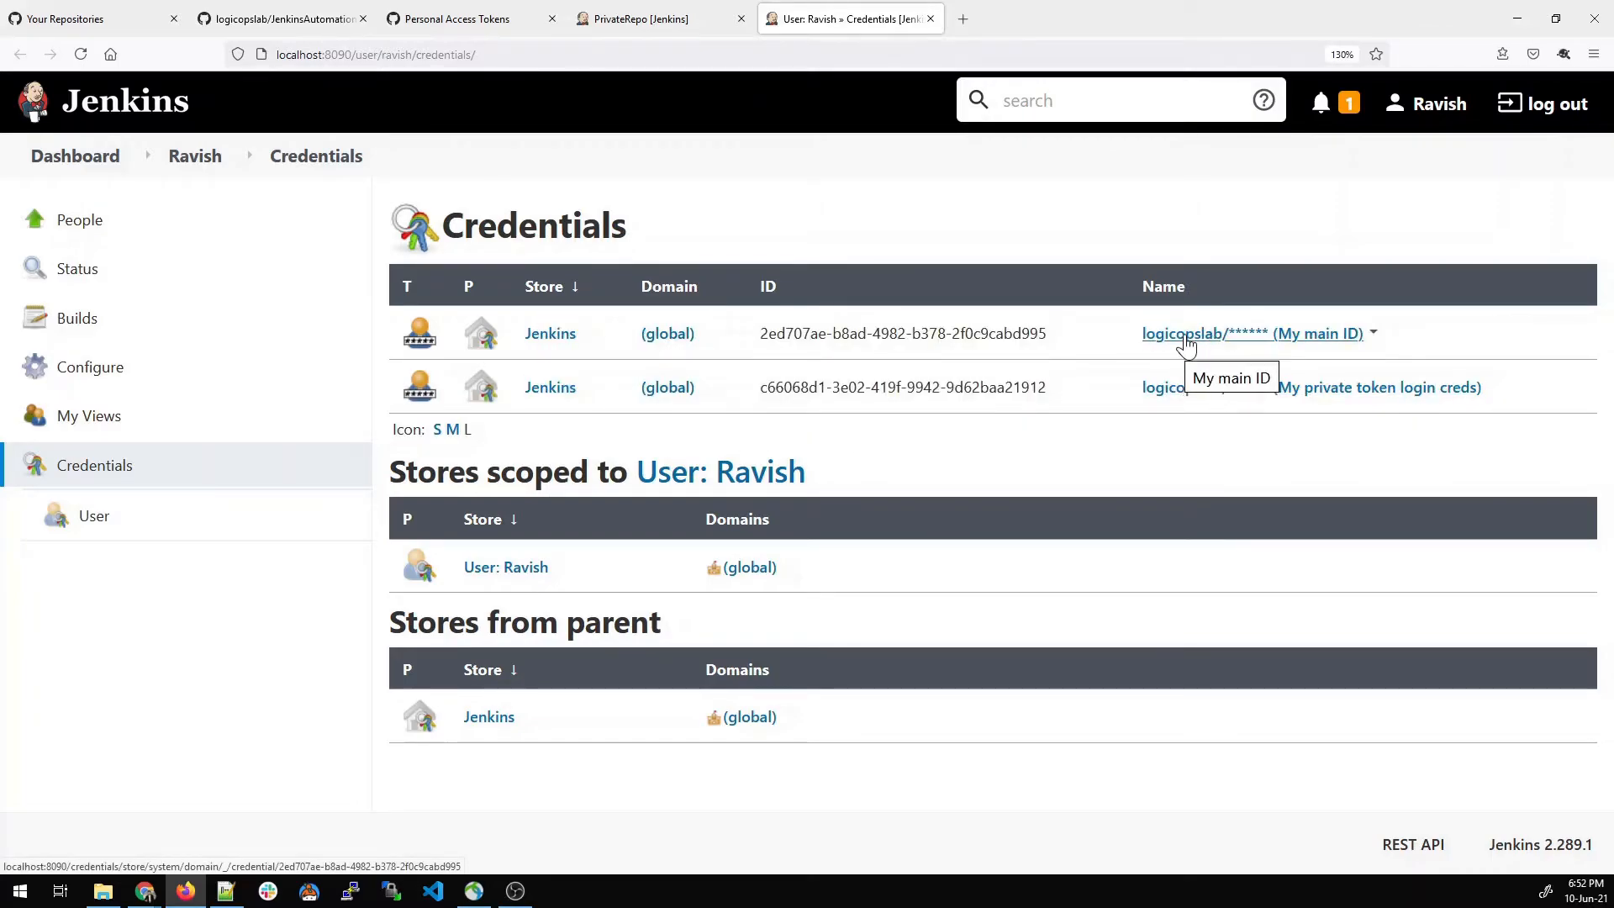
left_click(1250, 332)
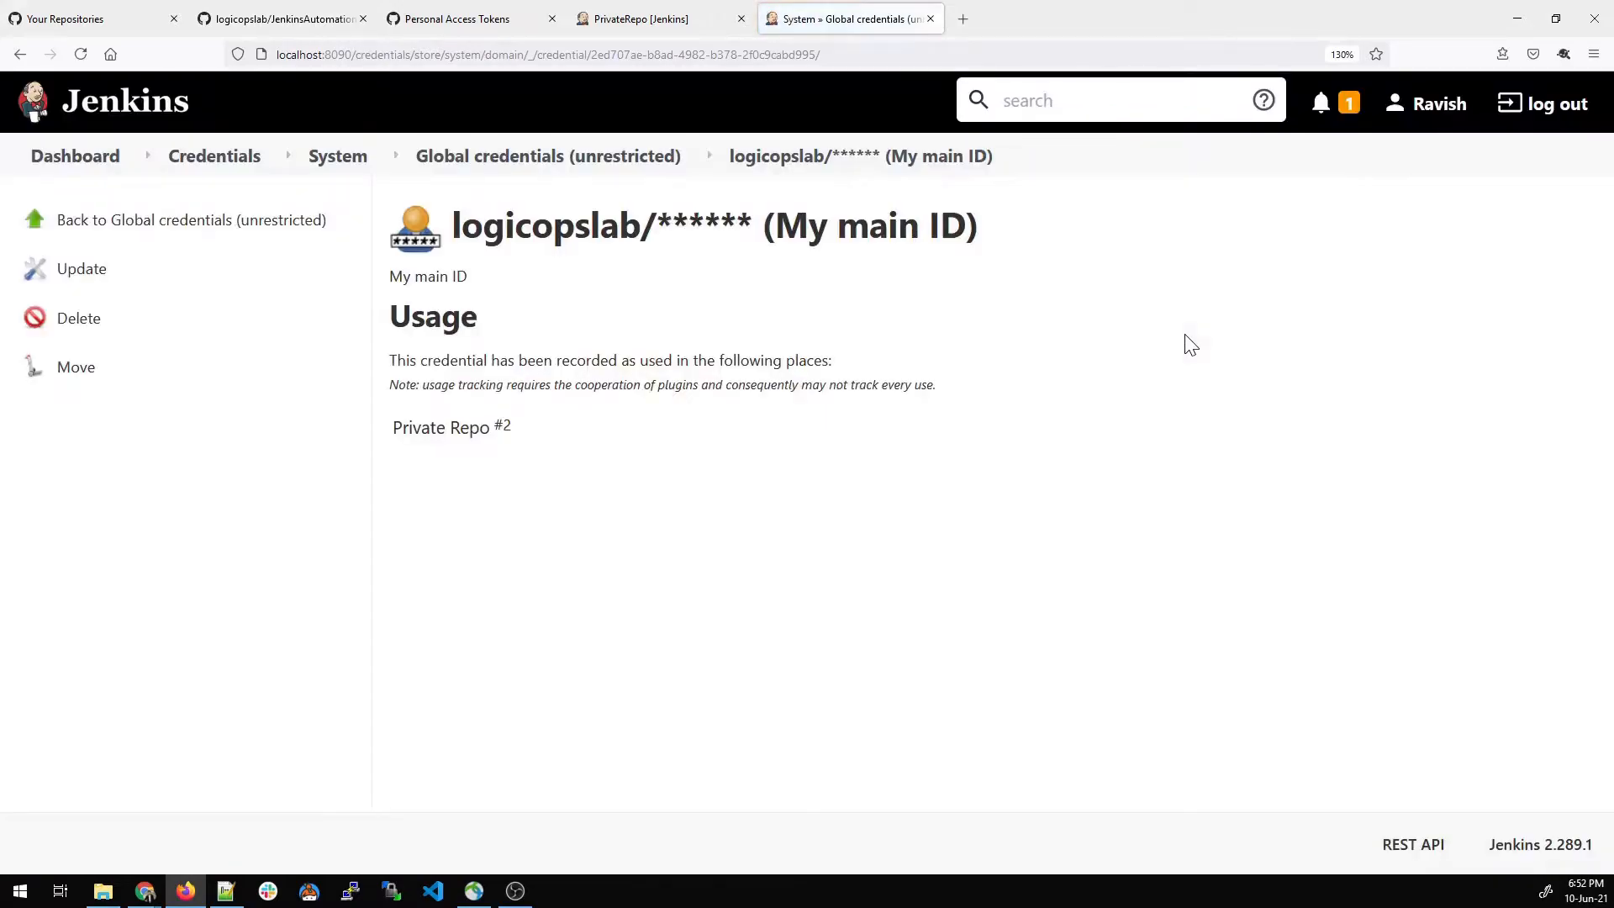
mouse_move(79, 317)
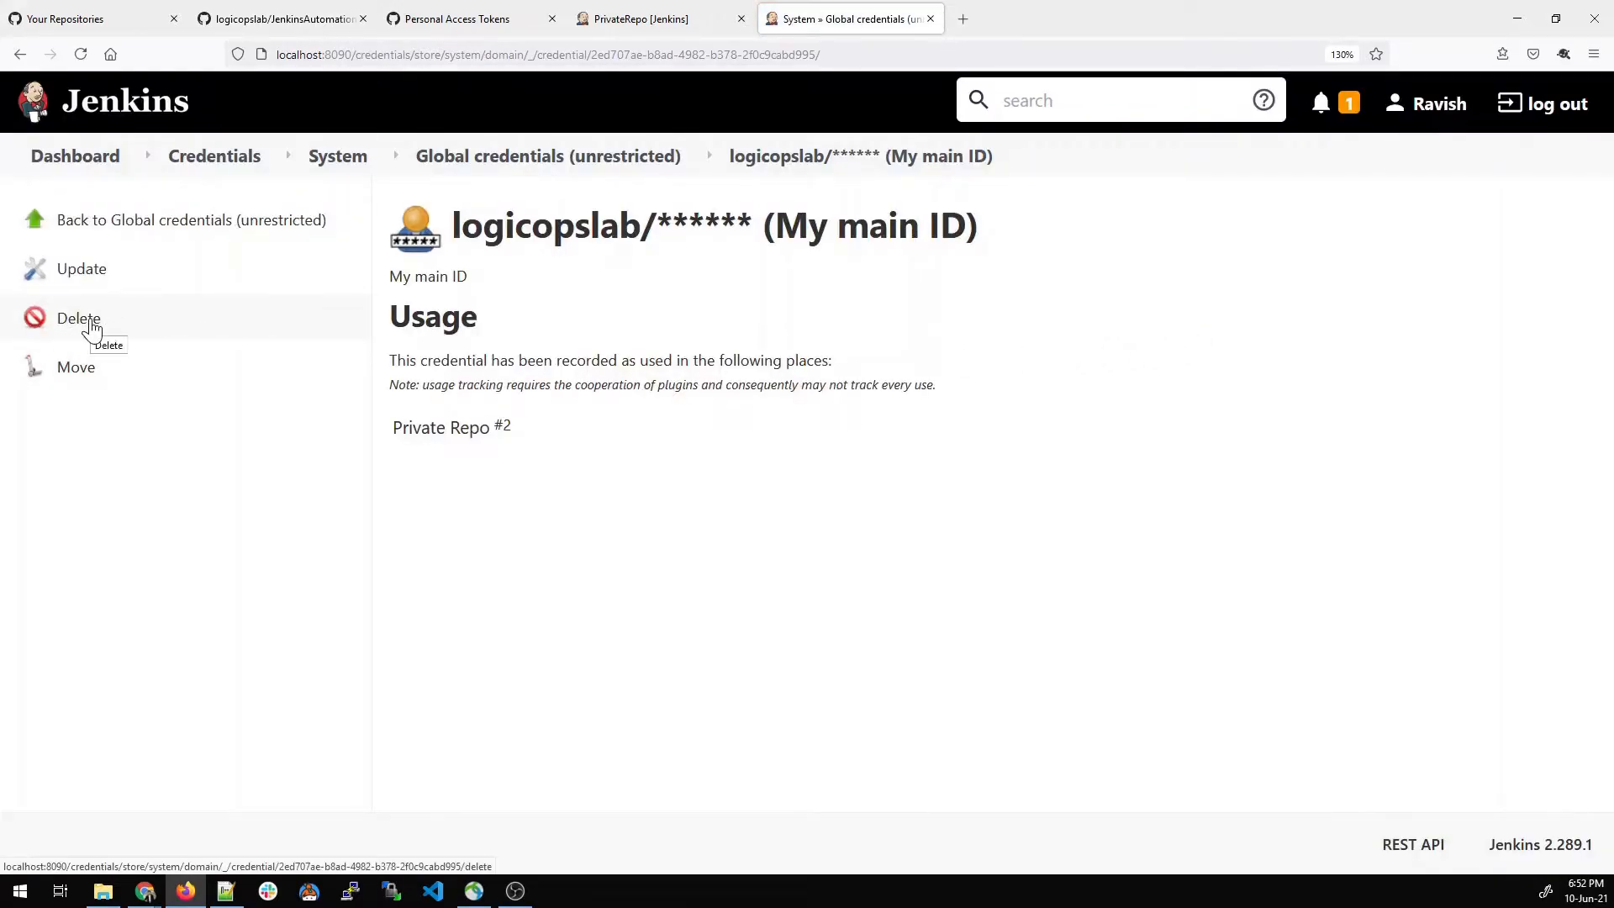
mouse_move(75, 366)
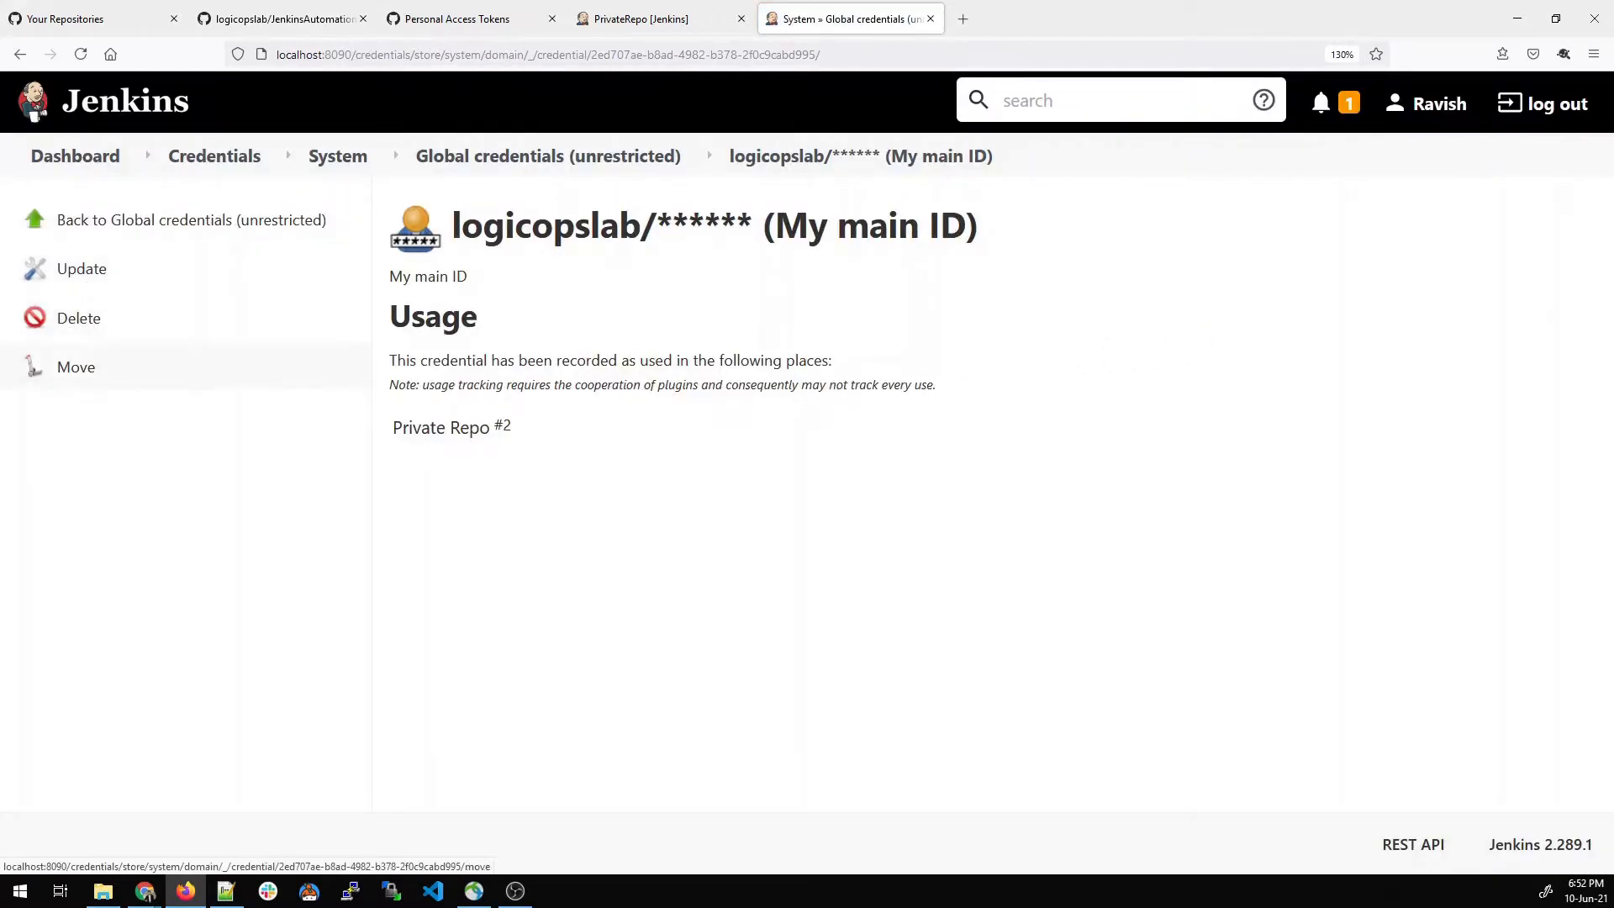
left_click(639, 18)
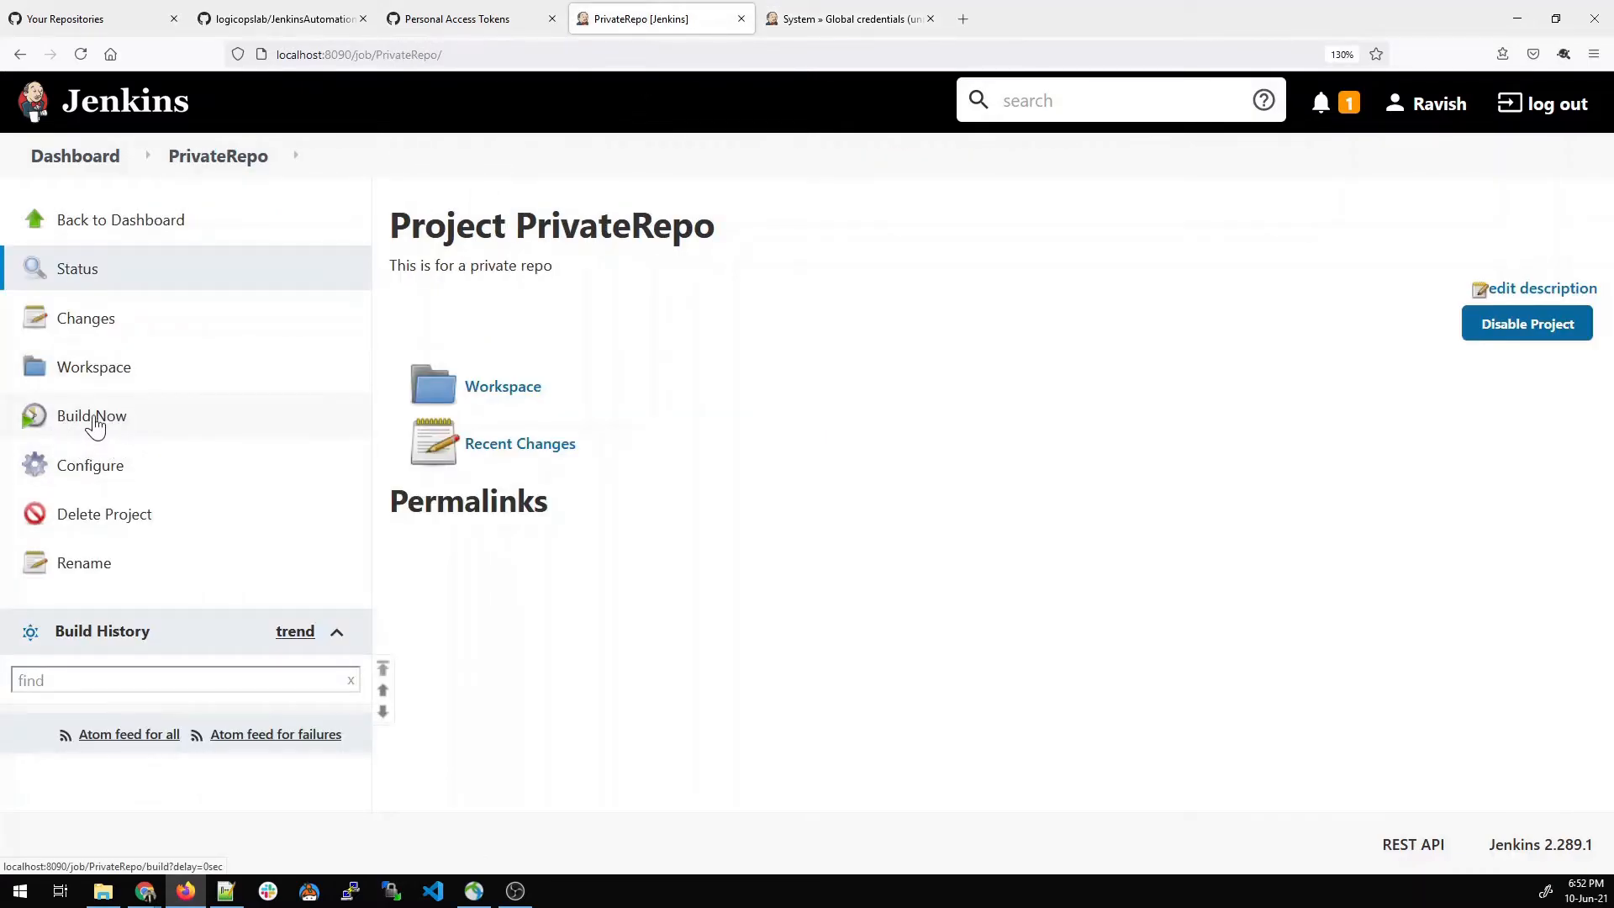
- Build PrivateRepo now, follow build #1's console output to SUCCESS, and copy the workspace folder path
left_click(91, 415)
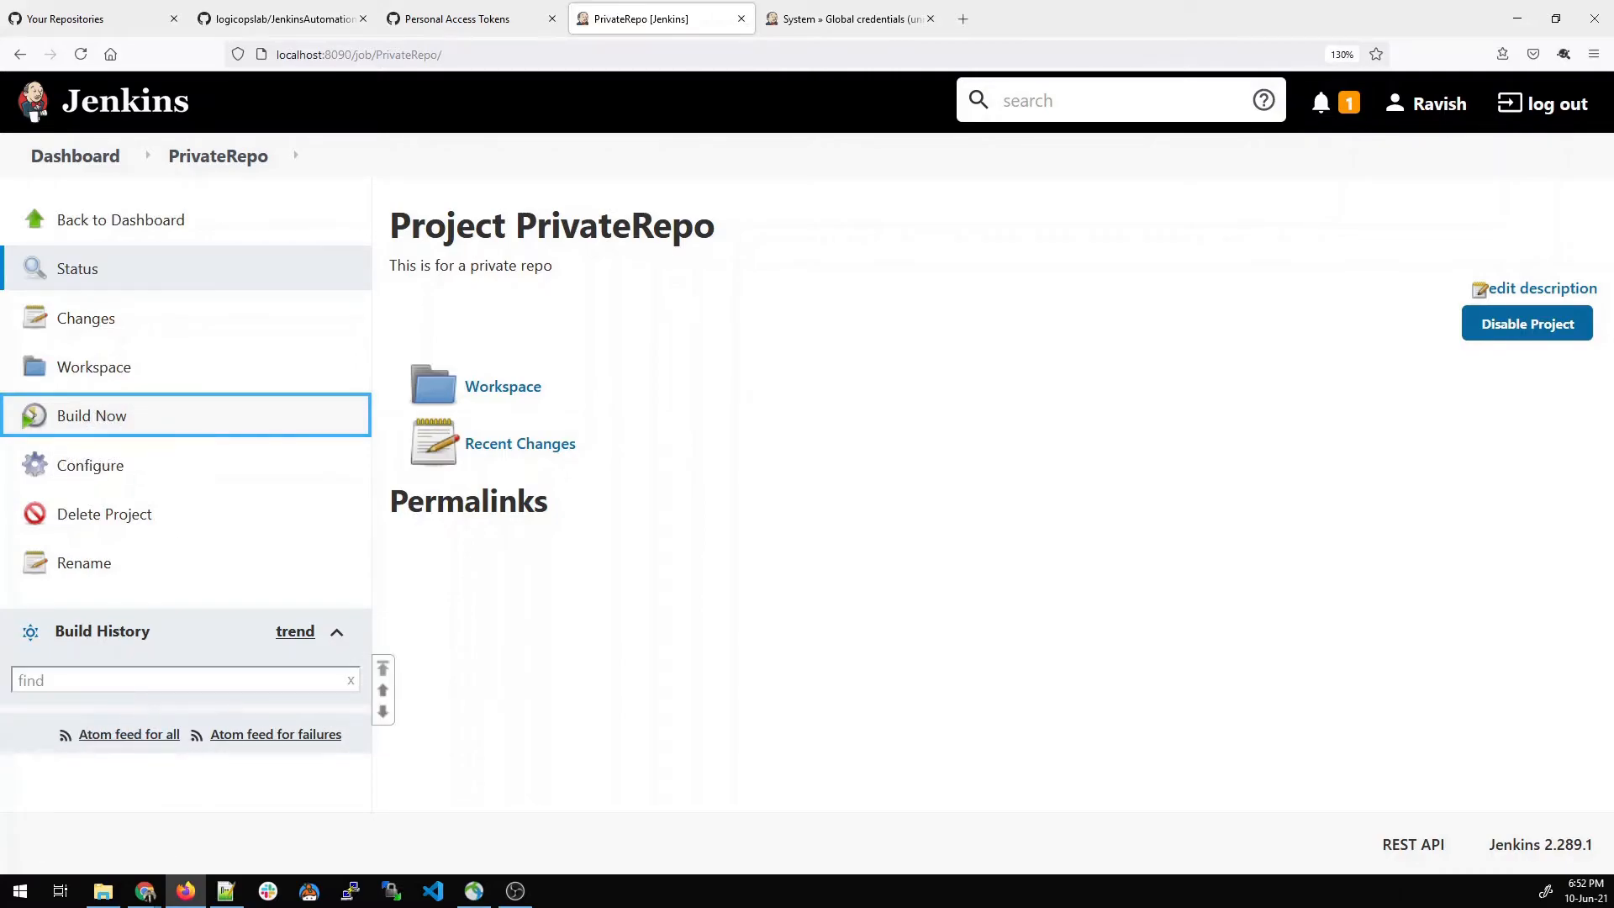
left_click(91, 415)
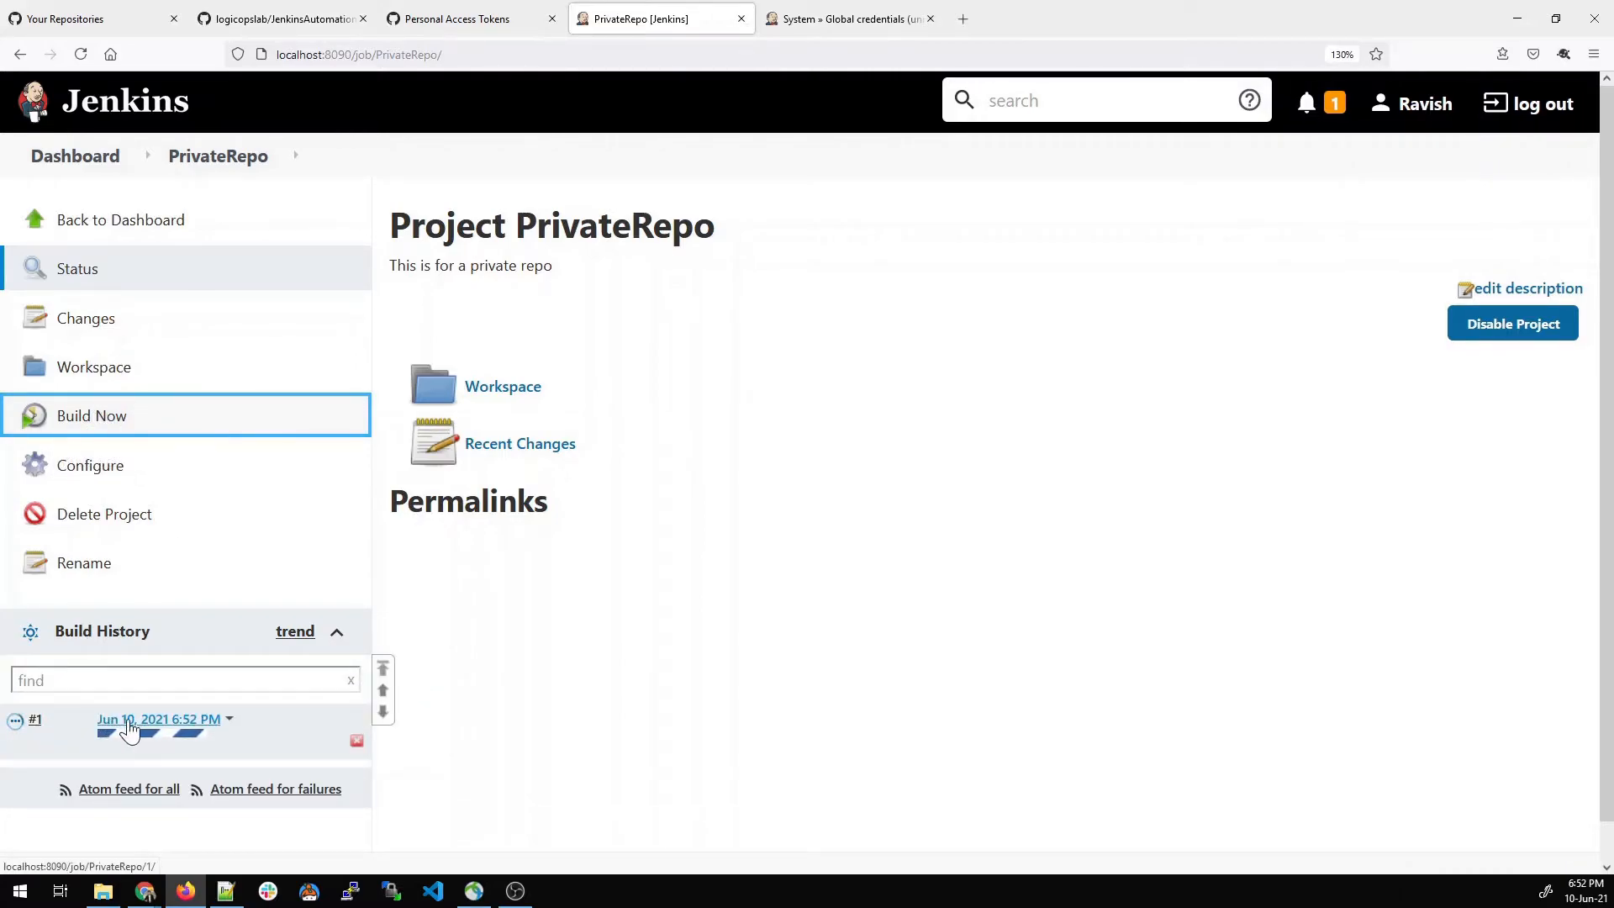
left_click(158, 718)
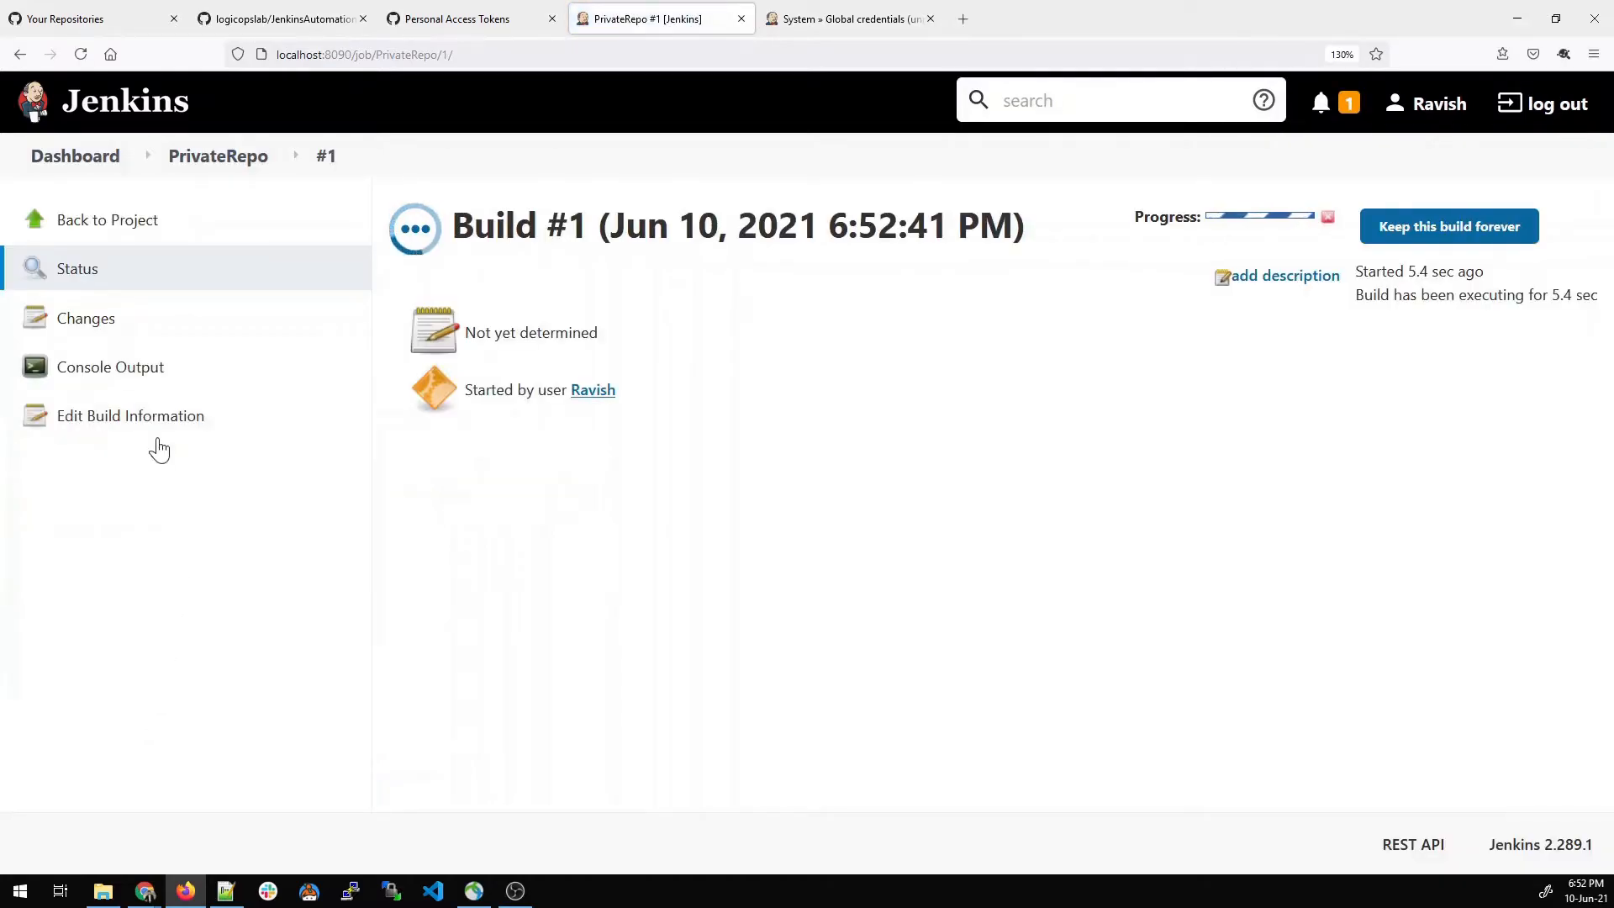
mouse_move(316, 397)
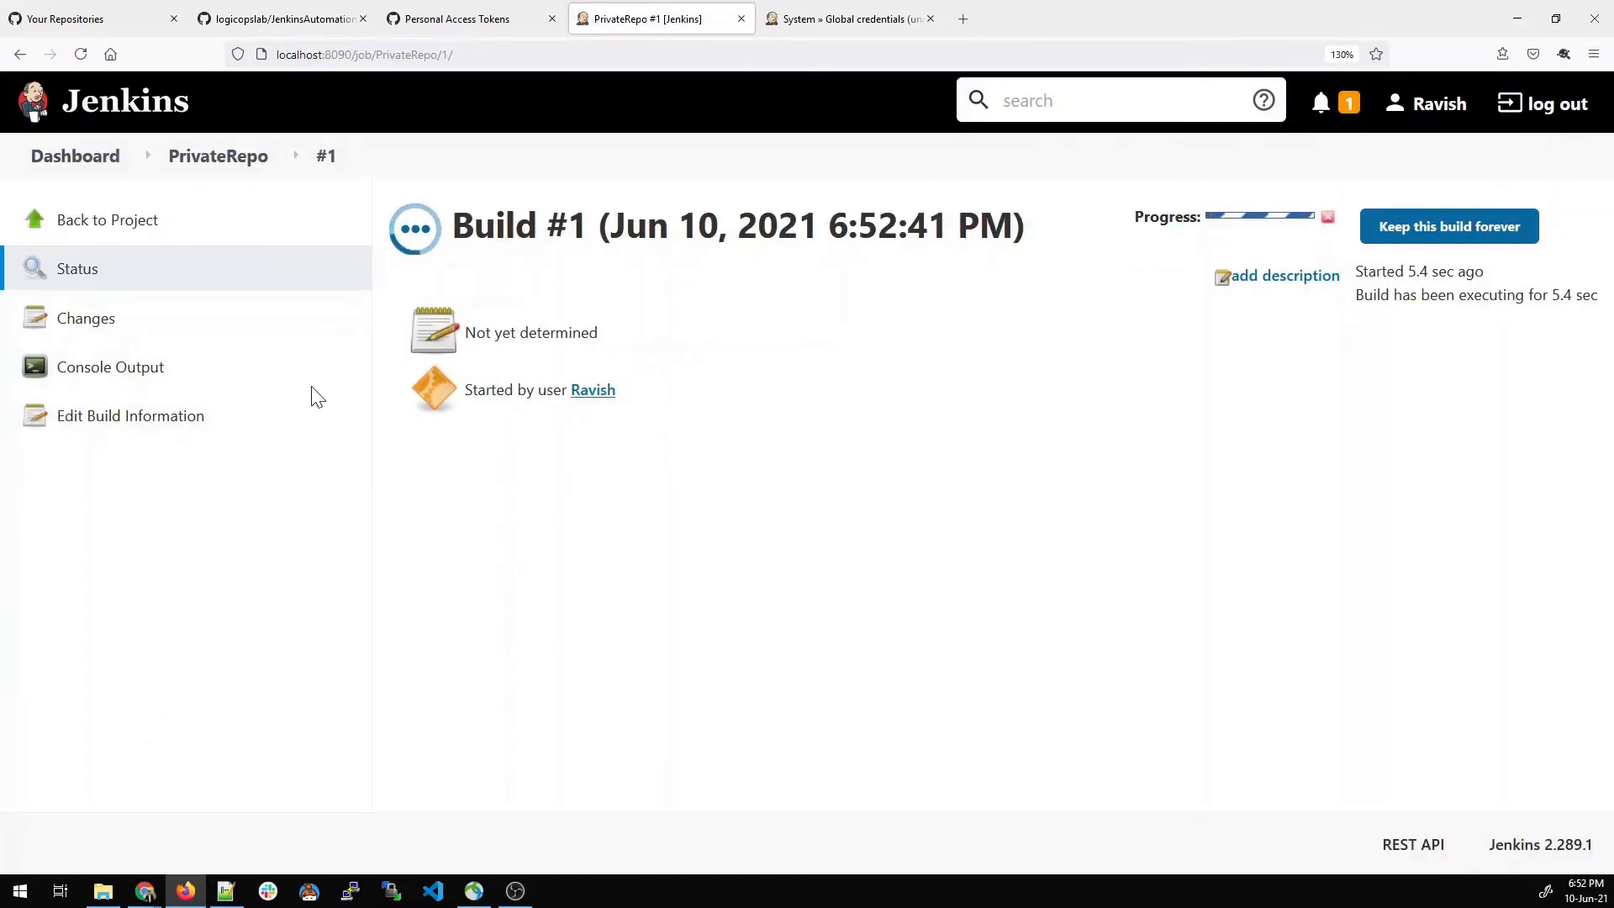
left_click(111, 367)
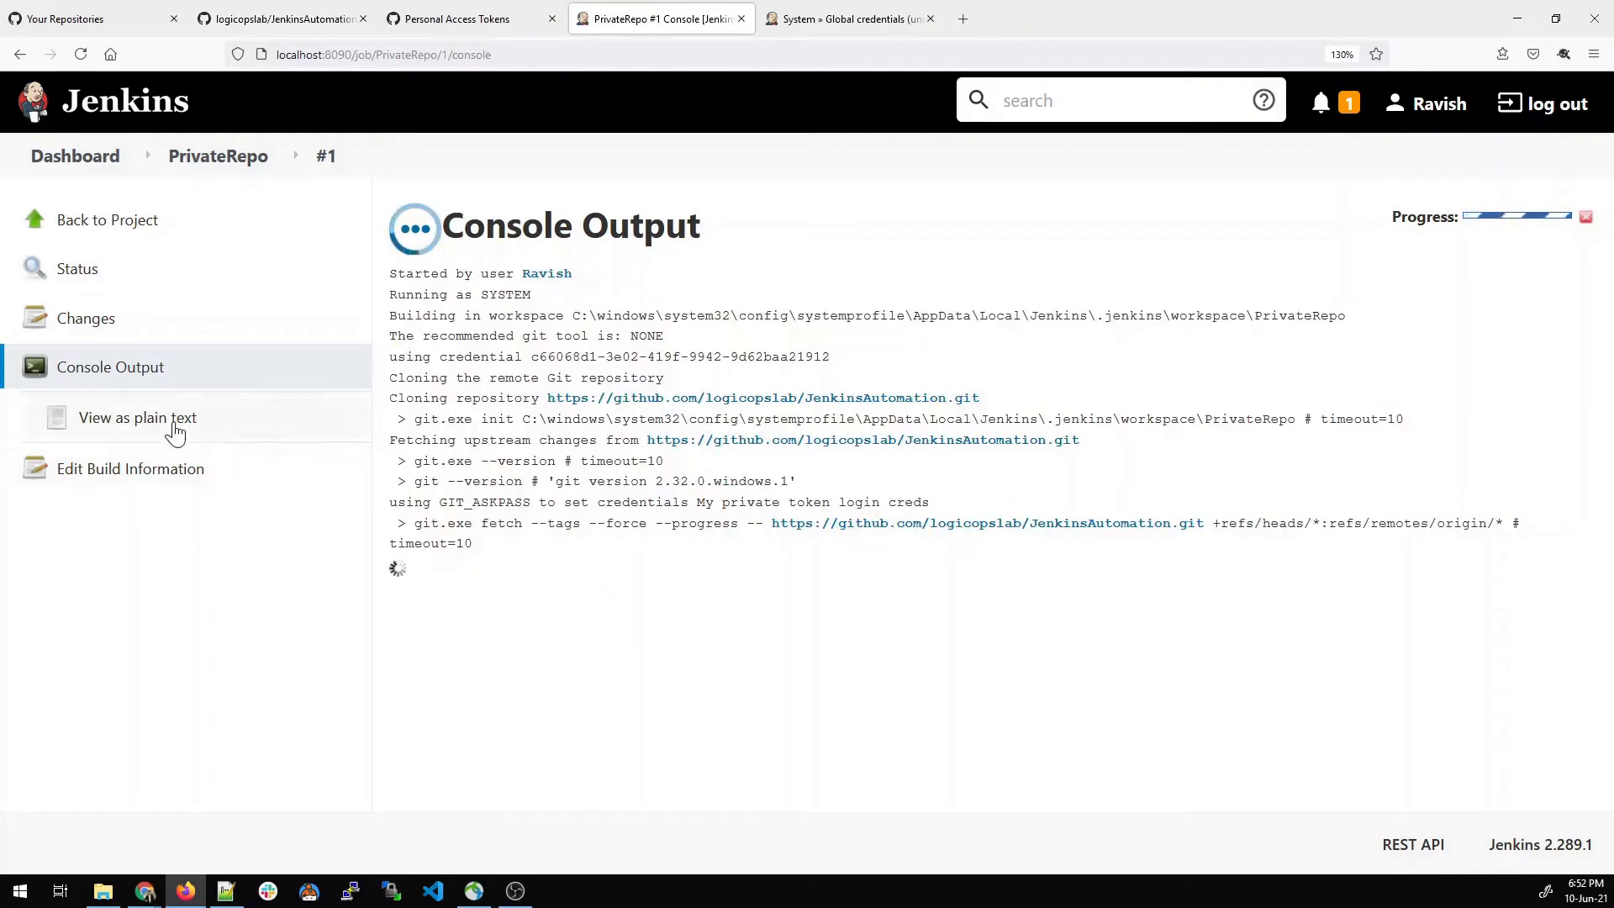
left_click(136, 417)
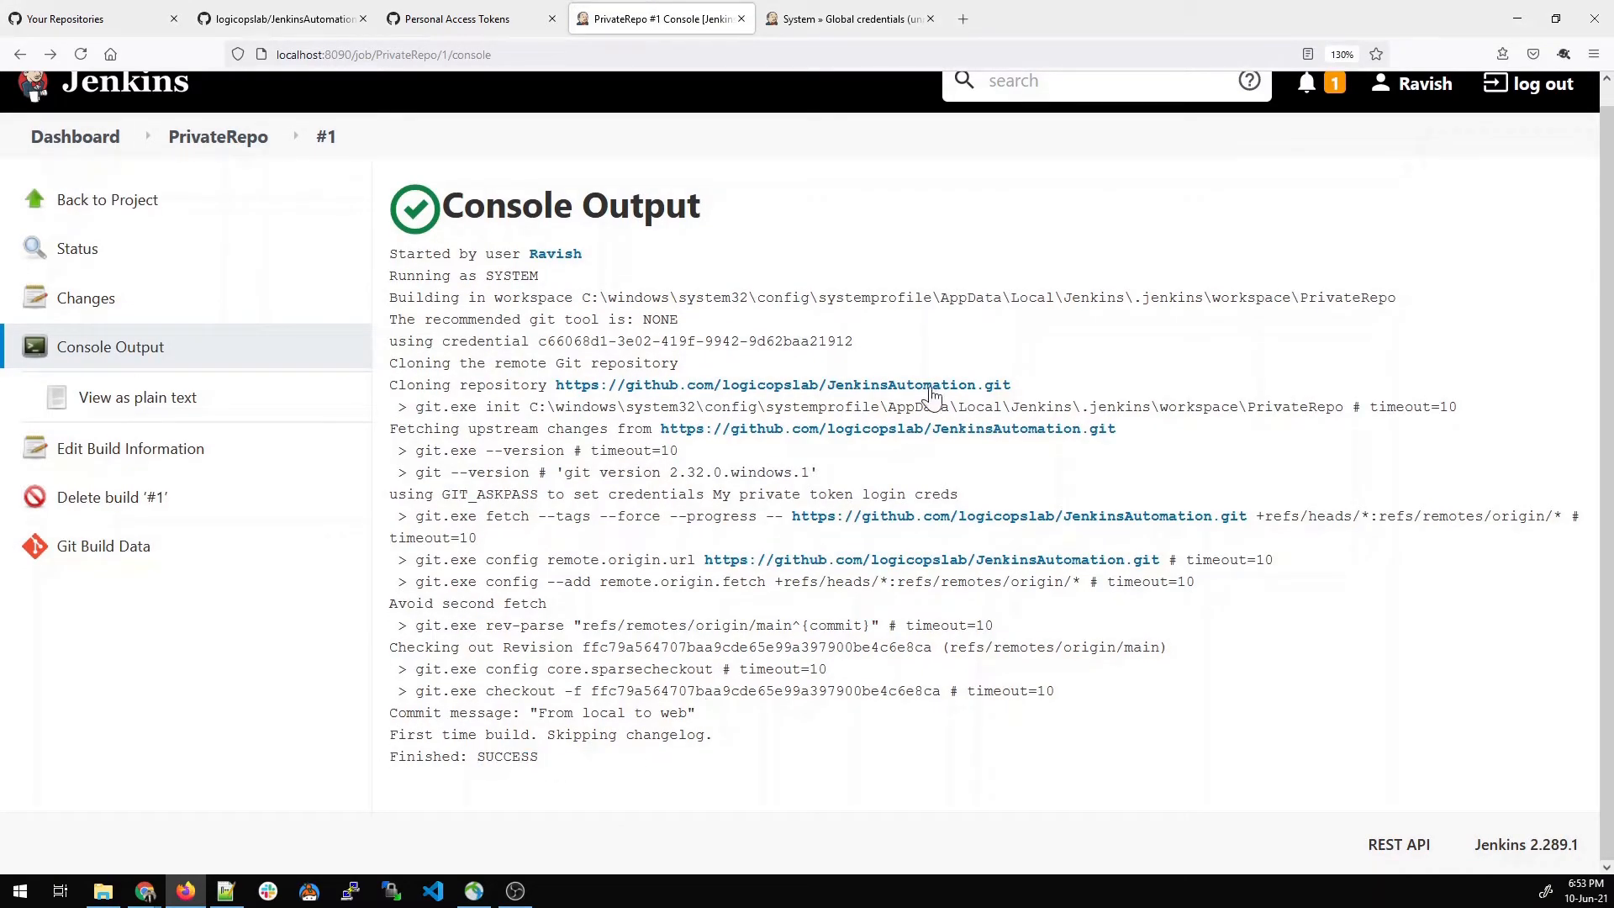
left_click_drag(388, 297, 591, 298)
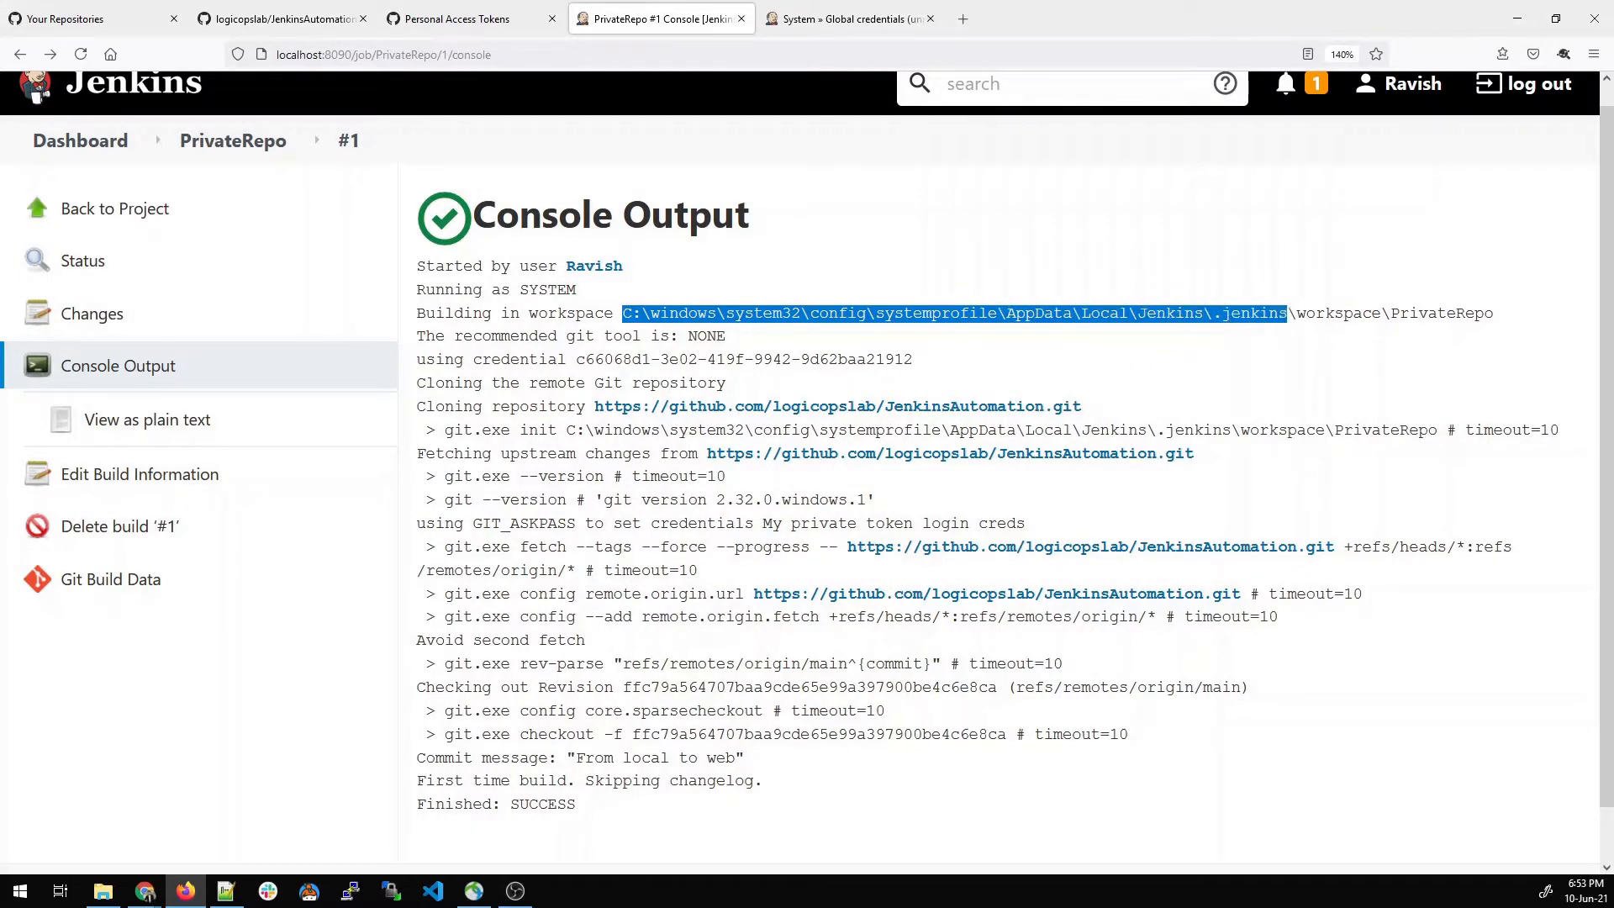
right_click(927, 313)
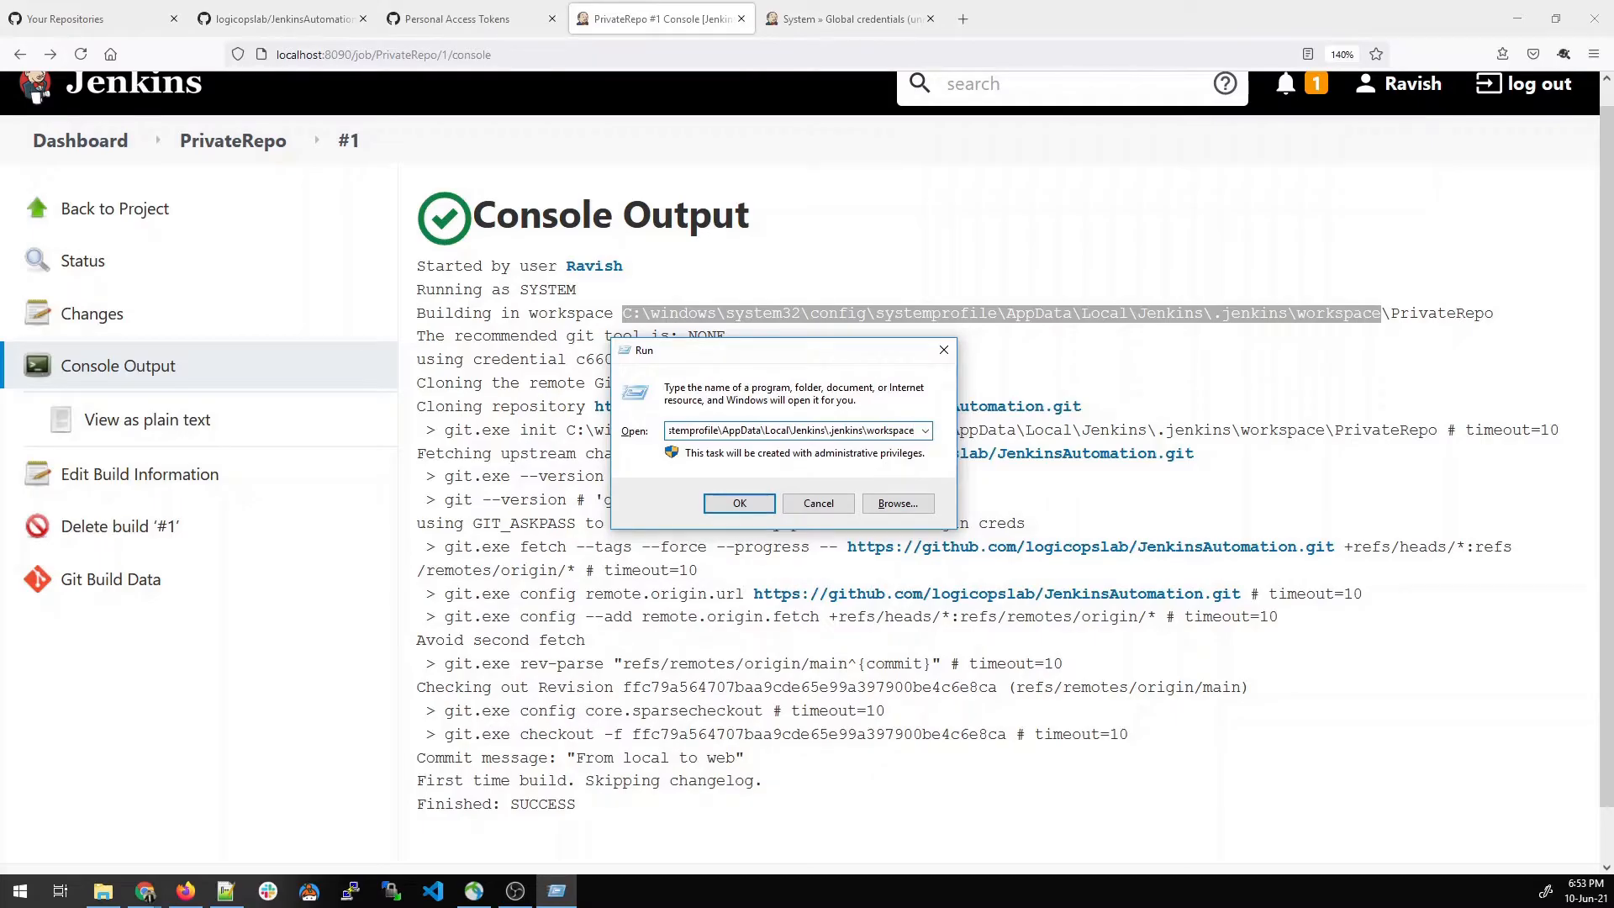
- Run the copied workspace path, maximize Explorer, and open the PrivateRepo folder showing the cloned files
left_click(740, 502)
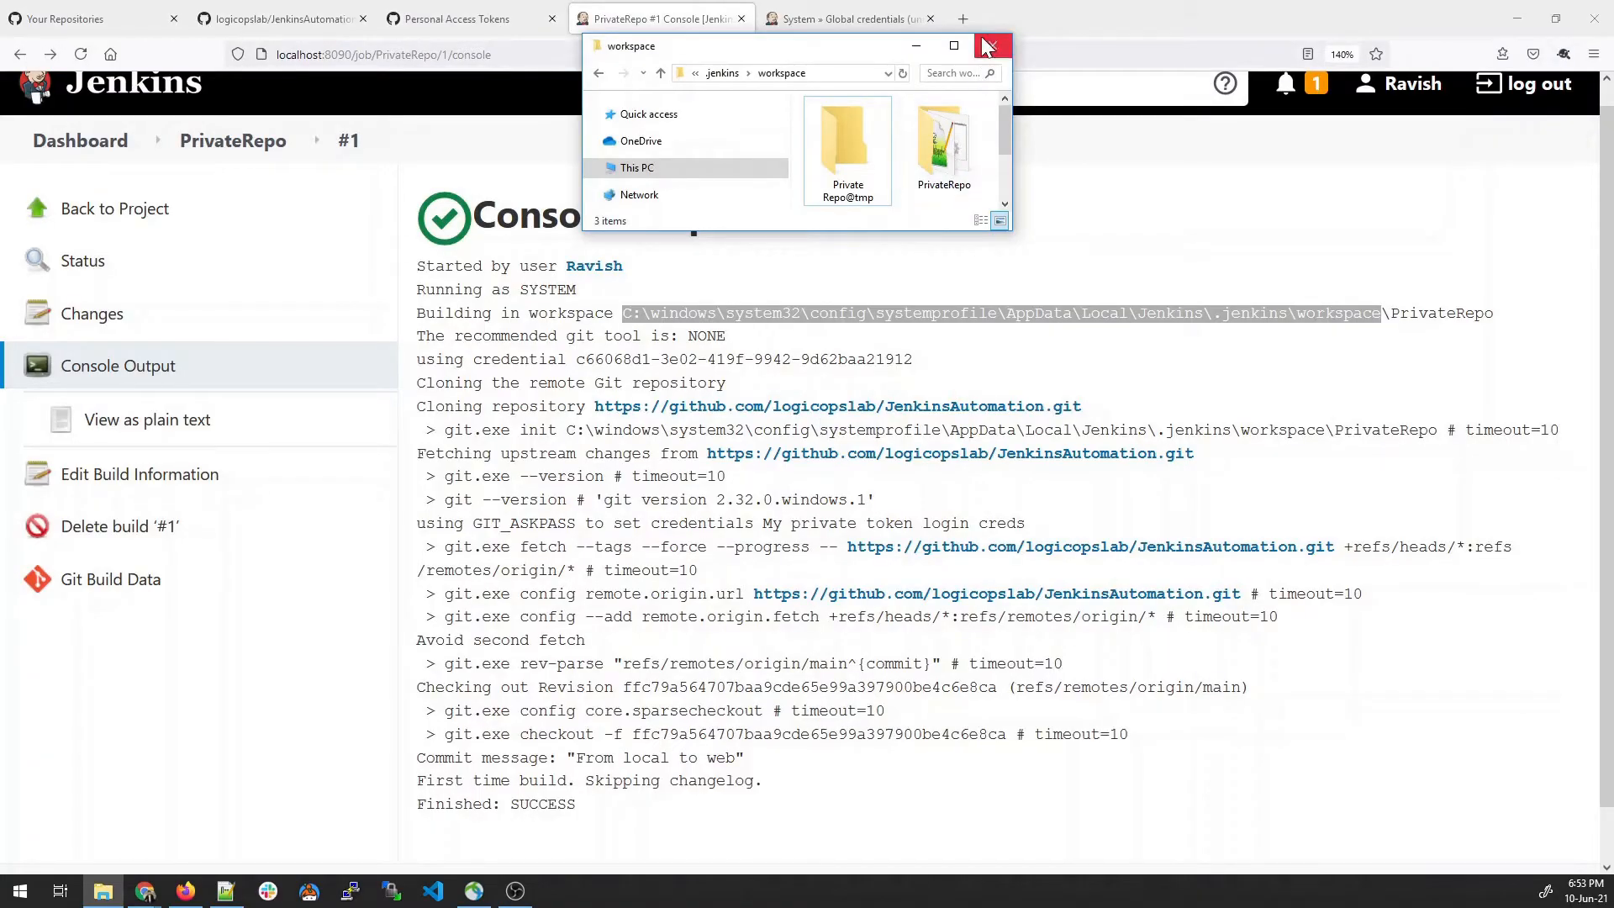
left_click(953, 46)
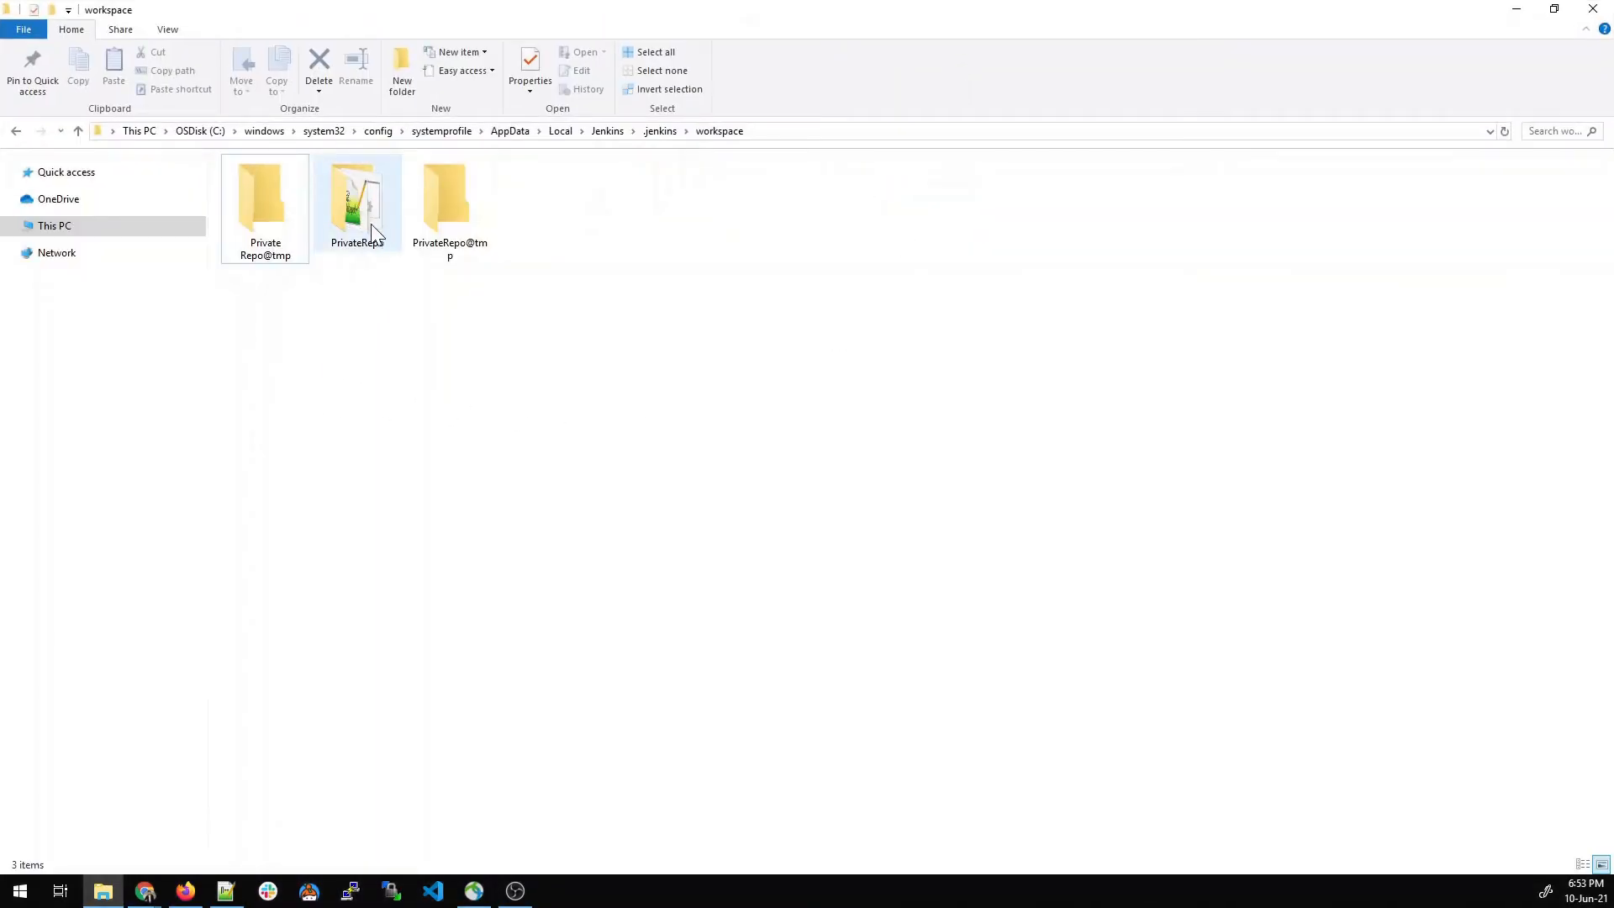
double_click(356, 200)
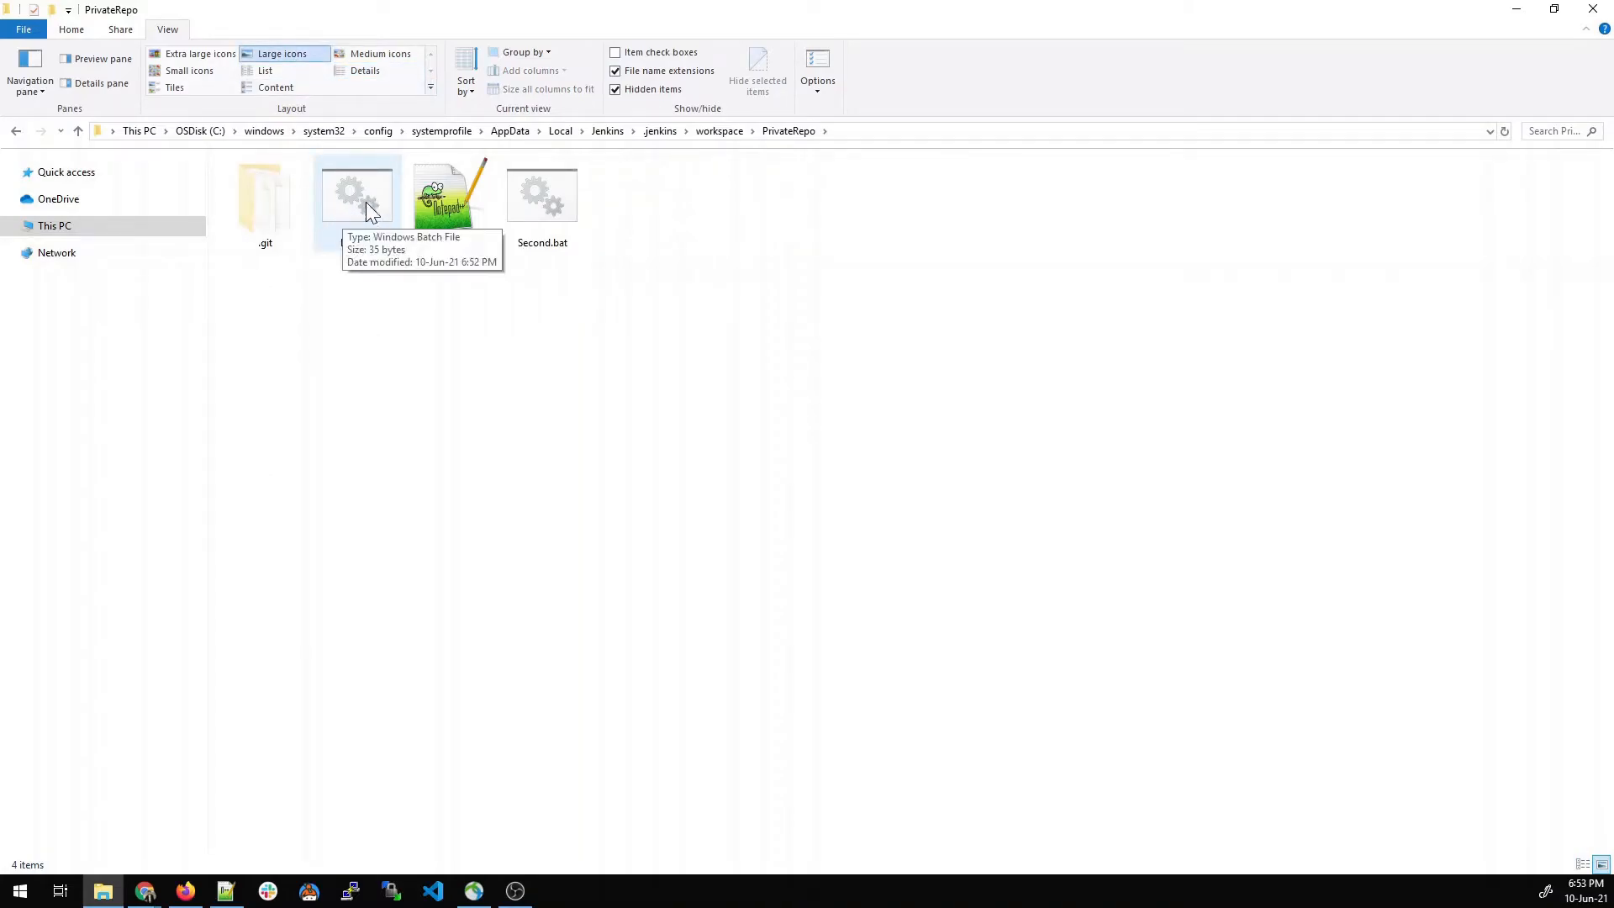
mouse_move(739, 354)
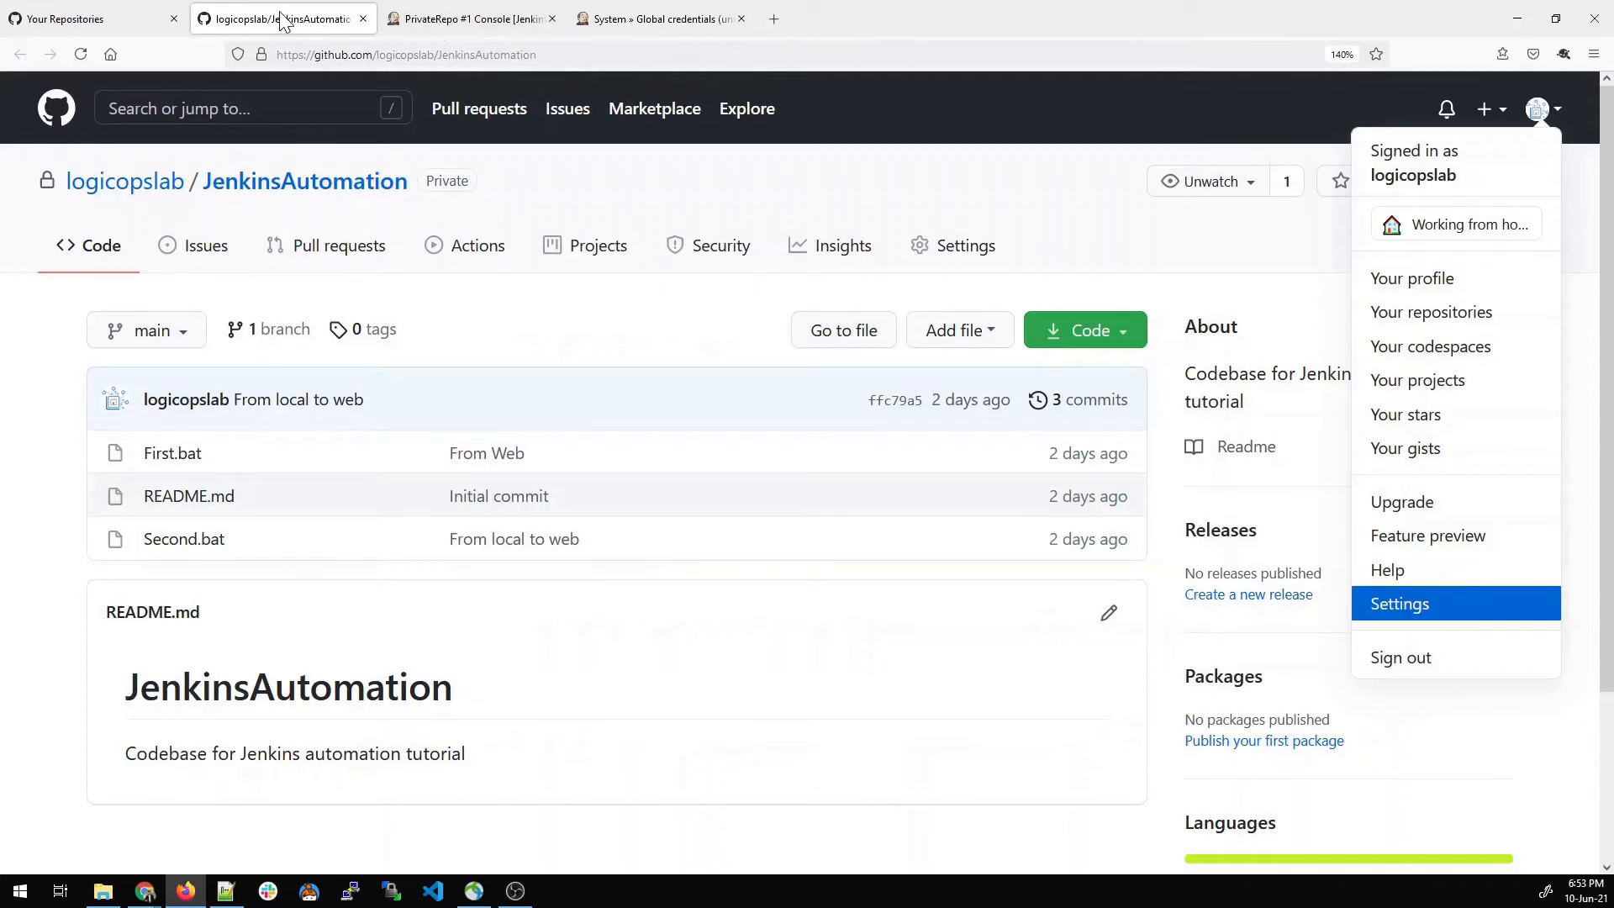
mouse_move(183, 494)
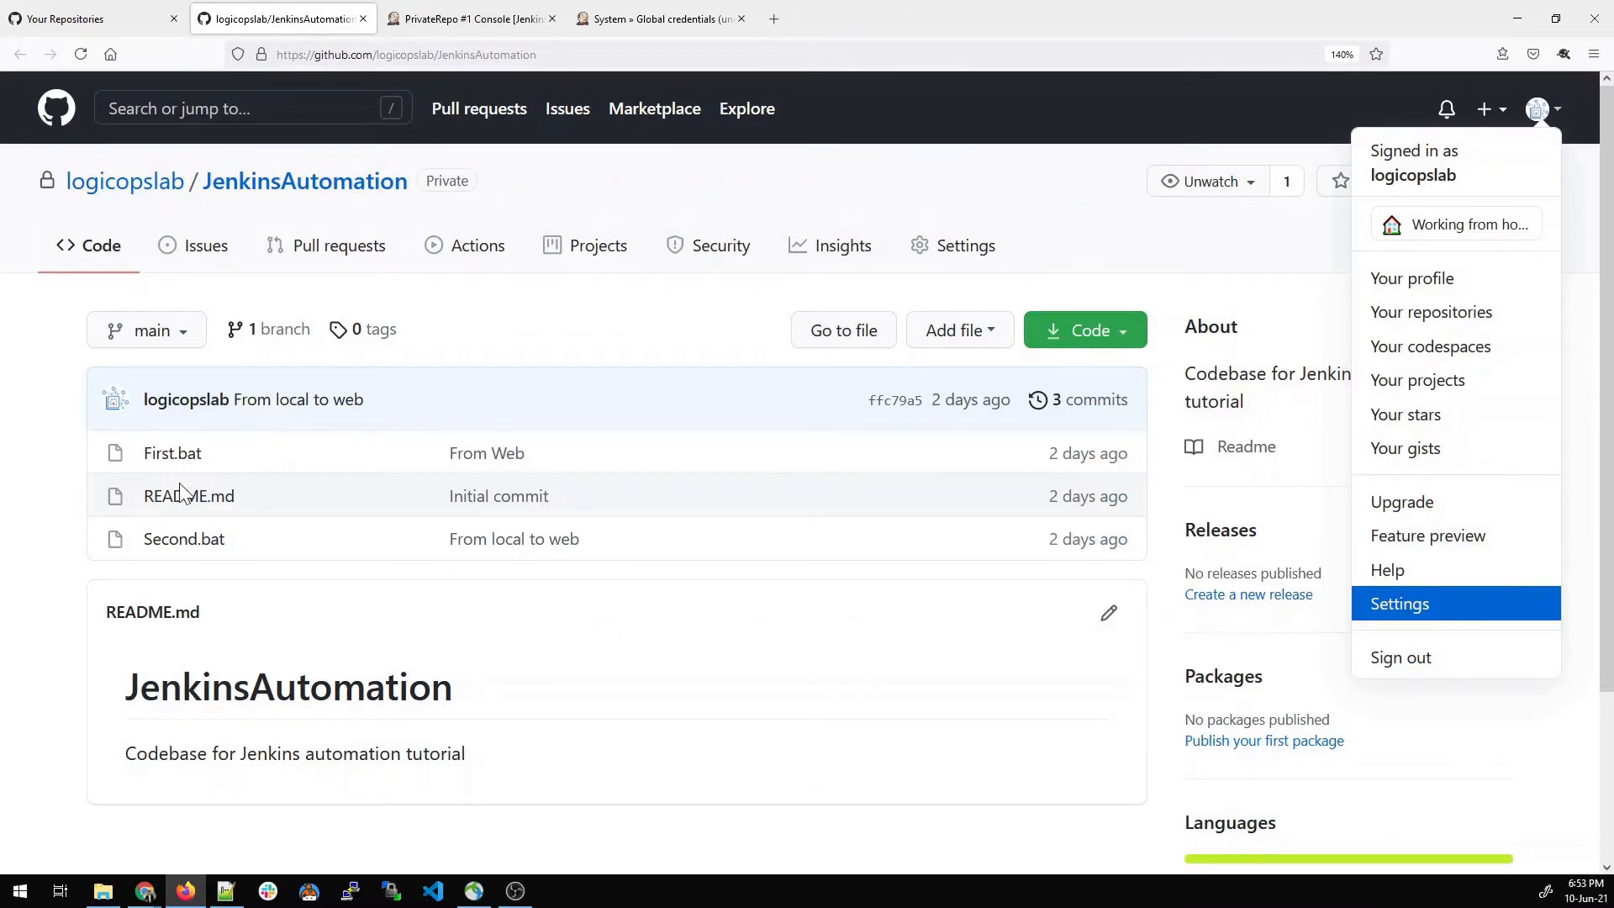
mouse_move(556, 543)
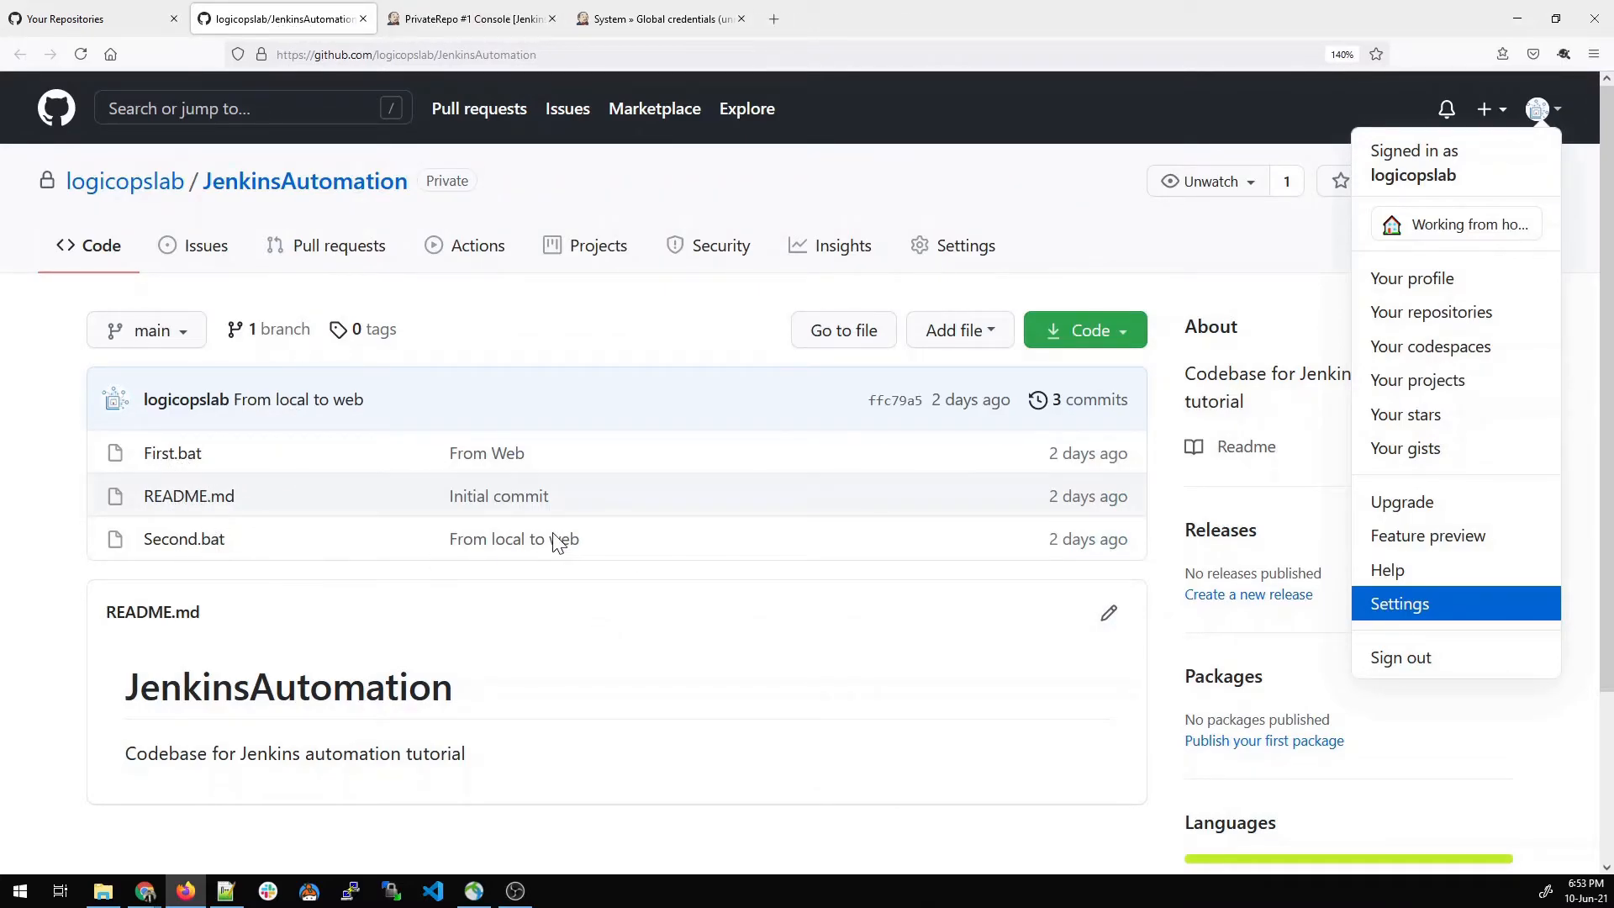
- Pass through the credential and PrivateRepo console tabs back to the Jenkins dashboard
left_click(659, 19)
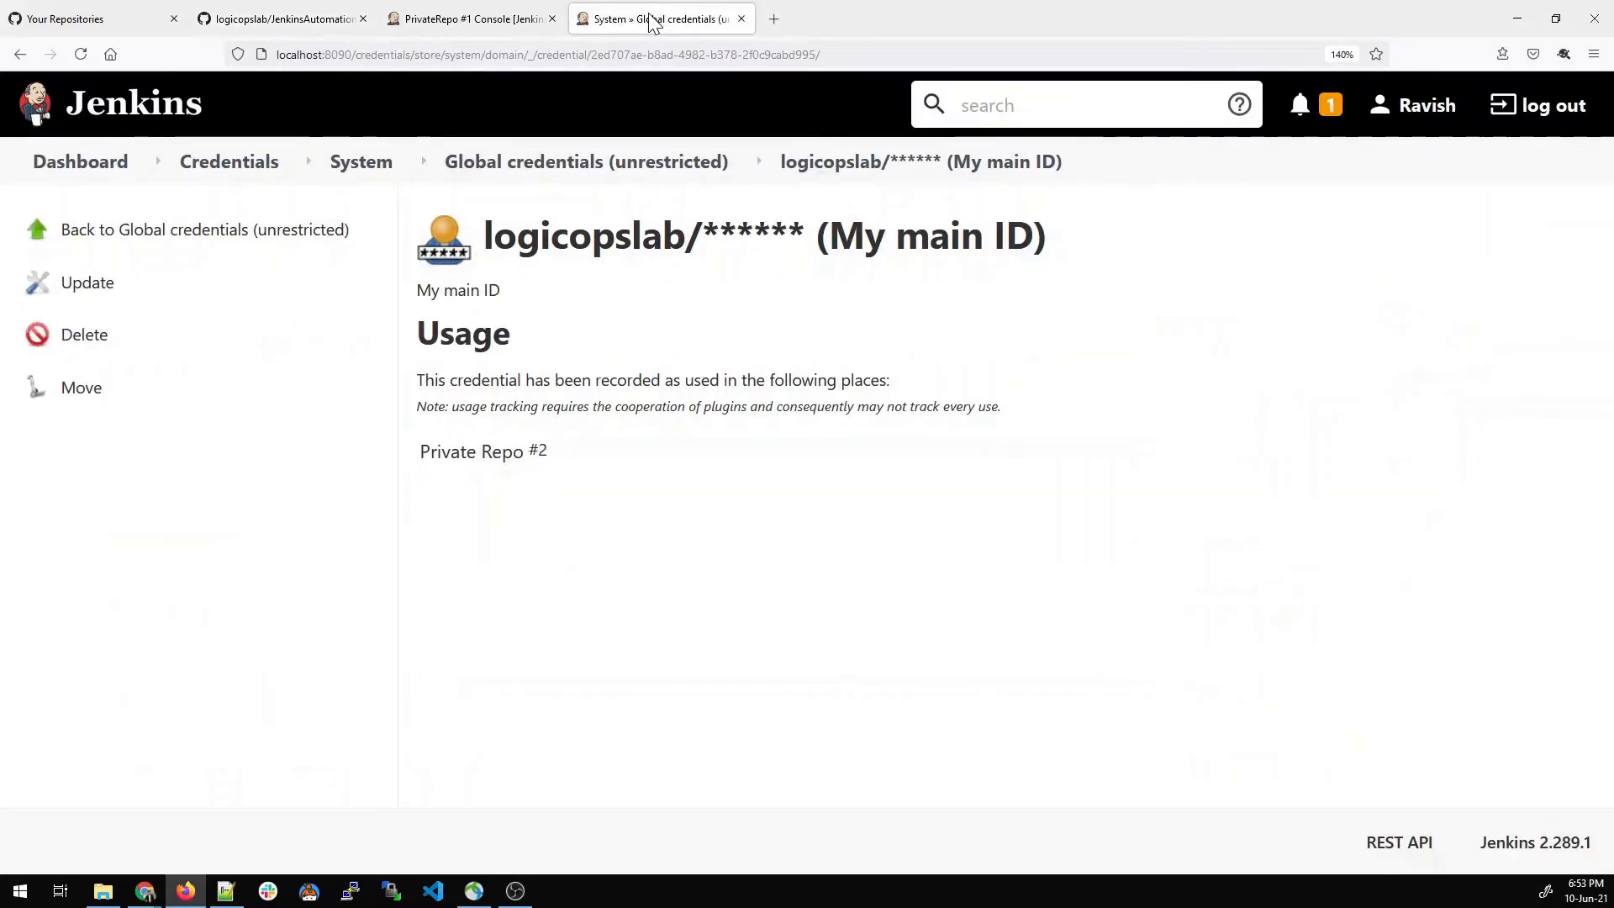
left_click(470, 19)
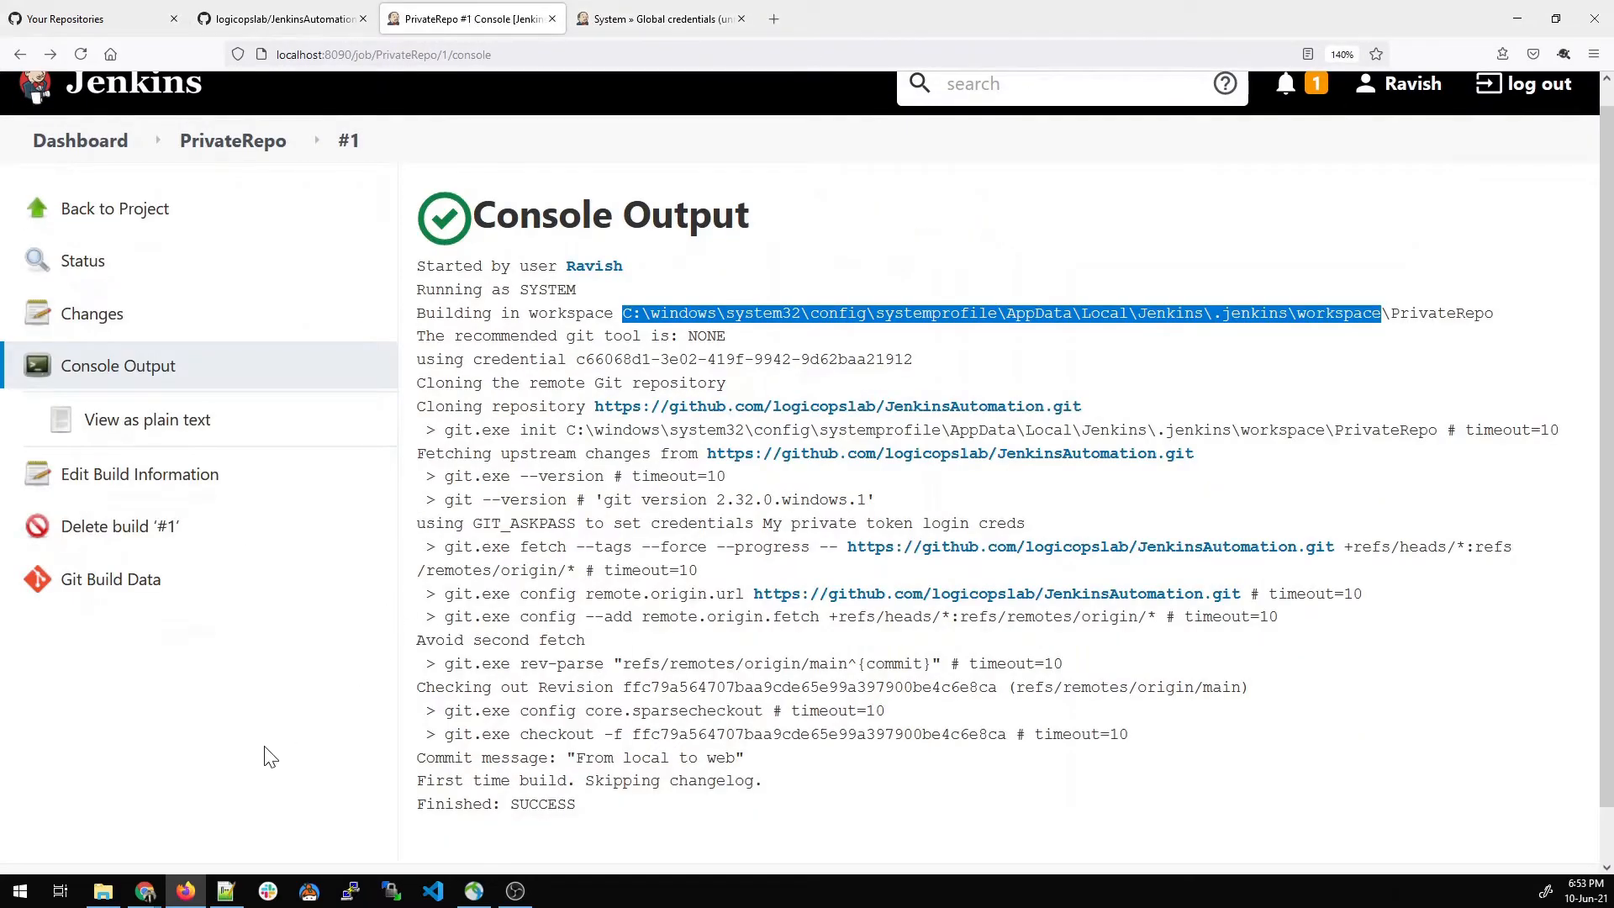
left_click(81, 139)
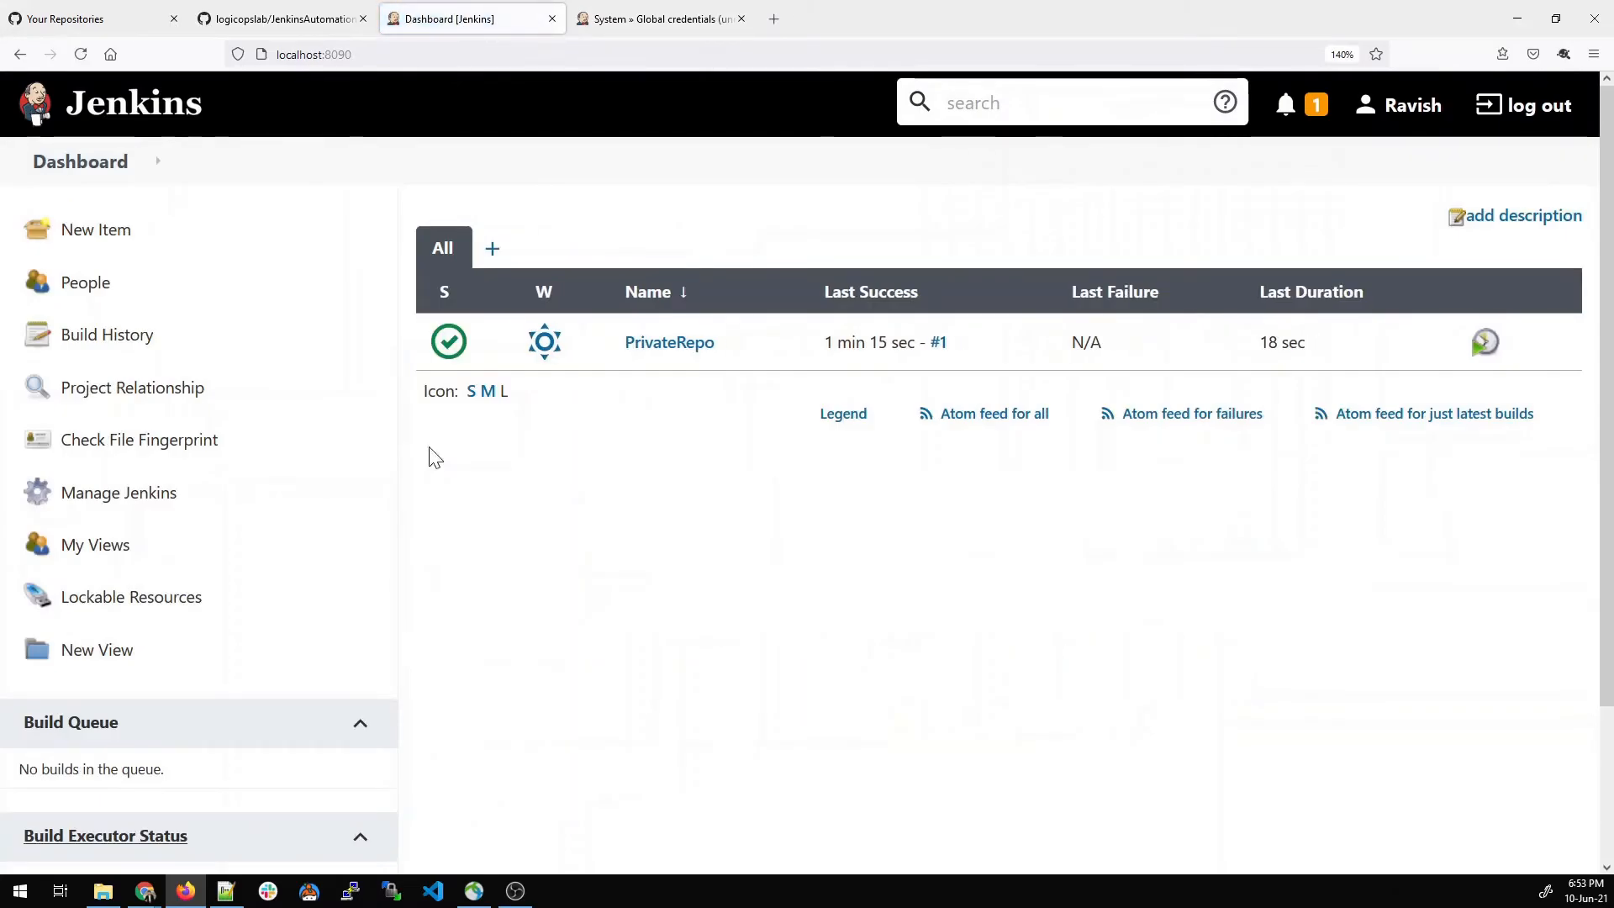
- Create a new Freestyle project named PublicRepo
left_click(96, 230)
type("Pu")
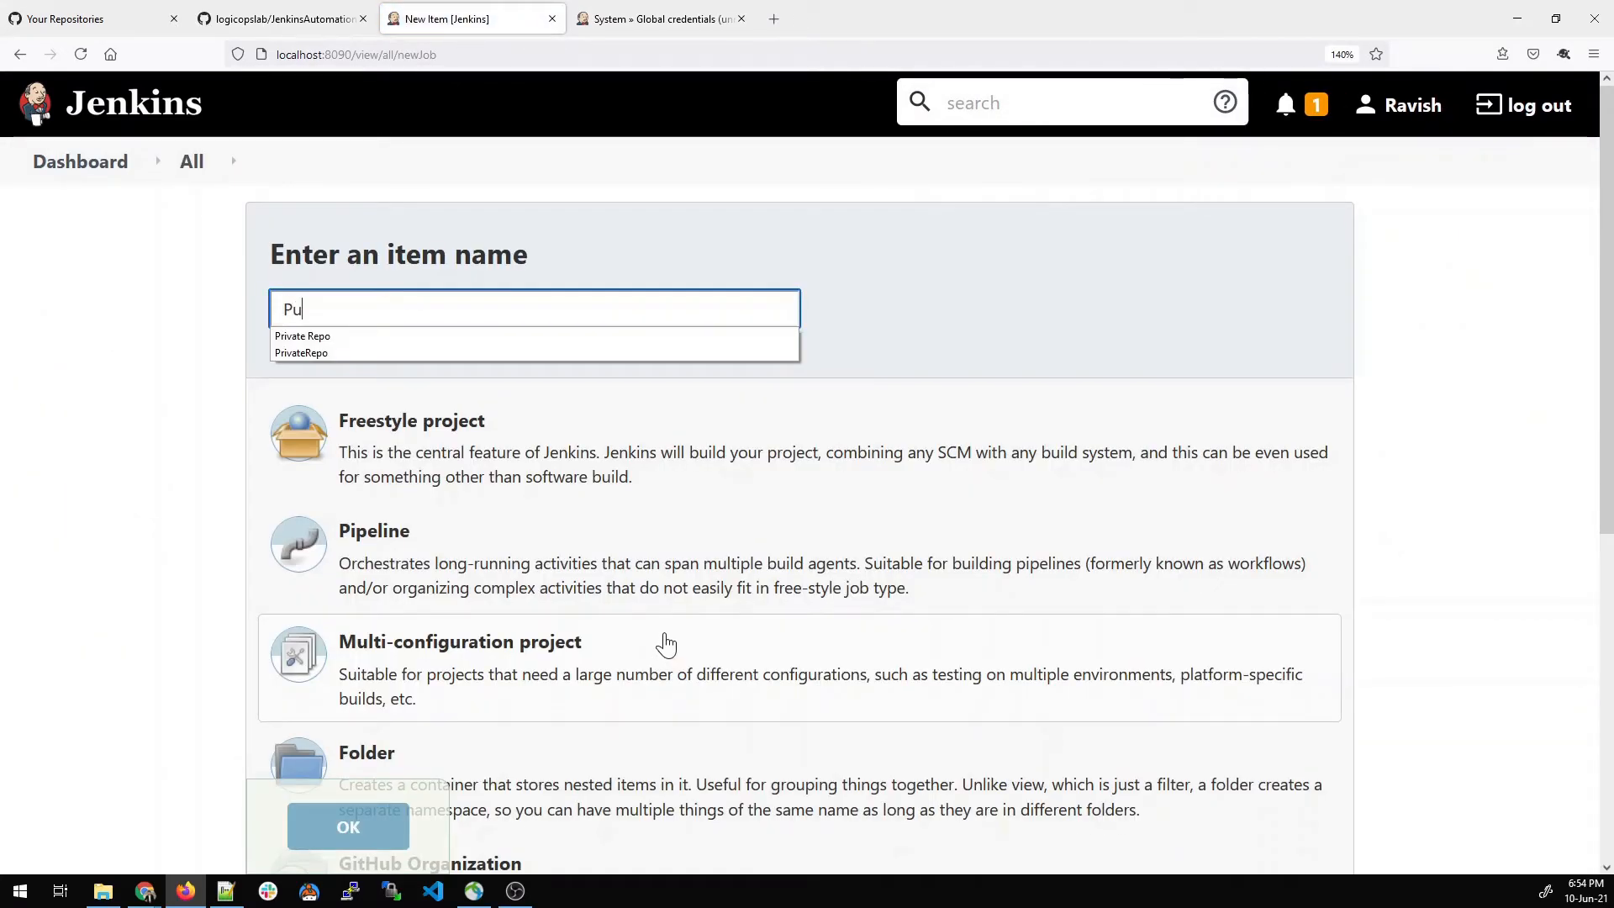
type("blicRepo")
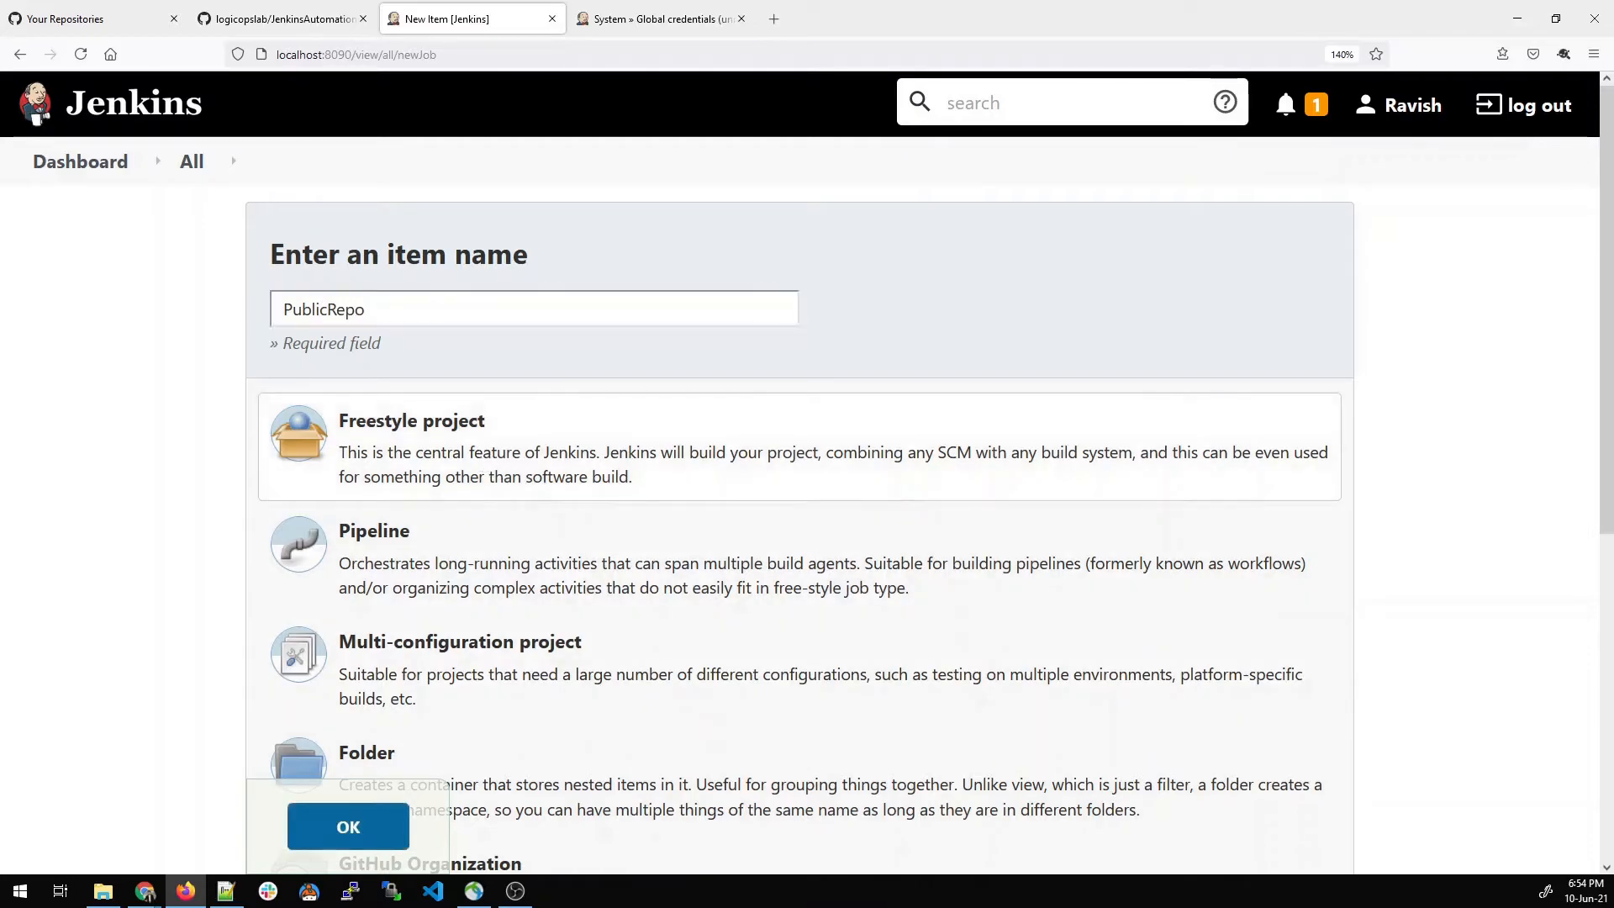
left_click(348, 827)
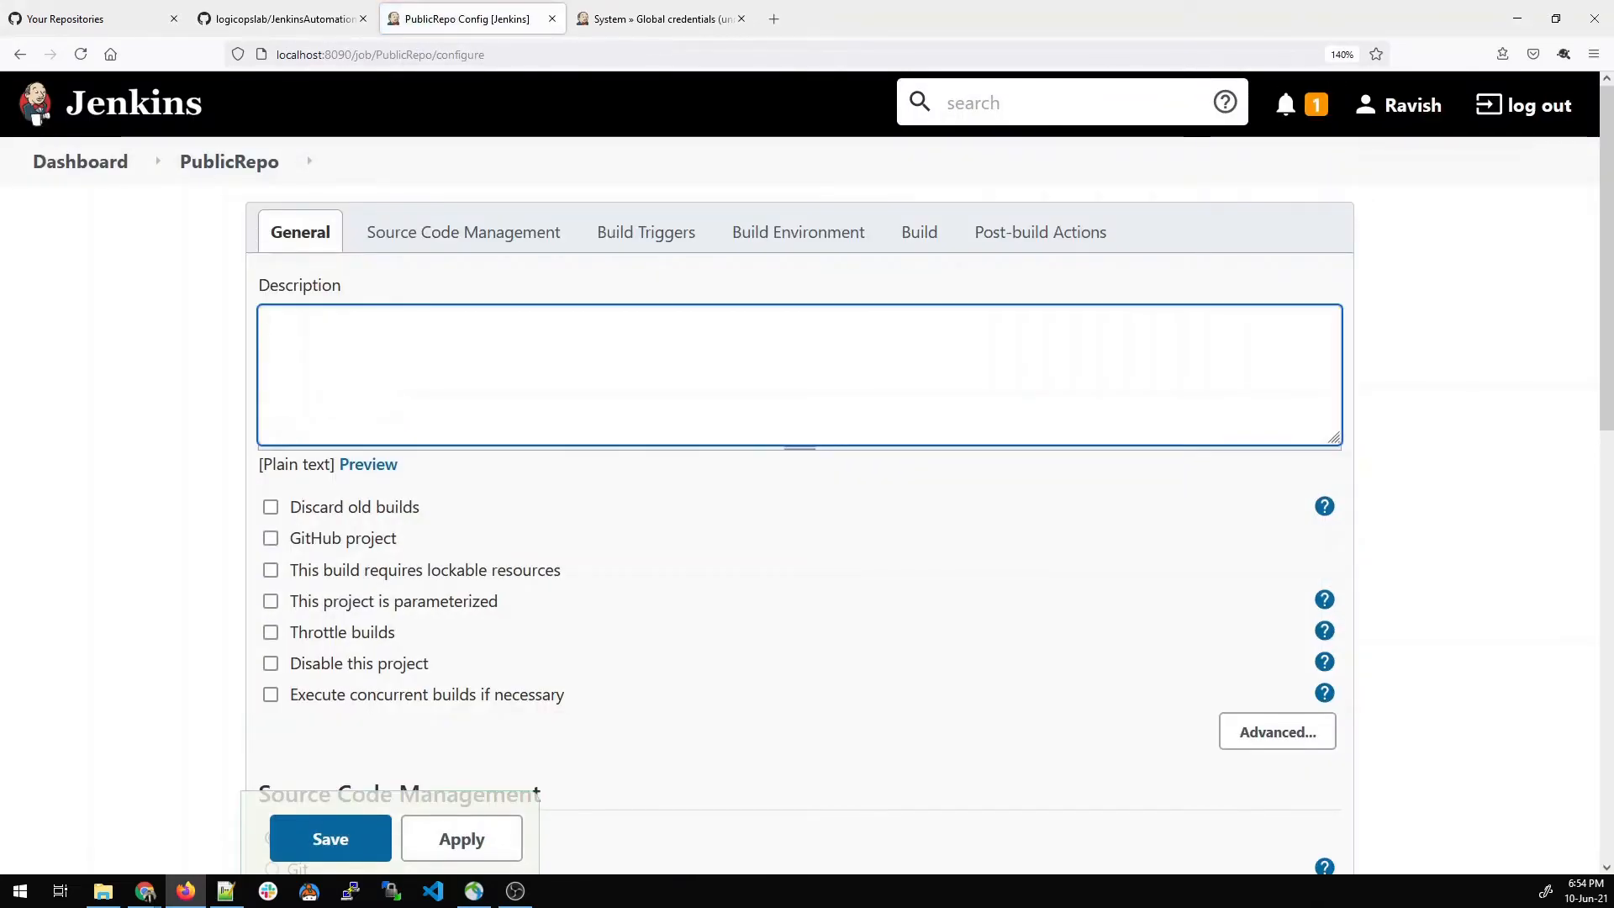
- Describe the job as "This is my public repo" and move down to Source Code Management
type("This is my")
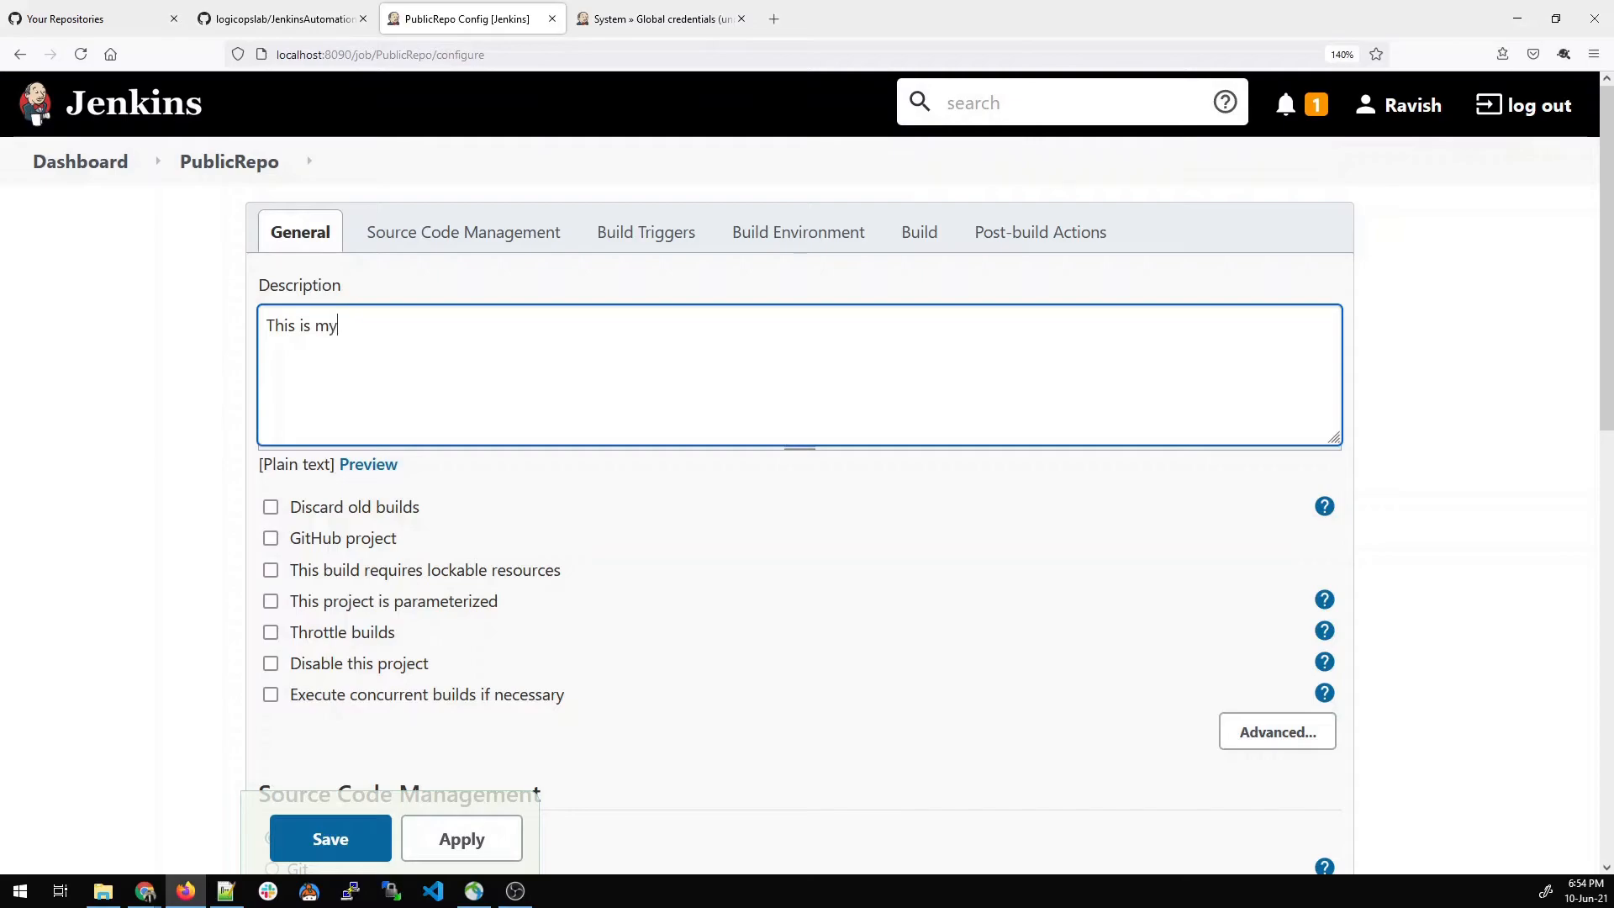
type("public")
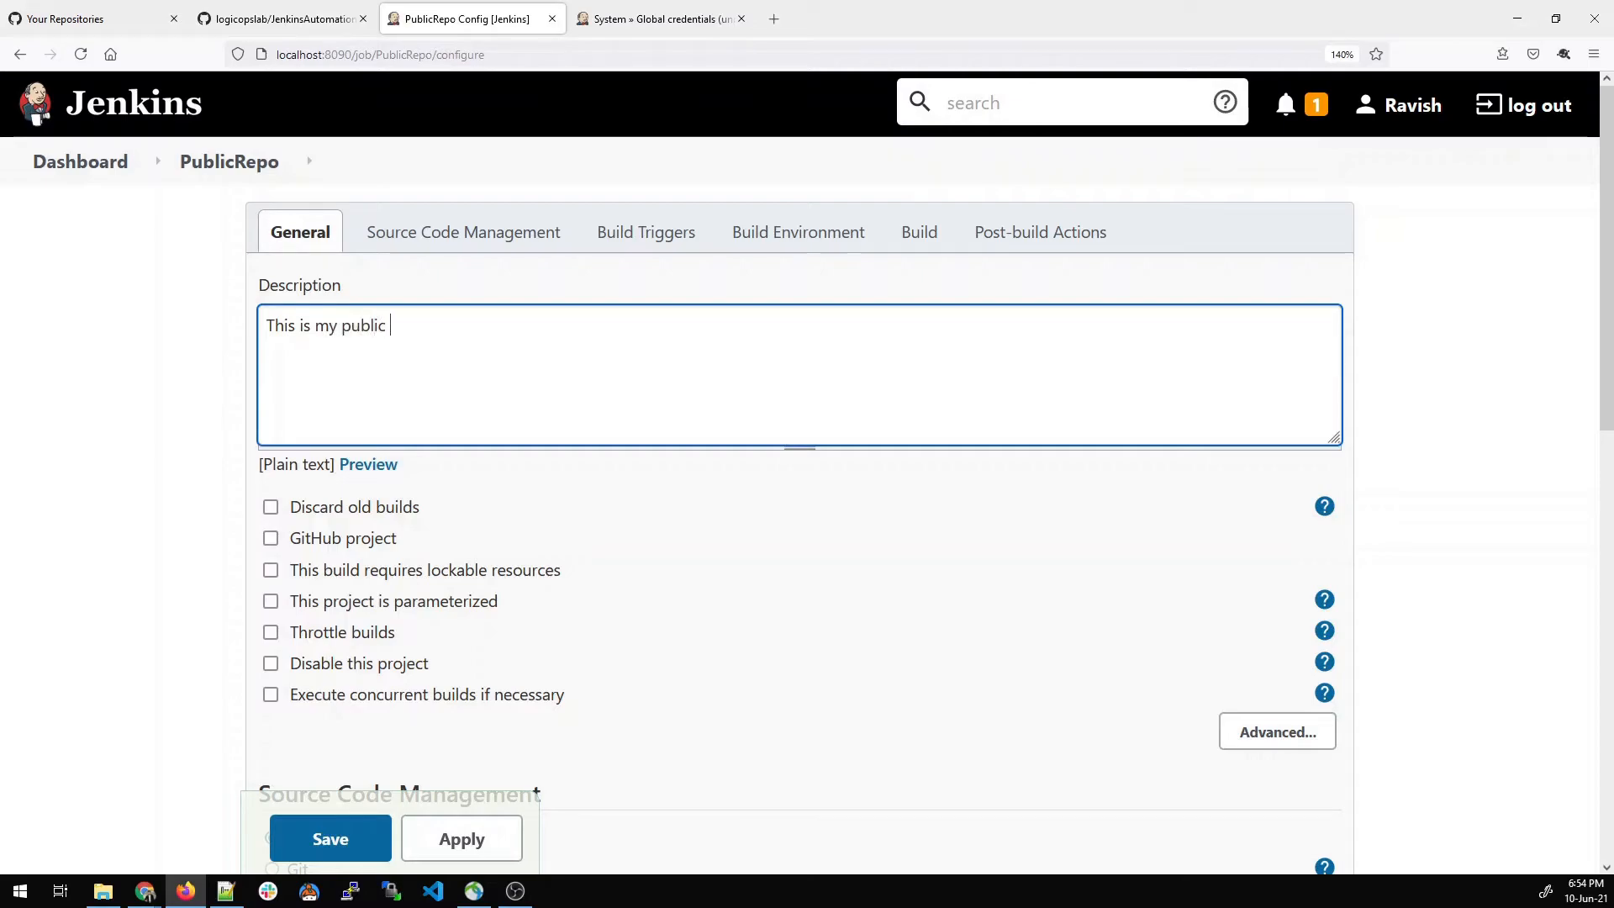
type("repo")
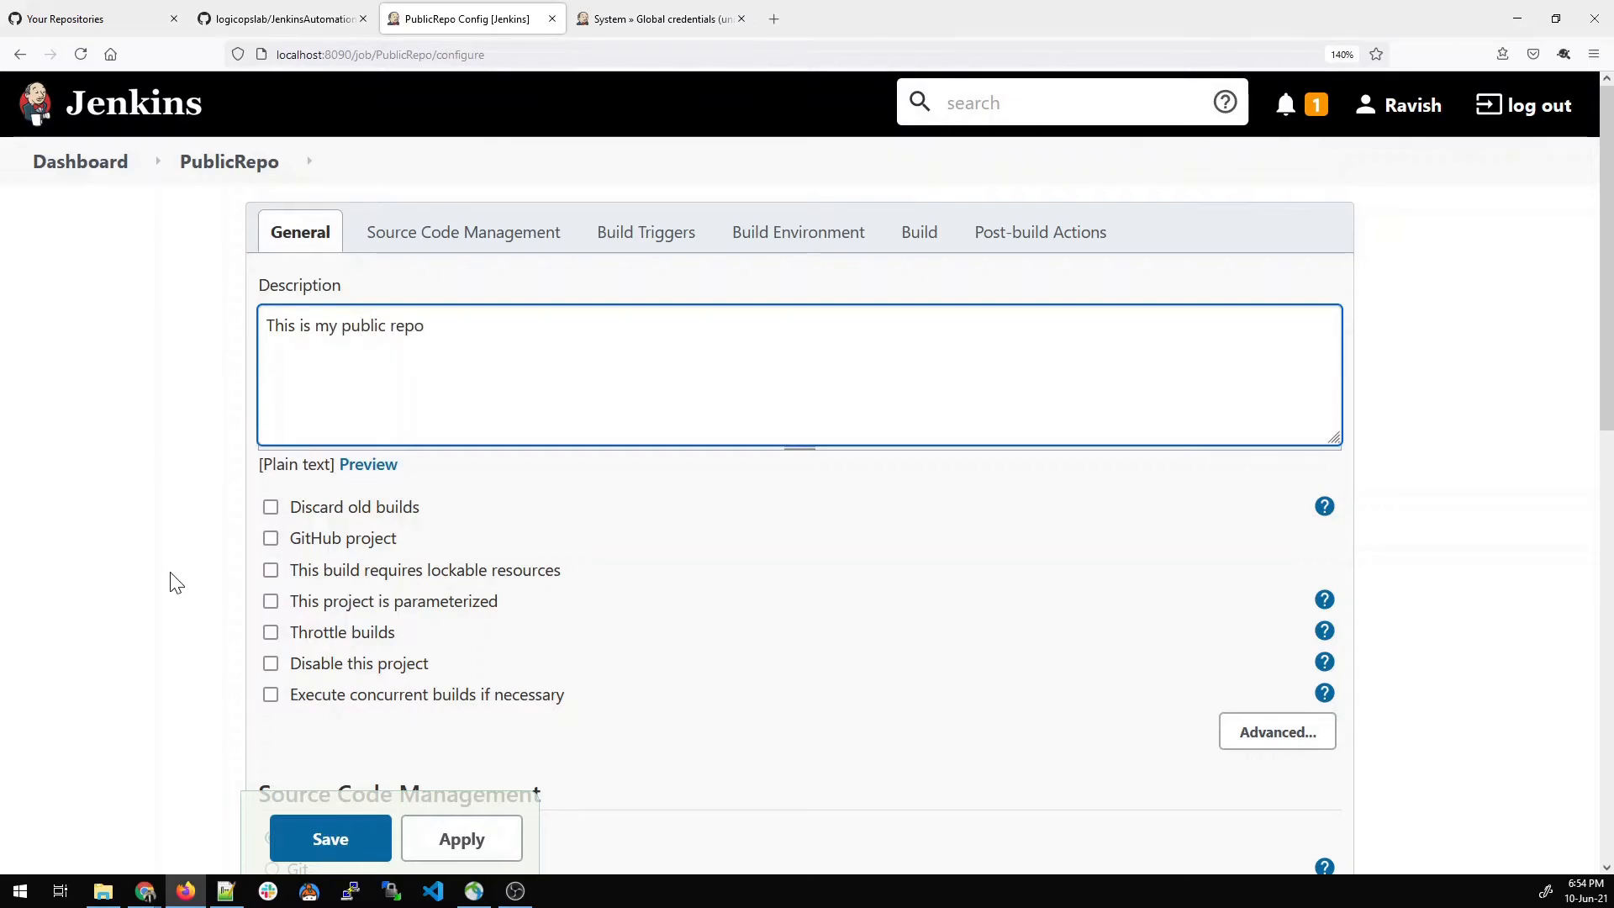
scroll("down", 3)
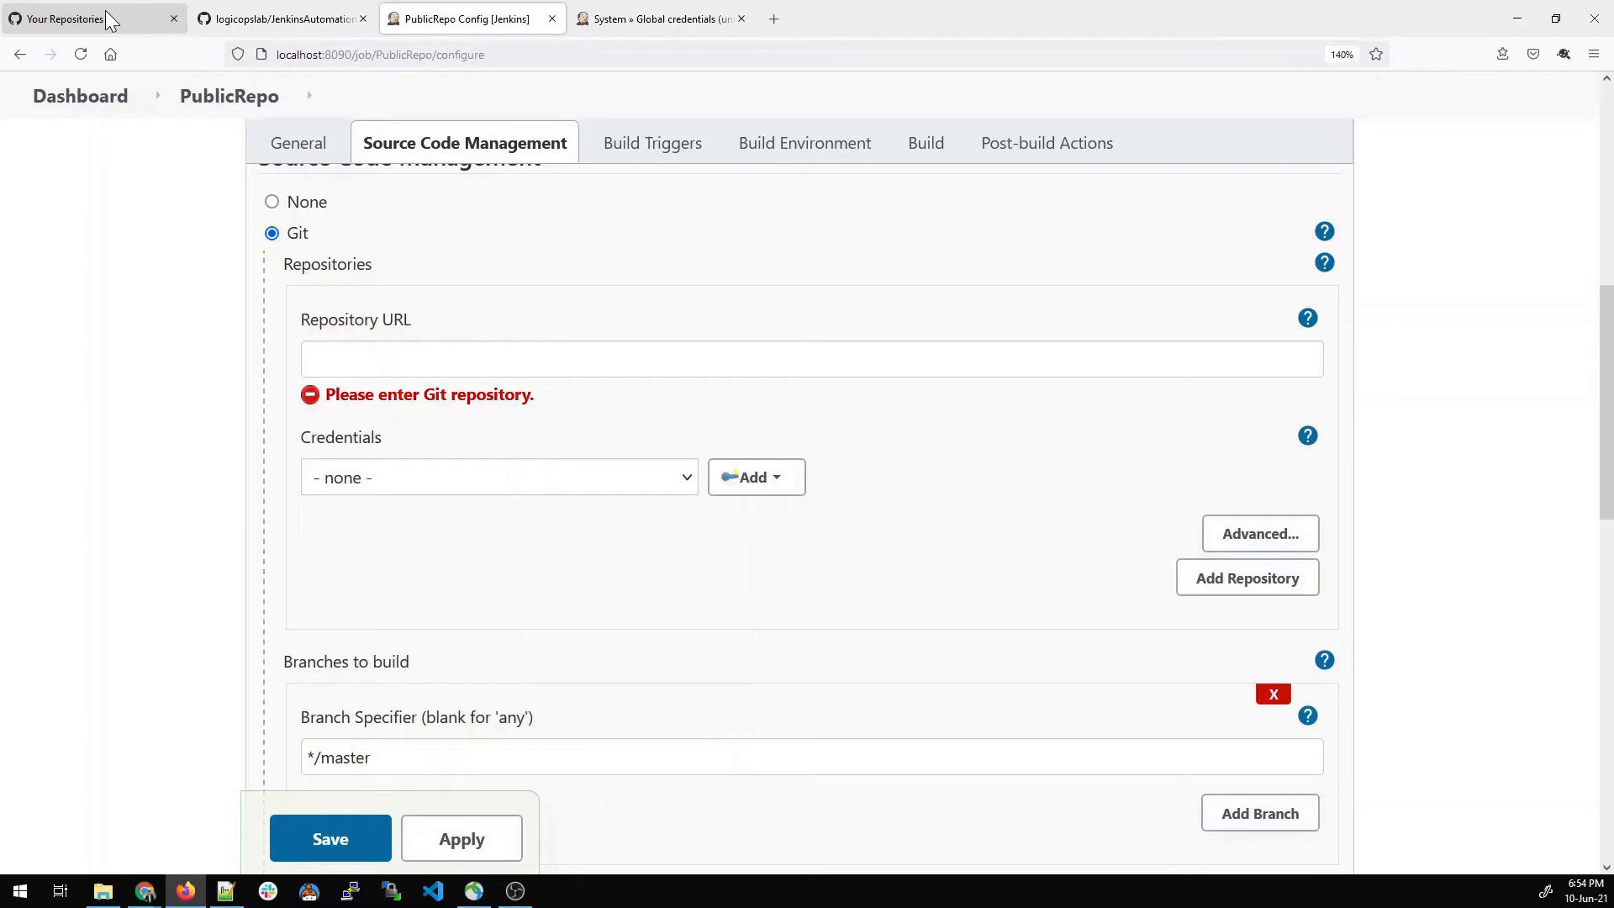
- Copy the BatchScripting repository's HTTPS clone URL from GitHub and return to the PublicRepo configuration
left_click(62, 18)
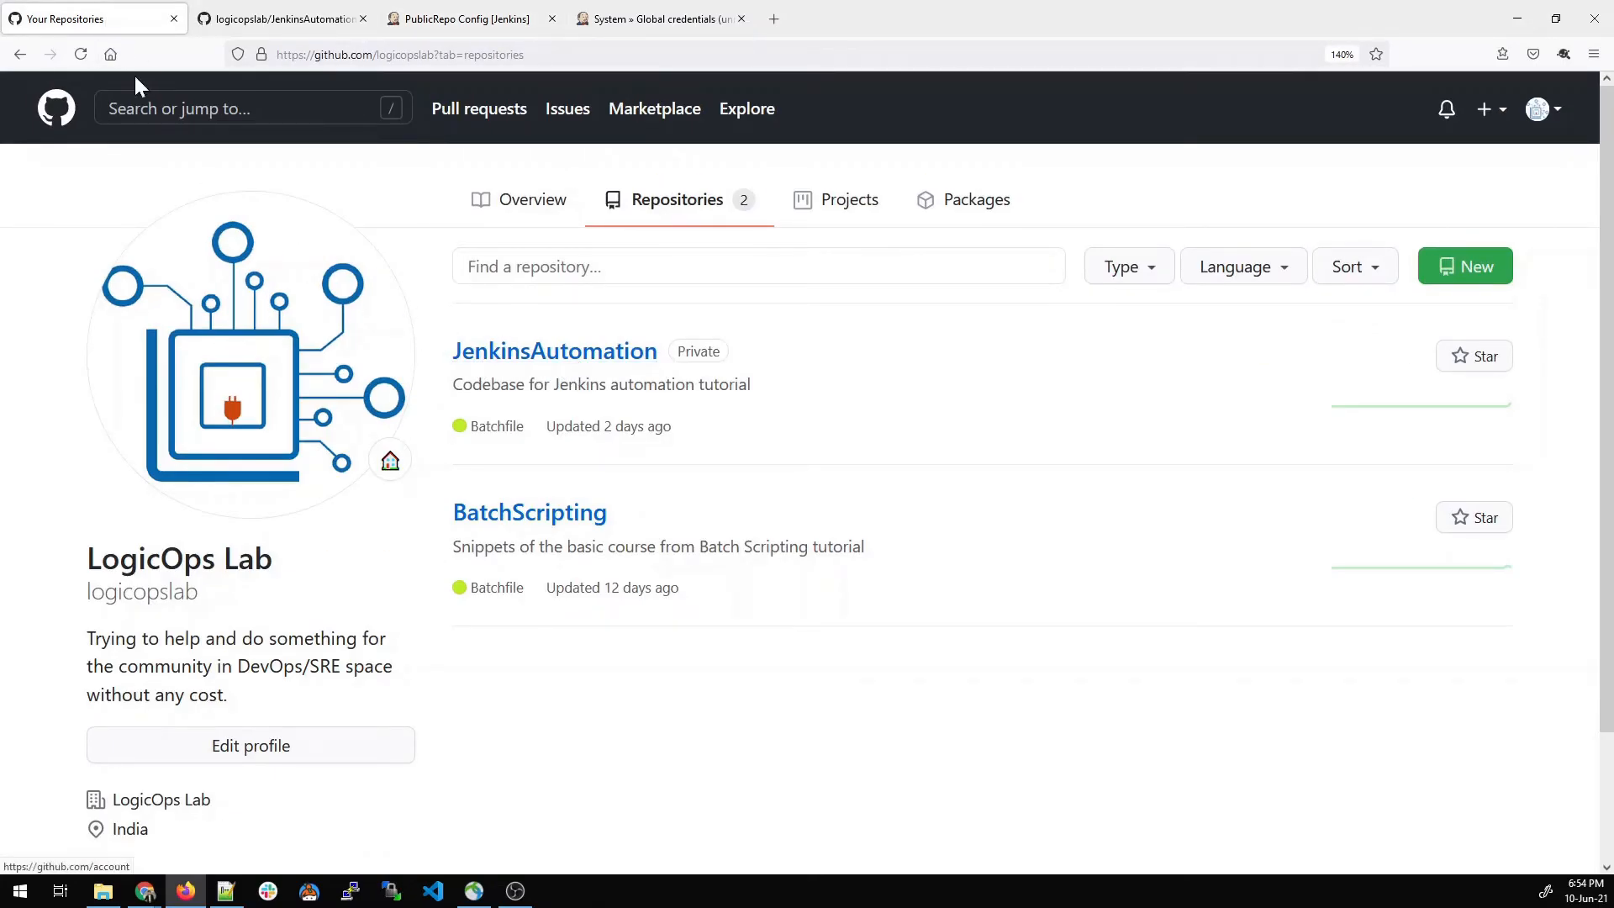
mouse_move(529, 511)
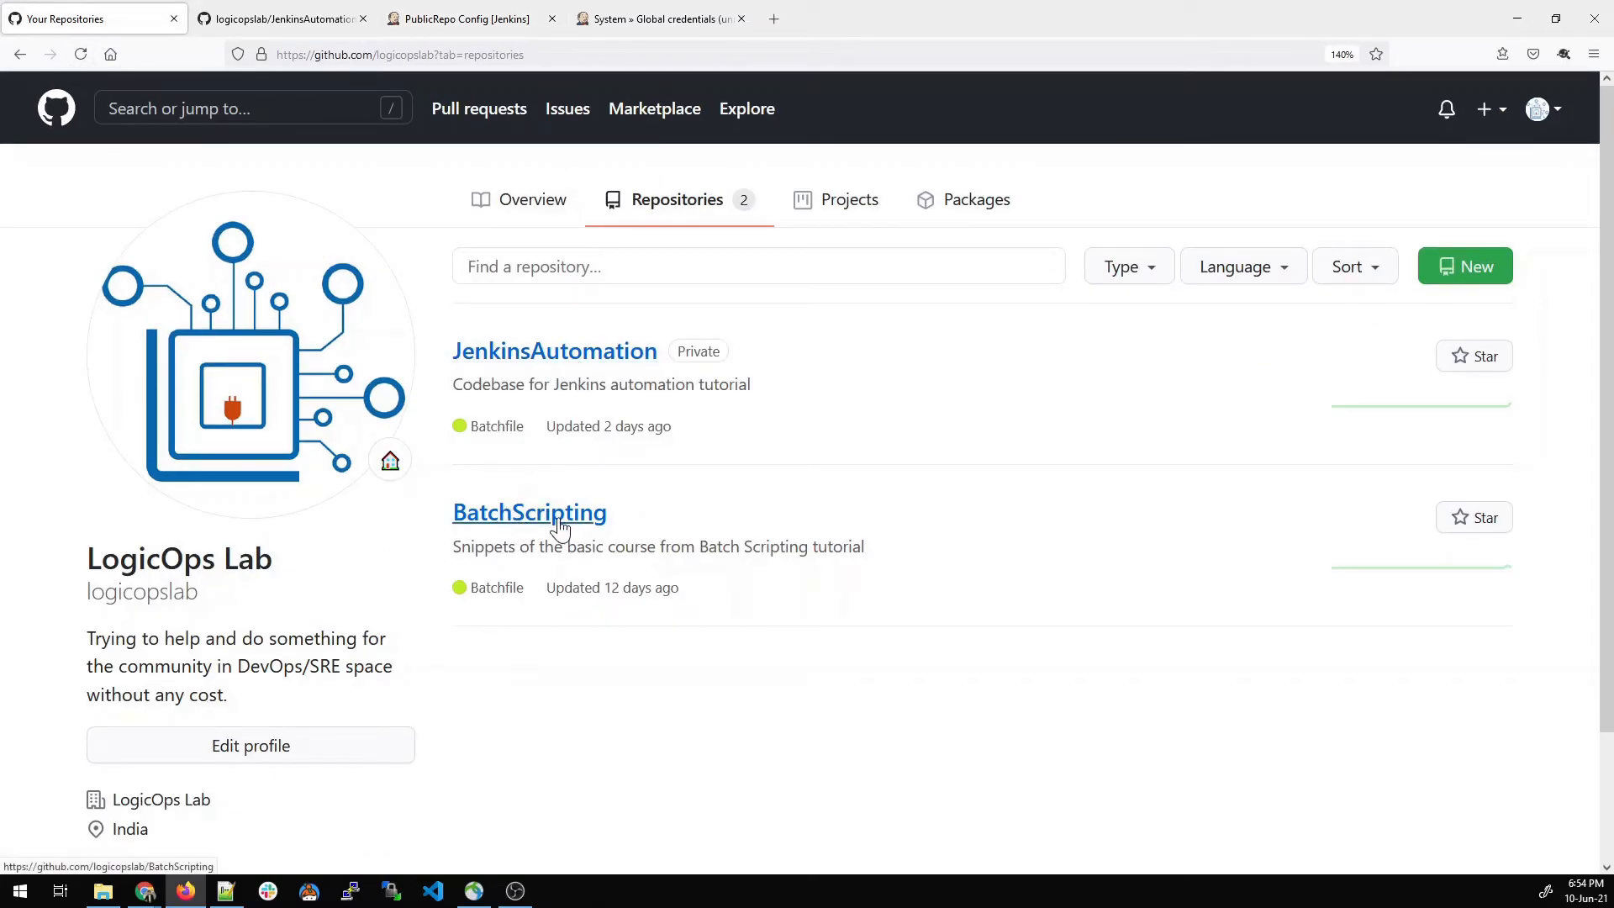
left_click(529, 511)
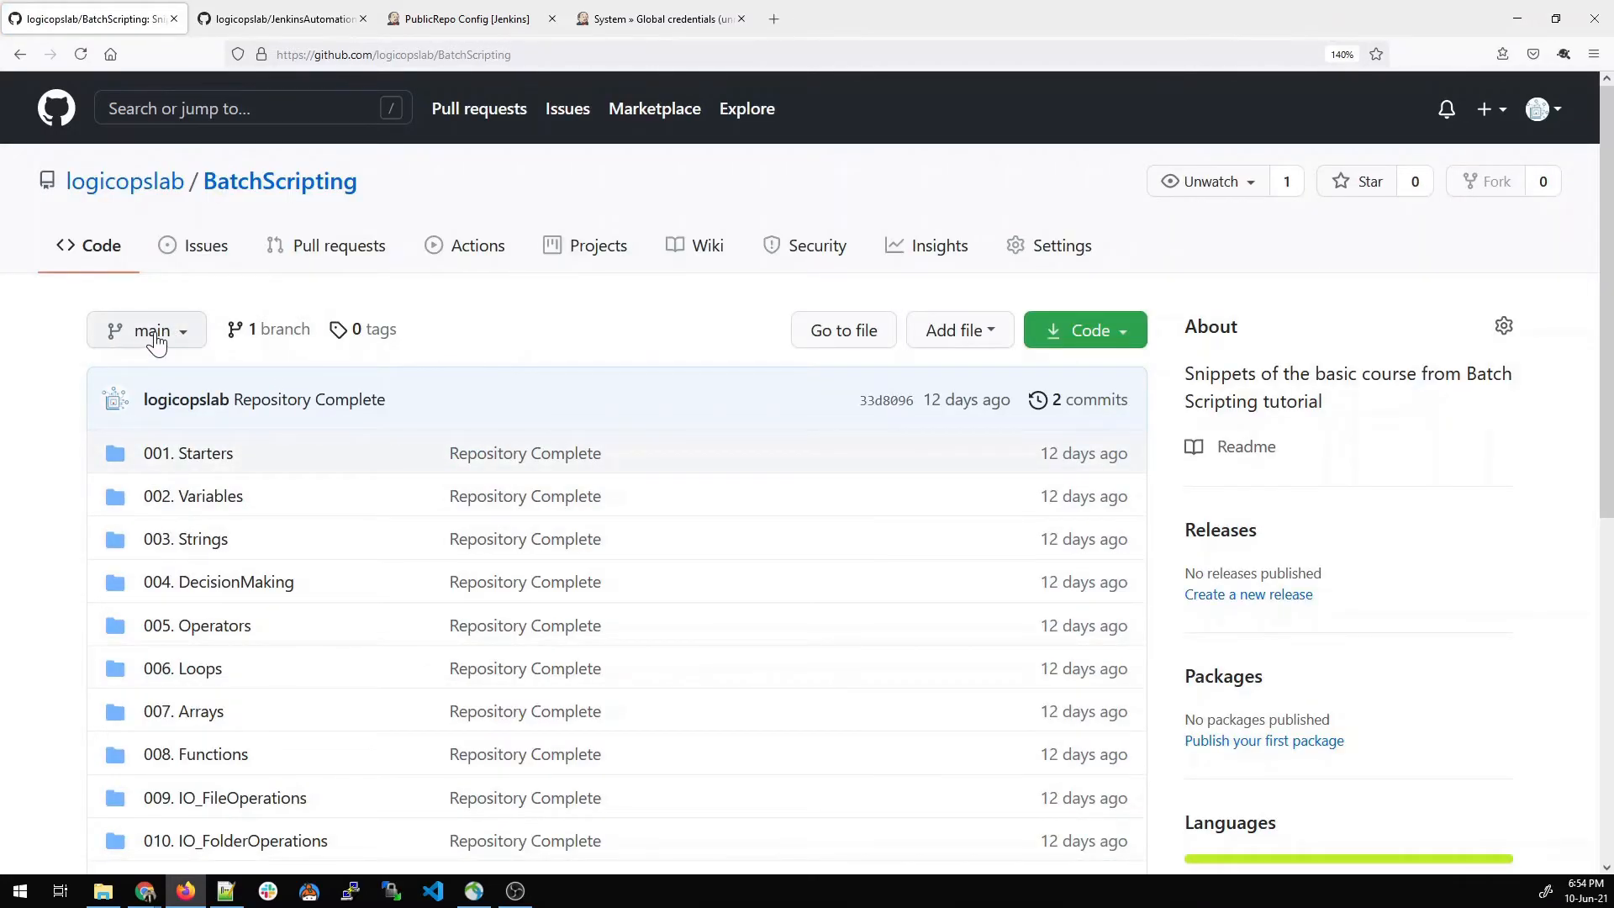
left_click(1084, 330)
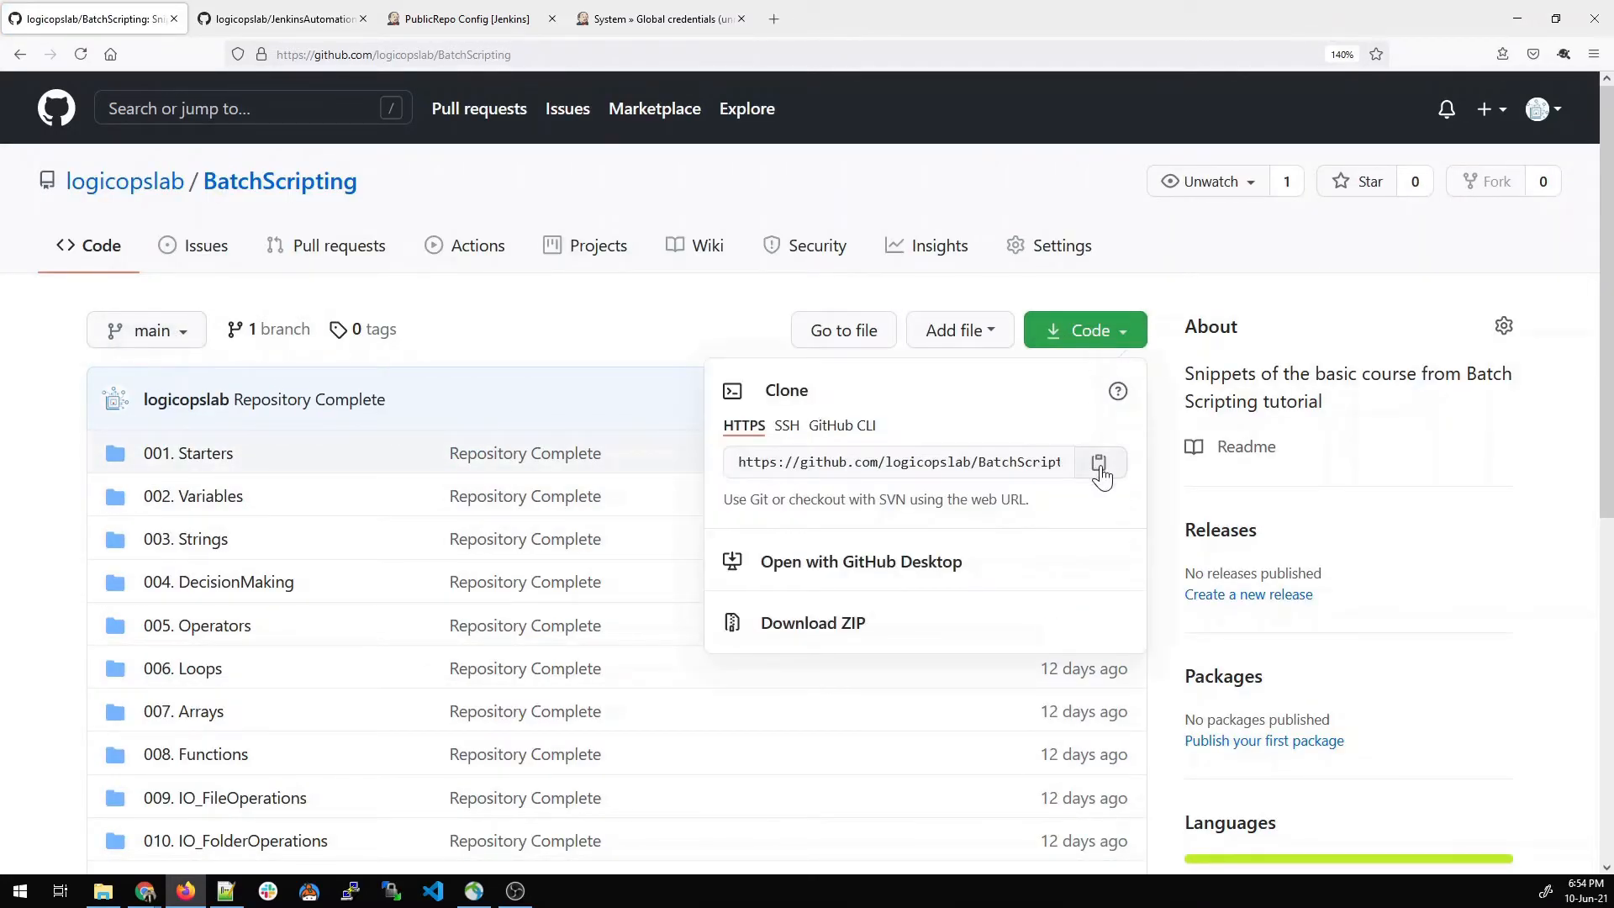
left_click(1099, 460)
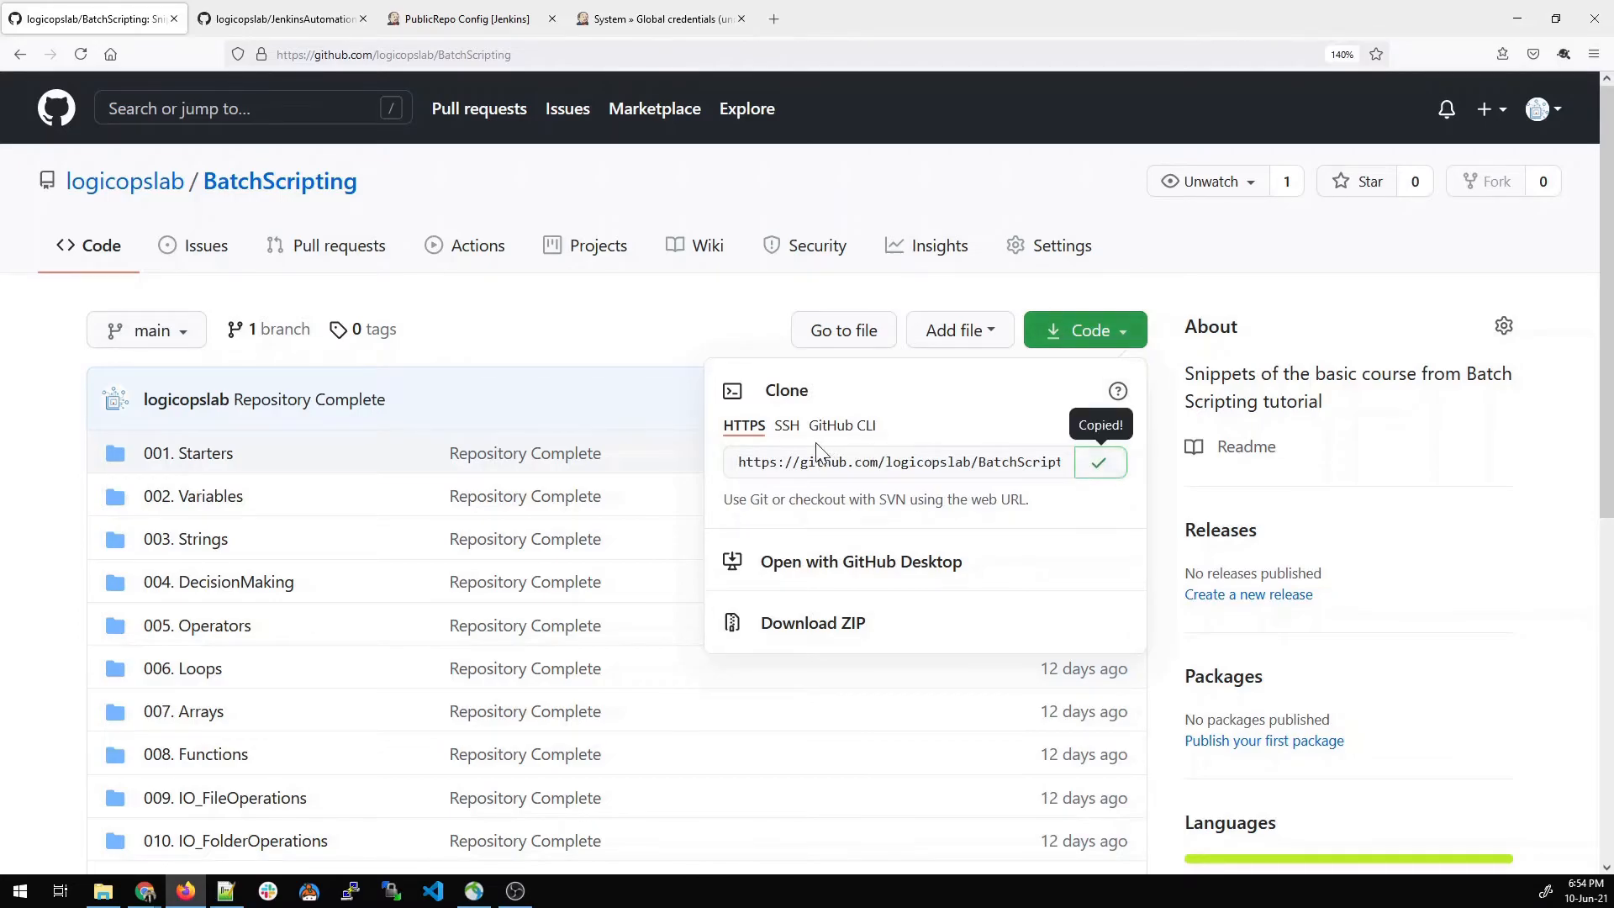
left_click(469, 19)
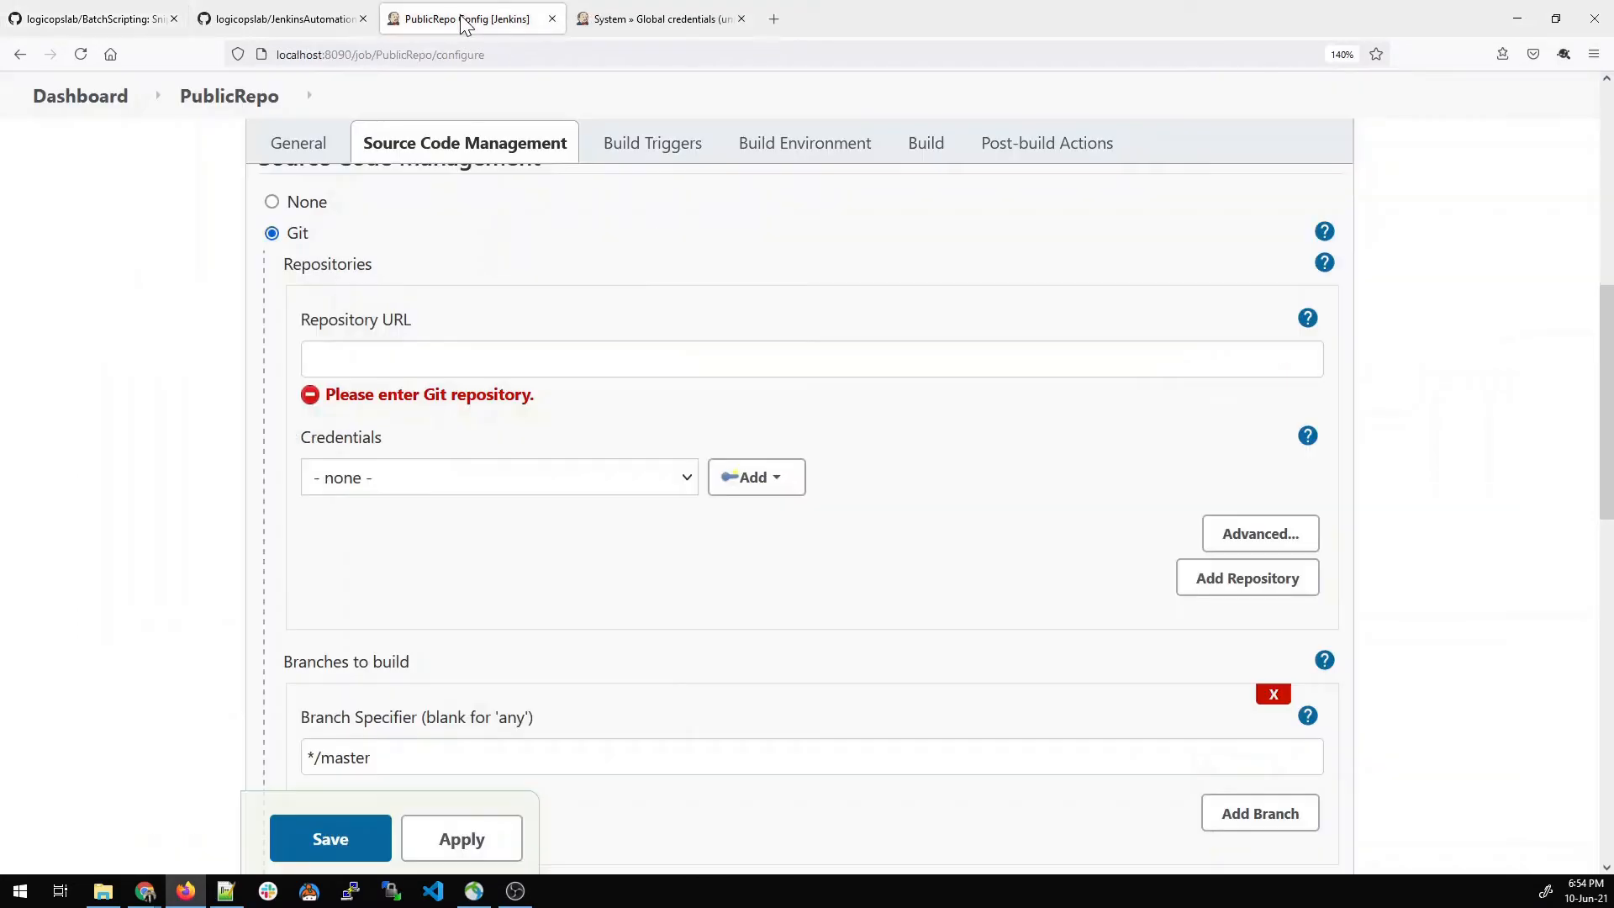
type("https://github.com/logicopslab/BatchScripting.git")
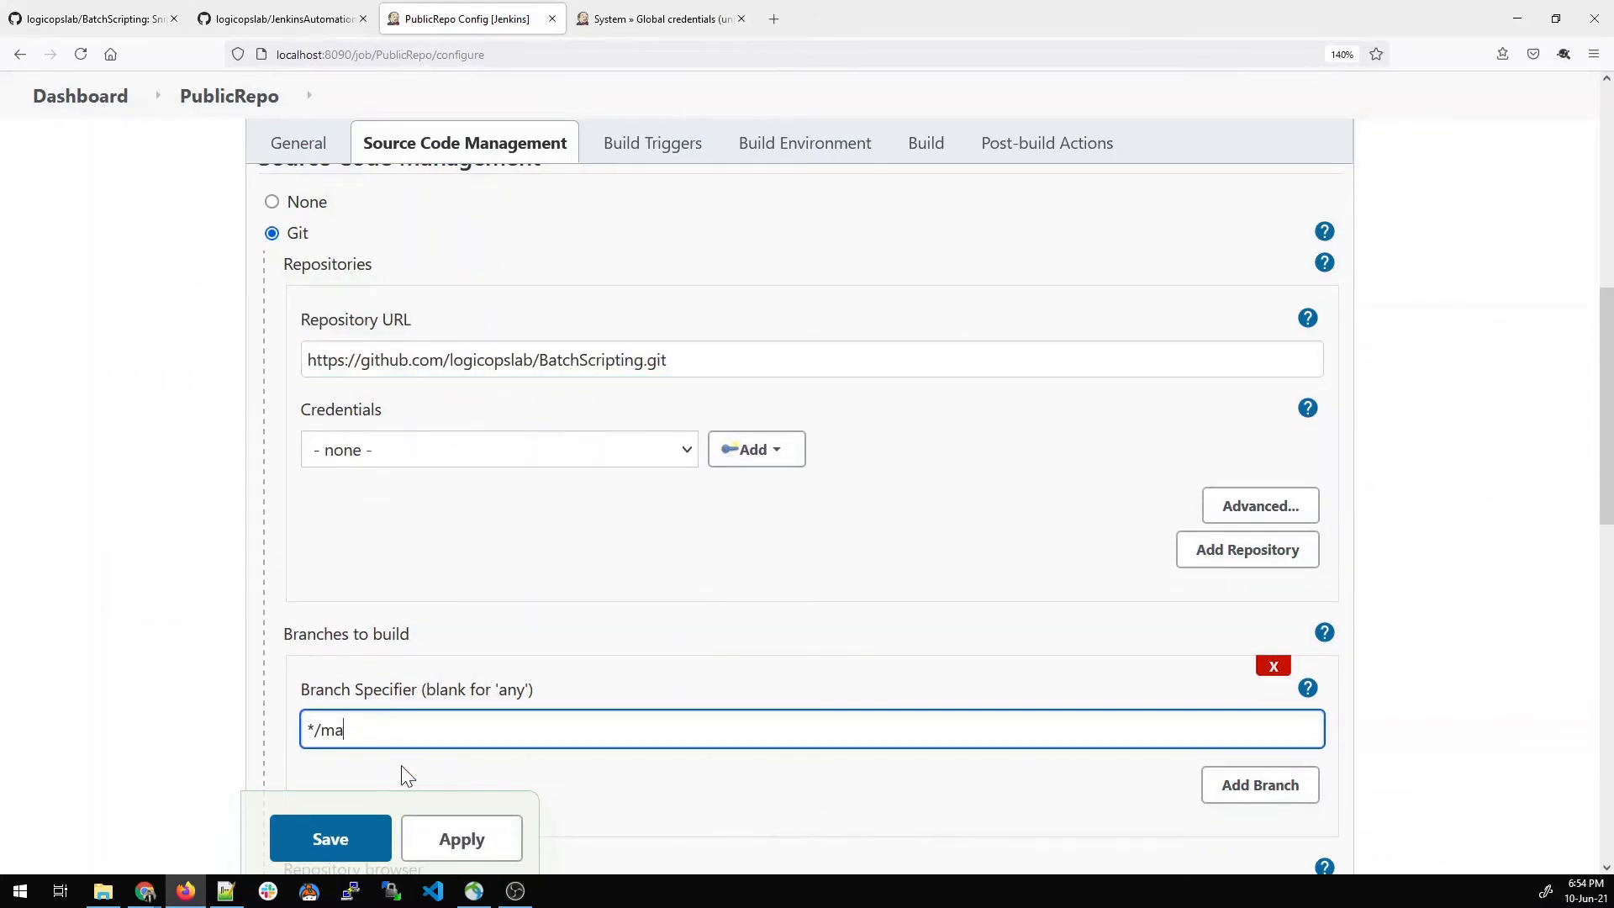
type("in")
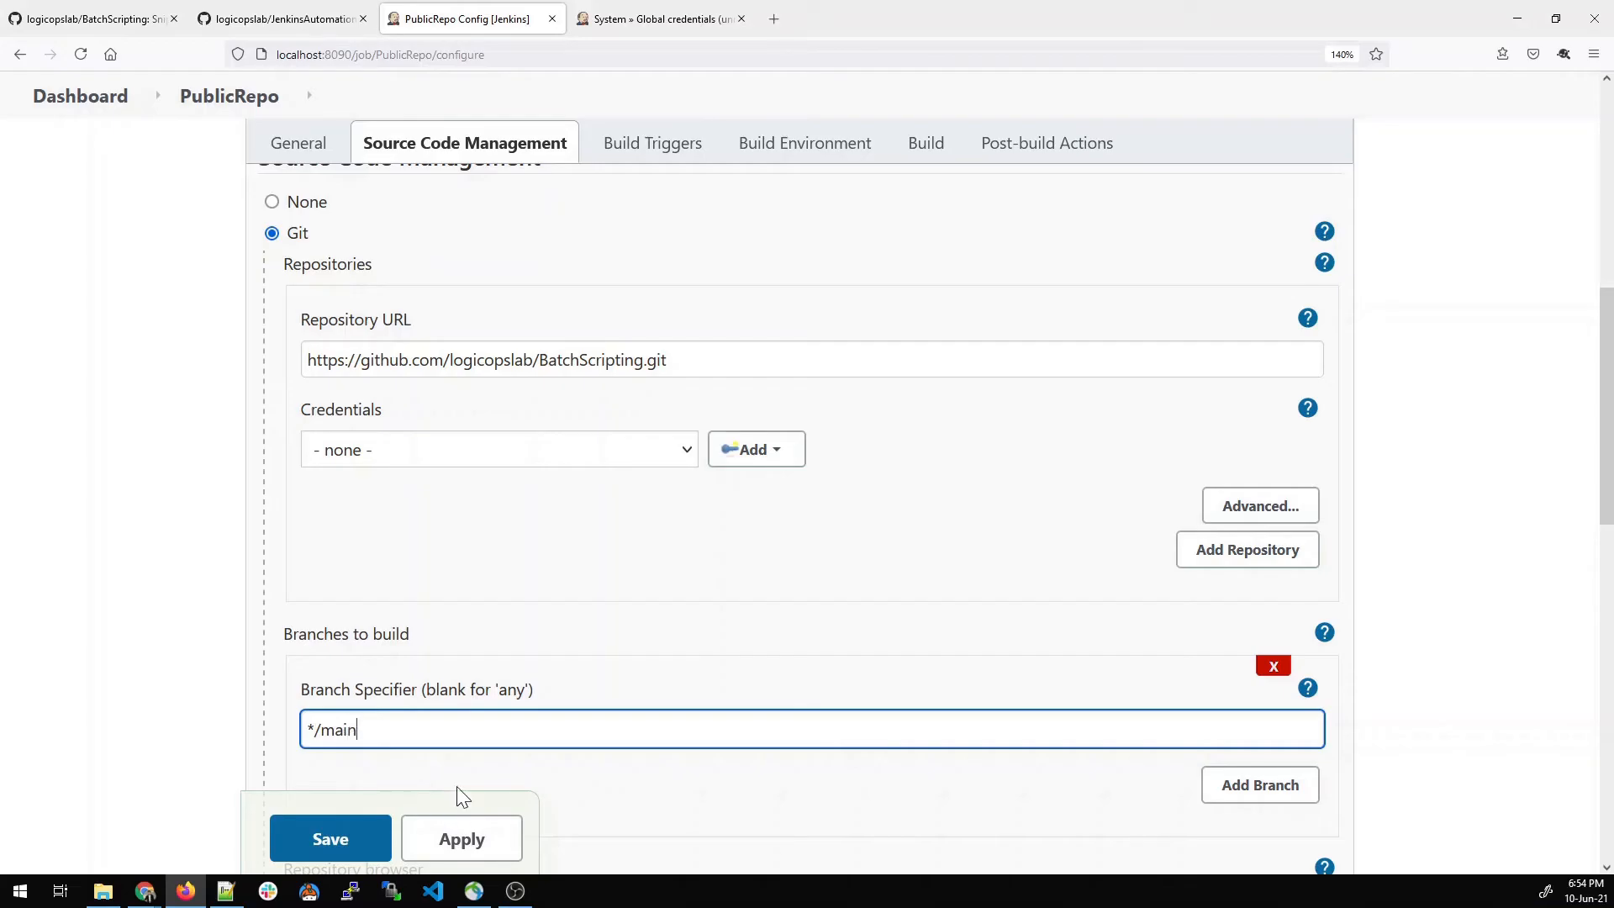
left_click(331, 838)
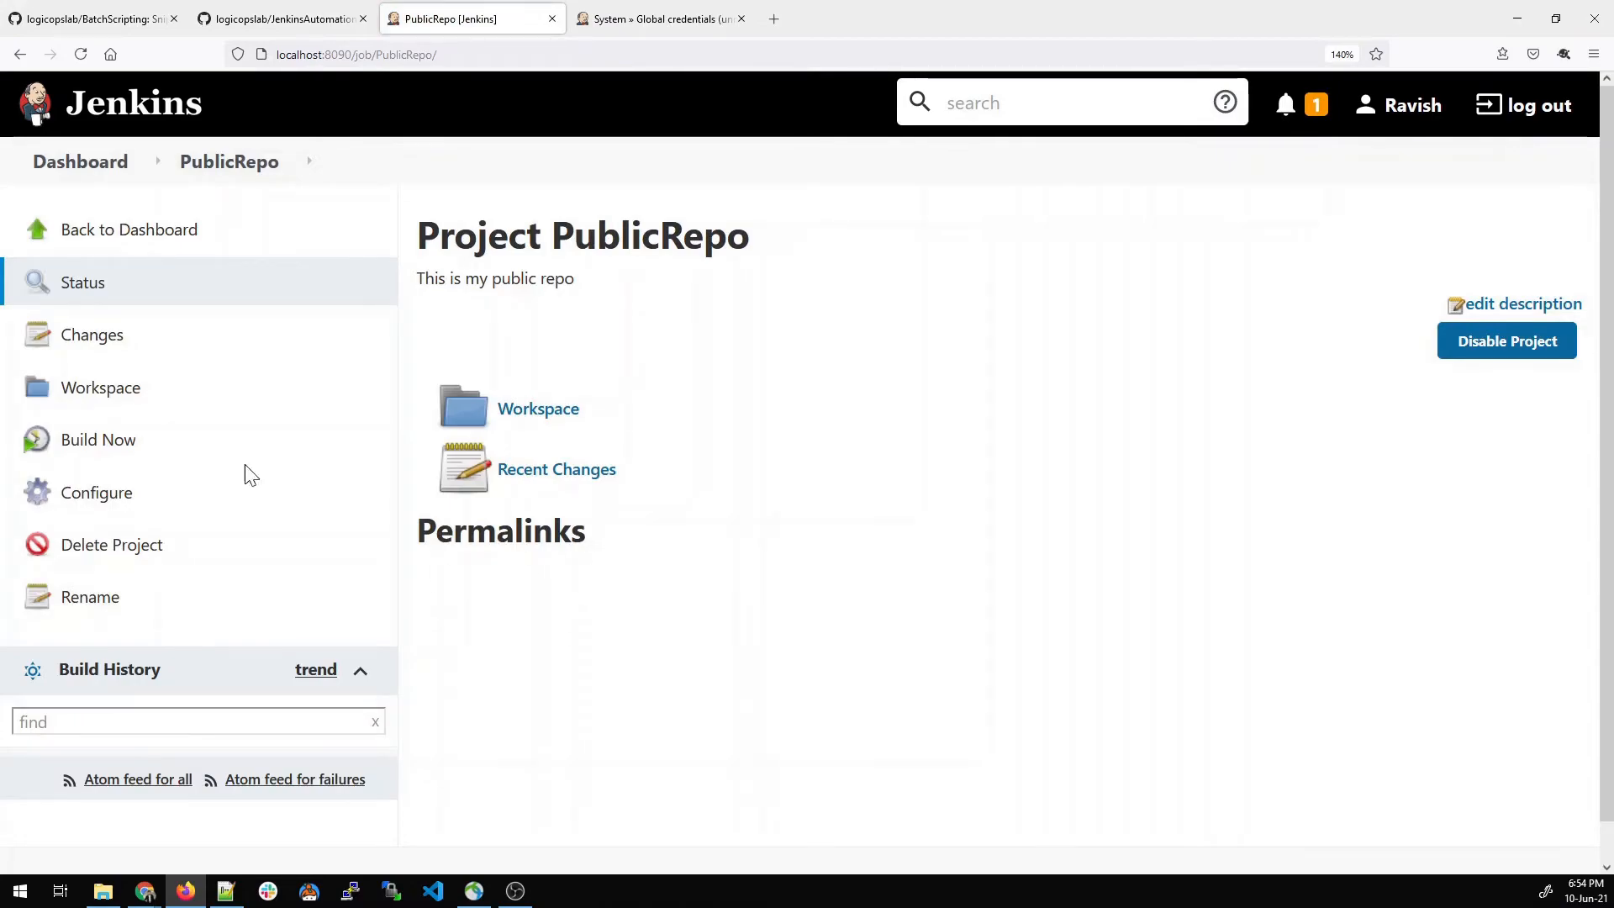
- Build PublicRepo, view build #1's console output ending in SUCCESS, and mark the workspace path
left_click(97, 438)
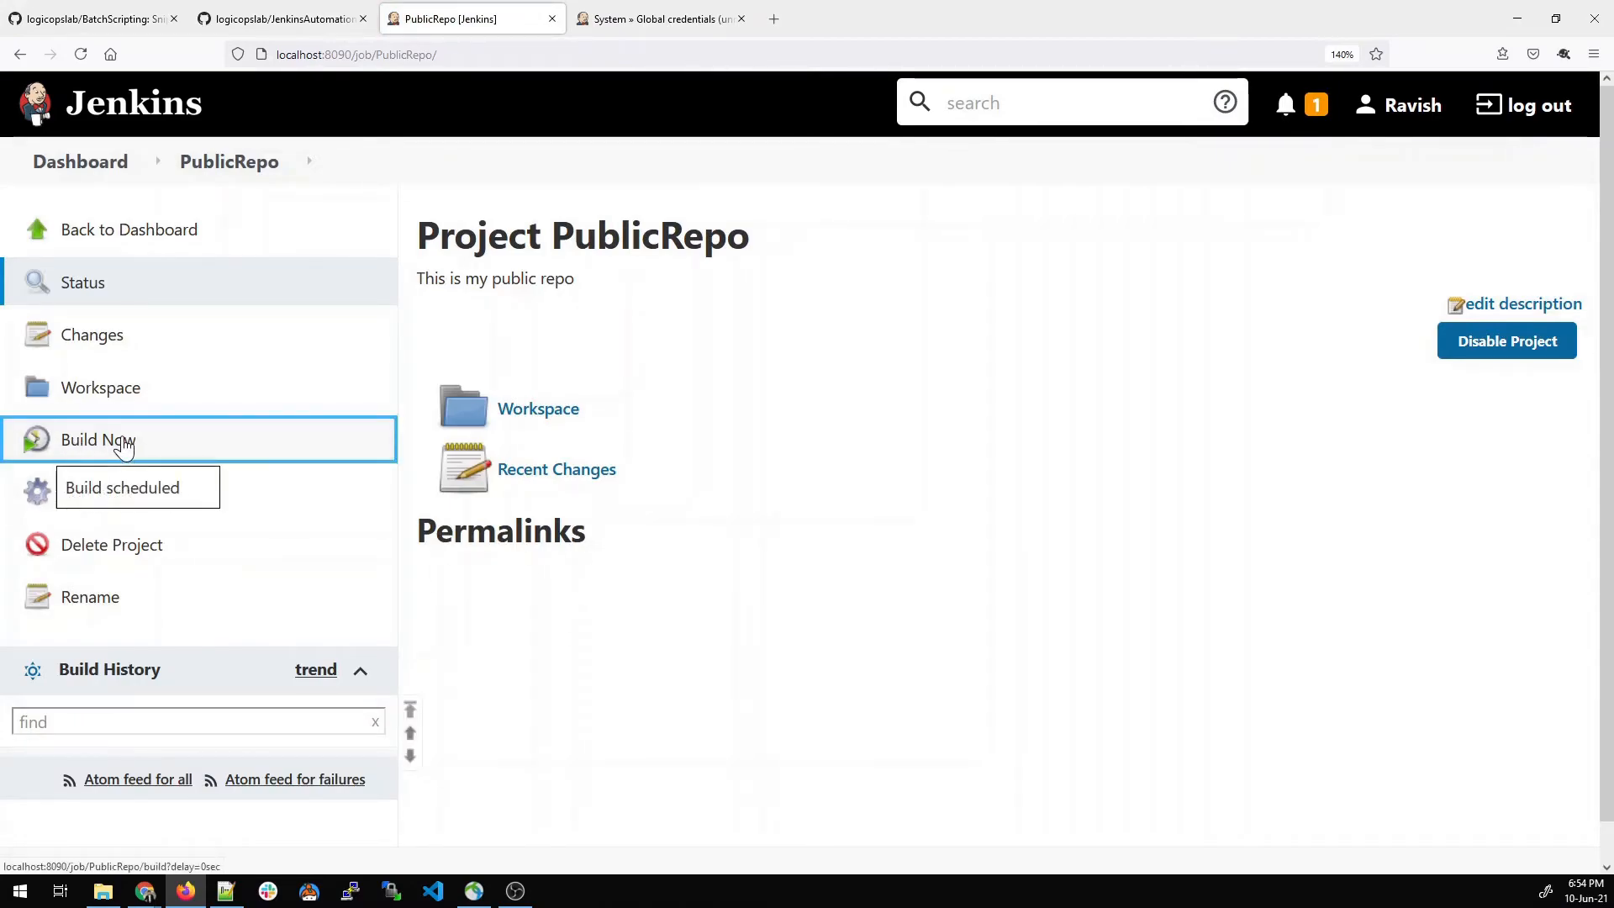
left_click(98, 438)
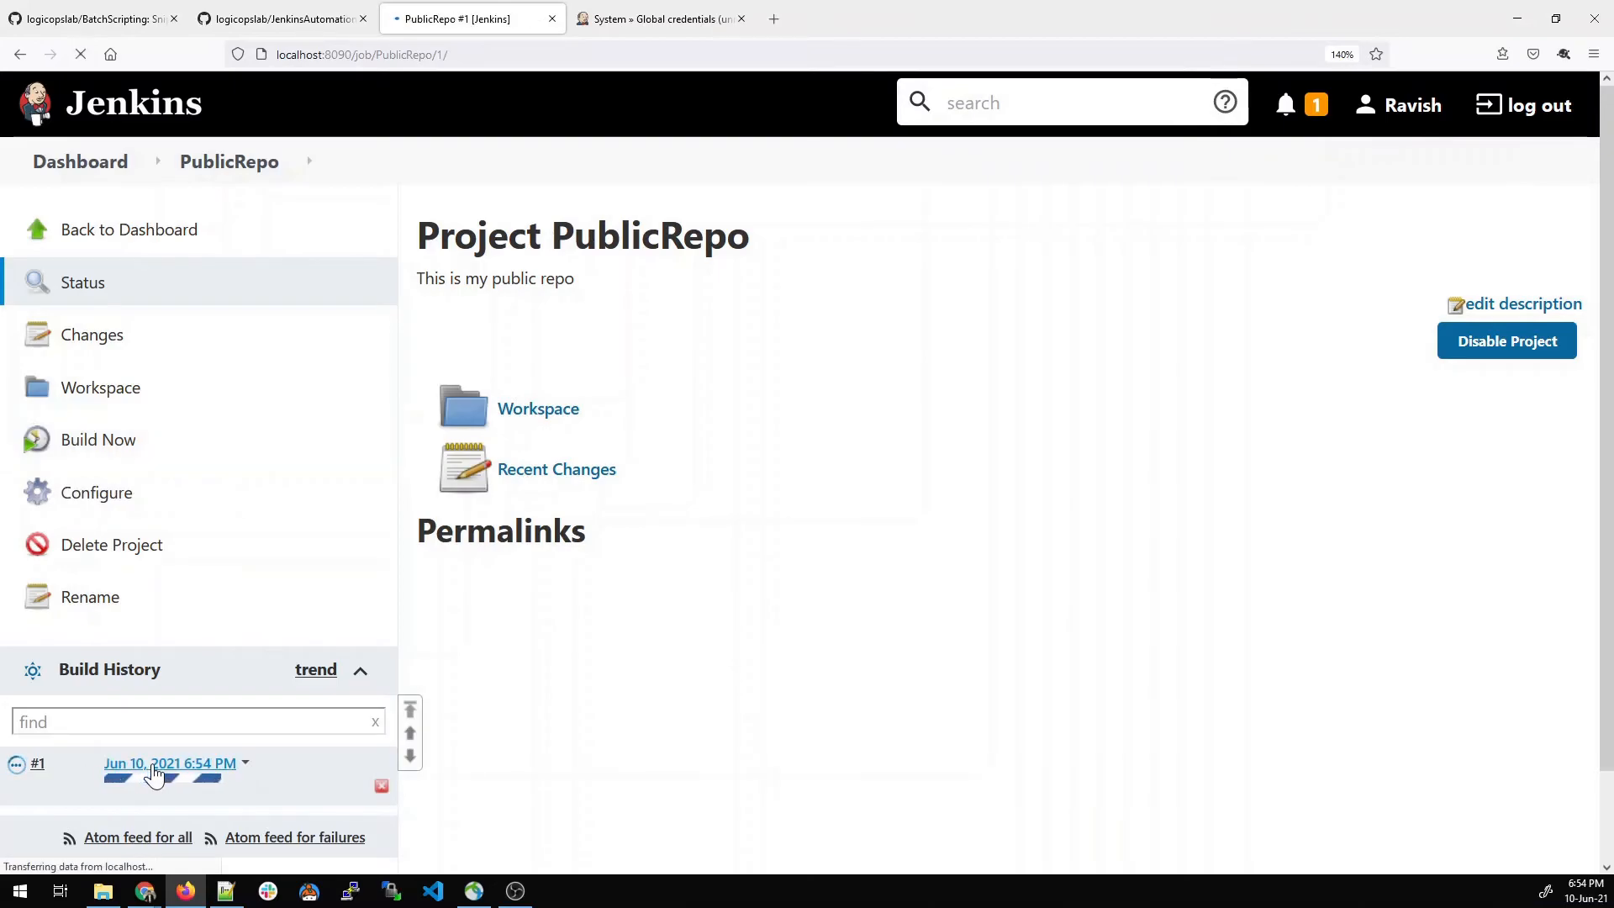
left_click(170, 763)
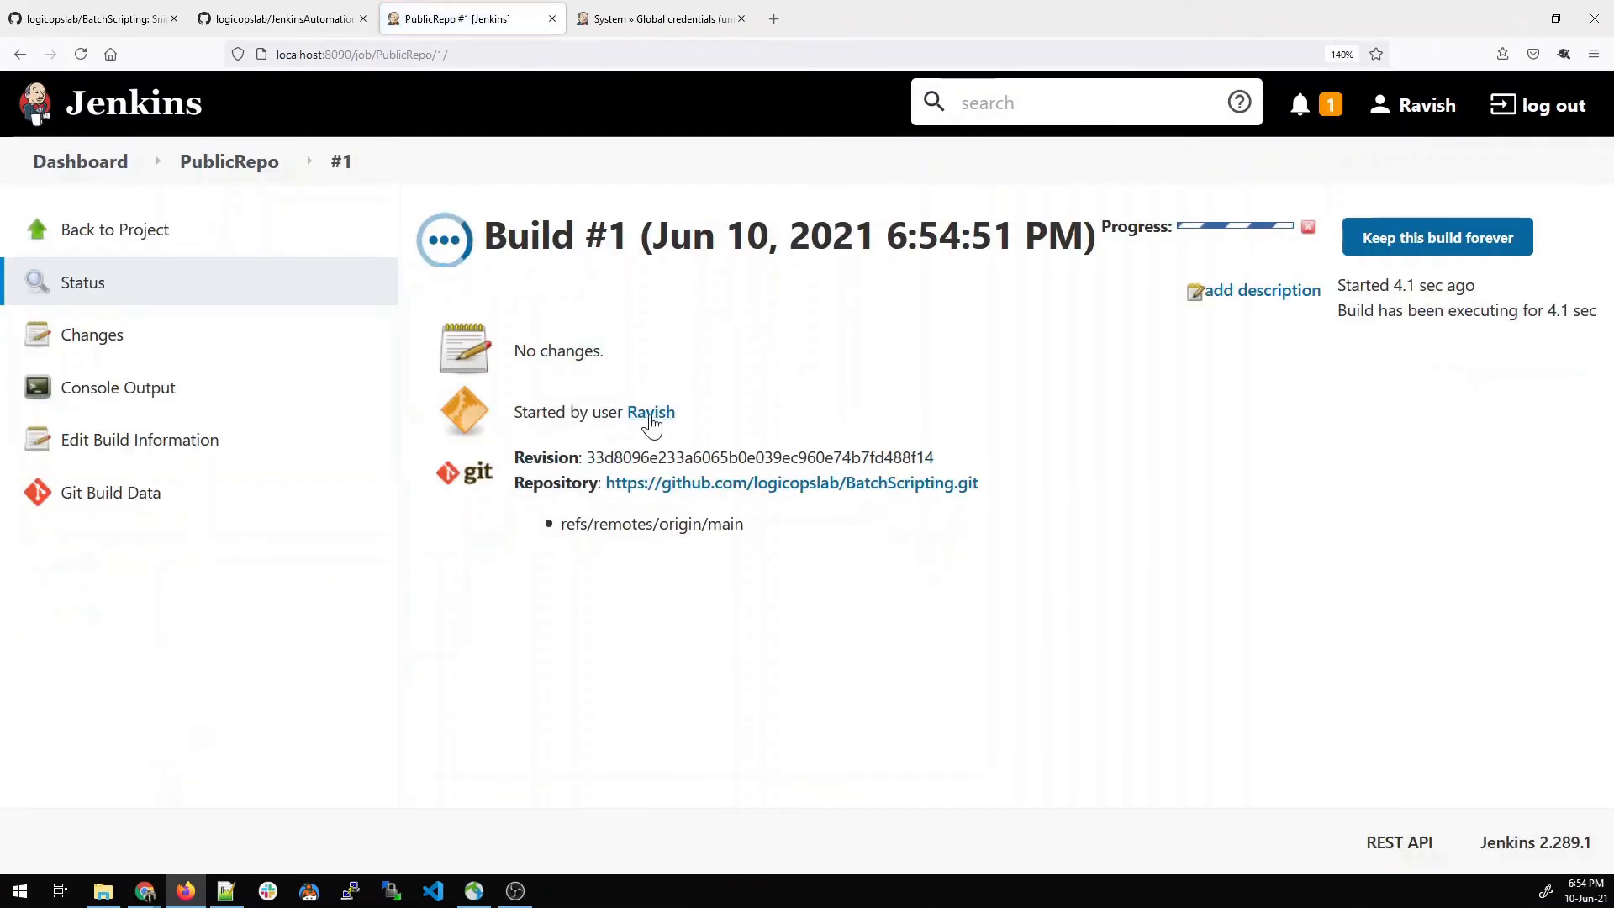
left_click(117, 387)
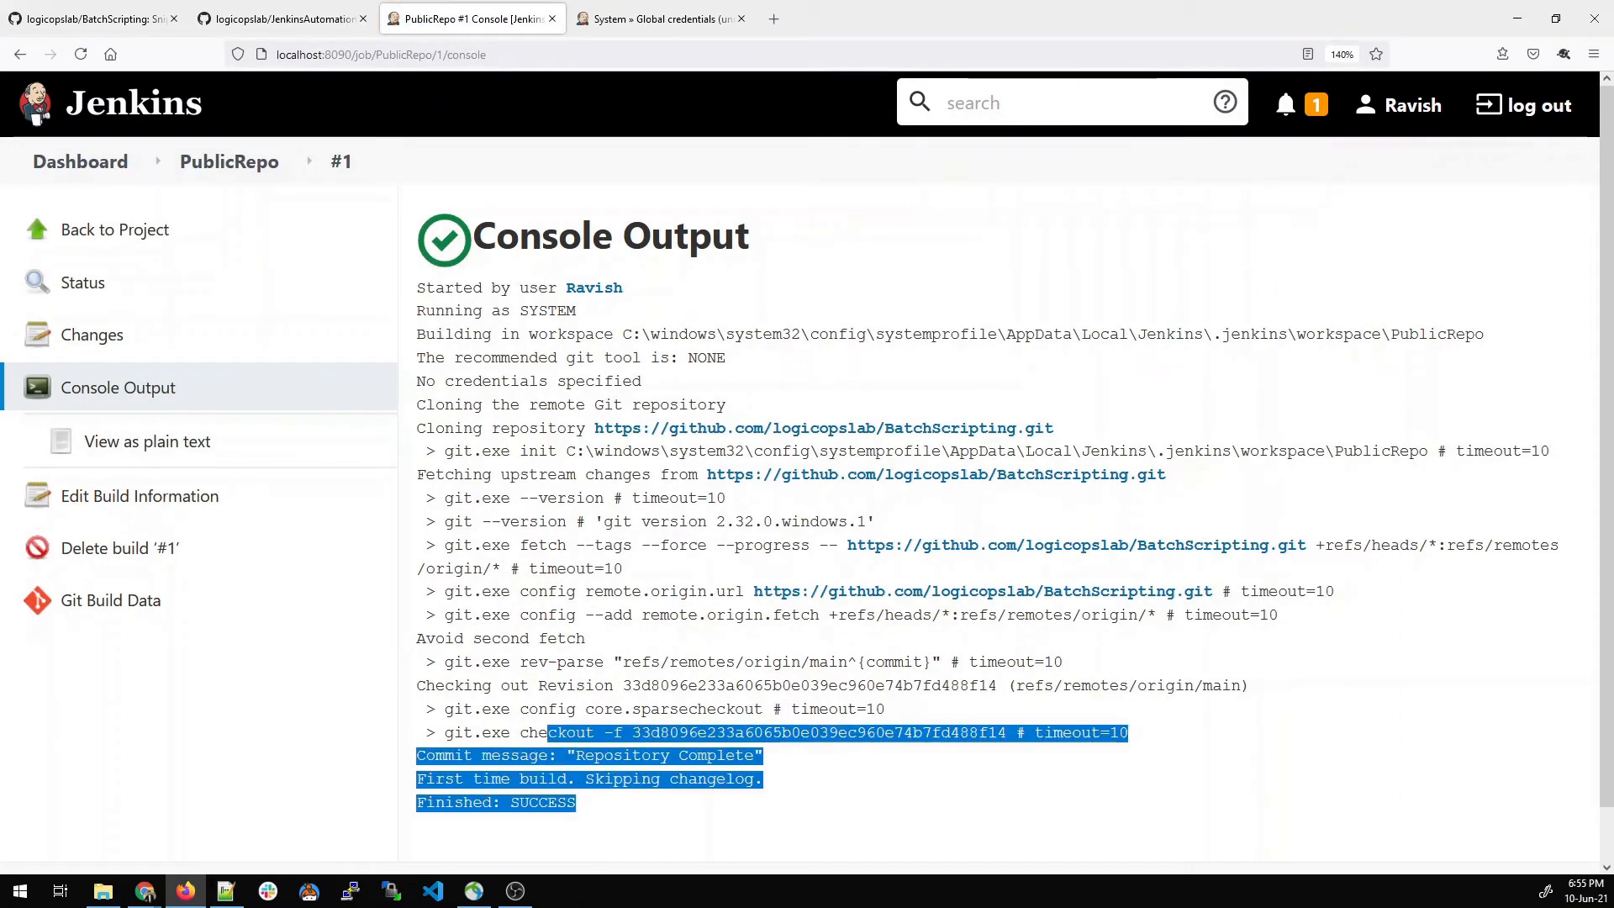
left_click(664, 826)
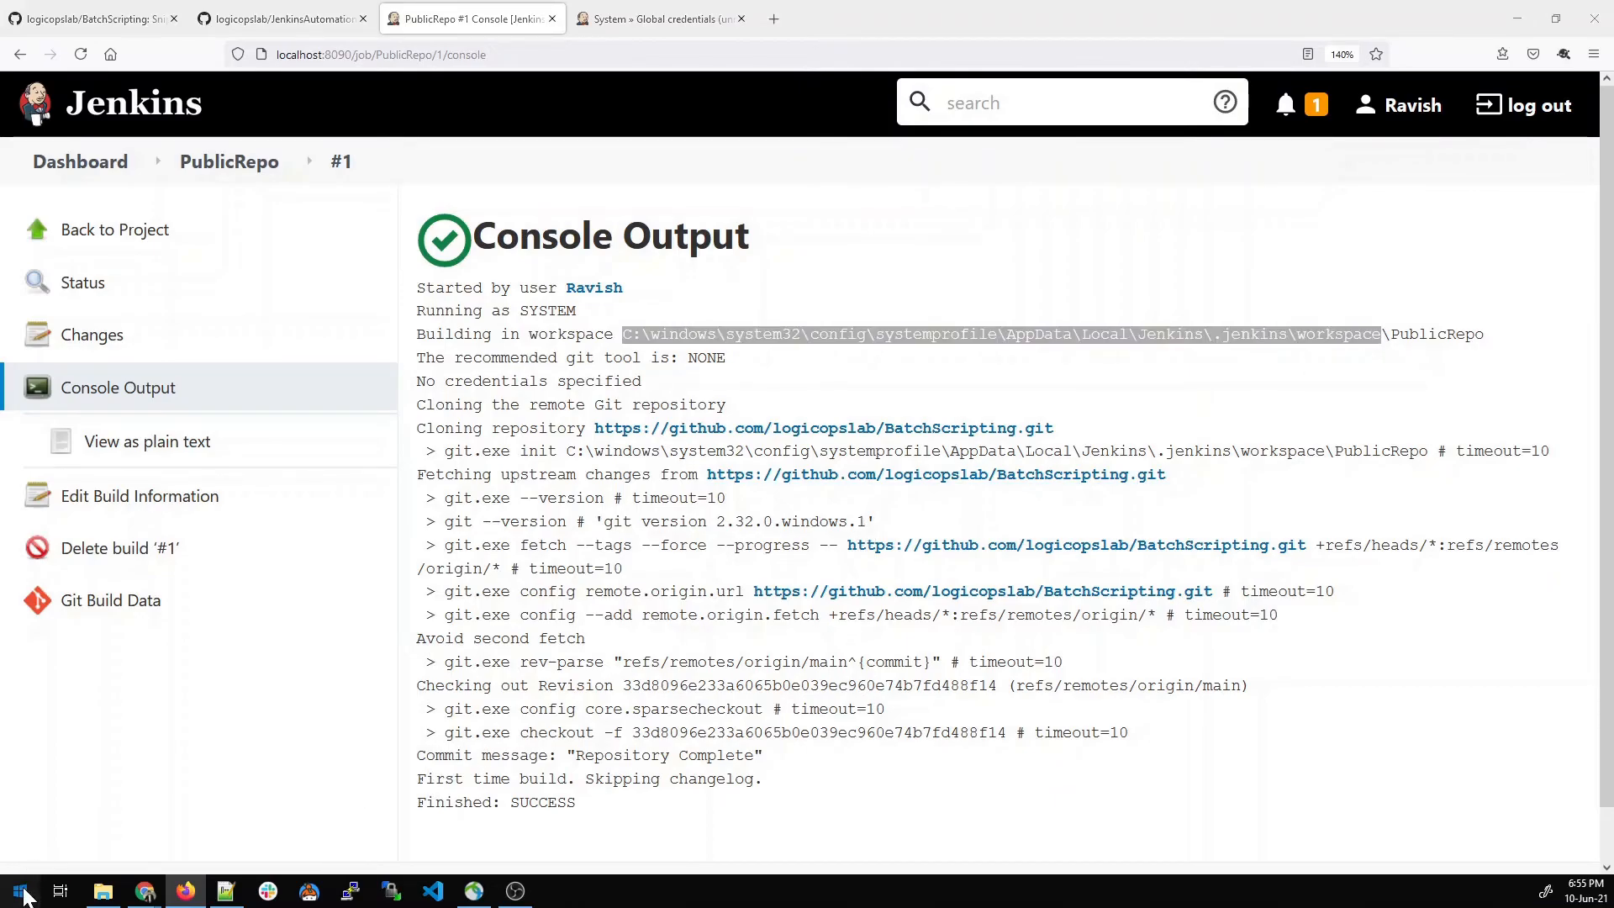
- Show the PublicRepo workspace's cloned folders and README.md as large icons in File Explorer, then return to the browser
type("run")
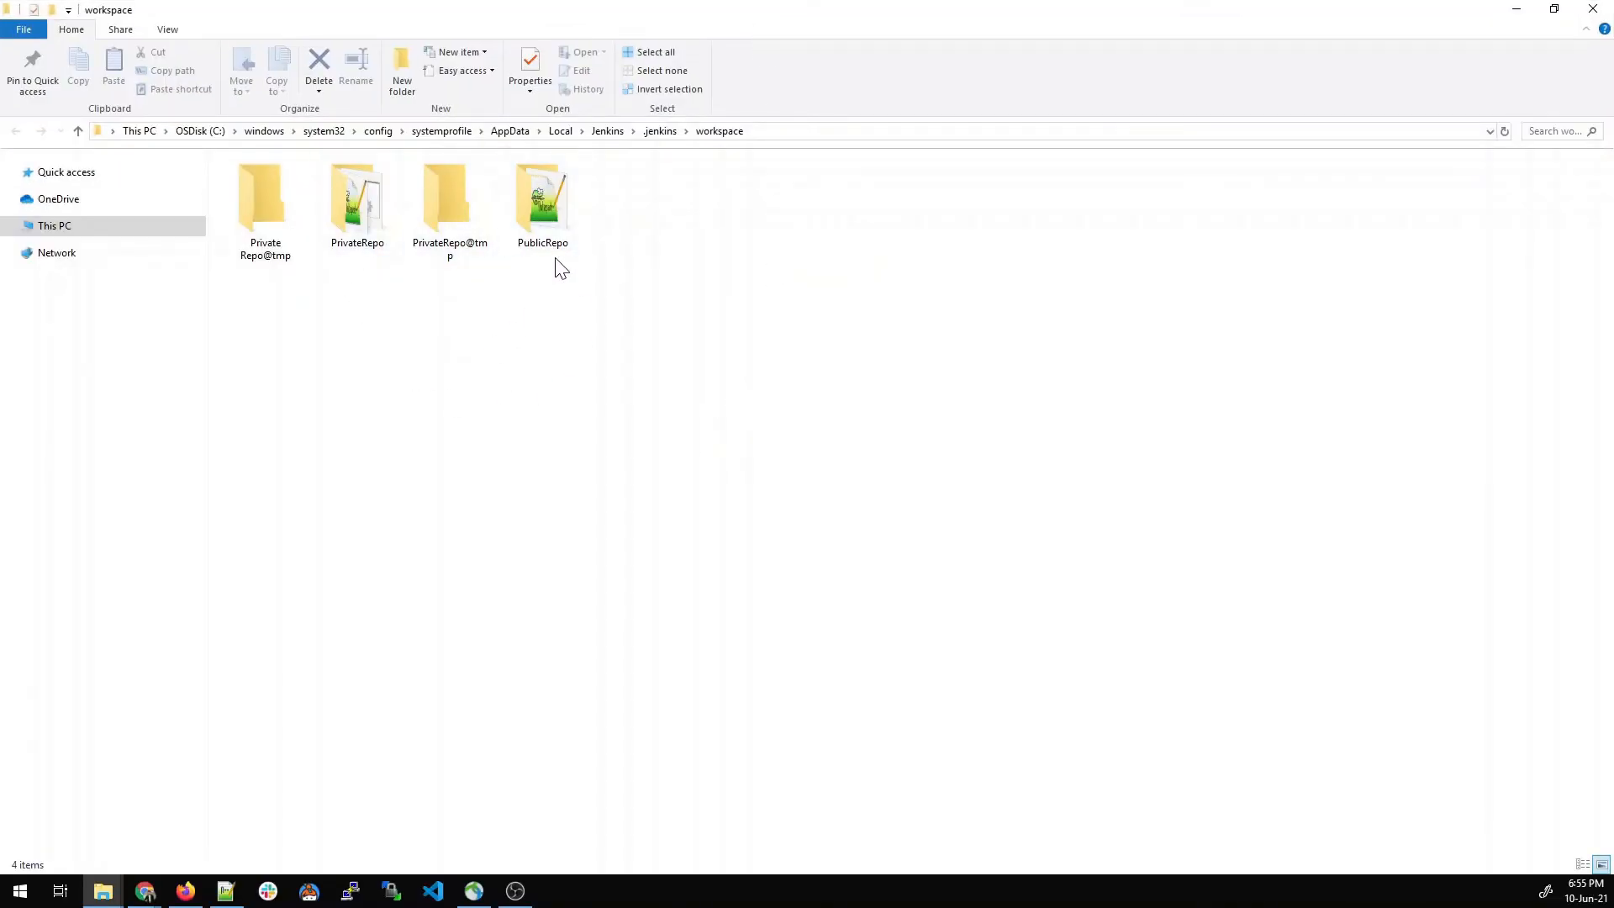
double_click(541, 200)
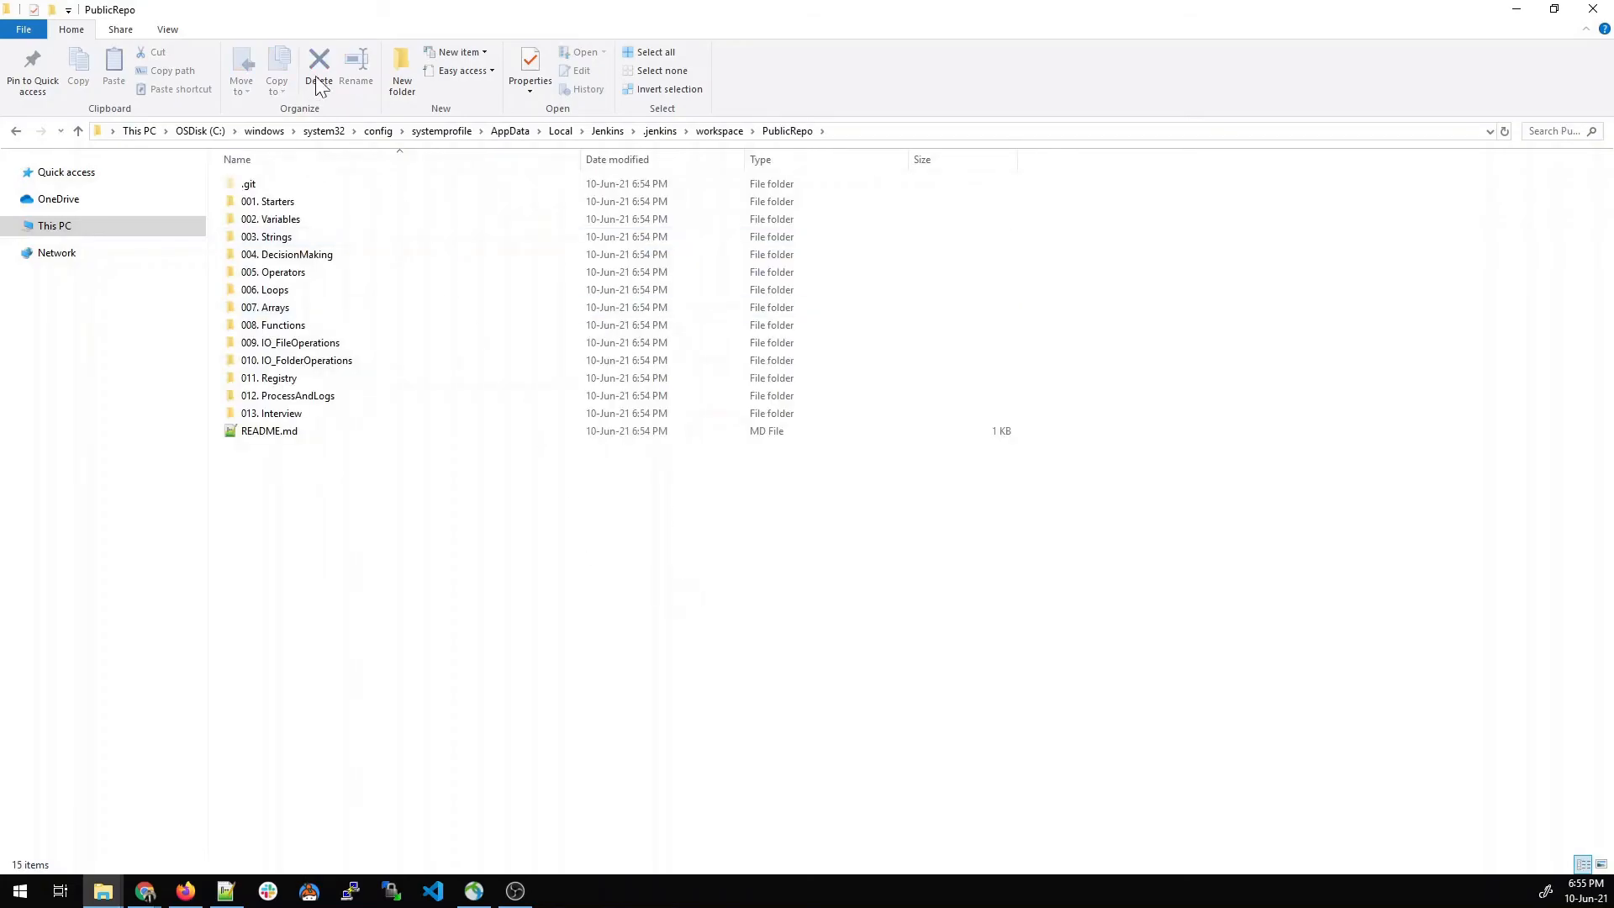
left_click(166, 29)
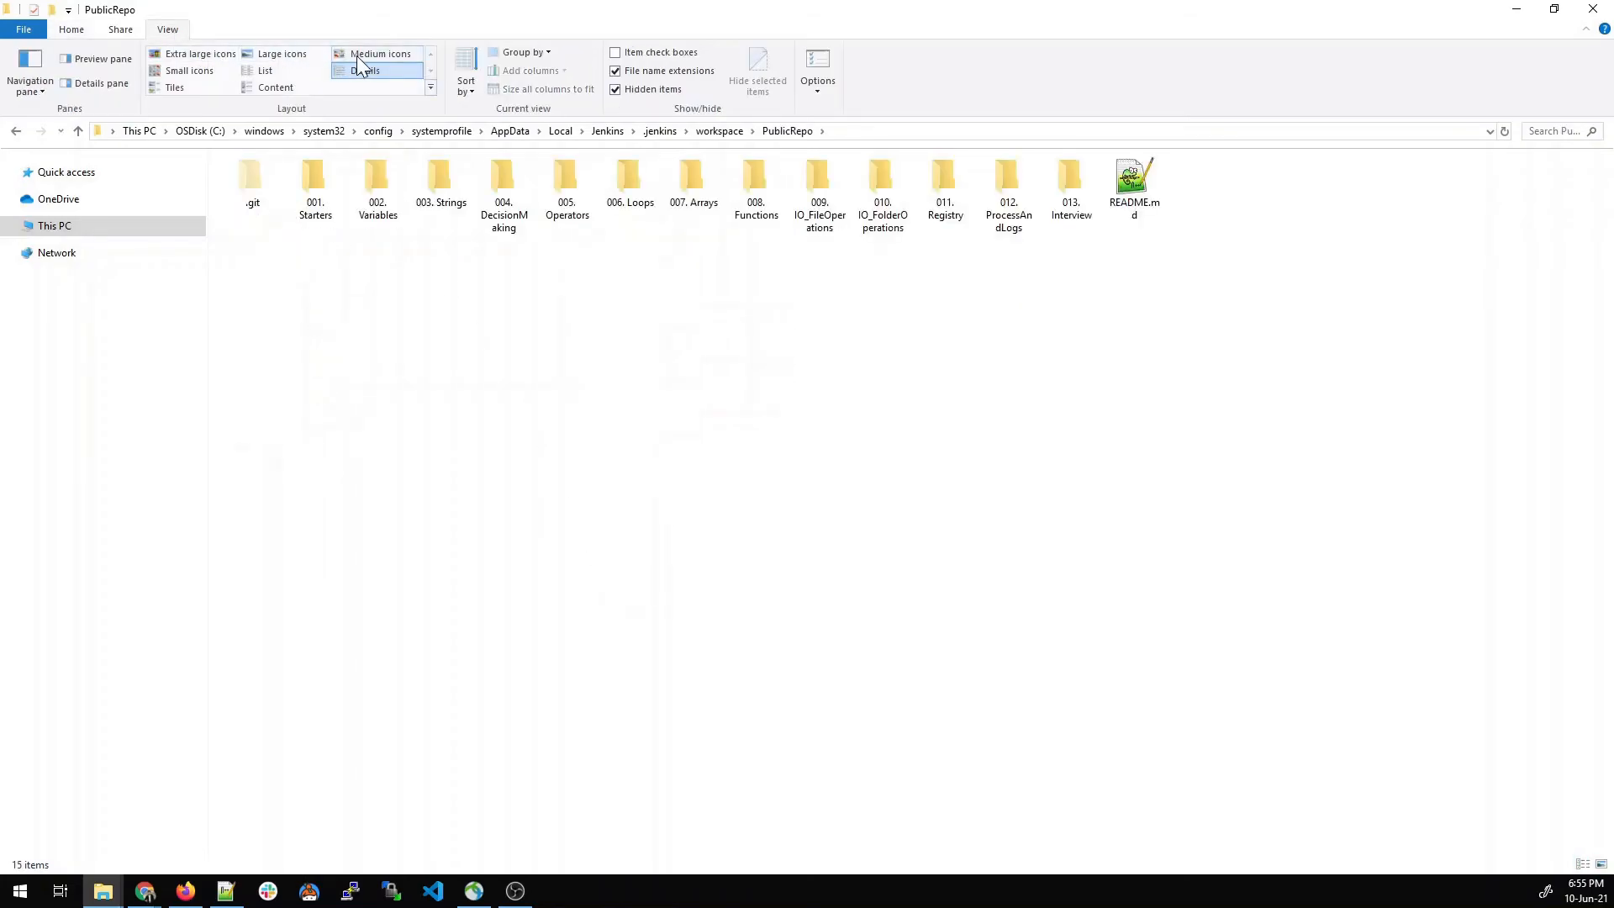
left_click(280, 53)
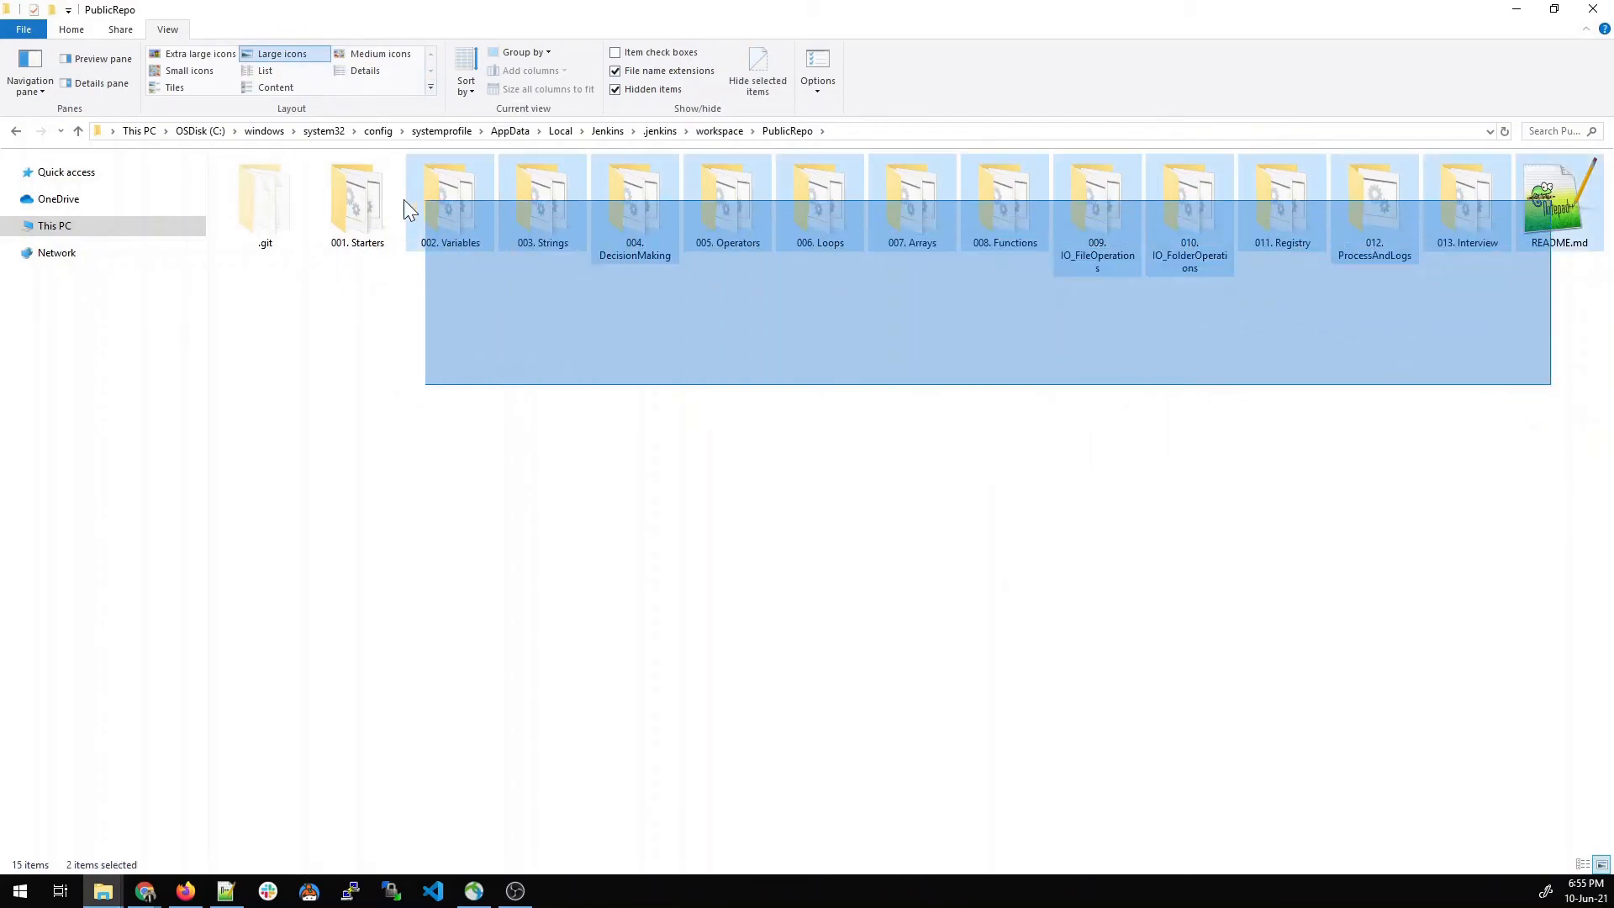
left_click(577, 511)
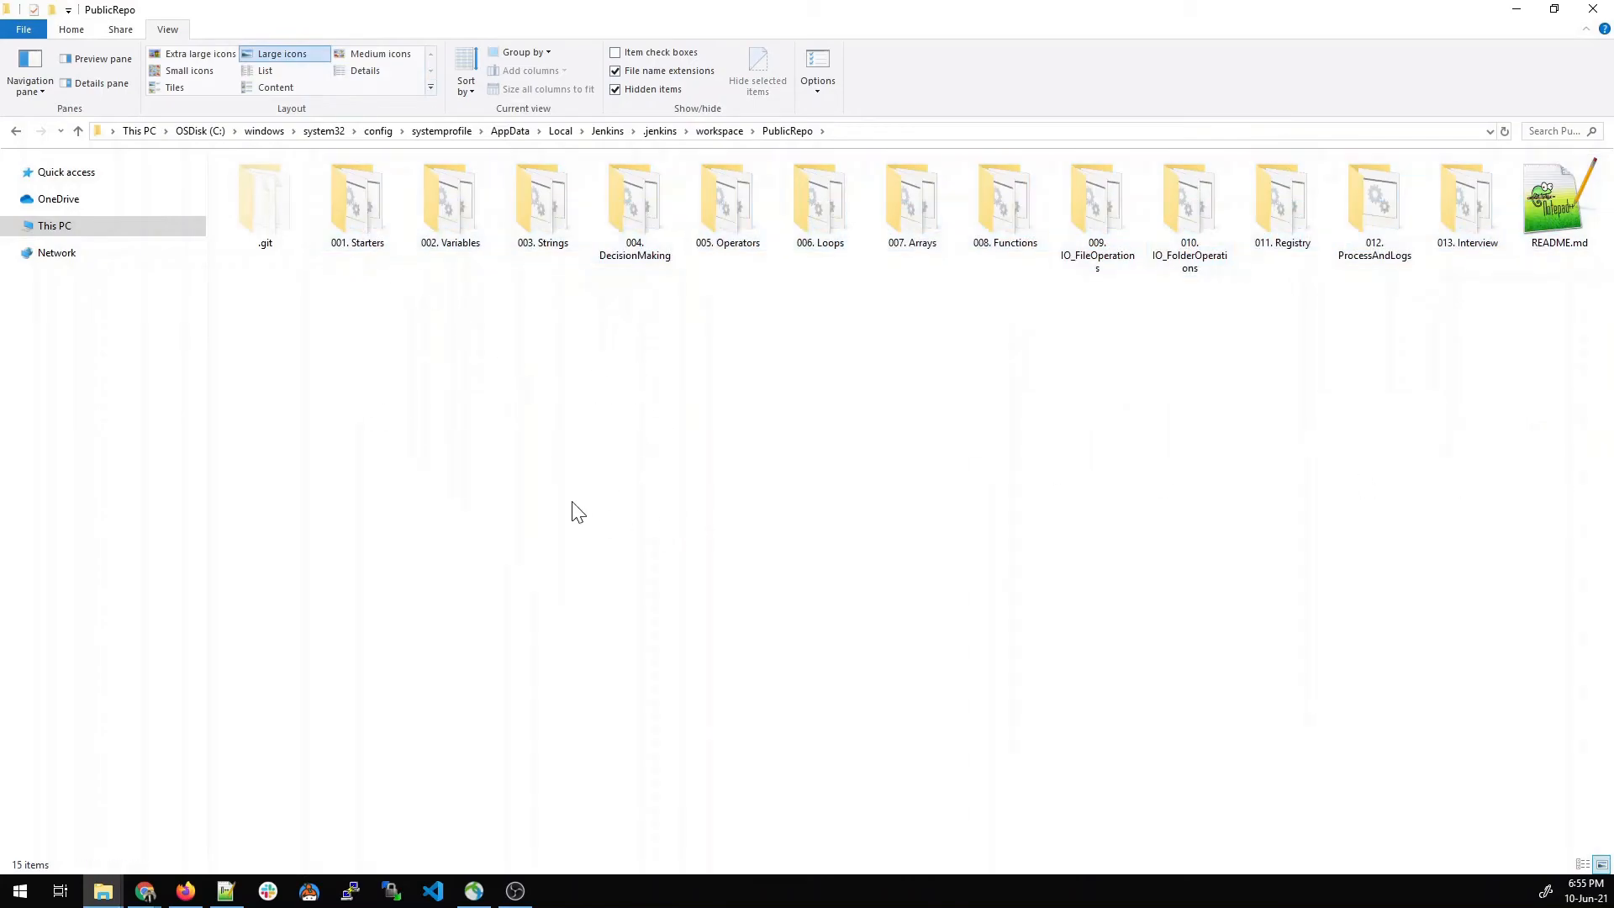
left_click(185, 891)
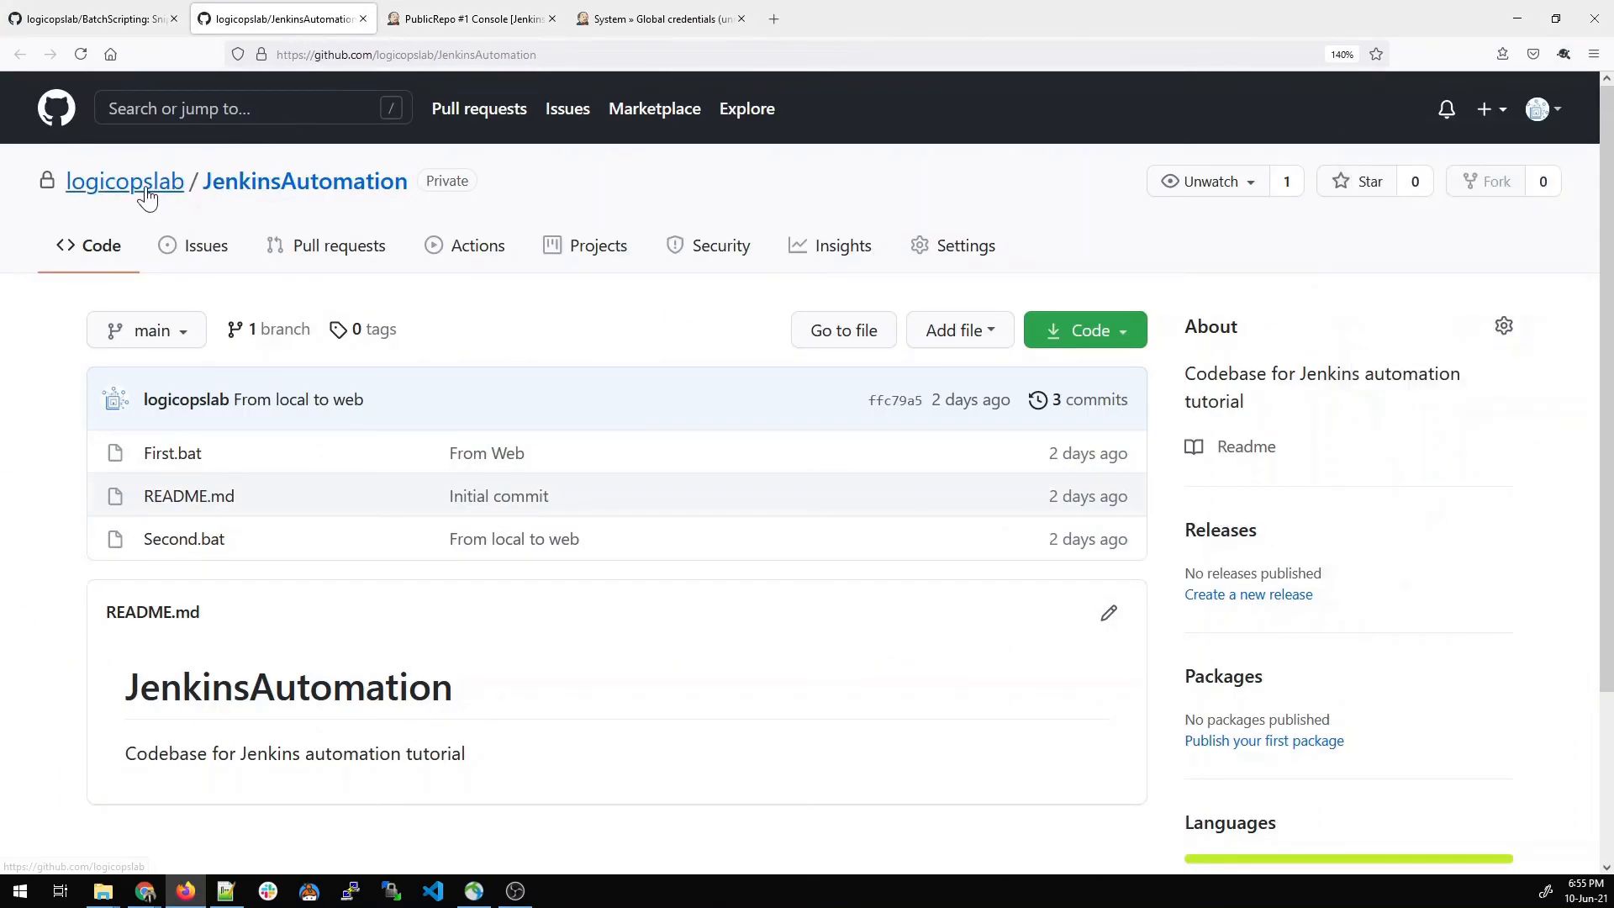
- Browse the BatchScripting repository's folder list on GitHub and return to the PublicRepo console log
left_click(92, 18)
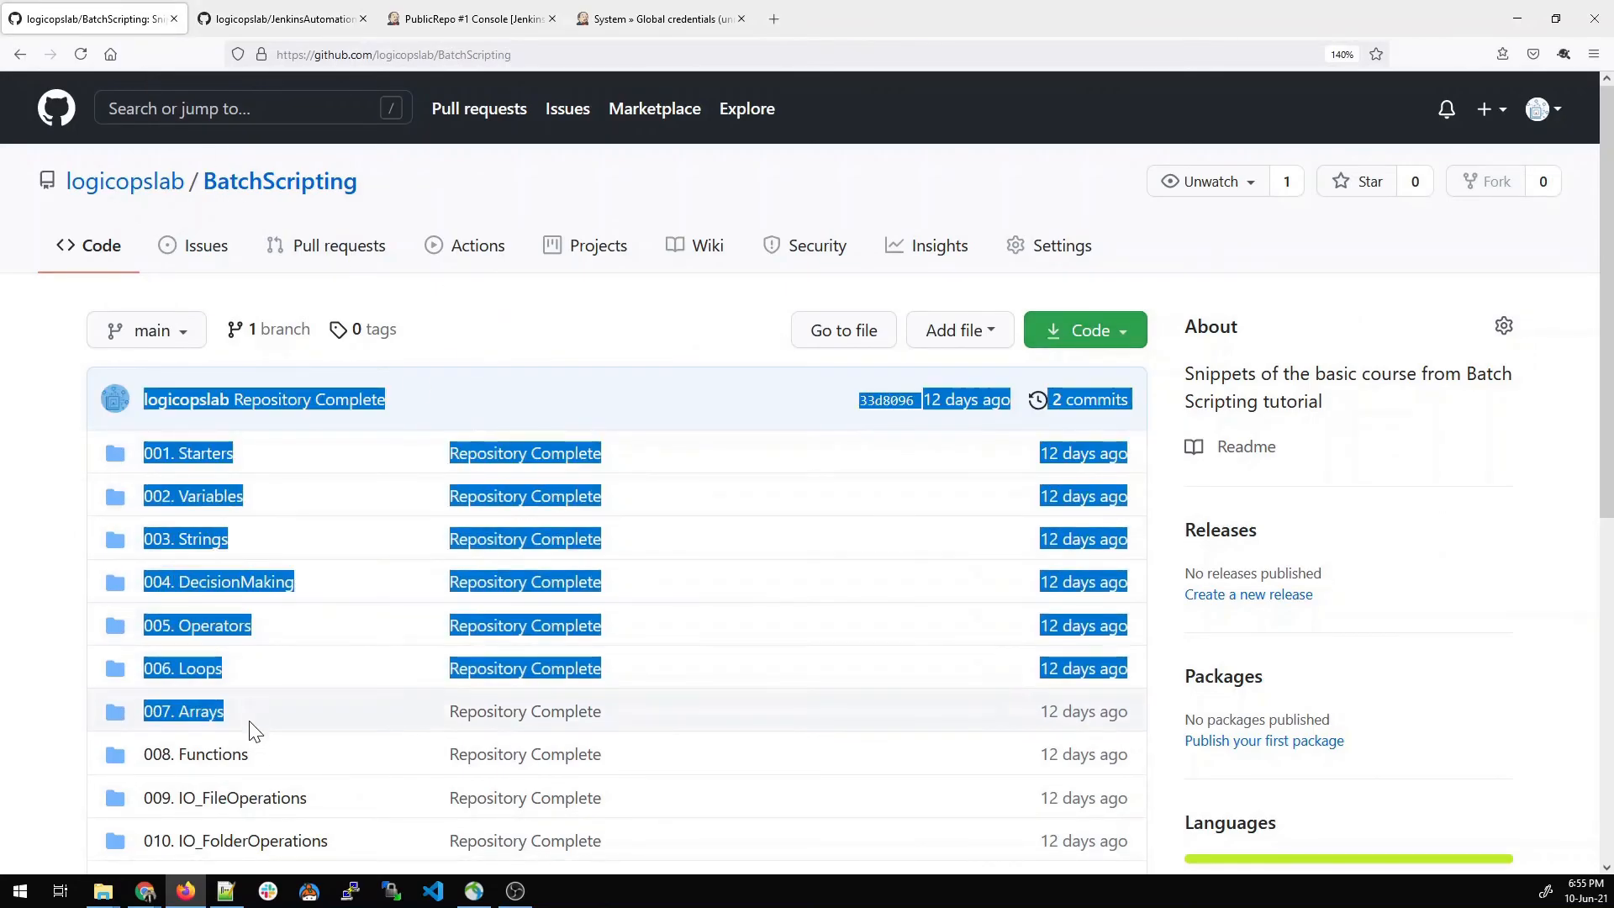
scroll("down", 3)
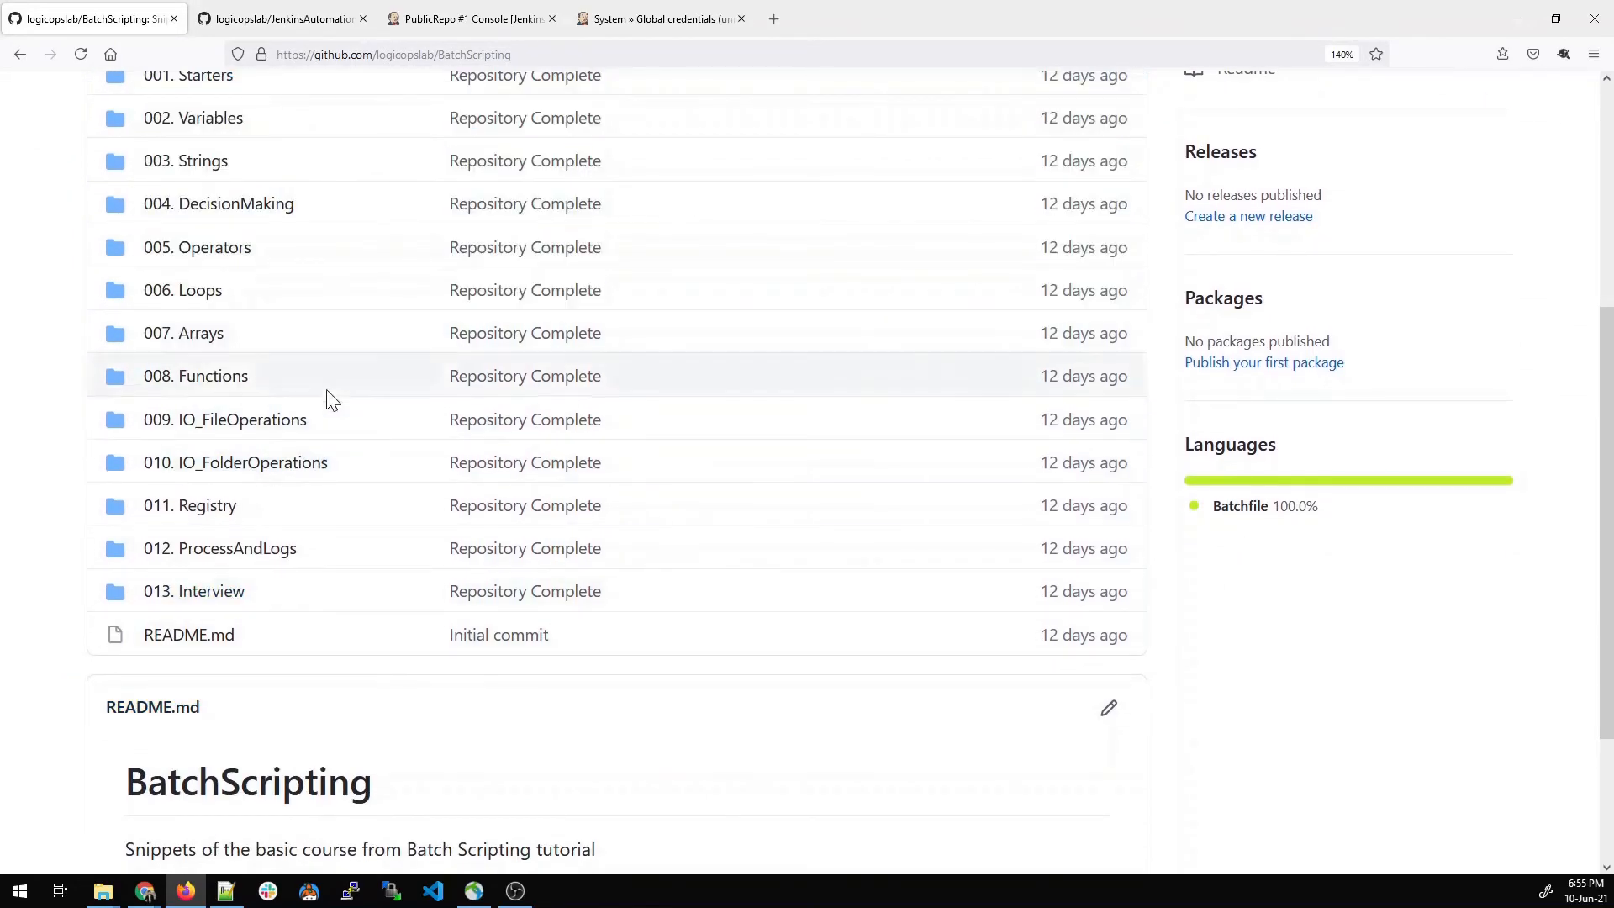
scroll("up", 3)
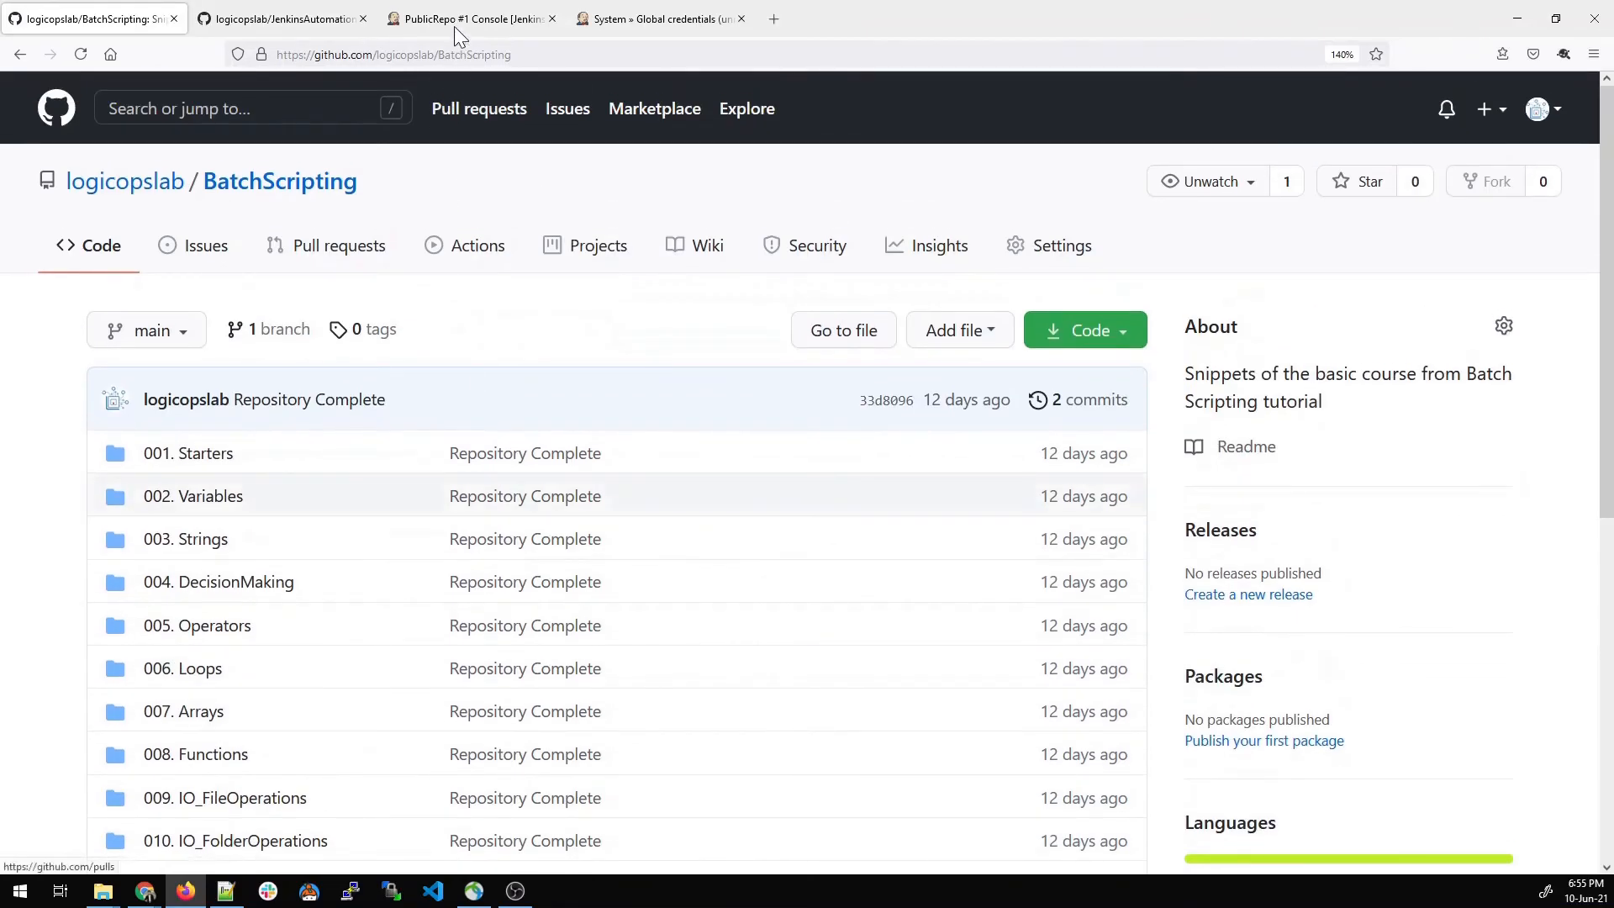
left_click(470, 19)
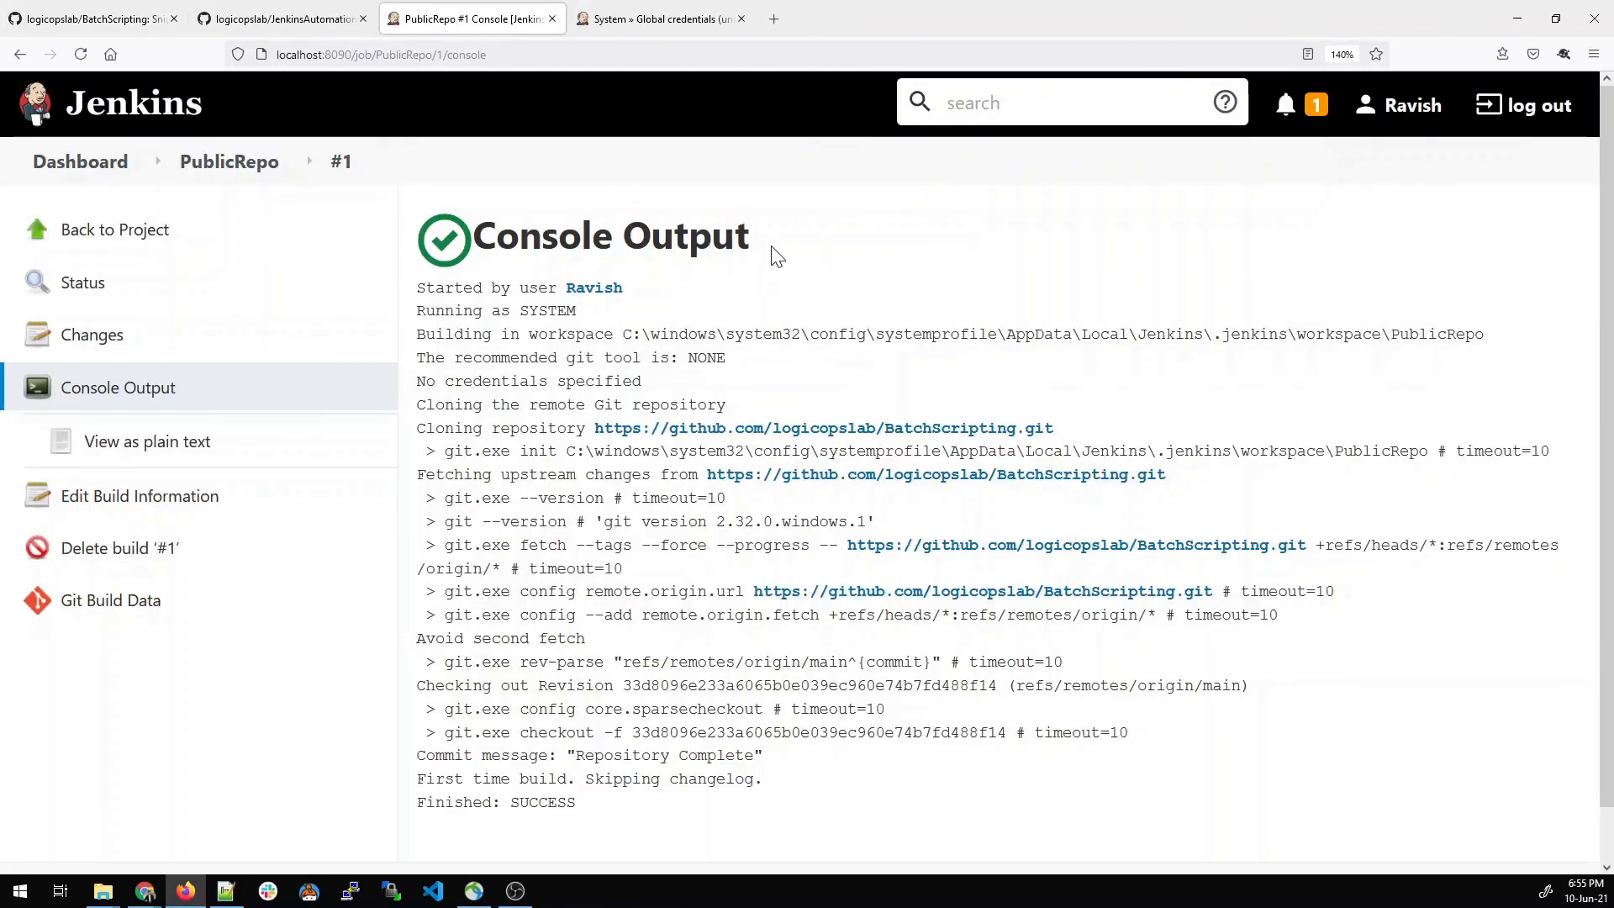
- Return to the Jenkins dashboard listing PrivateRepo and PublicRepo with successful #1 builds
left_click(79, 162)
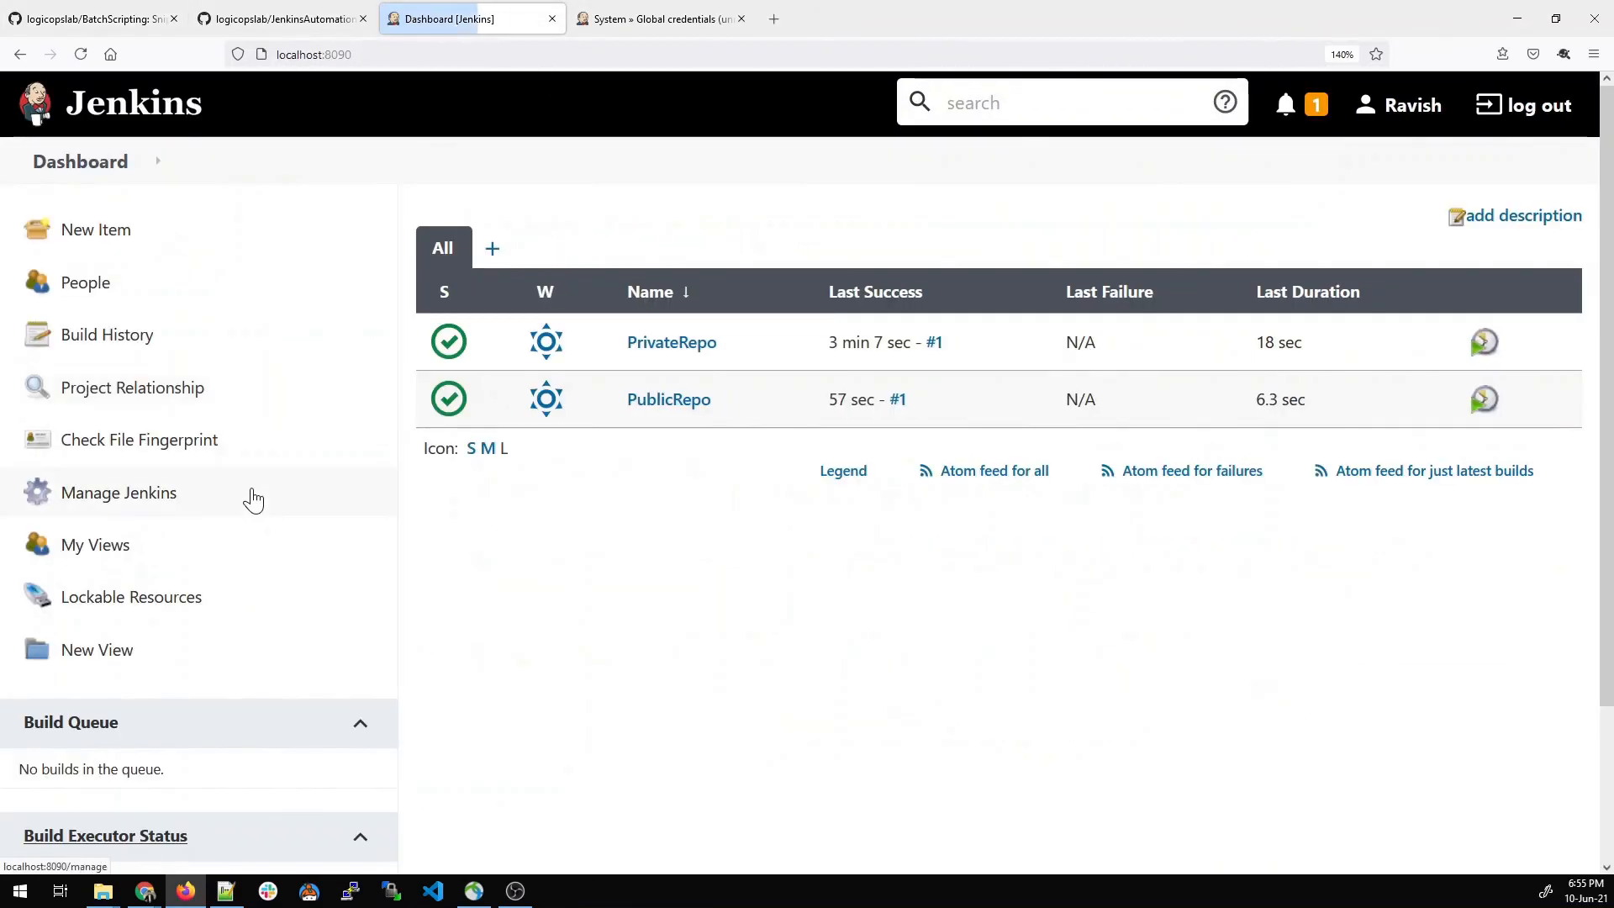
mouse_move(452, 343)
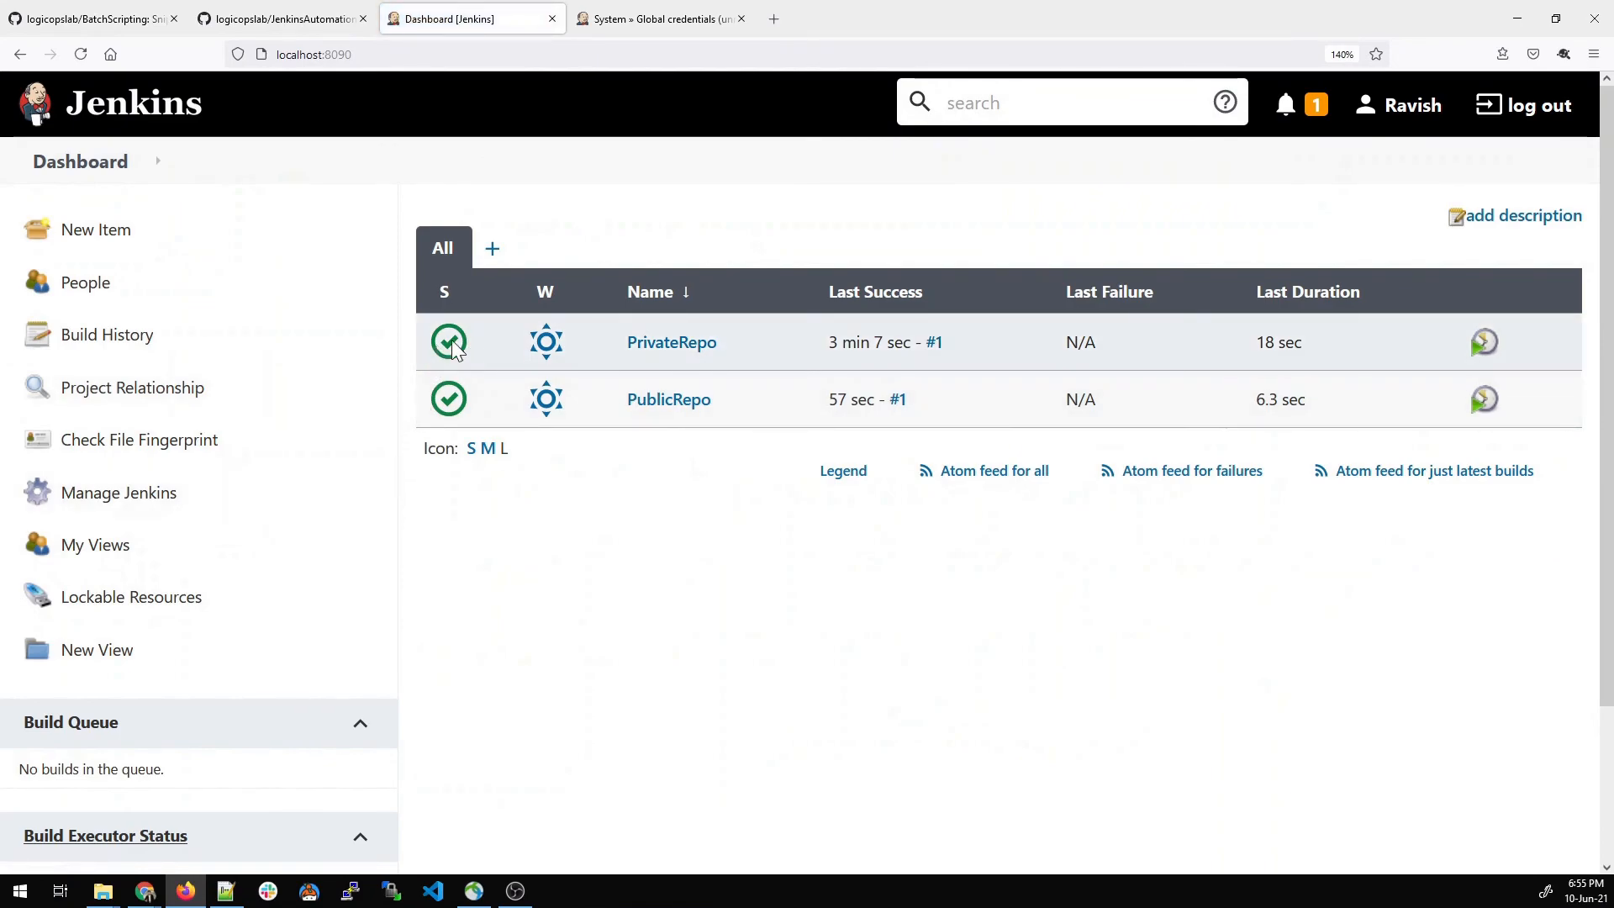
mouse_move(449, 405)
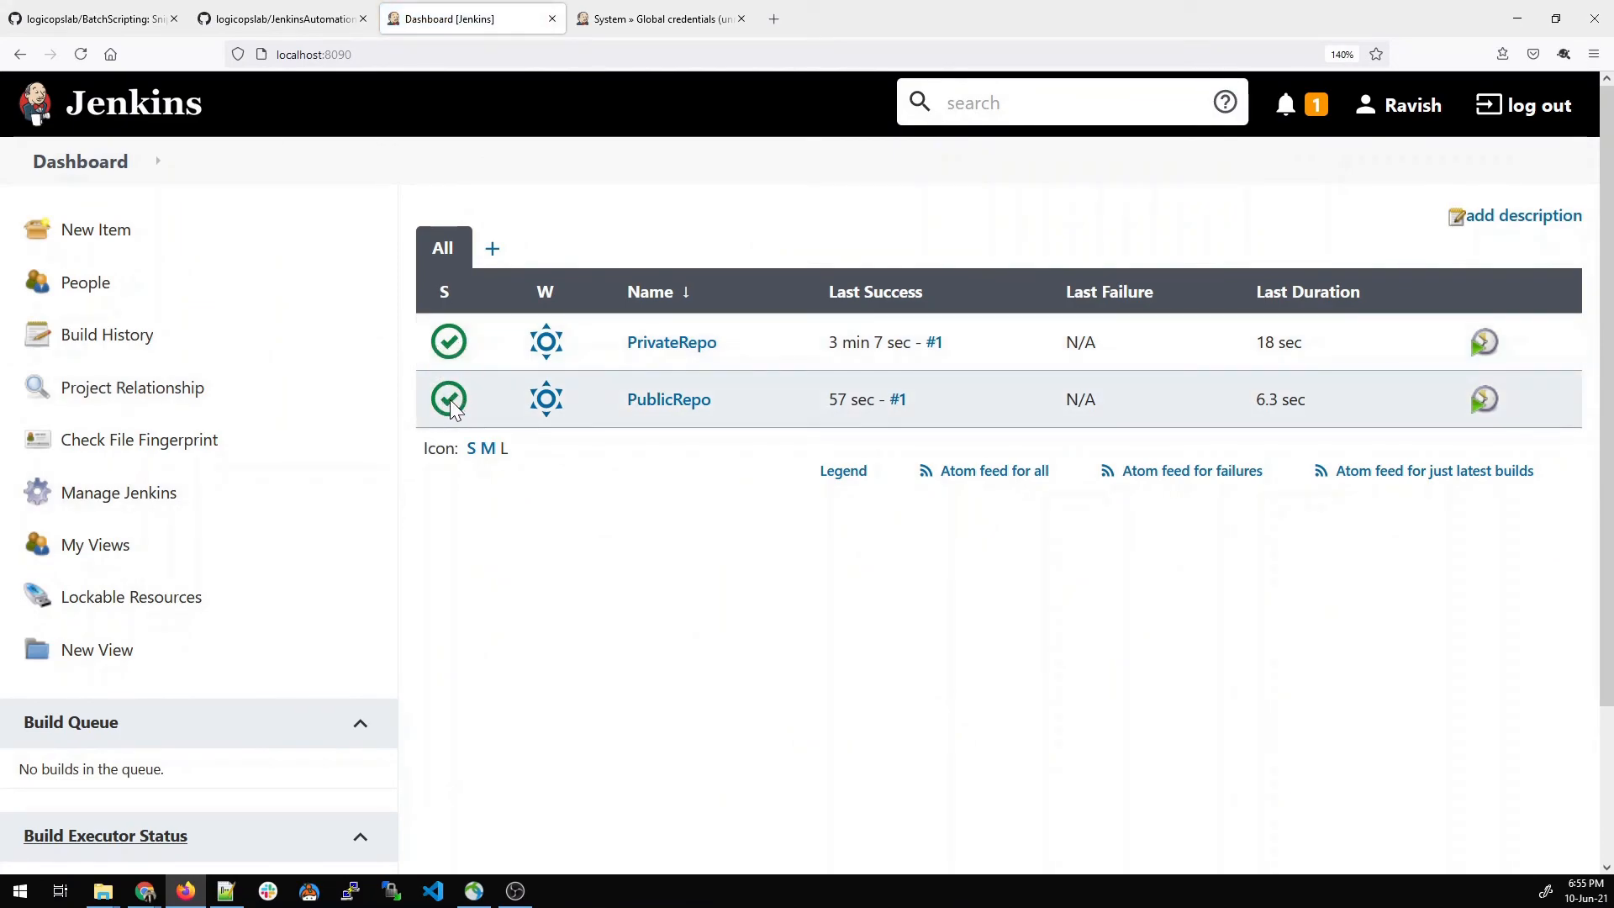
mouse_move(457, 392)
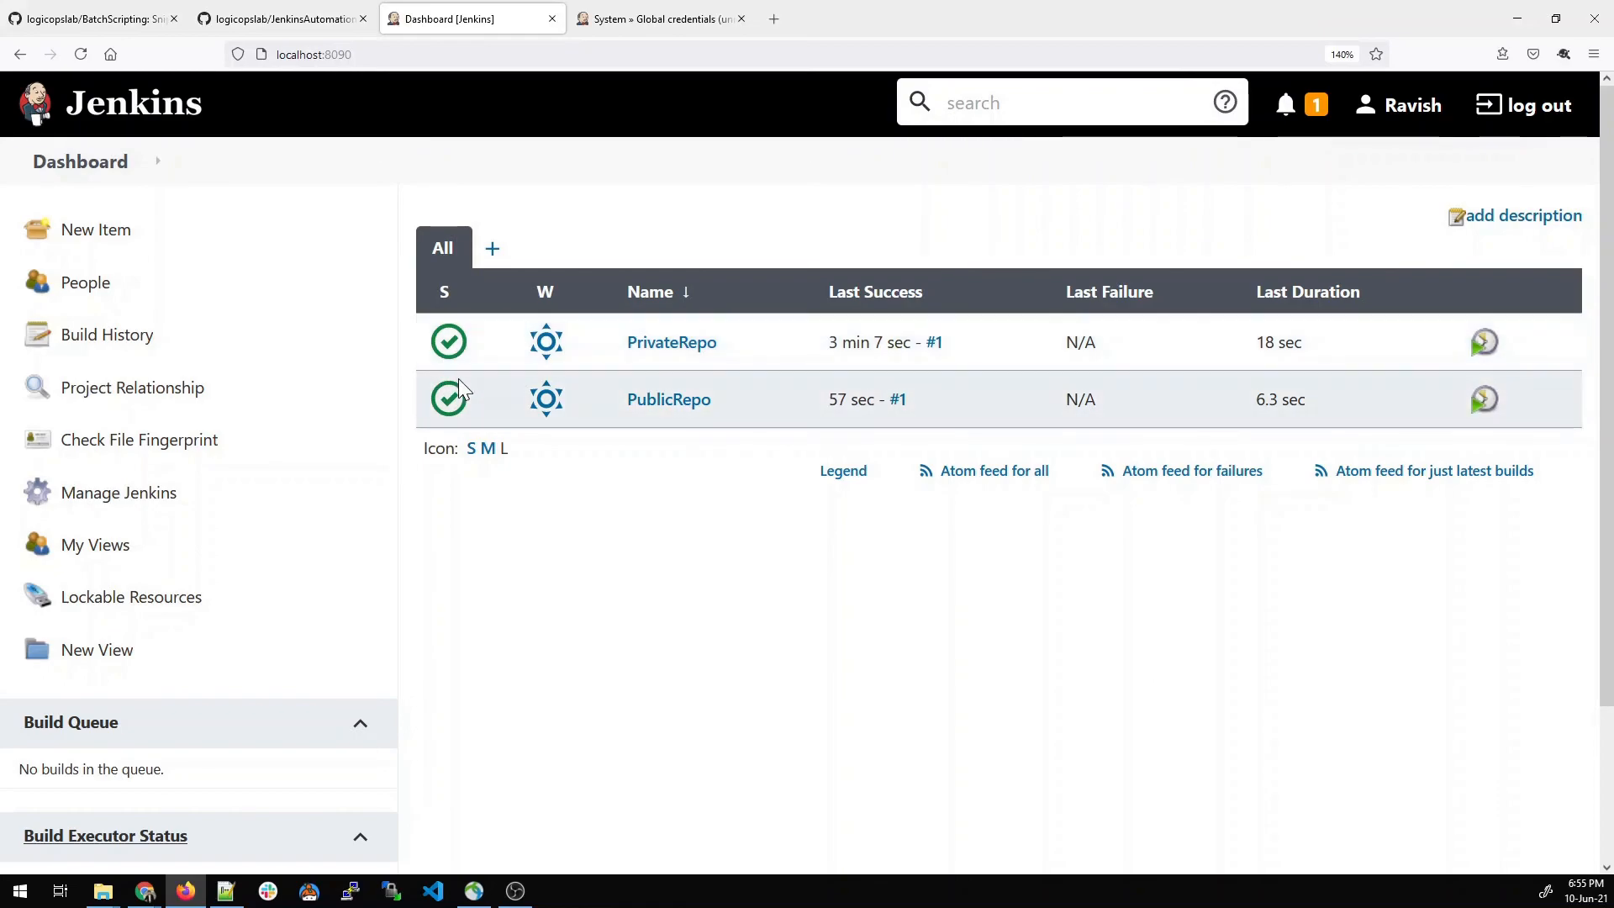
mouse_move(668, 400)
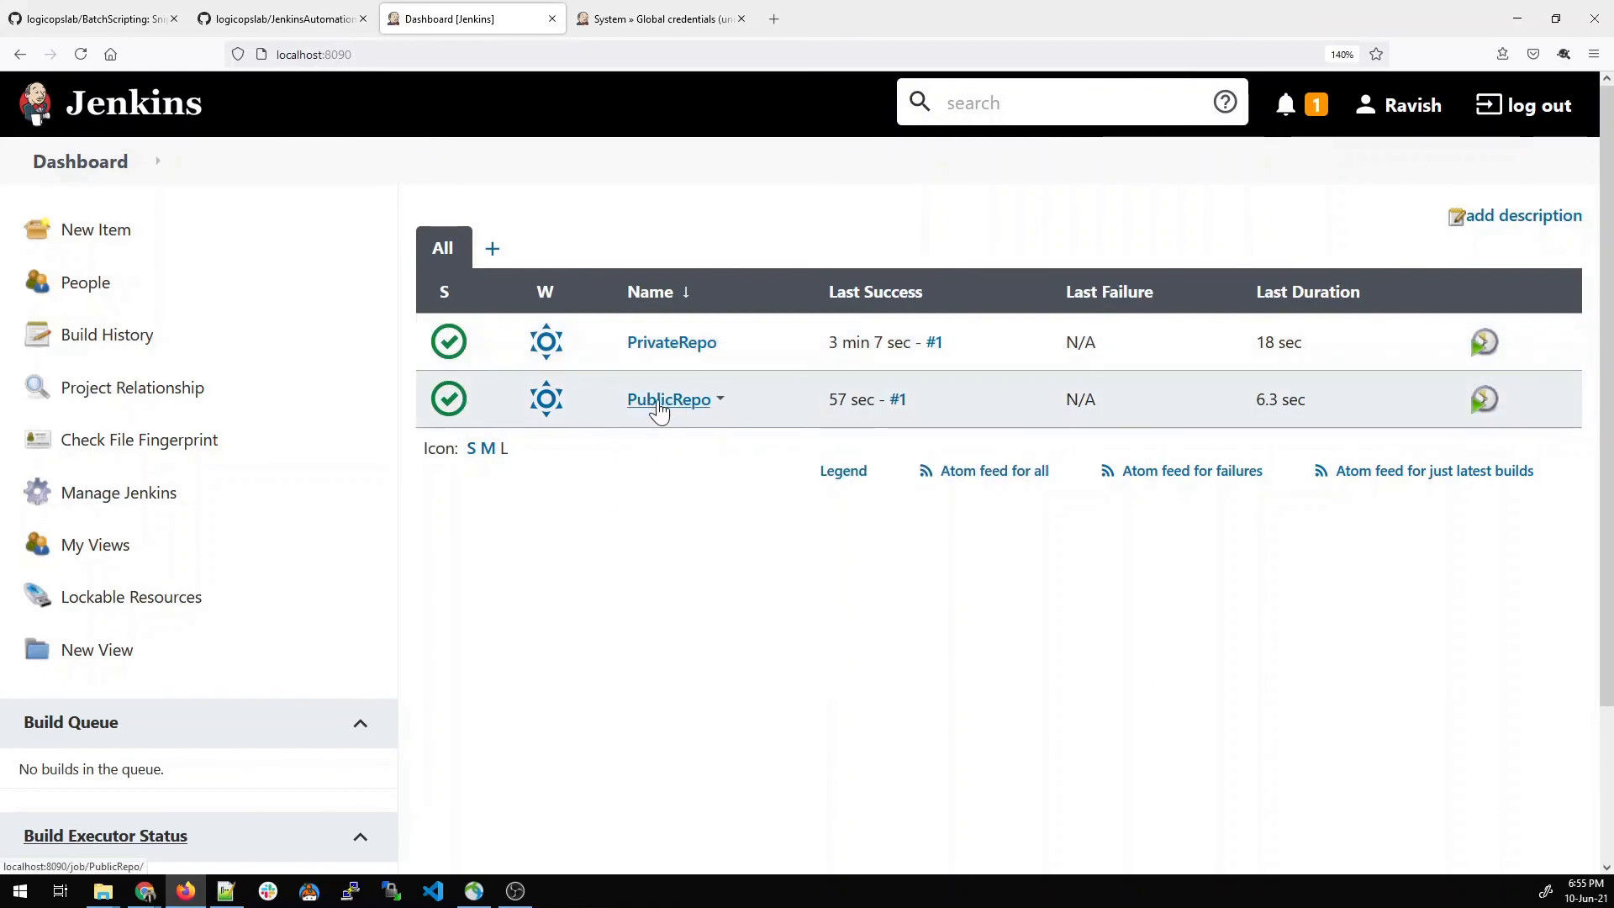
mouse_move(887, 366)
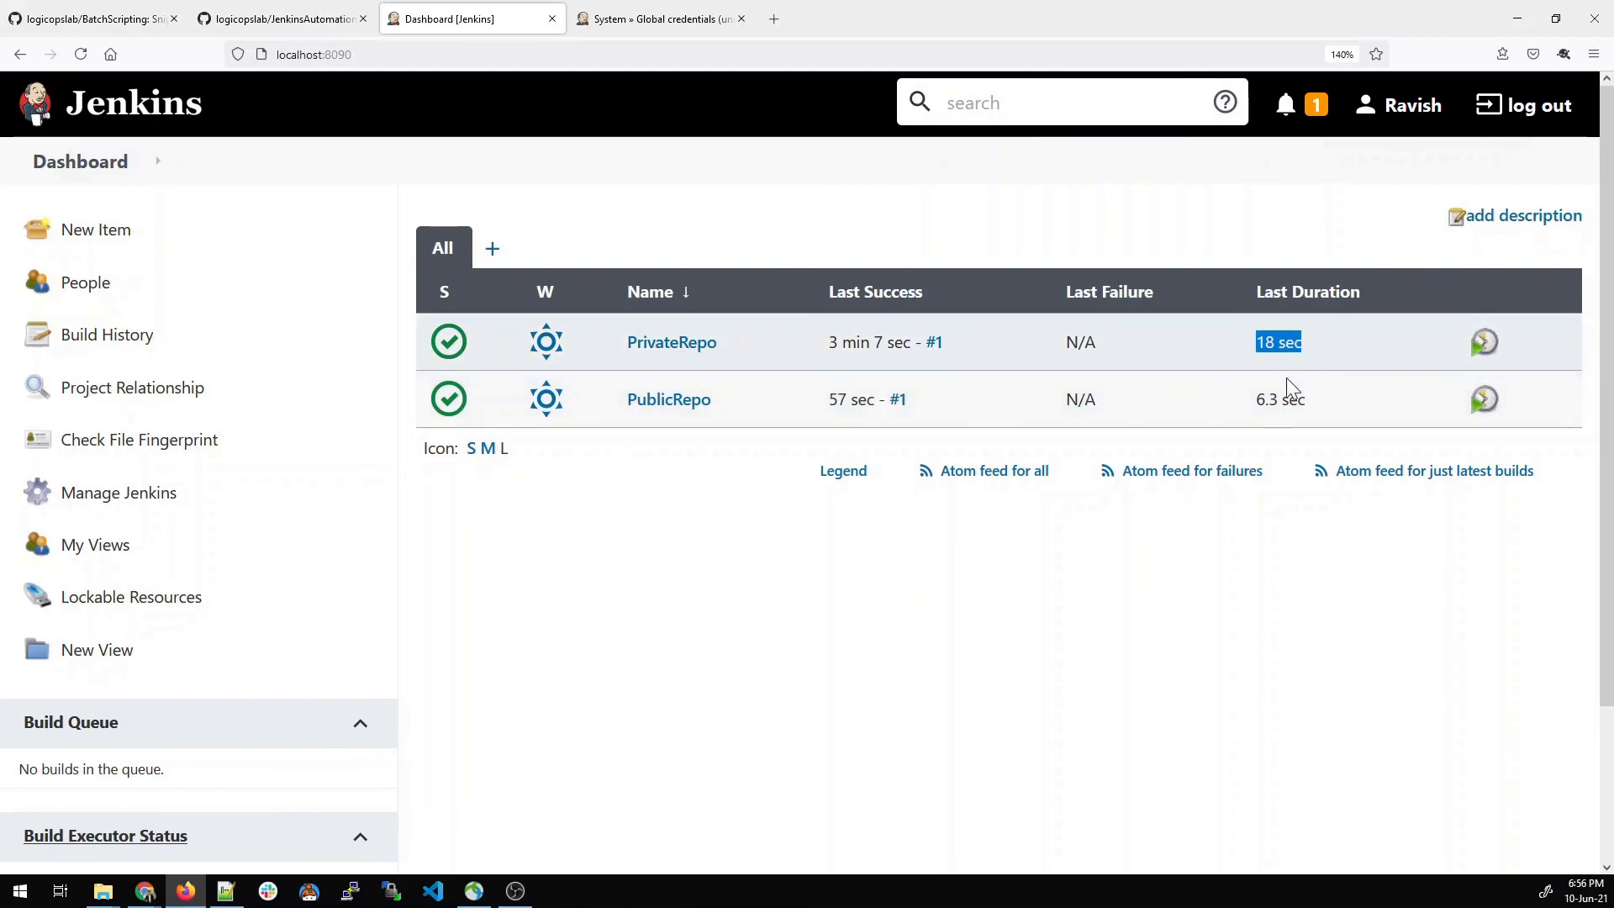
mouse_move(1483, 342)
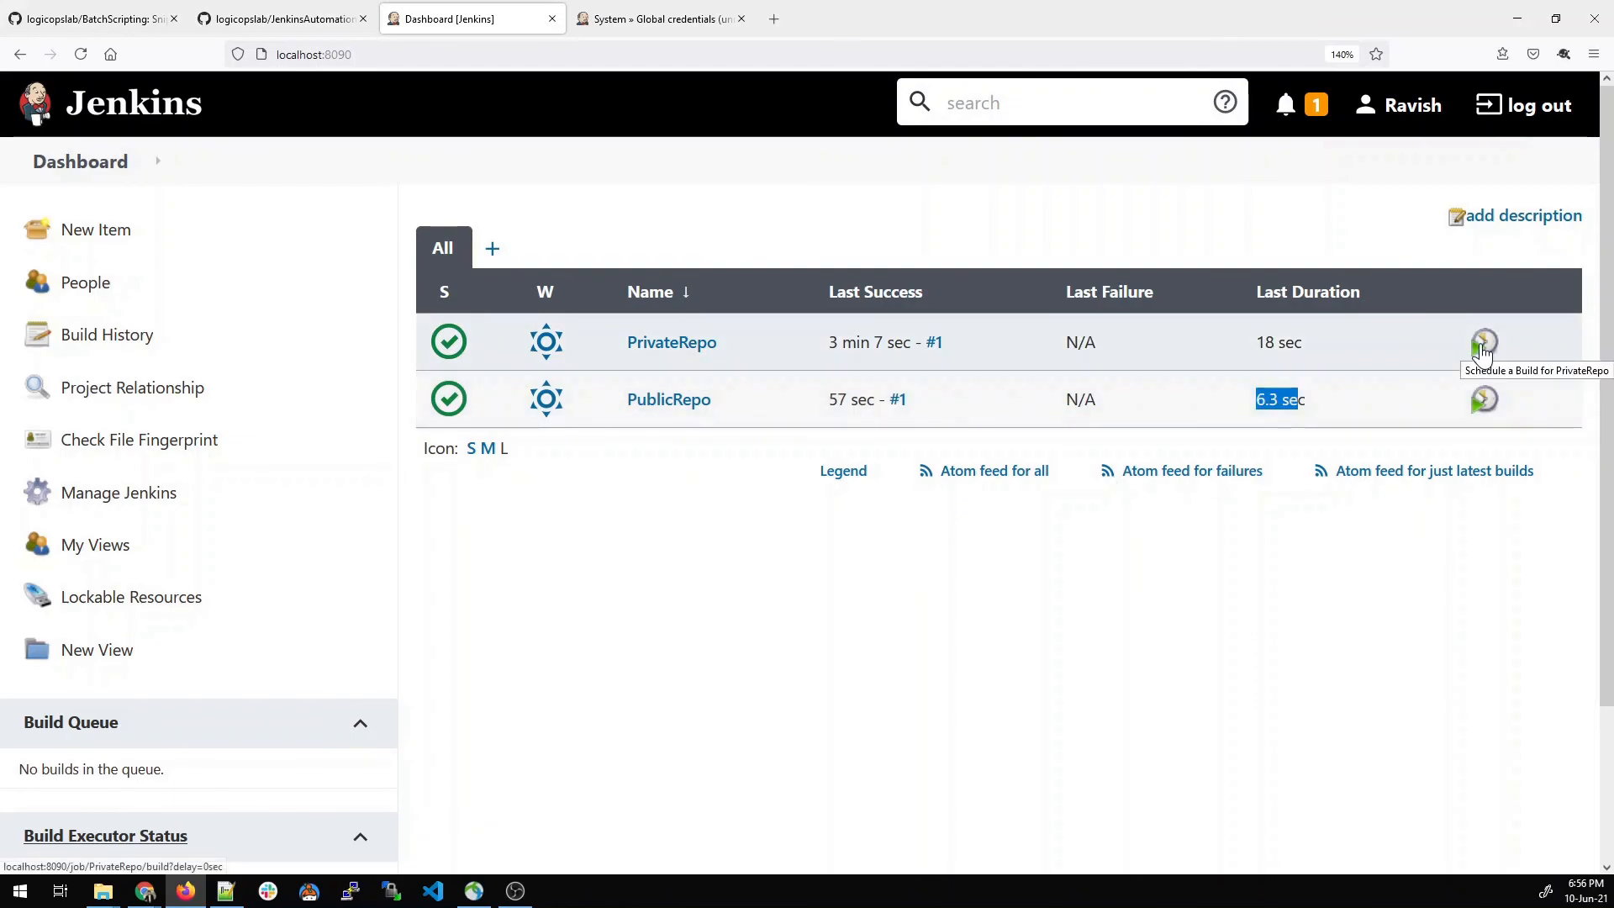
mouse_move(1487, 346)
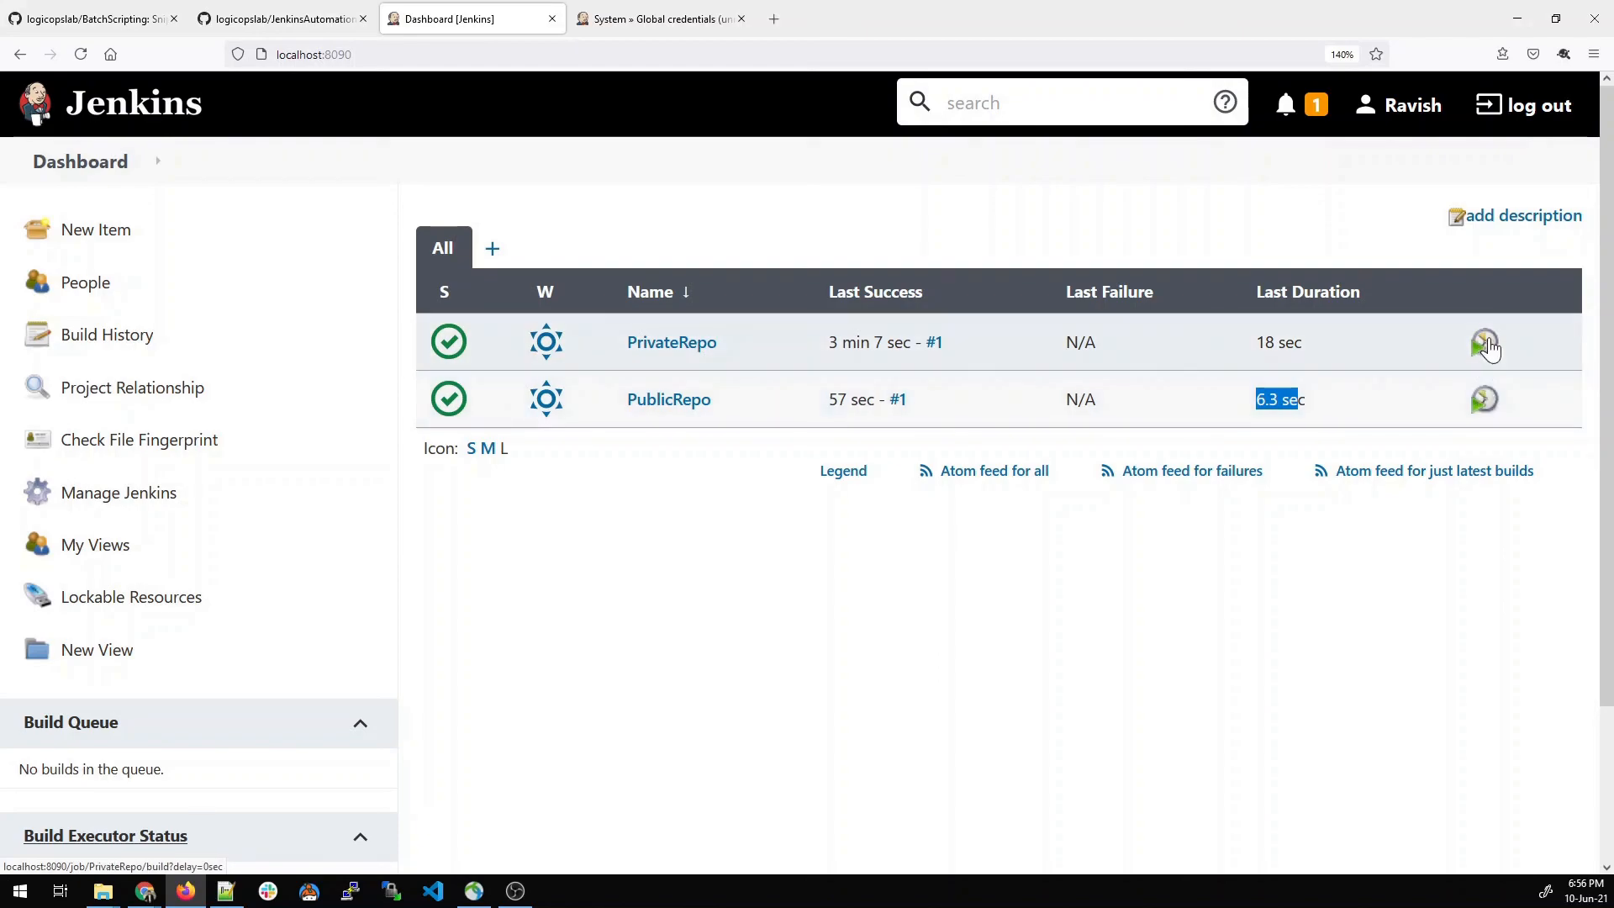
mouse_move(844, 626)
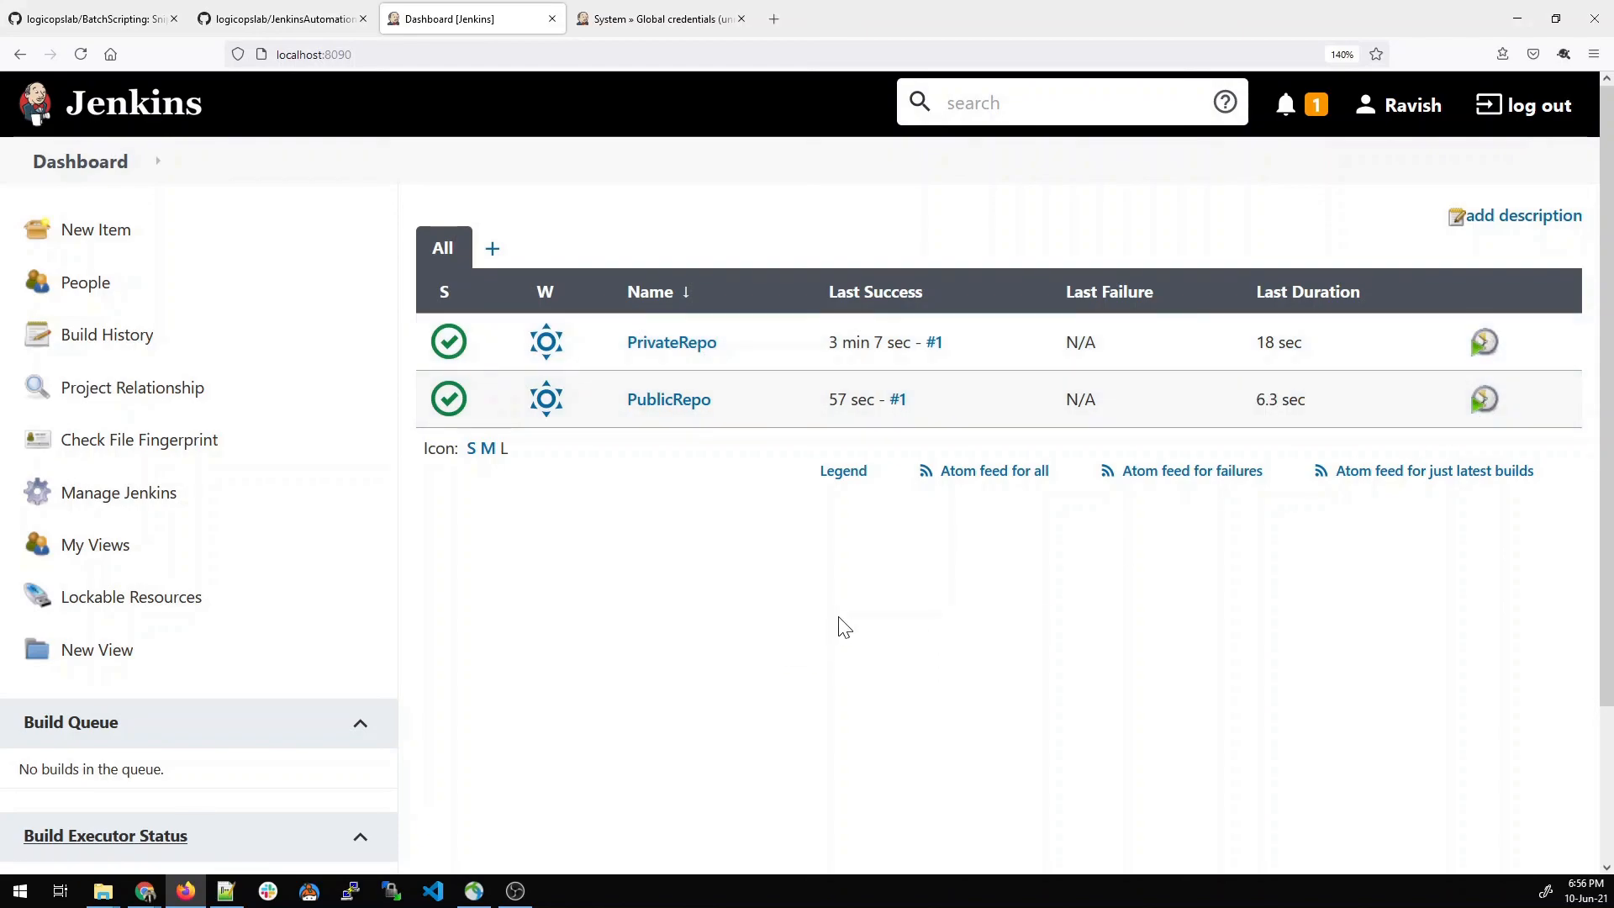